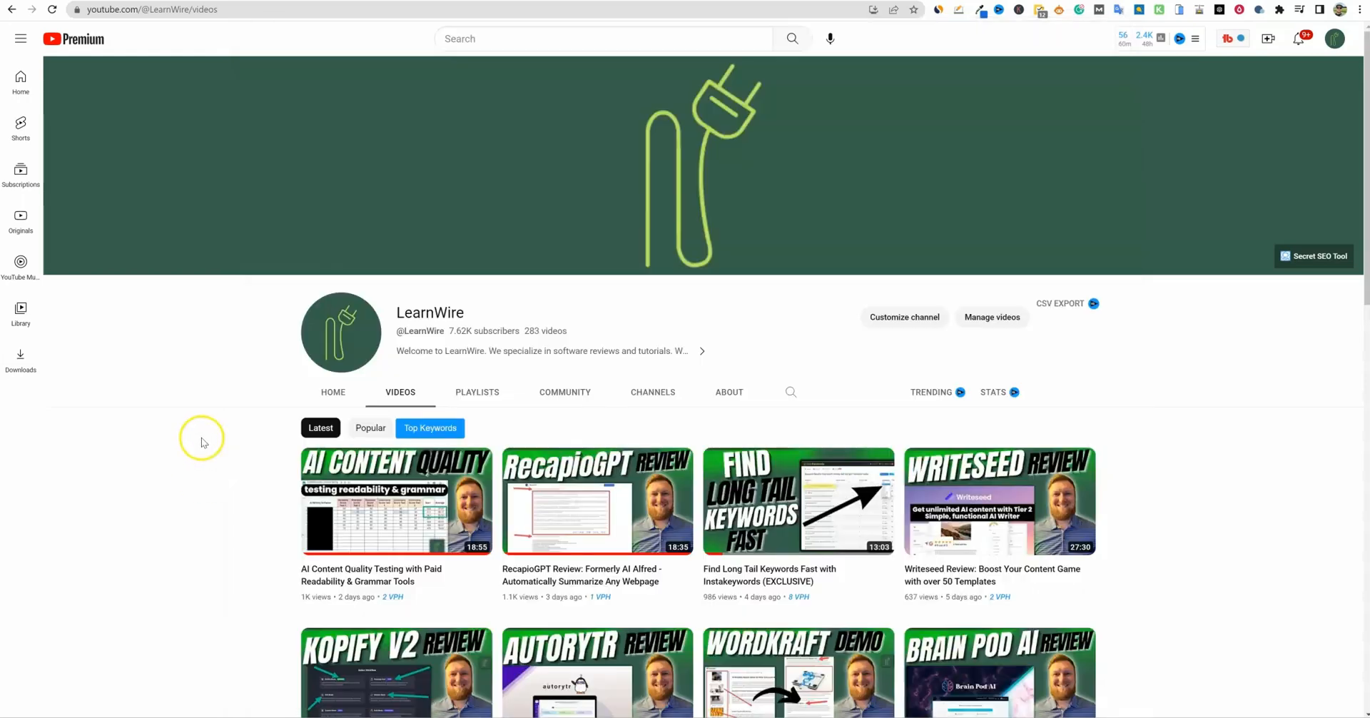
Scroll down to reveal the Learnwire Giveaway Rules on weekly giveaways and qualification requirements
{"action": "scroll", "scroll_direction": "down", "scroll_amount": 3}
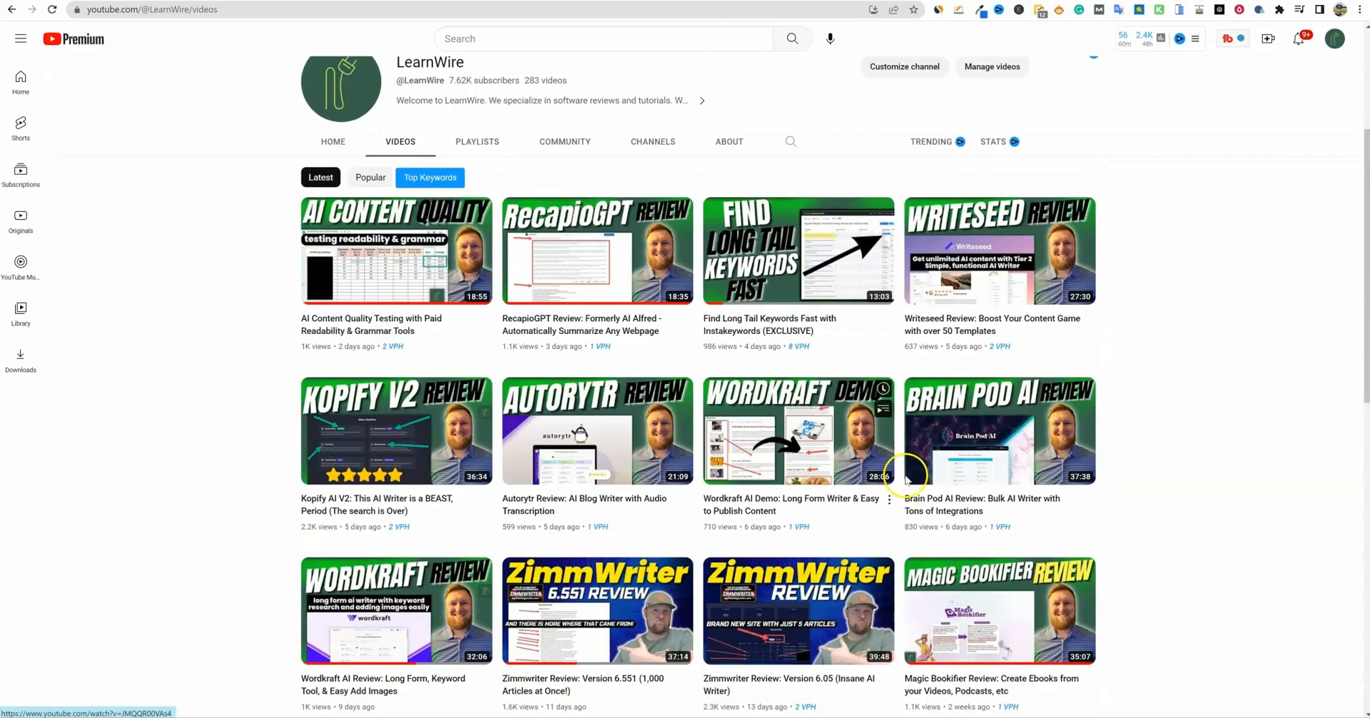
{"action": "mouse_move", "coordinate": [998, 430]}
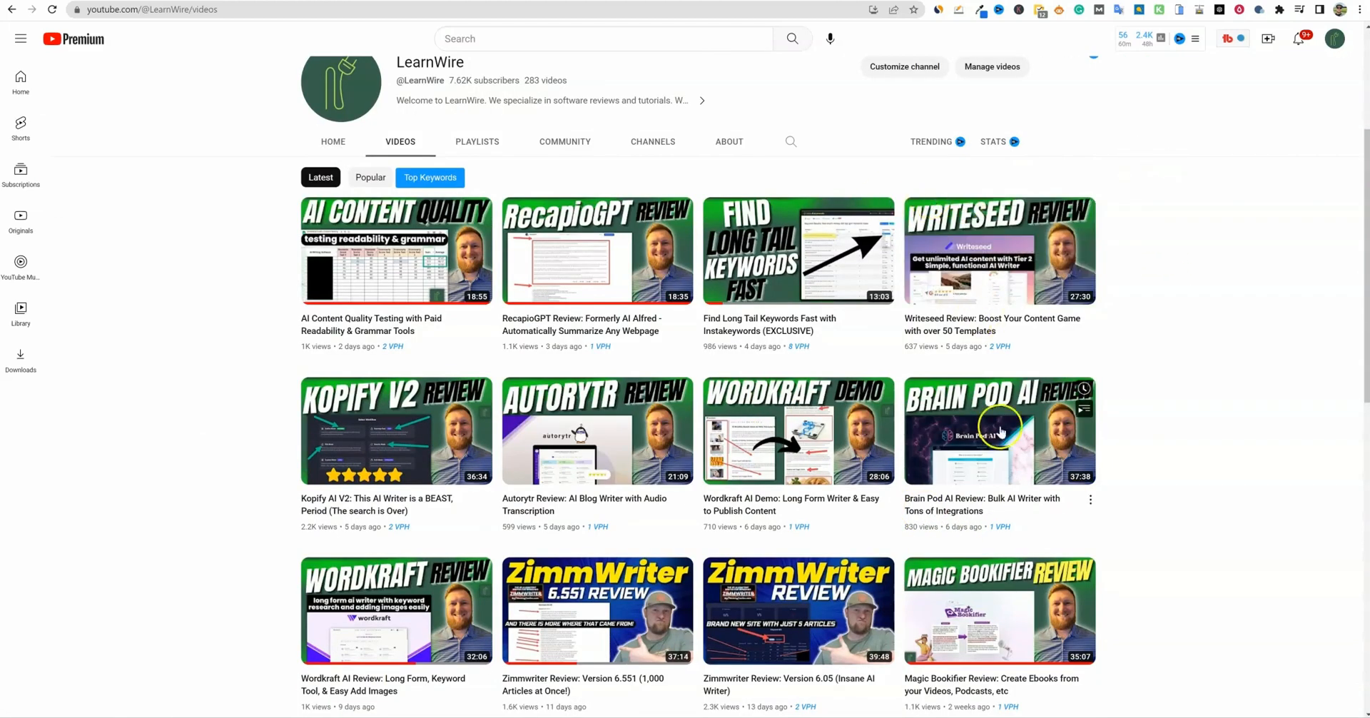
{"action": "mouse_move", "coordinate": [647, 467]}
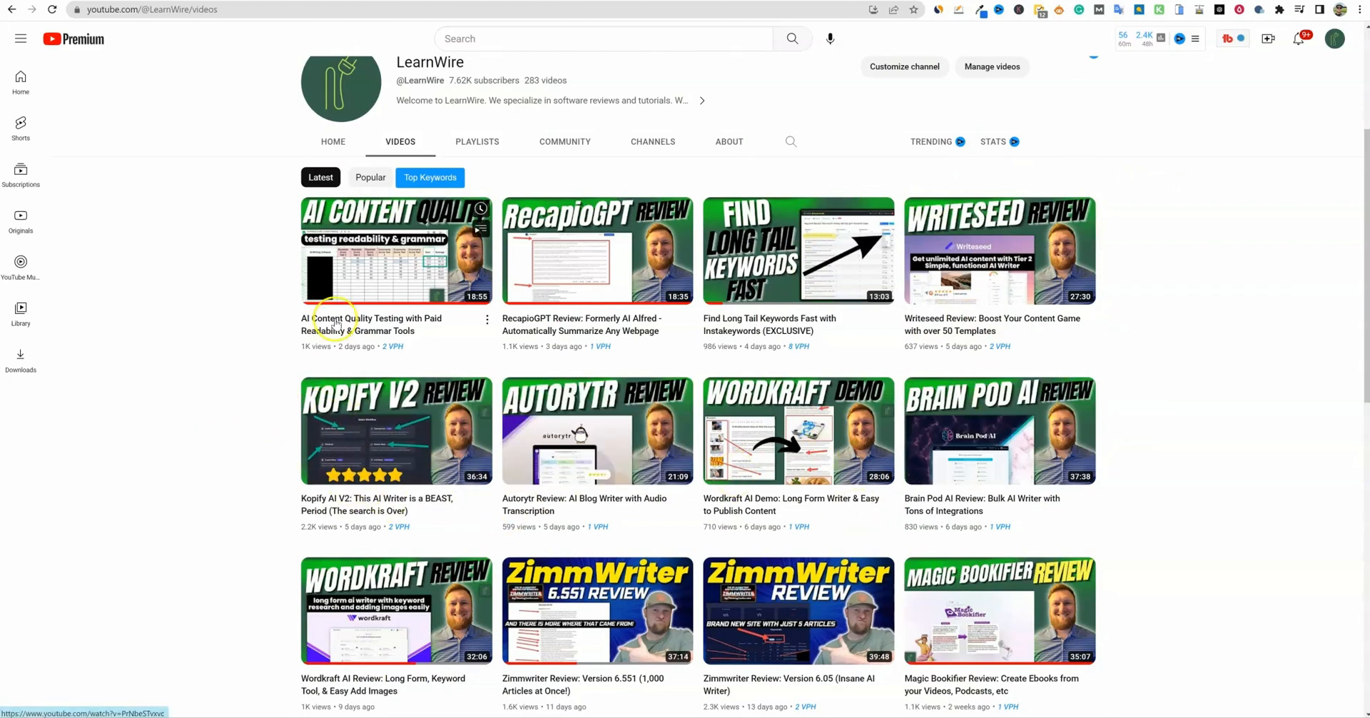
{"action": "scroll", "scroll_direction": "down", "scroll_amount": 3}
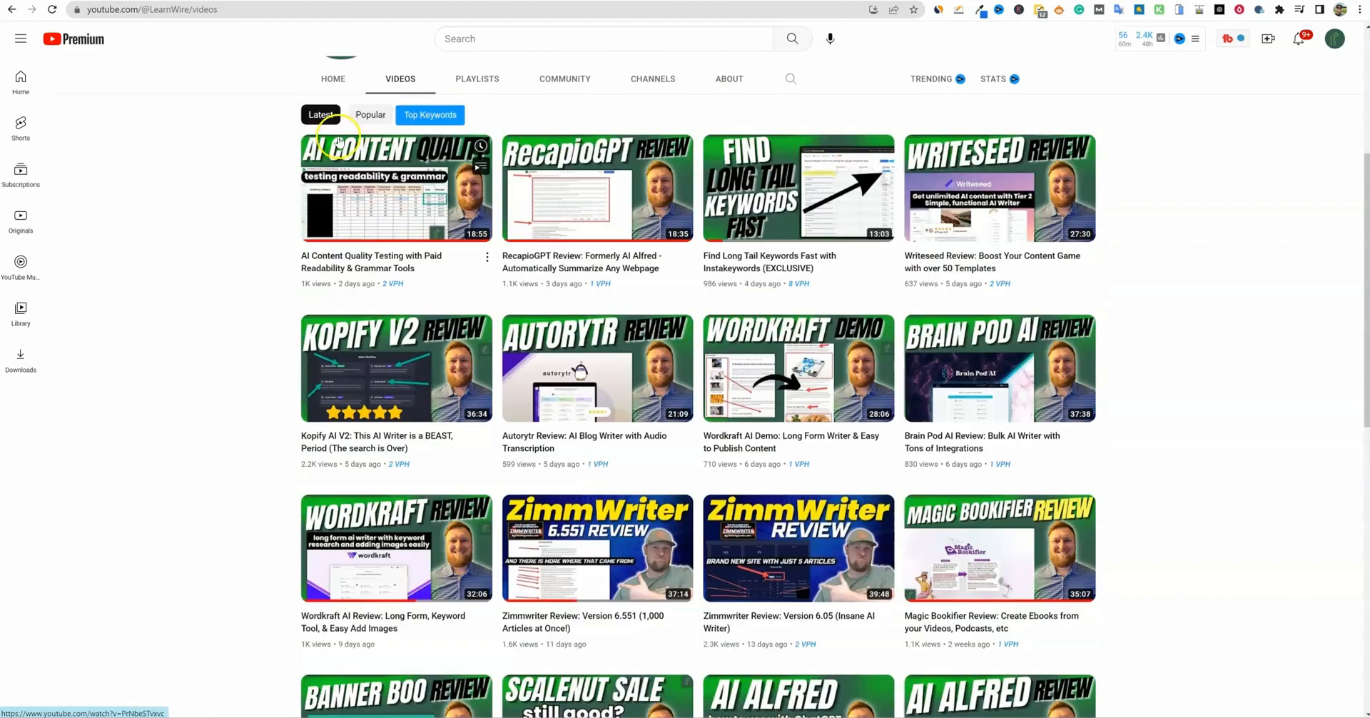
{"action": "scroll", "scroll_direction": "down", "scroll_amount": 3}
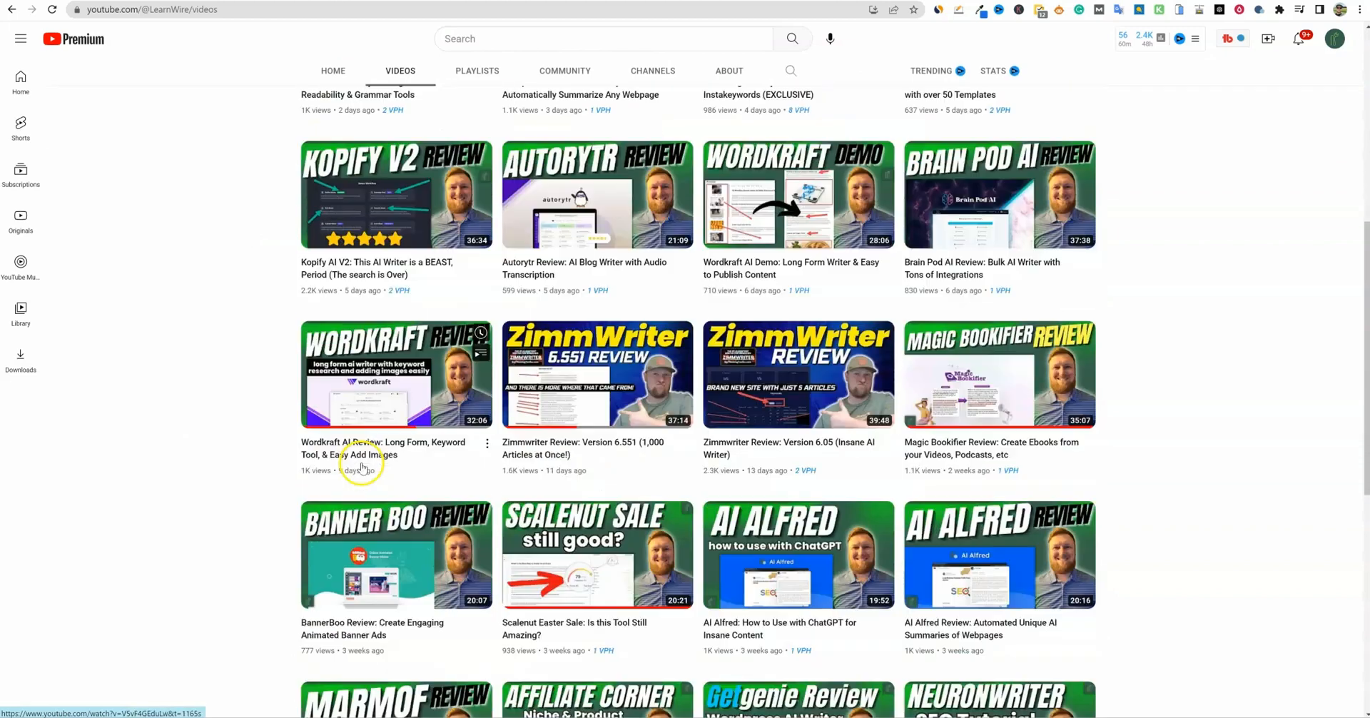
{"action": "scroll", "scroll_direction": "down", "scroll_amount": 3}
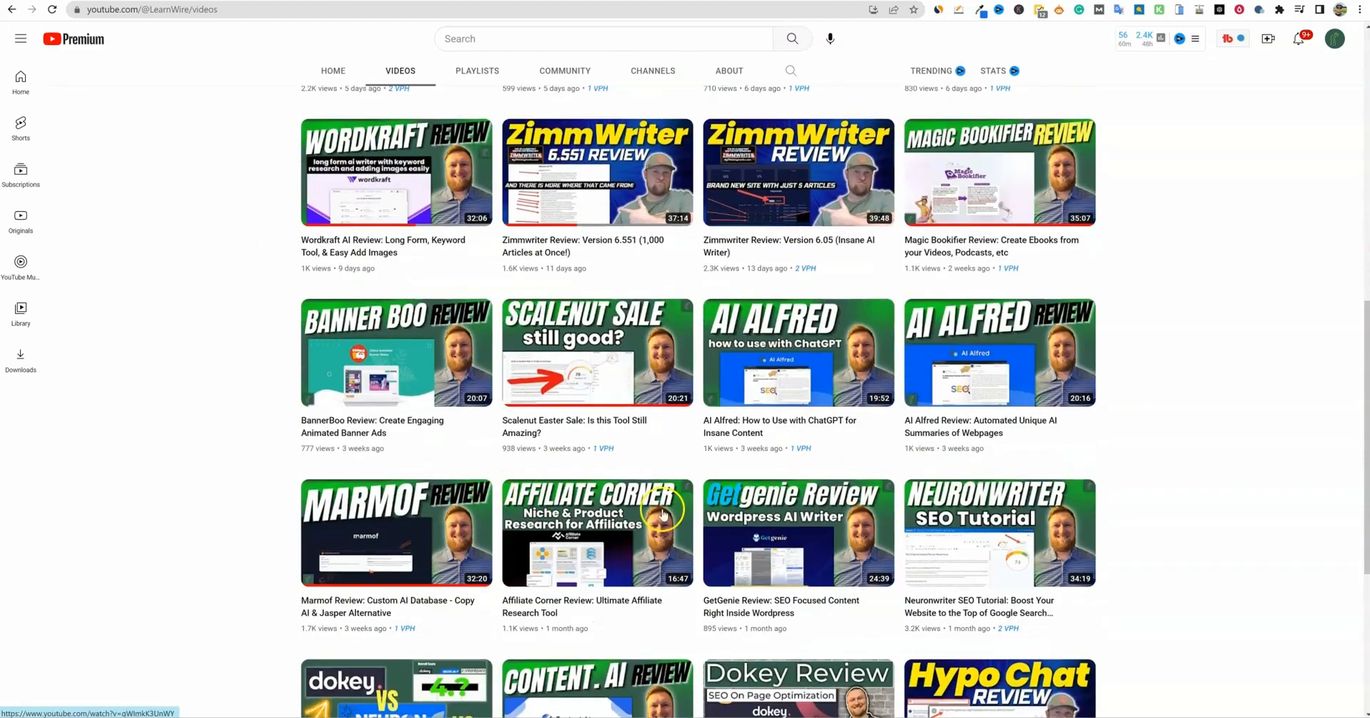
{"action": "mouse_move", "coordinate": [793, 539]}
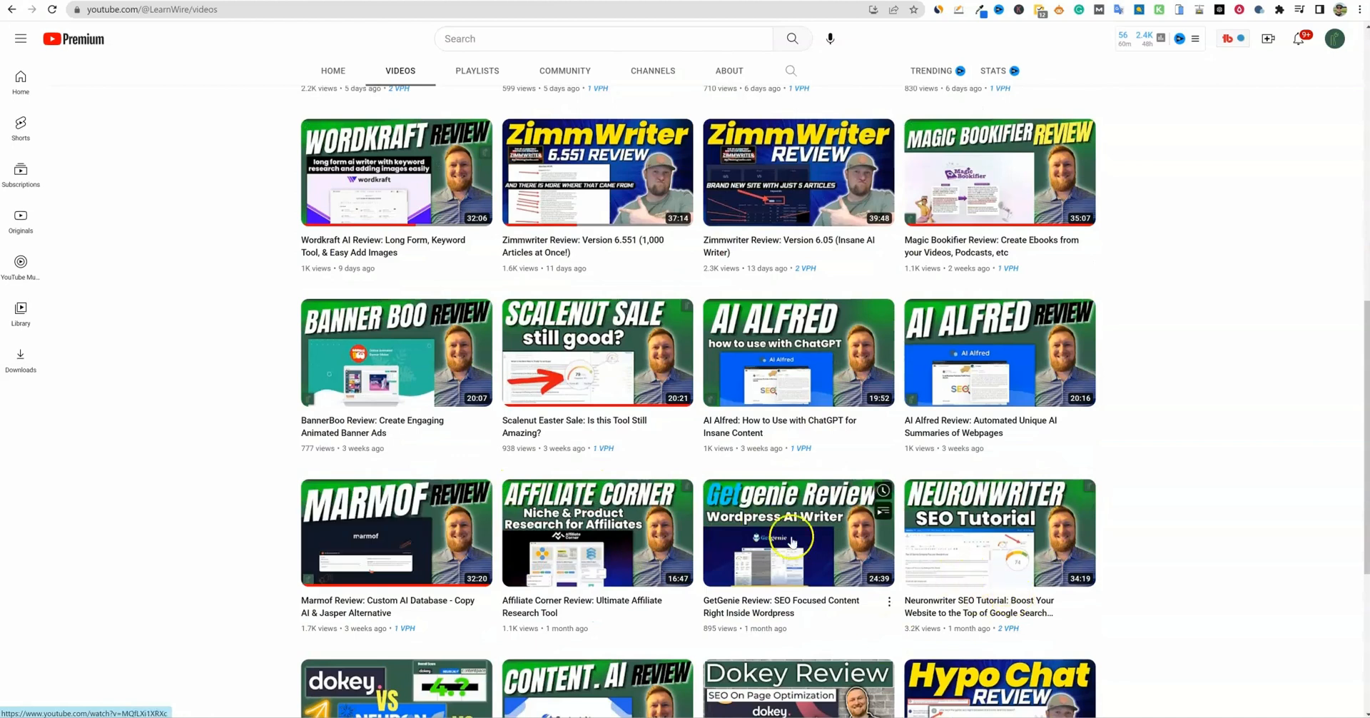
{"action": "scroll", "scroll_direction": "down", "scroll_amount": 3}
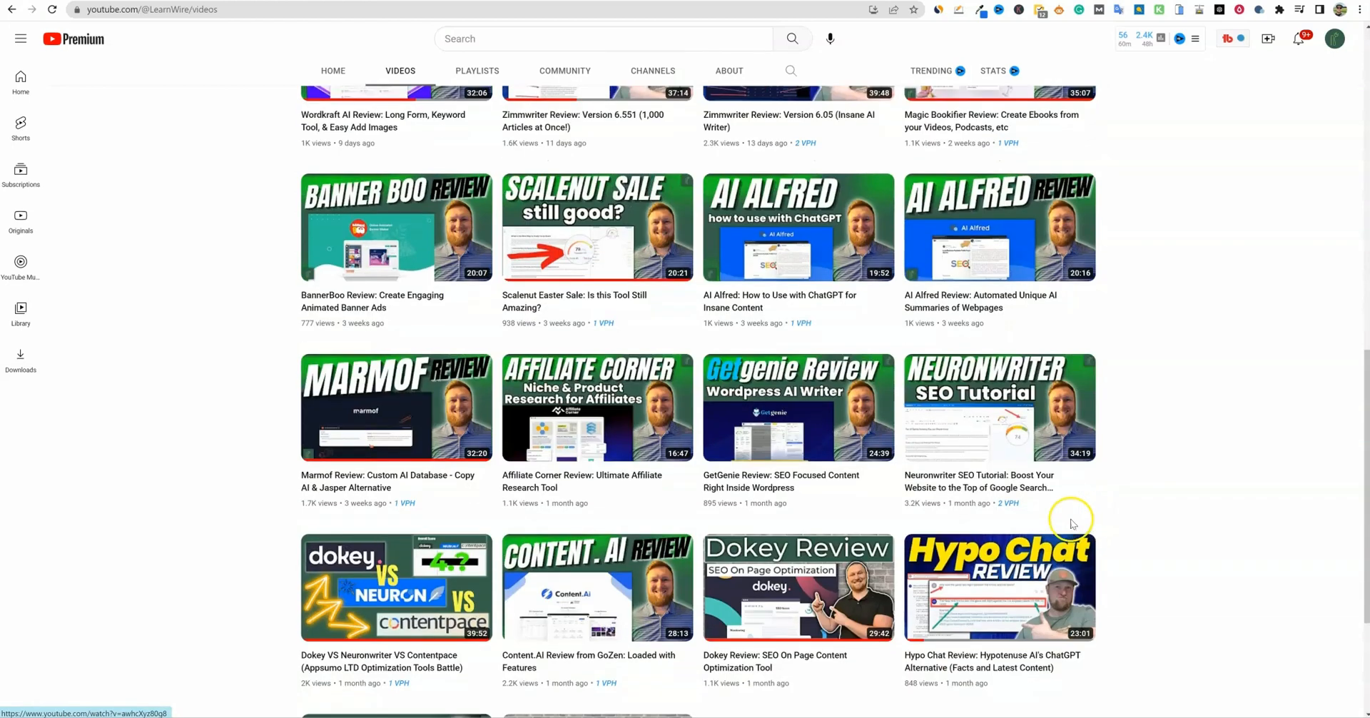
{"action": "scroll", "scroll_direction": "down", "scroll_amount": 3}
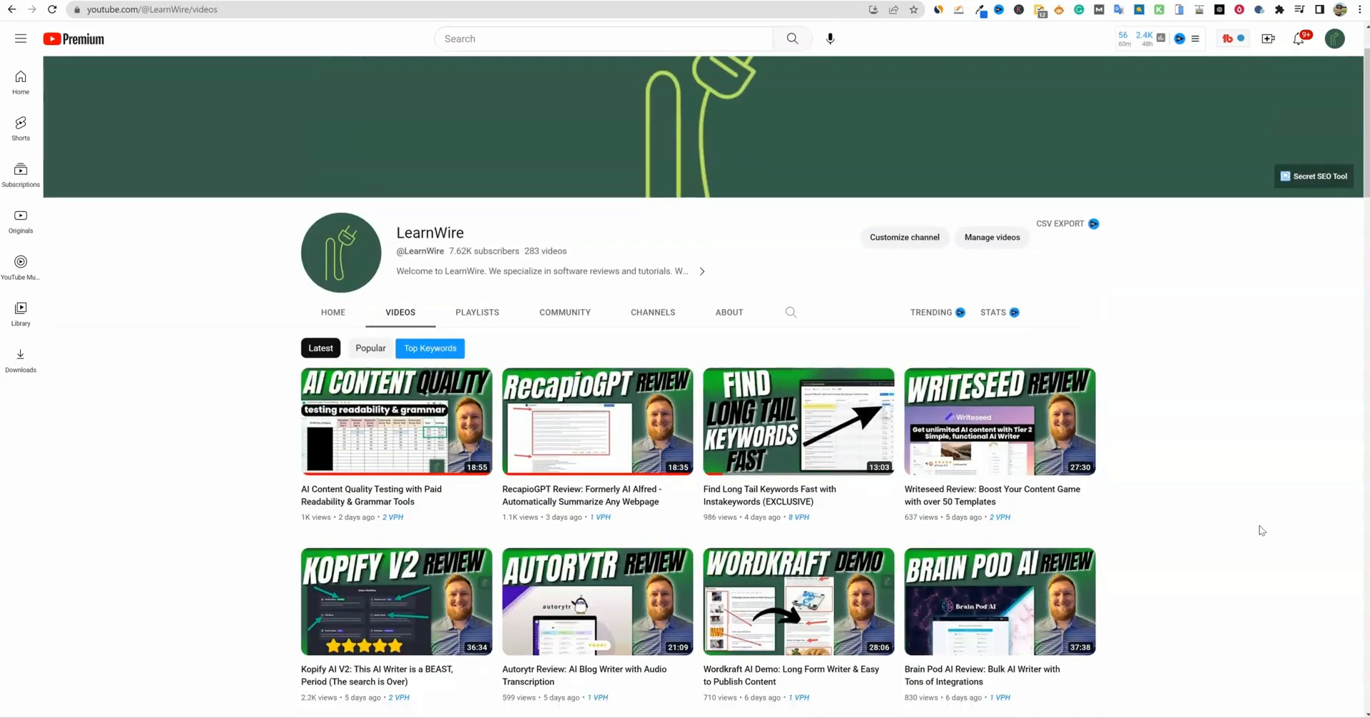
{"action": "scroll", "scroll_direction": "down", "scroll_amount": 3}
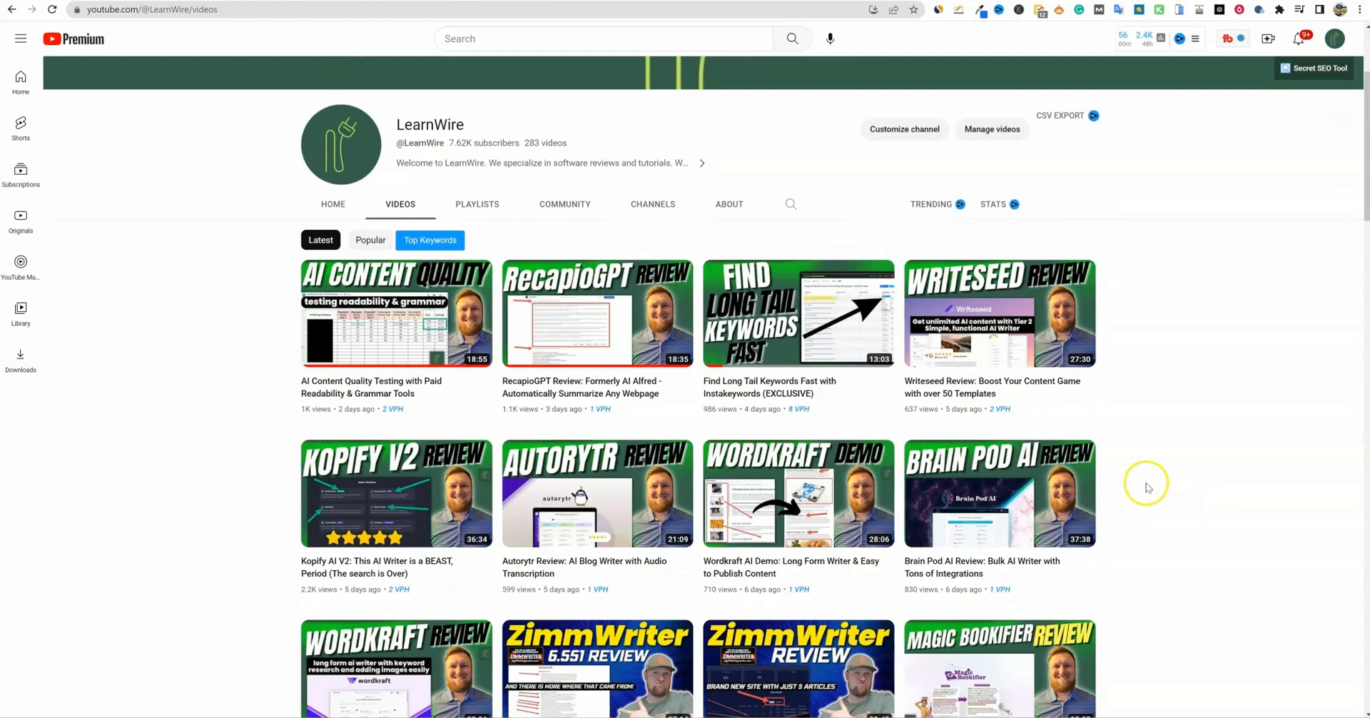
{"action": "mouse_move", "coordinate": [1145, 498]}
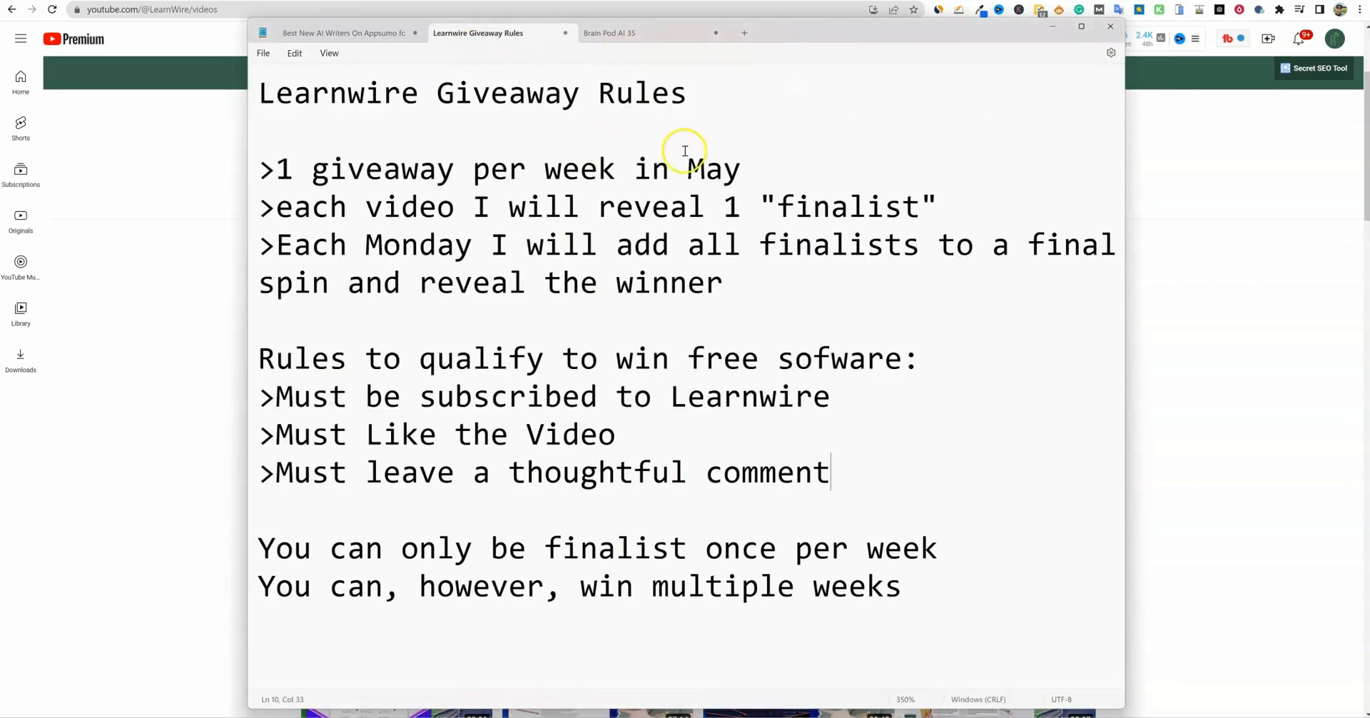
{"action": "mouse_move", "coordinate": [794, 132]}
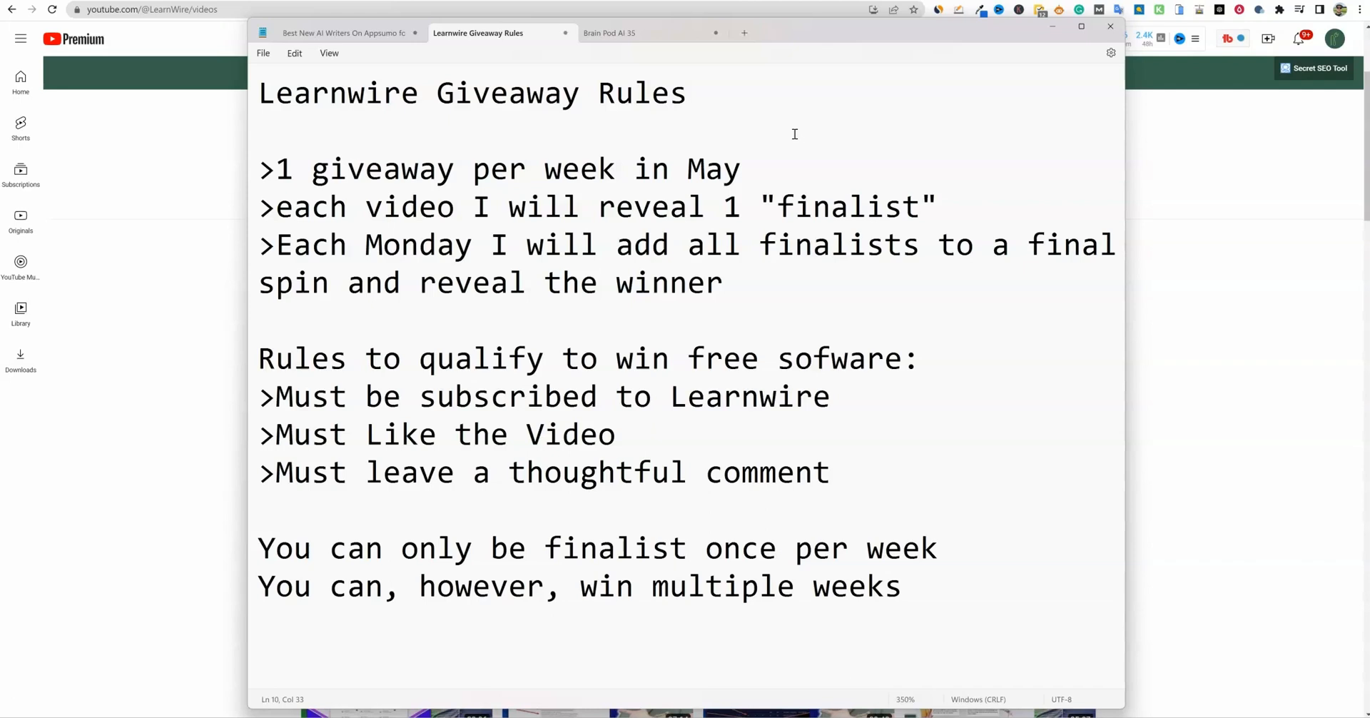
{"action": "mouse_move", "coordinate": [806, 122]}
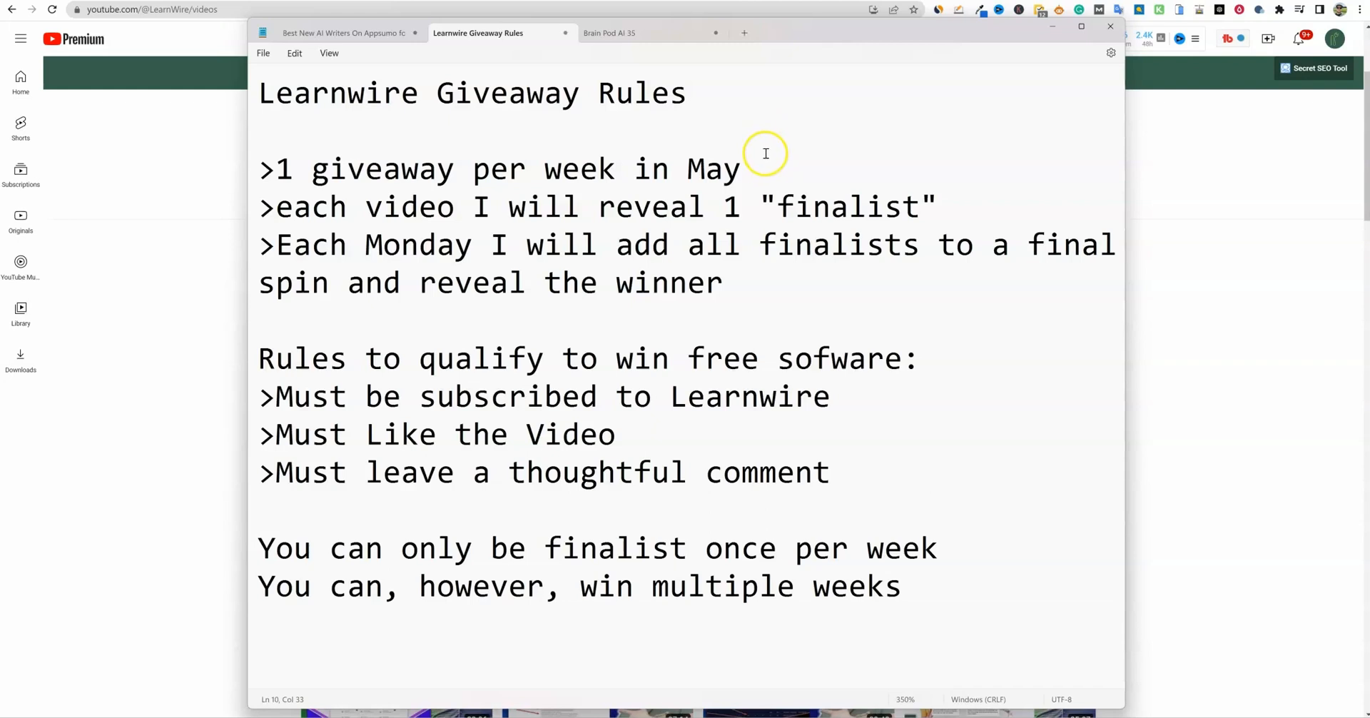
{"action": "mouse_move", "coordinate": [785, 308]}
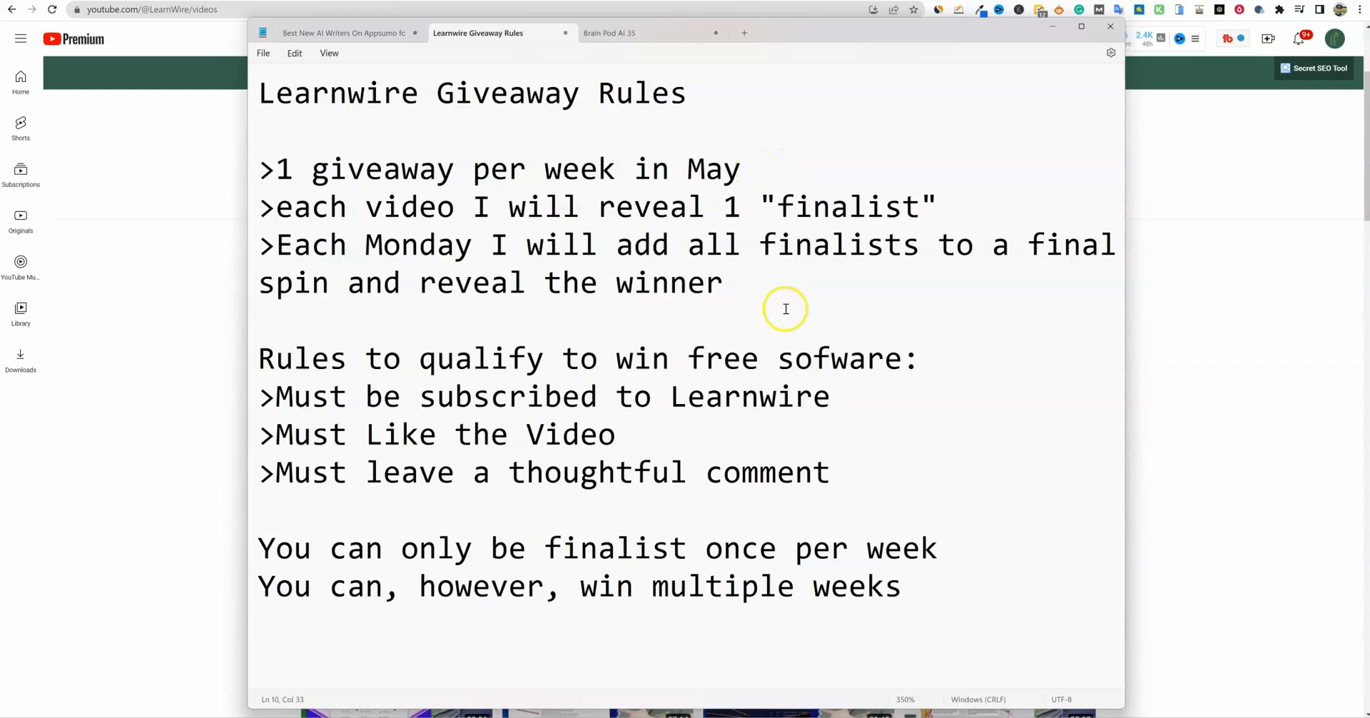
{"action": "mouse_move", "coordinate": [796, 319]}
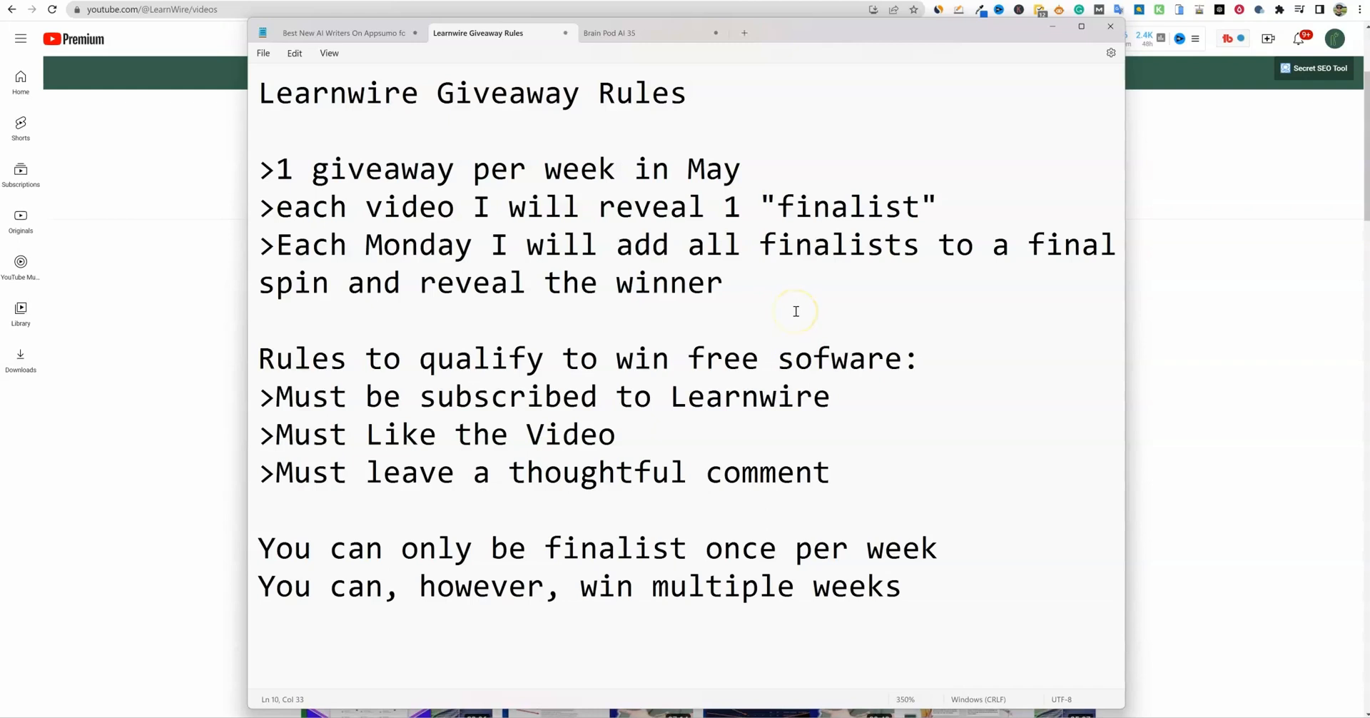
{"action": "mouse_move", "coordinate": [759, 176]}
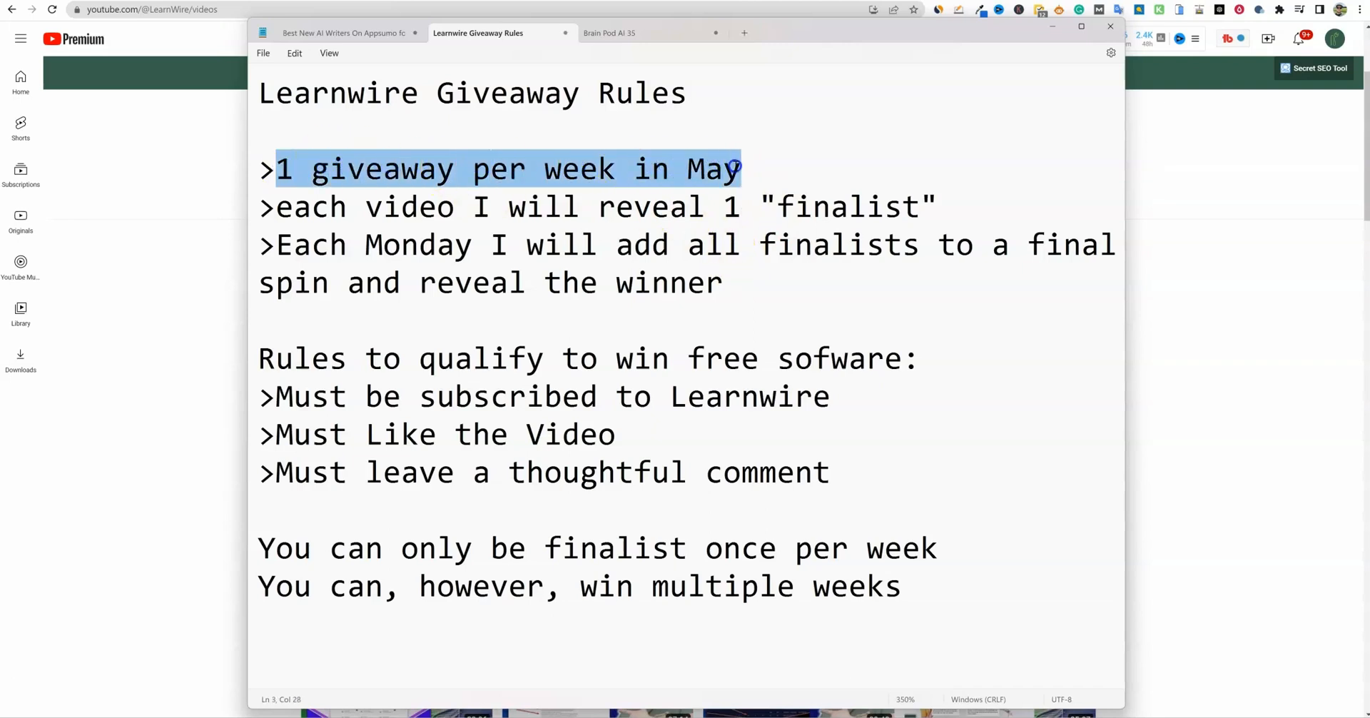
{"action": "mouse_move", "coordinate": [752, 226]}
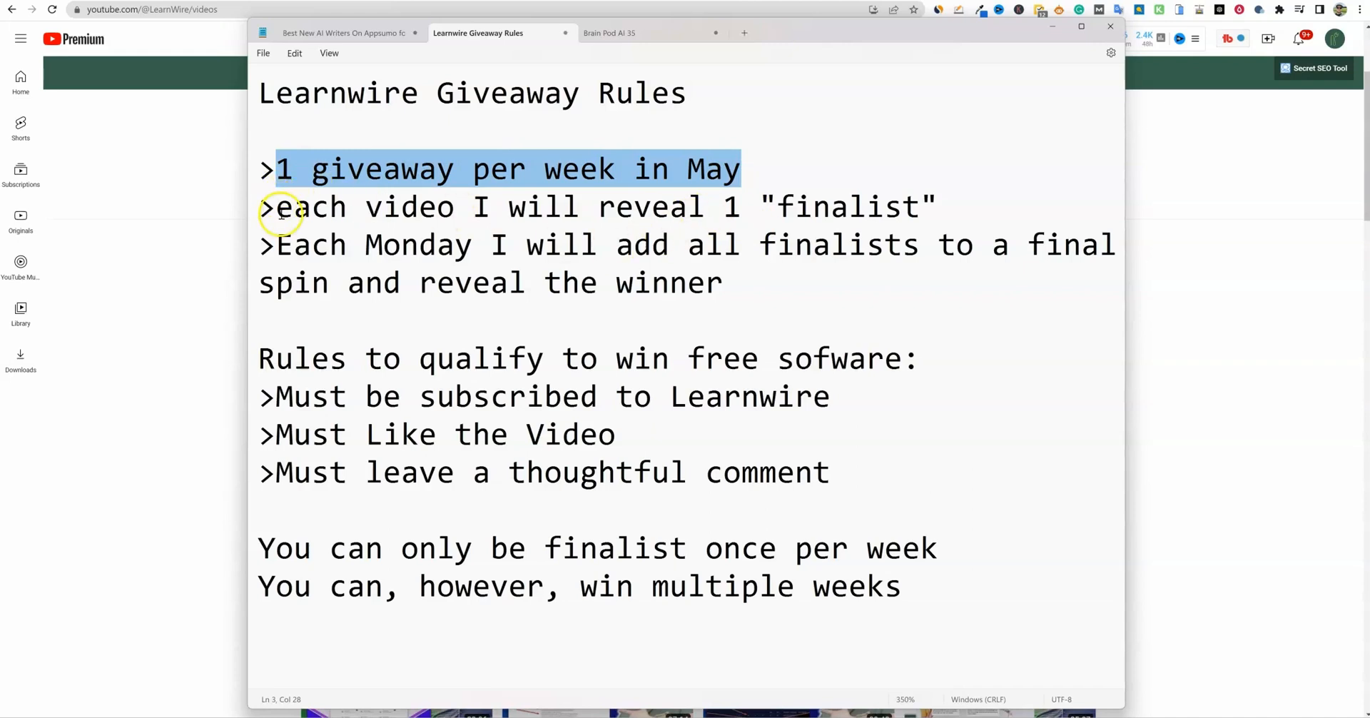
{"action": "left_click_drag", "start_coordinate": [276, 207], "coordinate": [928, 207]}
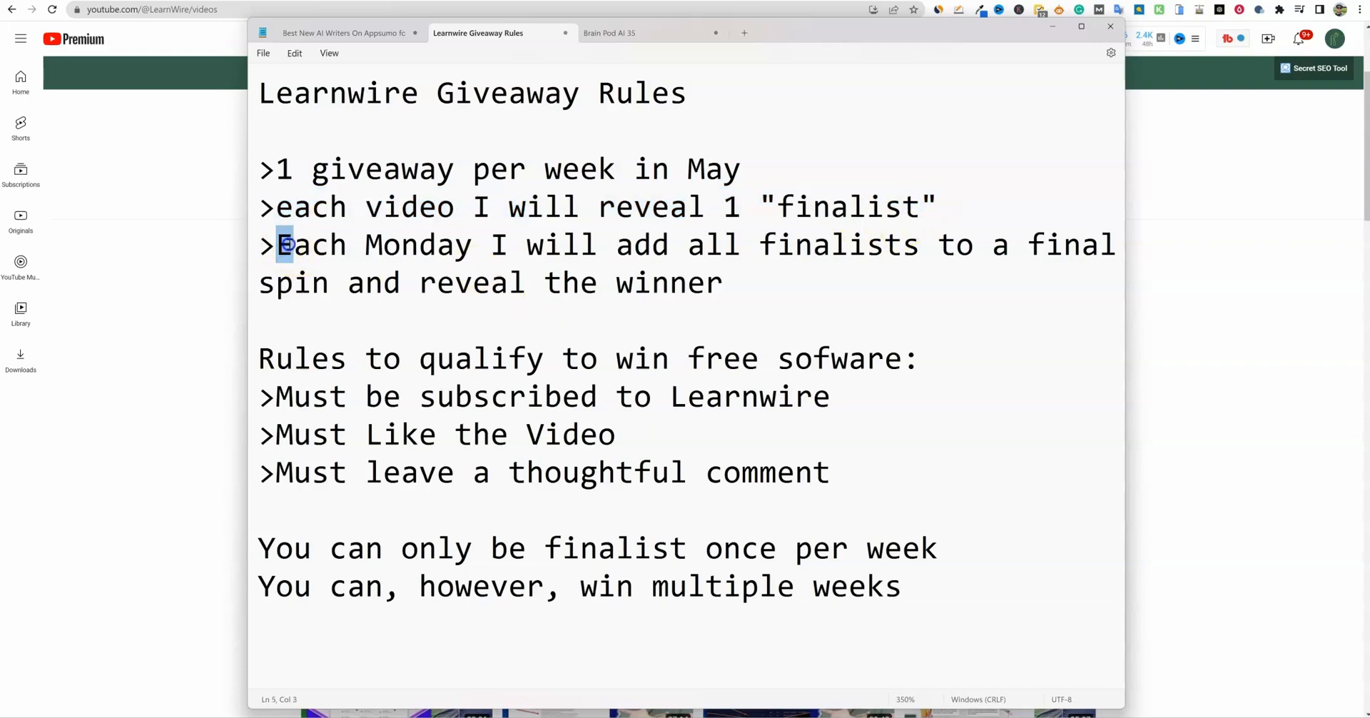
{"action": "left_click_drag", "start_coordinate": [279, 244], "coordinate": [739, 245]}
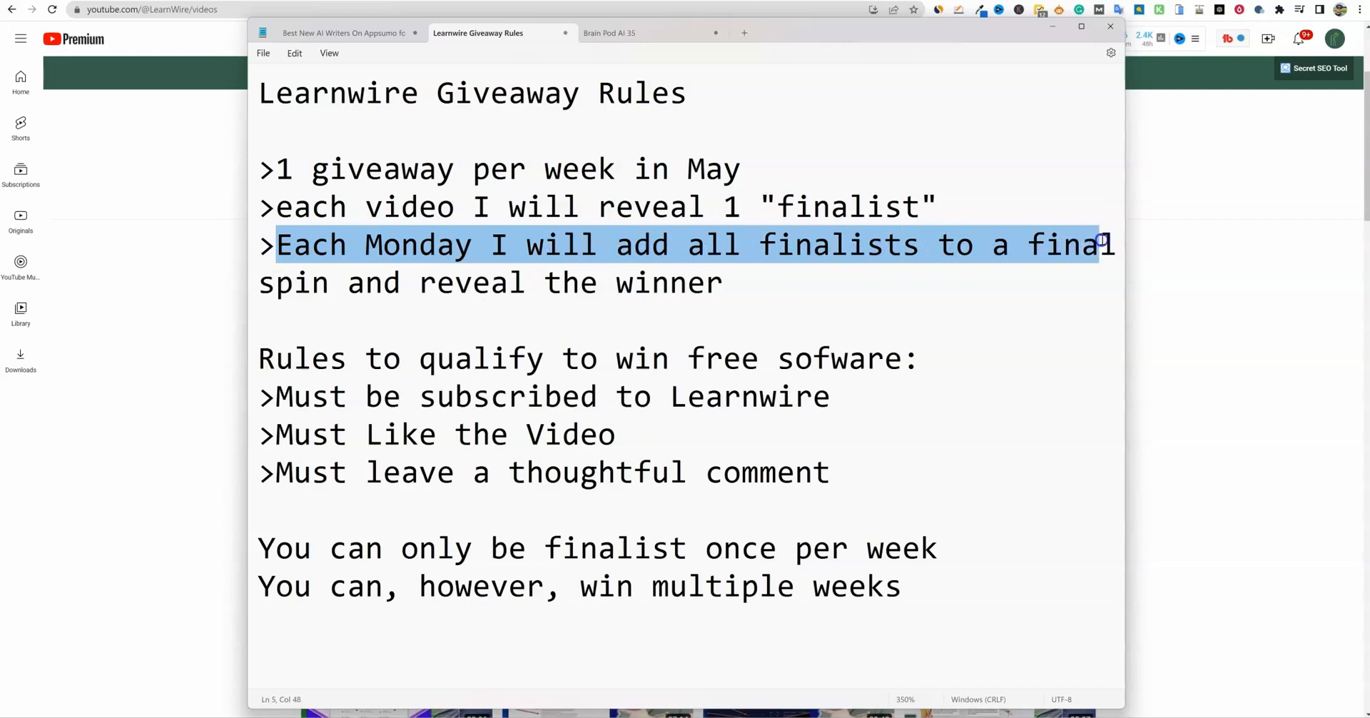
{"action": "left_click_drag", "start_coordinate": [1102, 245], "coordinate": [331, 281]}
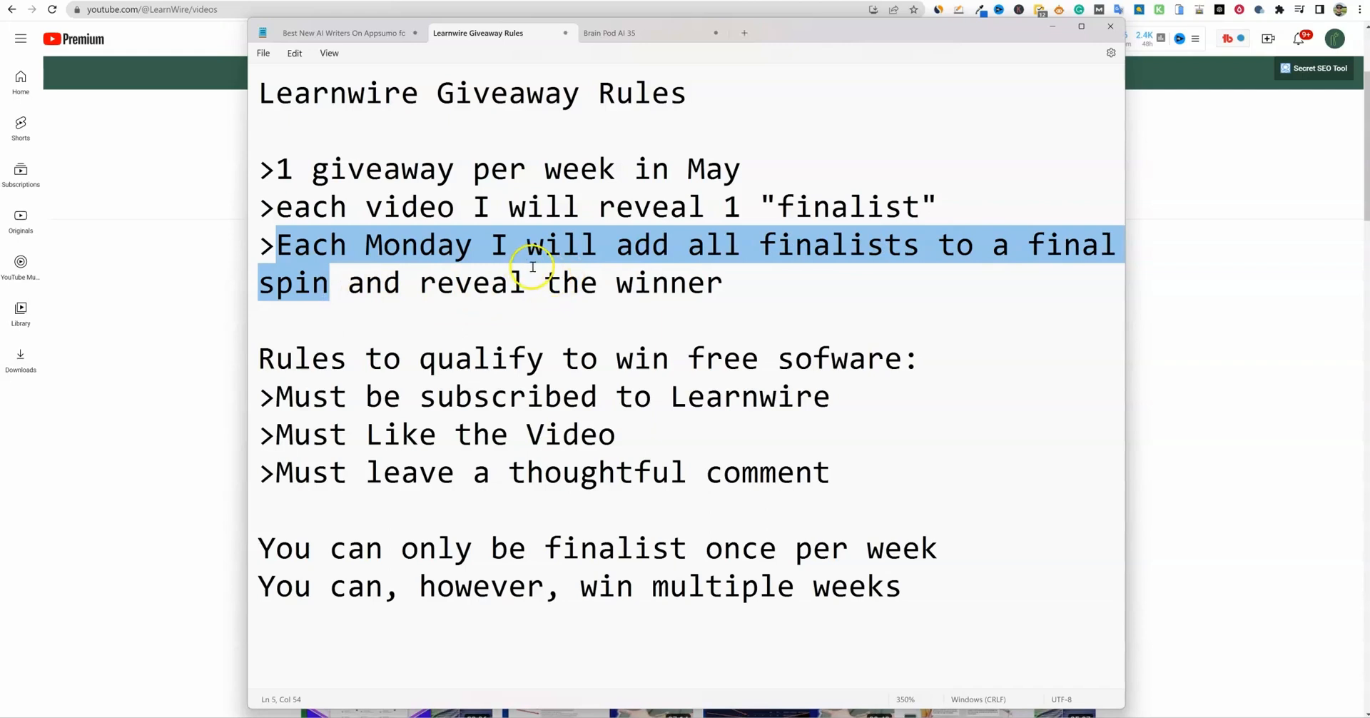
{"action": "mouse_move", "coordinate": [354, 265]}
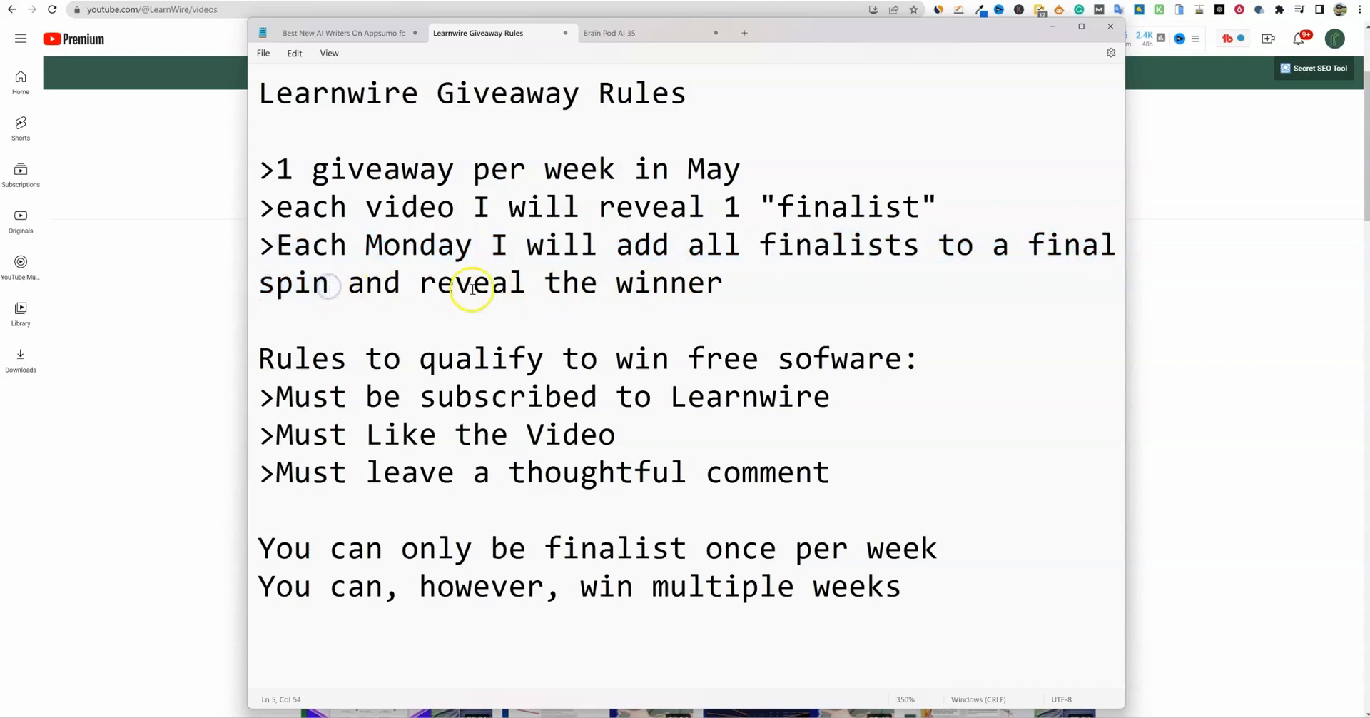
{"action": "left_click_drag", "start_coordinate": [296, 282], "coordinate": [723, 282]}
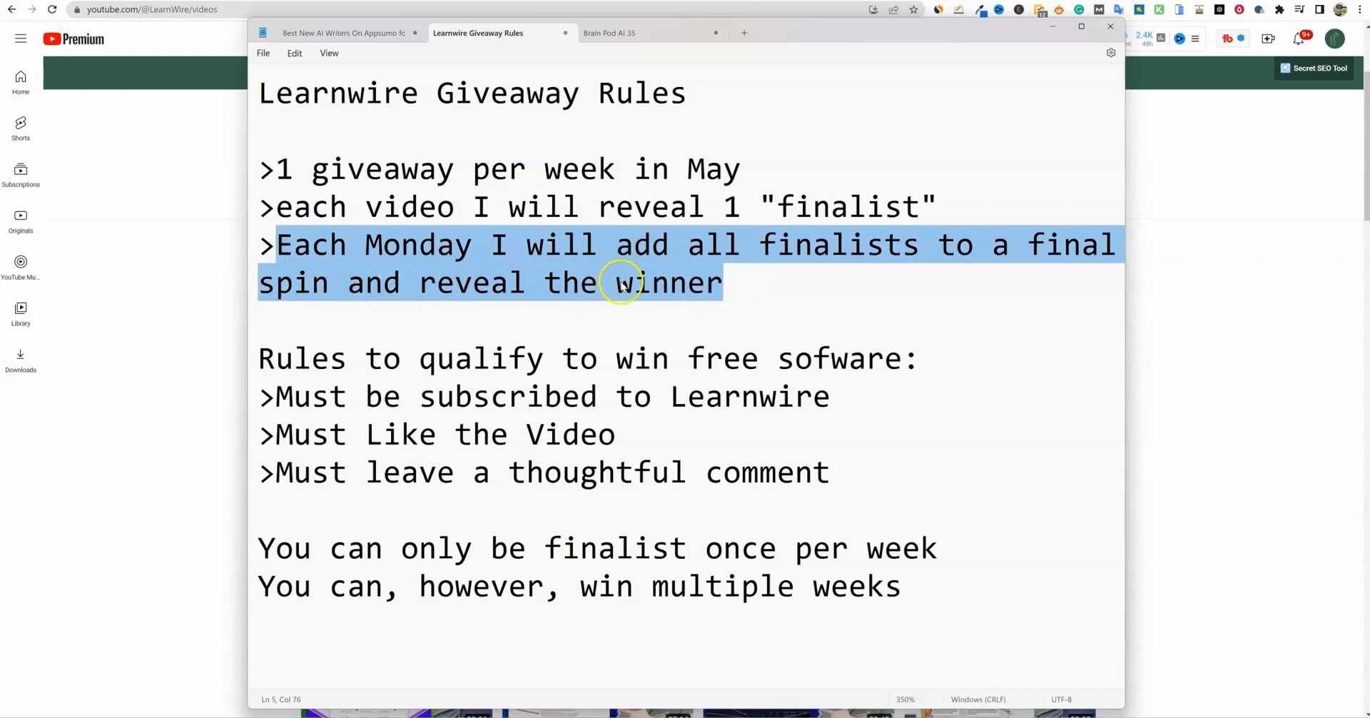
{"action": "left_click", "coordinate": [721, 284]}
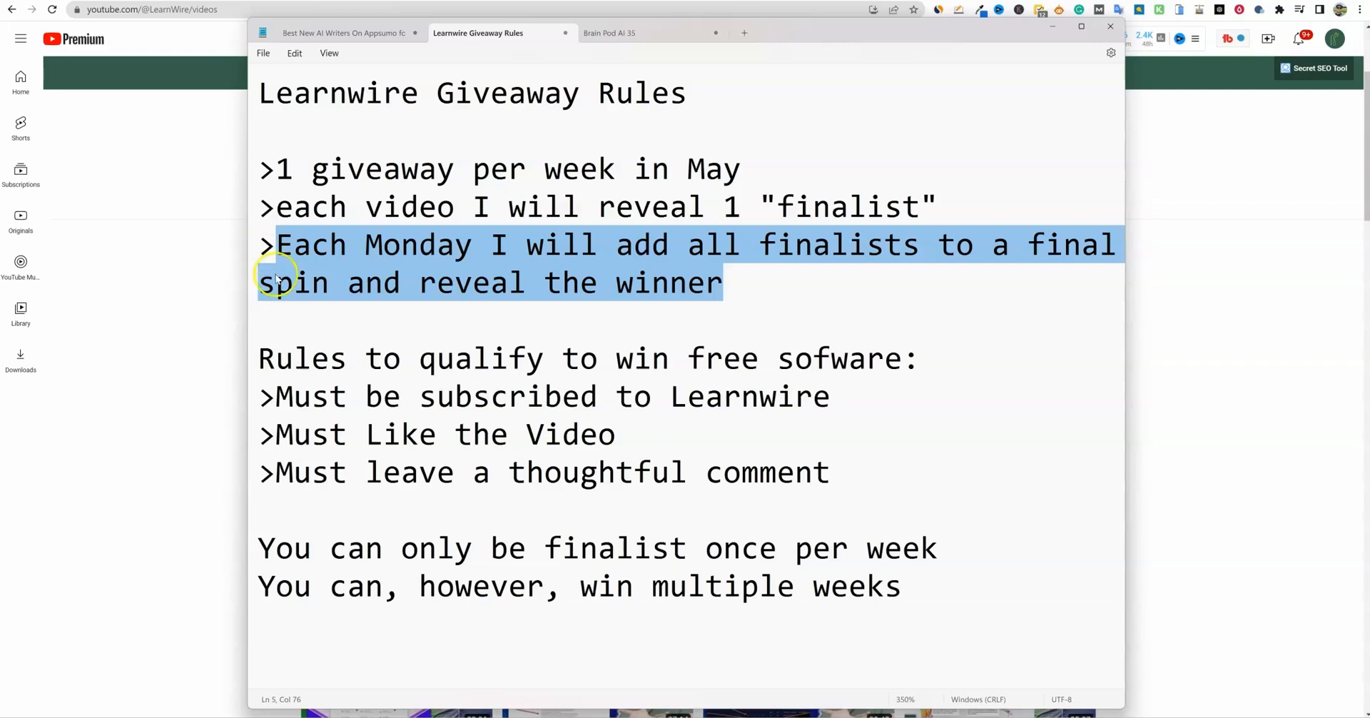
{"action": "mouse_move", "coordinate": [738, 476]}
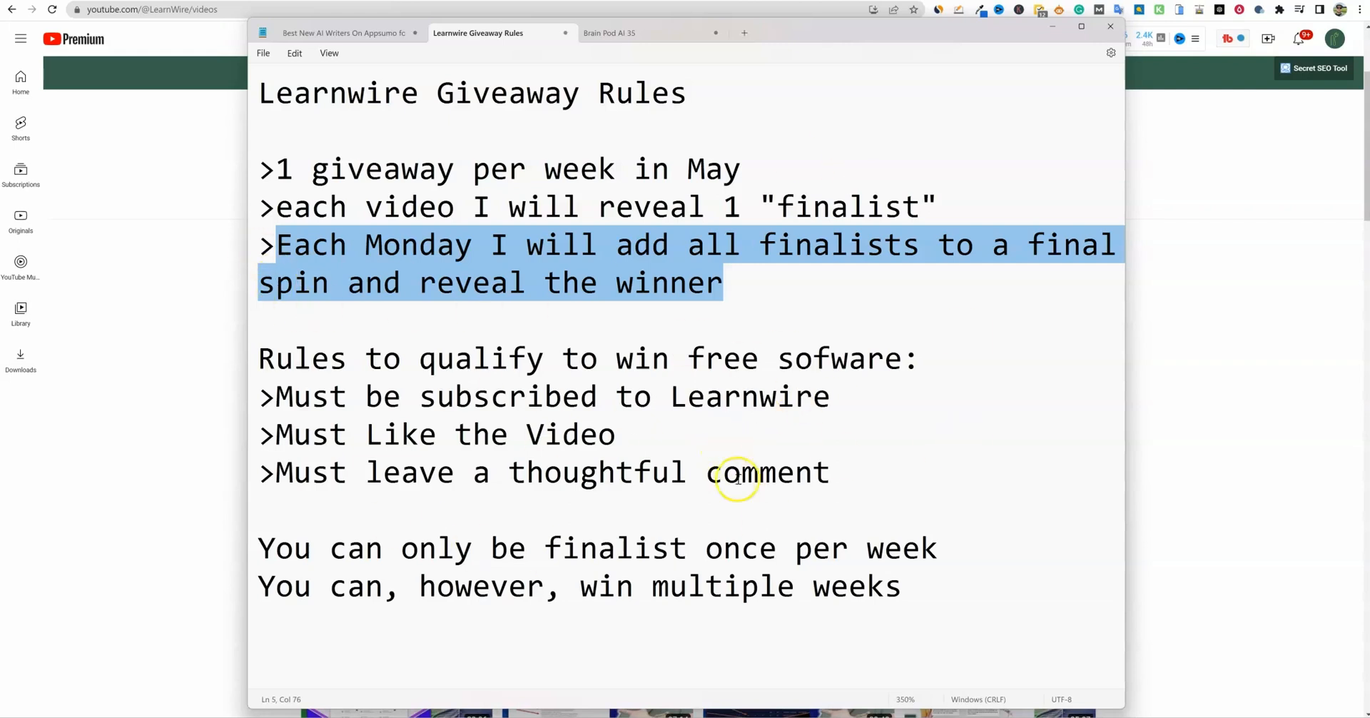
{"action": "mouse_move", "coordinate": [279, 358]}
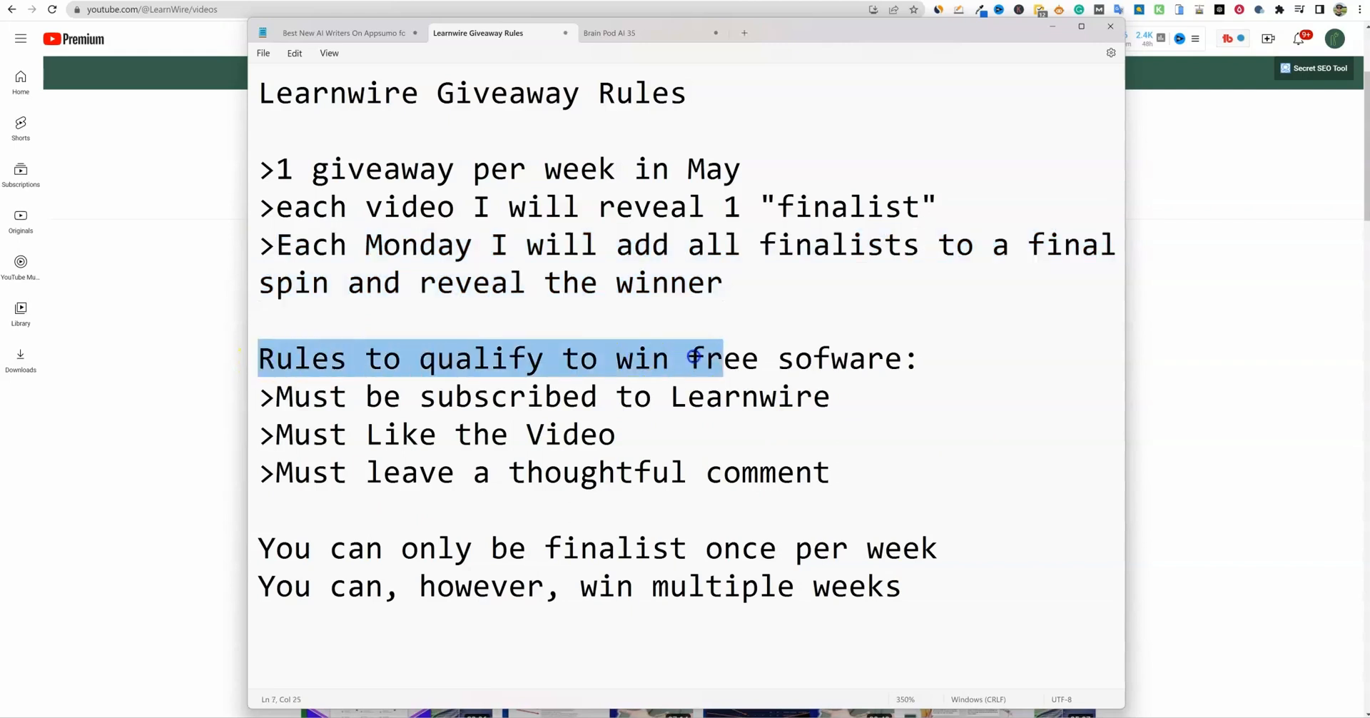
{"action": "left_click", "coordinate": [615, 434]}
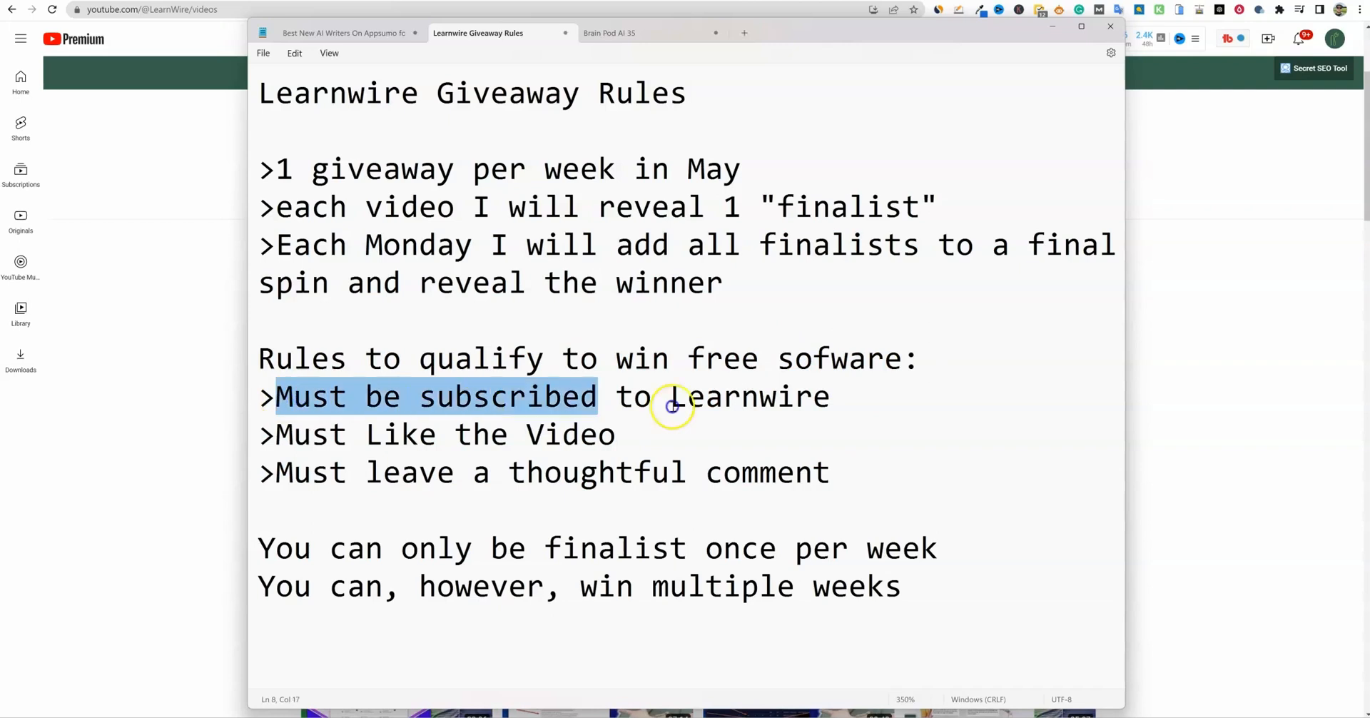
{"action": "left_click", "coordinate": [830, 397]}
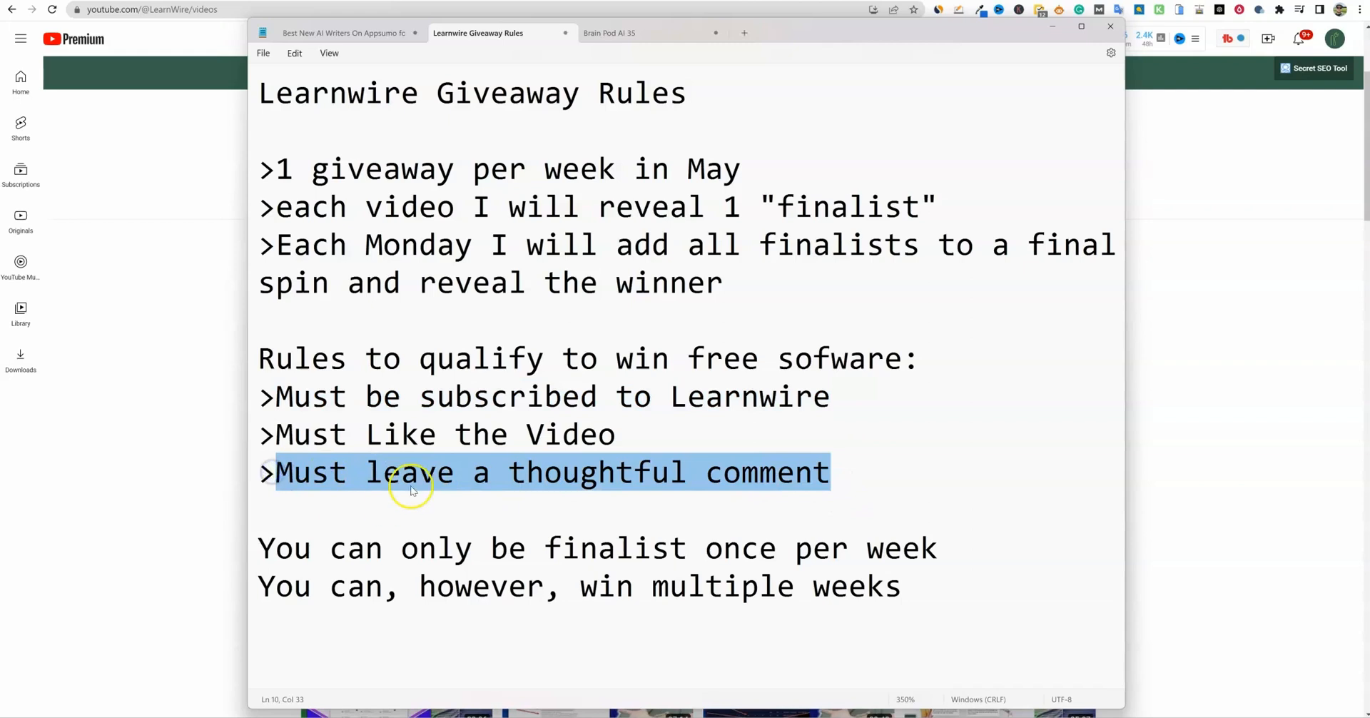
{"action": "left_click", "coordinate": [837, 472]}
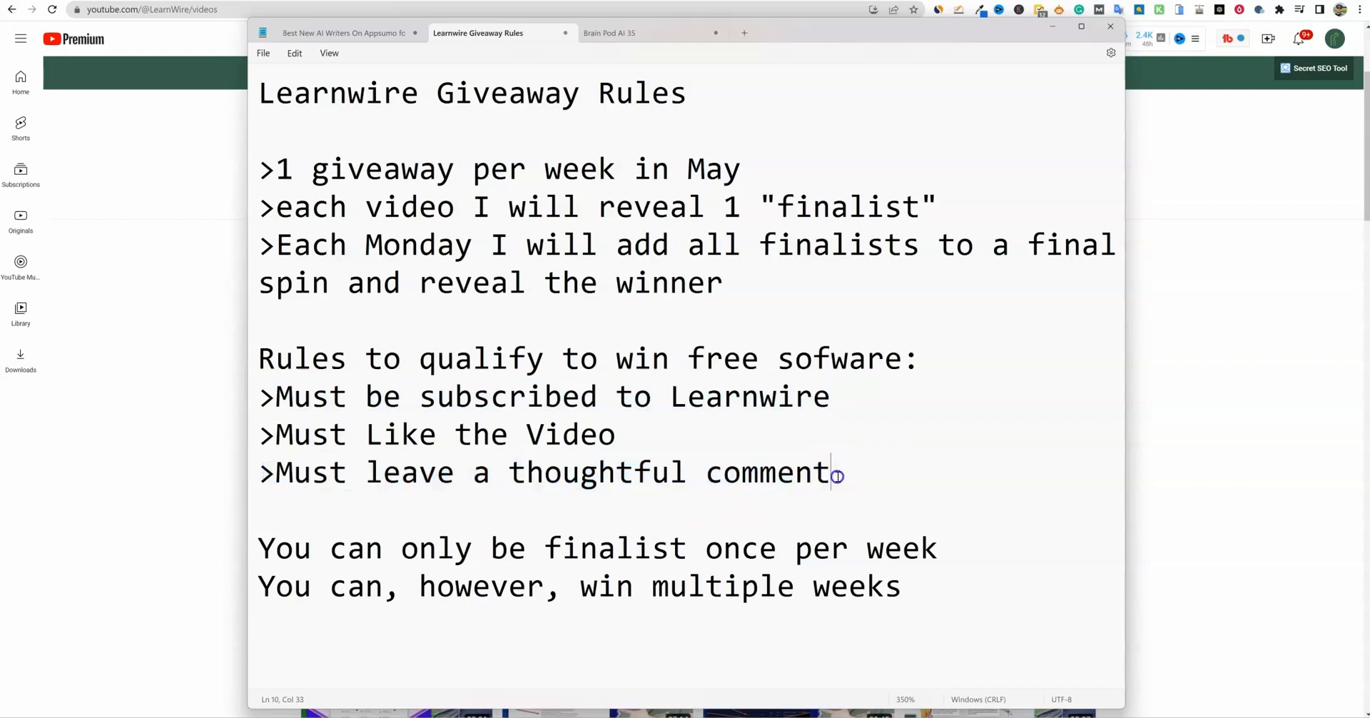
{"action": "triple_click", "coordinate": [550, 473]}
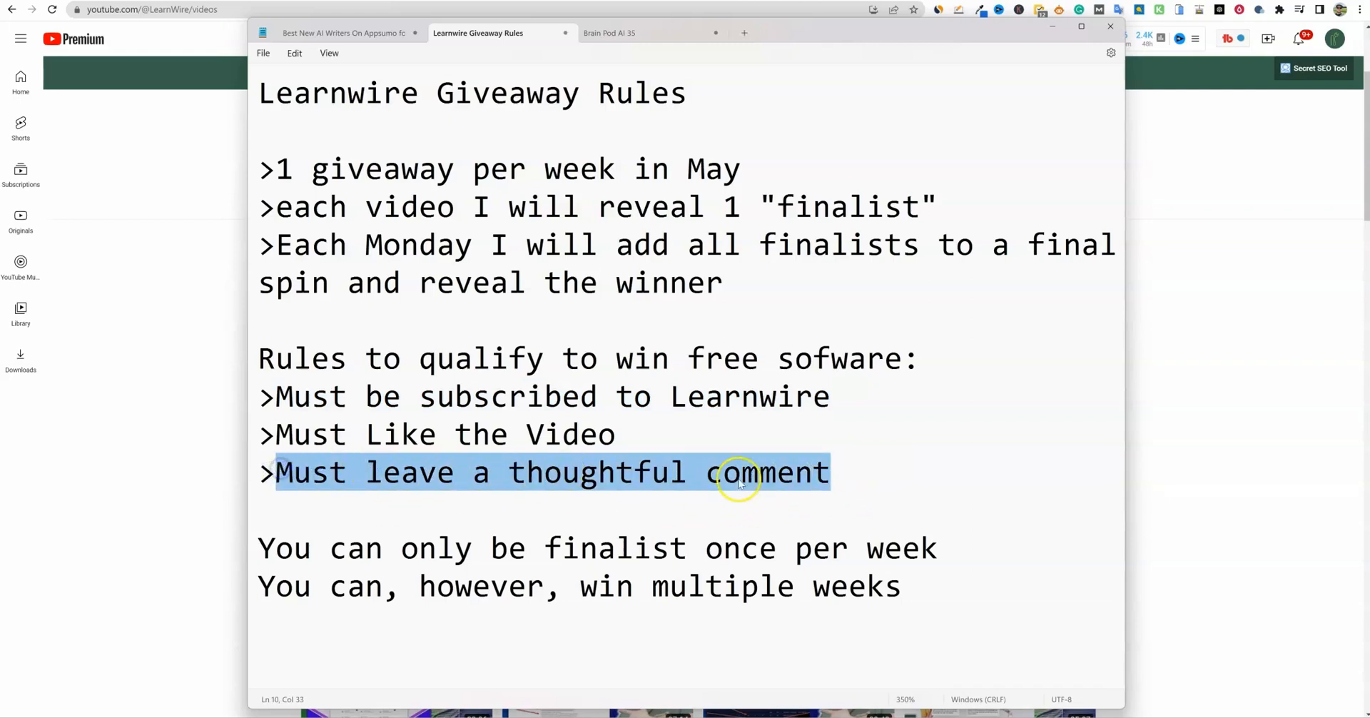
{"action": "left_click", "coordinate": [839, 472]}
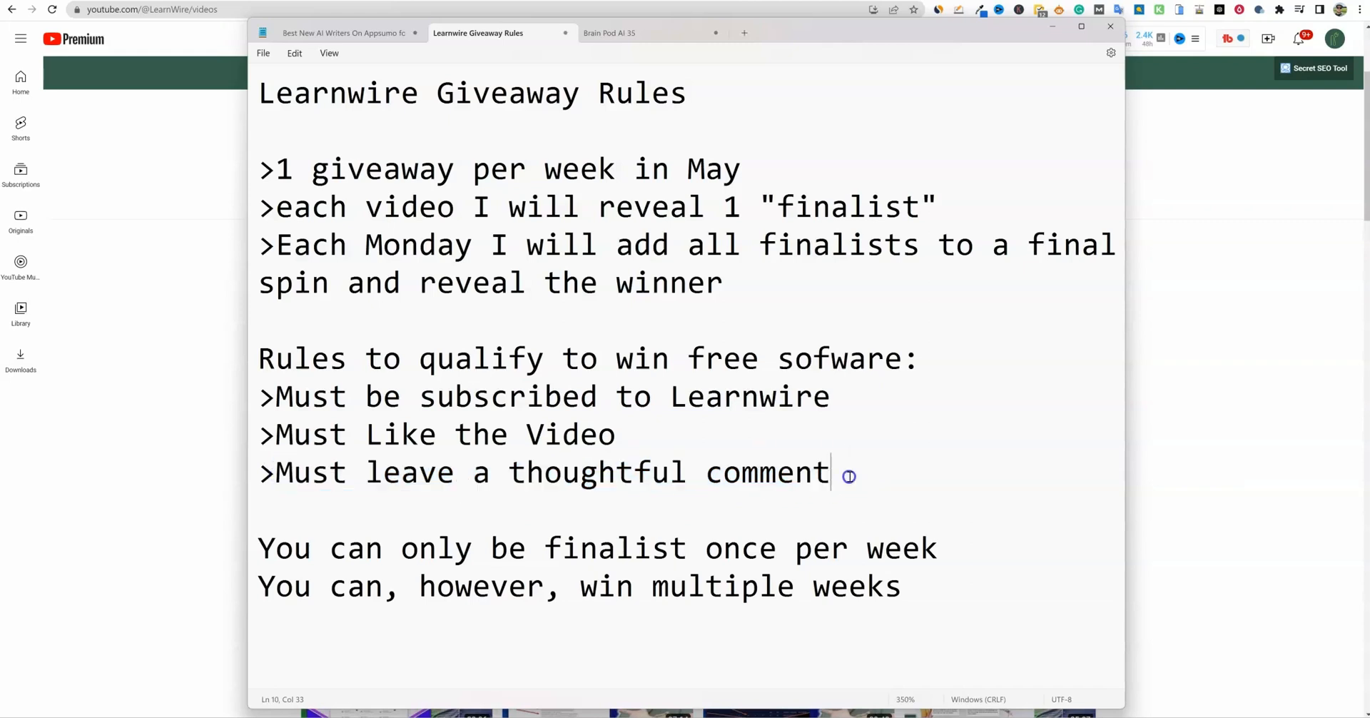
{"action": "left_click_drag", "start_coordinate": [259, 395], "coordinate": [825, 472]}
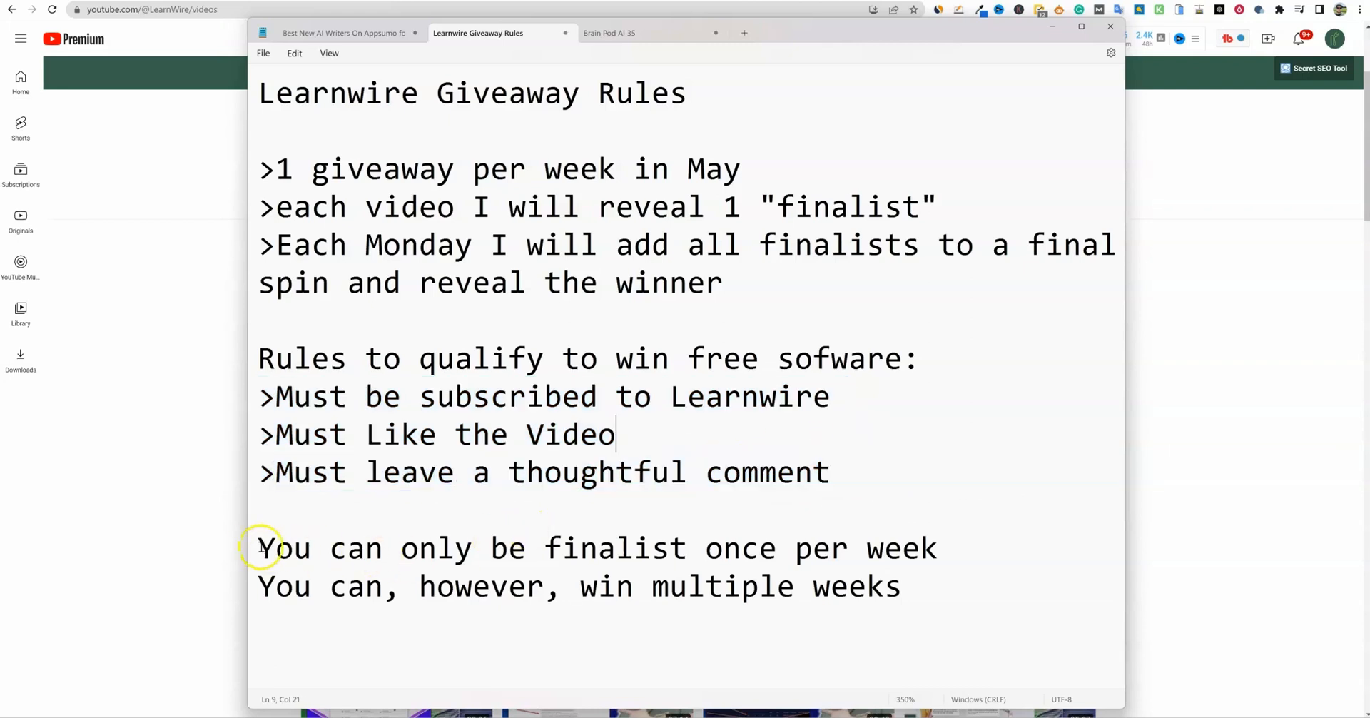
{"action": "left_click_drag", "start_coordinate": [258, 547], "coordinate": [861, 547]}
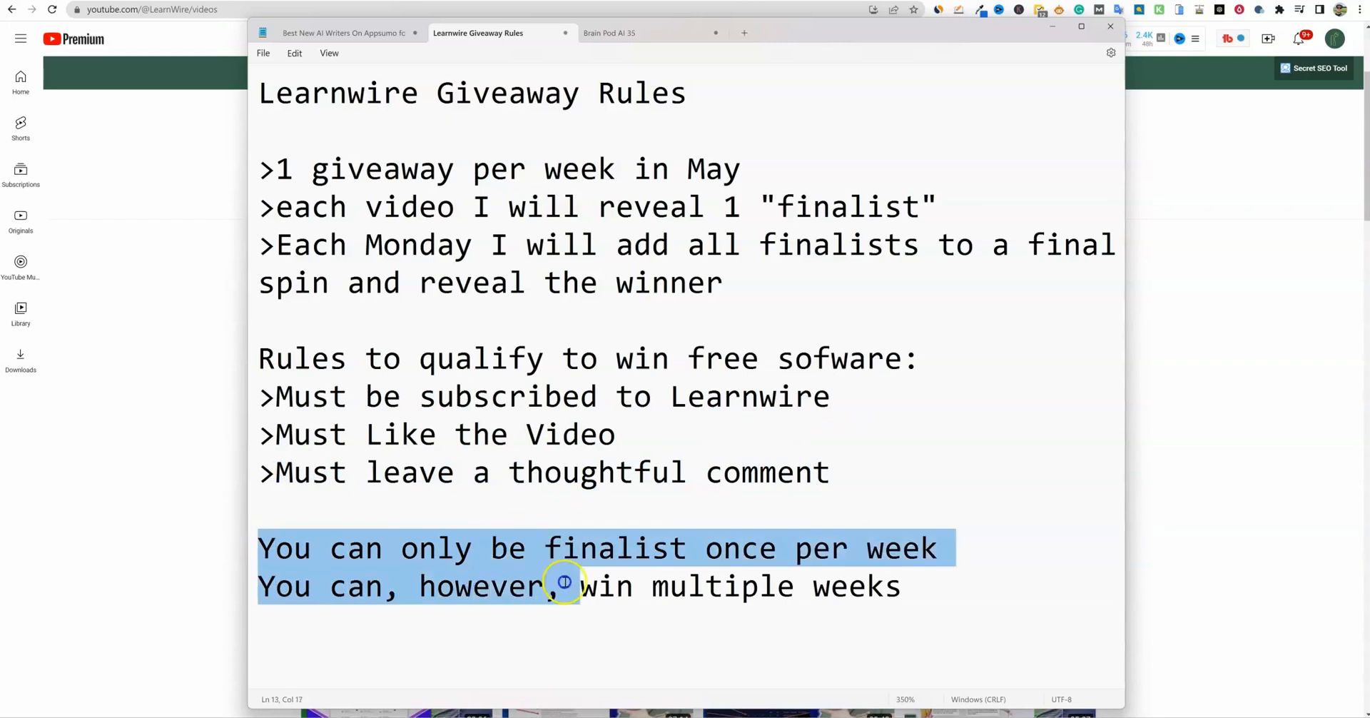
{"action": "left_click", "coordinate": [891, 586]}
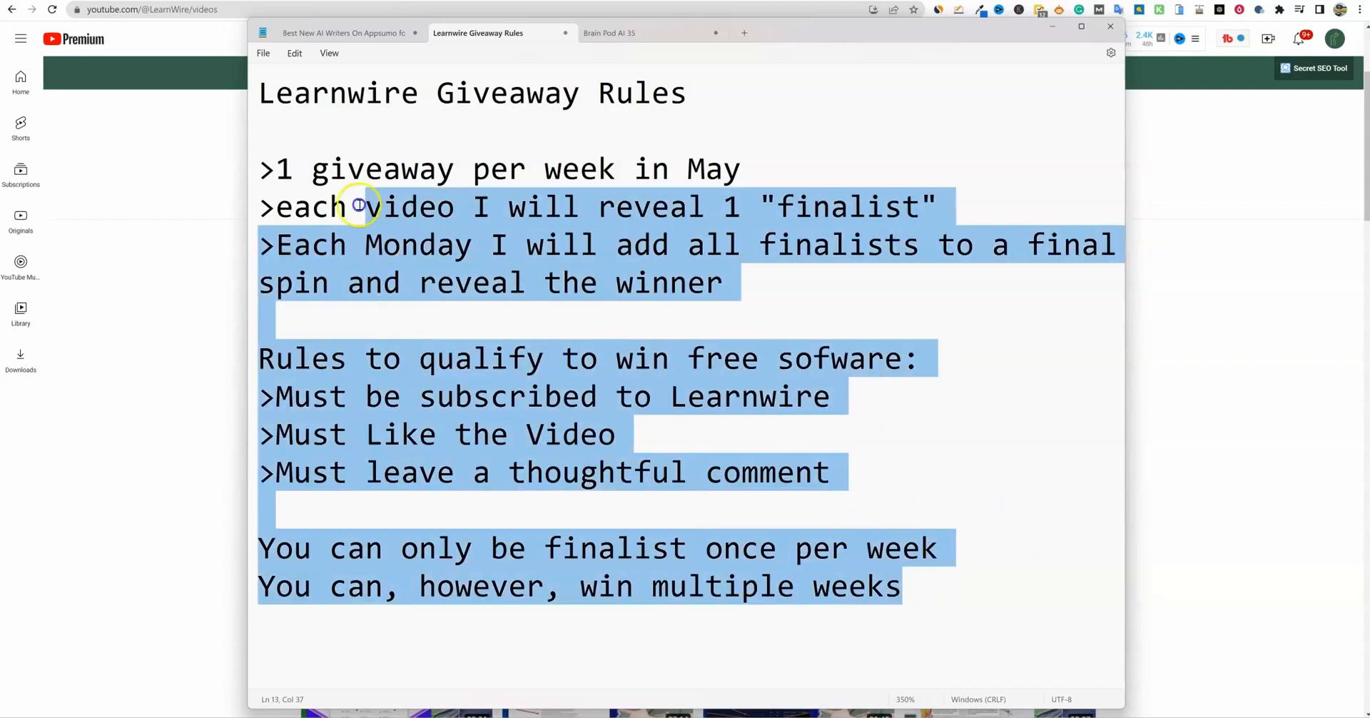
{"action": "left_click", "coordinate": [741, 168]}
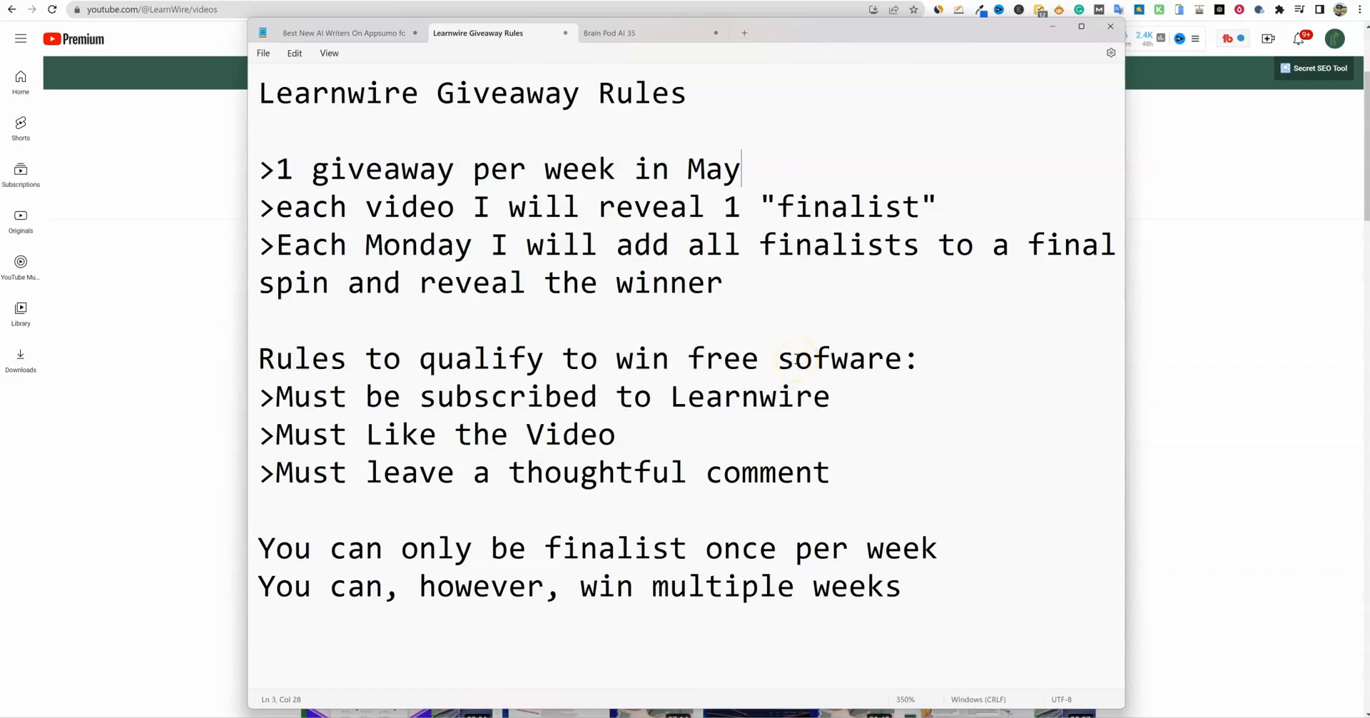
{"action": "left_click_drag", "start_coordinate": [705, 547], "coordinate": [900, 586]}
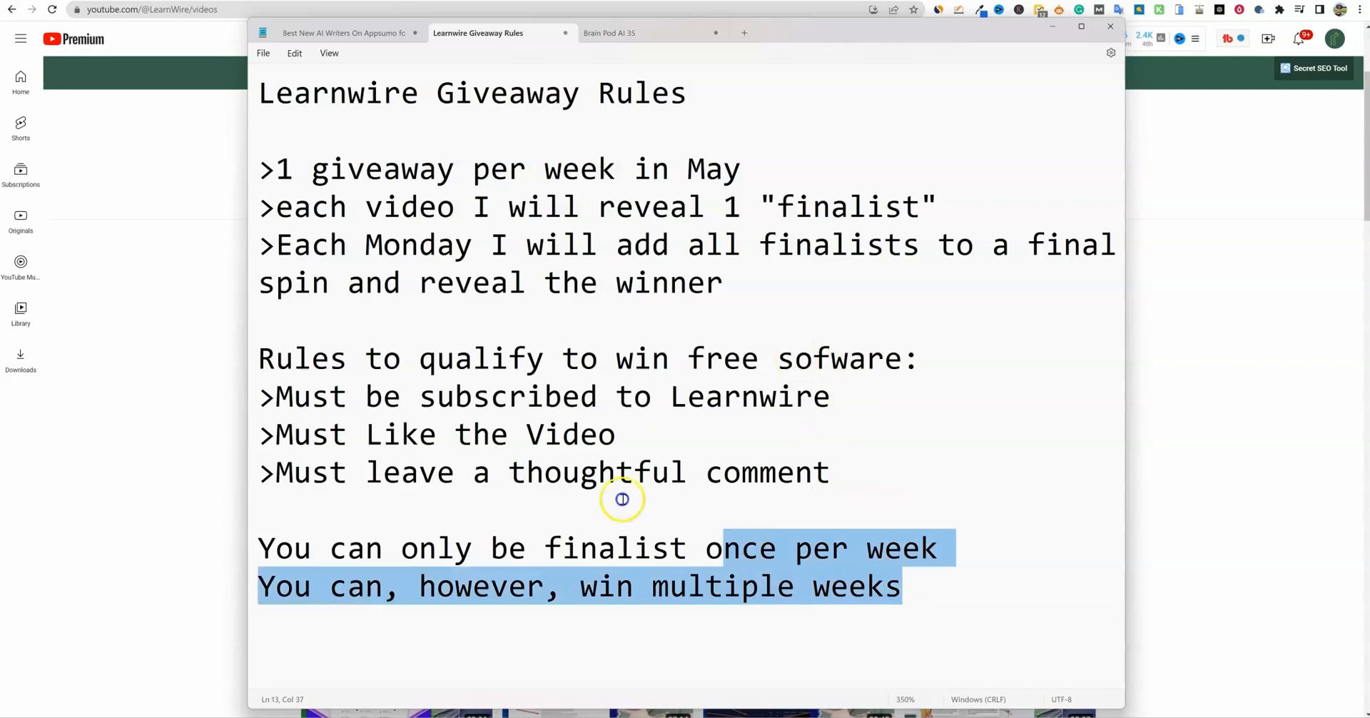
Go to the LearnWire Community tab and scroll to the AI writer giveaway poll
{"action": "left_click", "coordinate": [723, 282]}
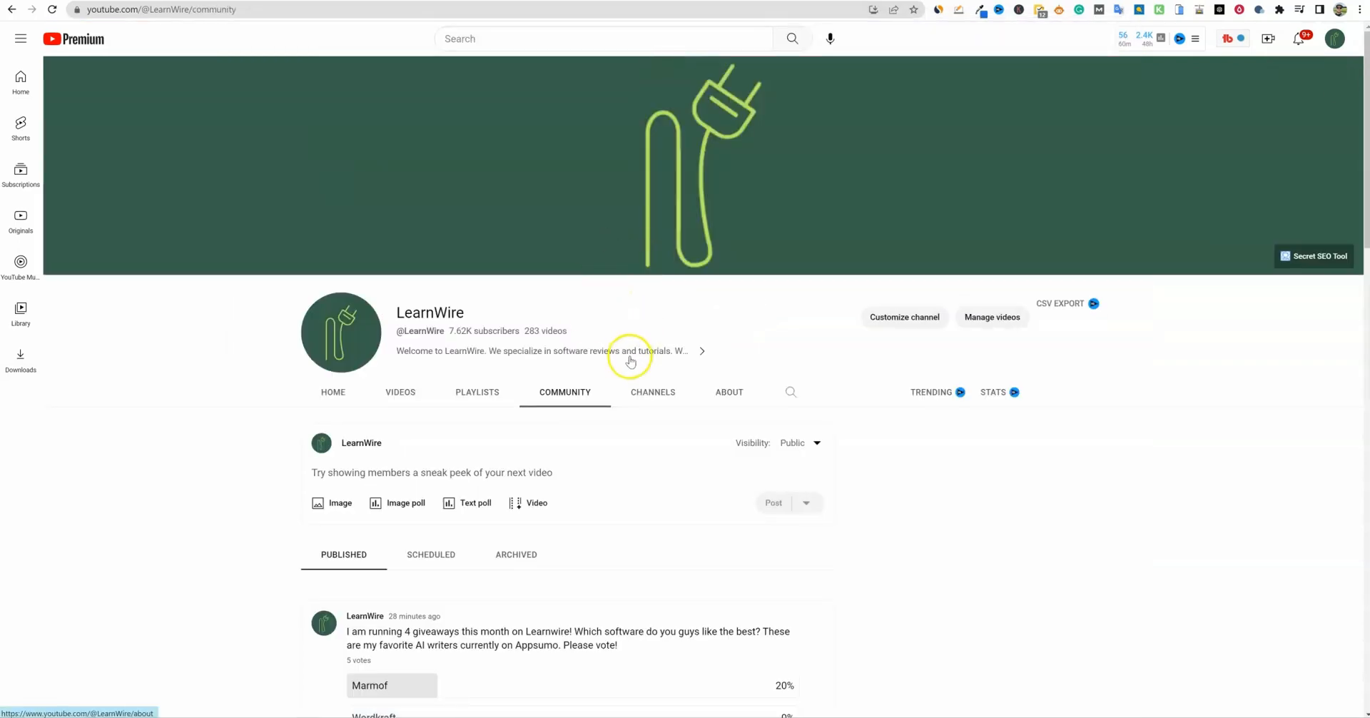
{"action": "scroll", "scroll_direction": "down", "scroll_amount": 3}
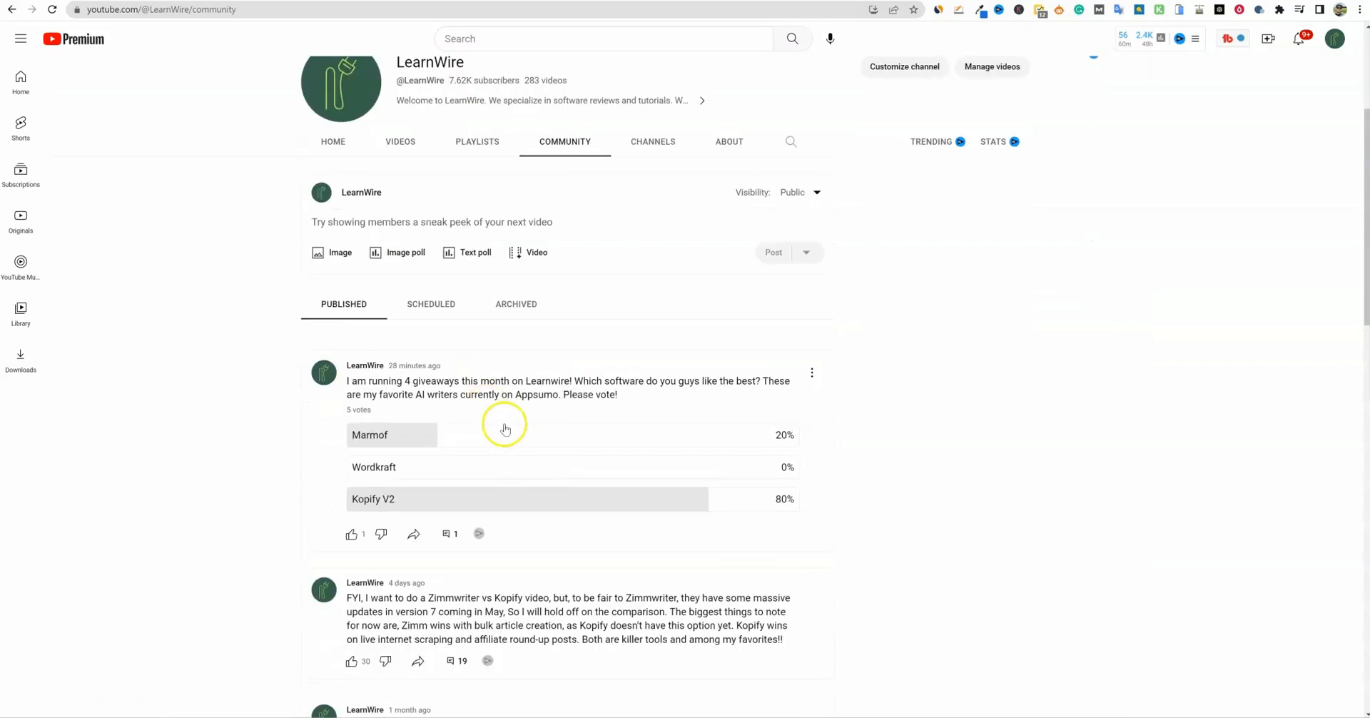
{"action": "mouse_move", "coordinate": [381, 409]}
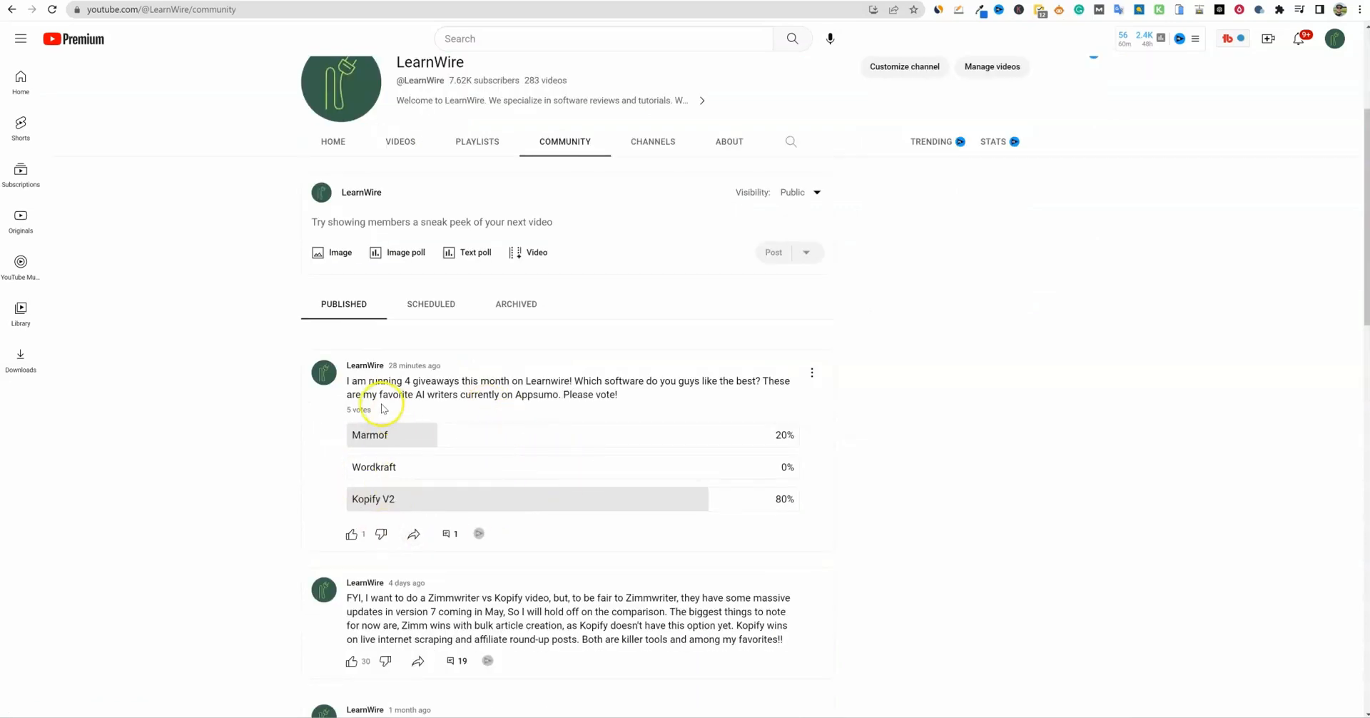
{"action": "mouse_move", "coordinate": [400, 434]}
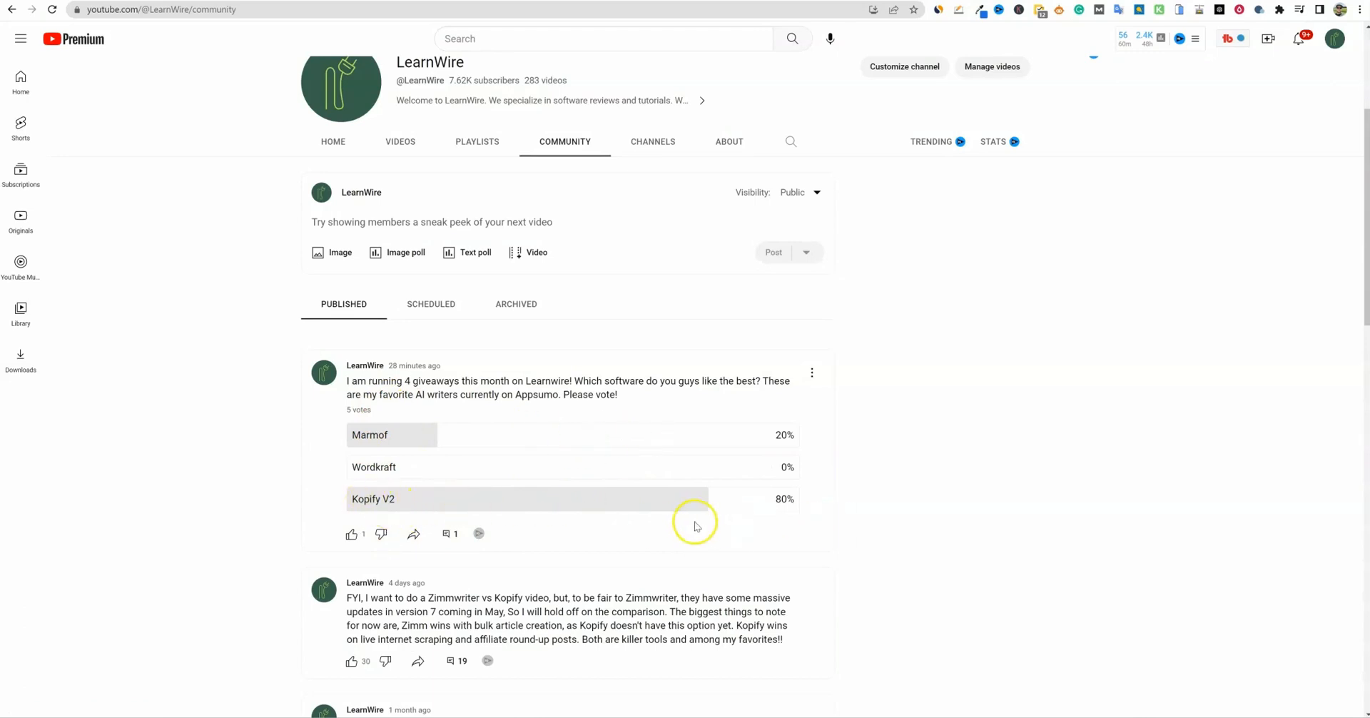
{"action": "mouse_move", "coordinate": [528, 399]}
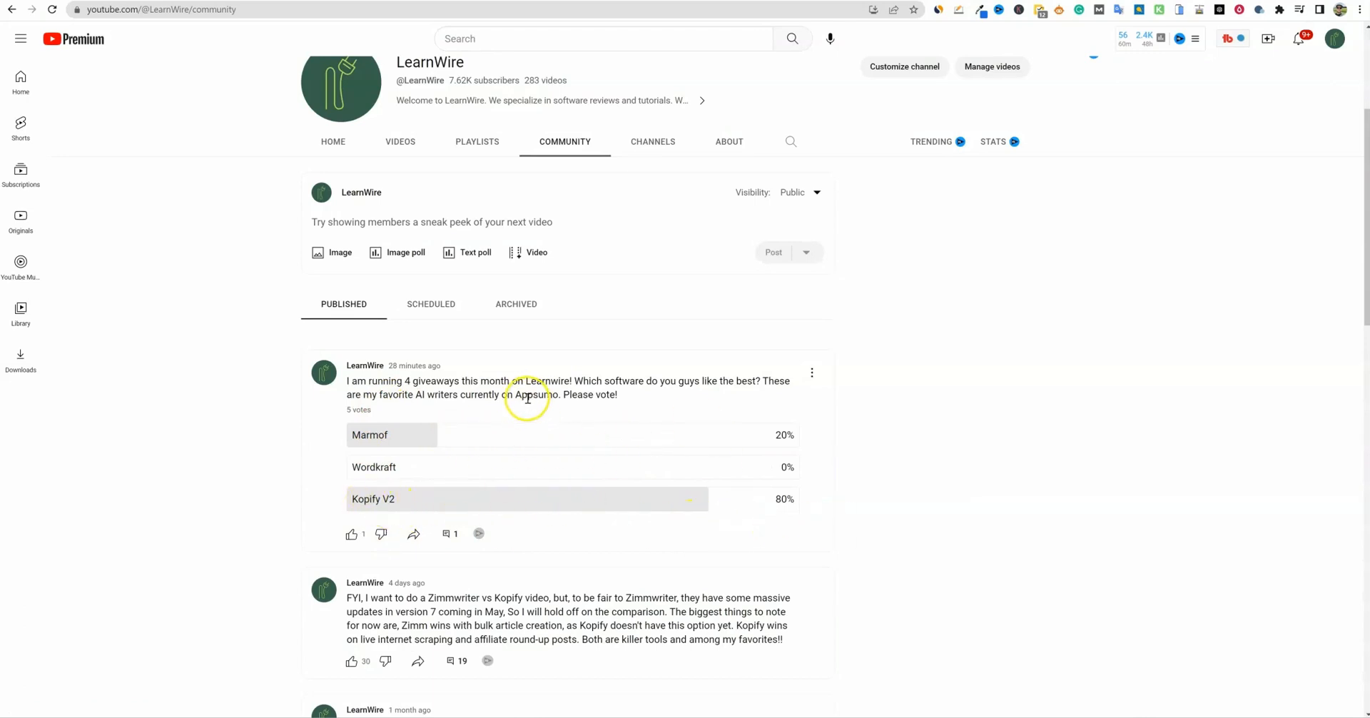
{"action": "mouse_move", "coordinate": [500, 443]}
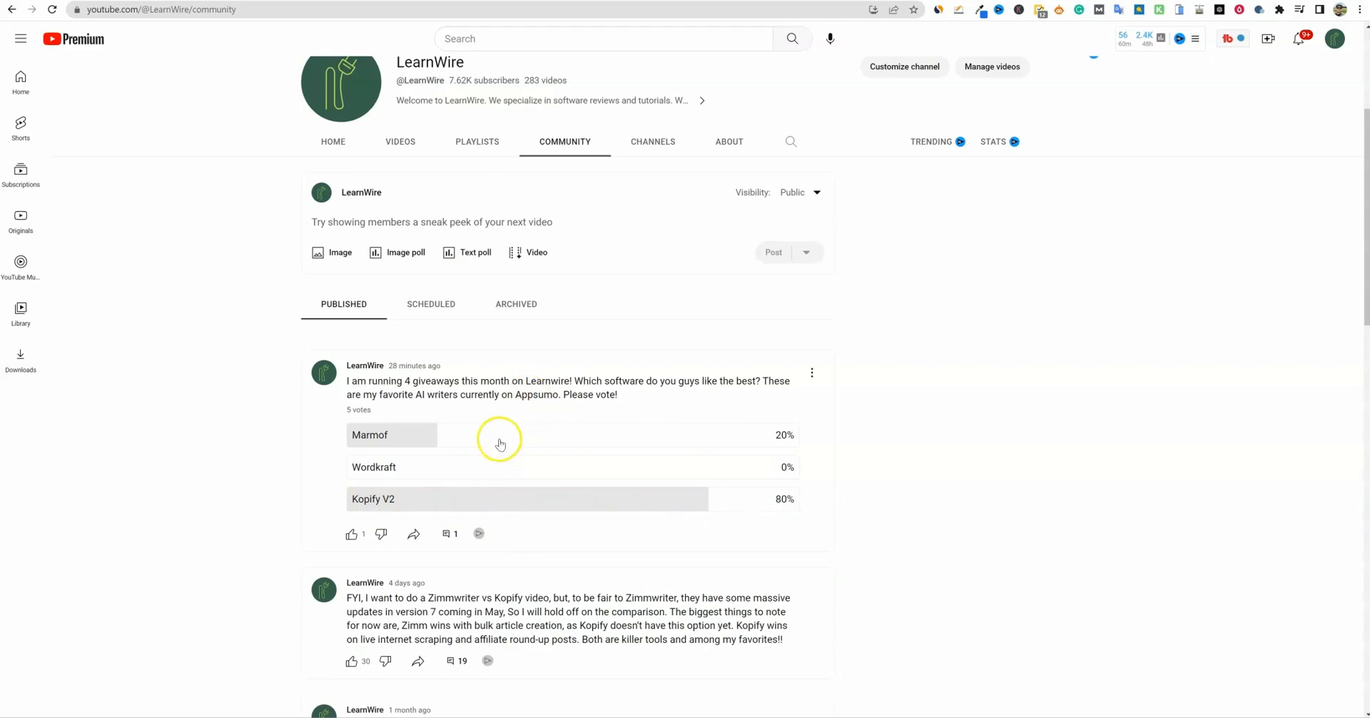
{"action": "mouse_move", "coordinate": [502, 517]}
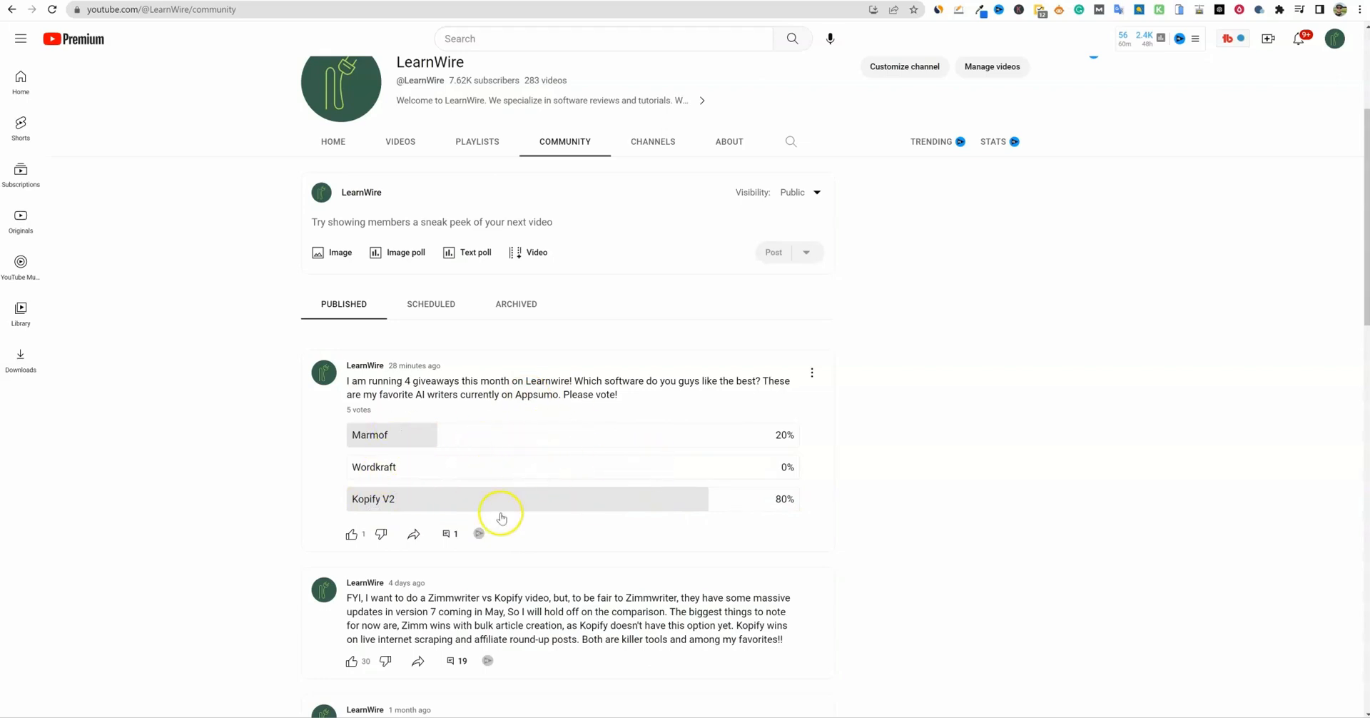
{"action": "mouse_move", "coordinate": [386, 471]}
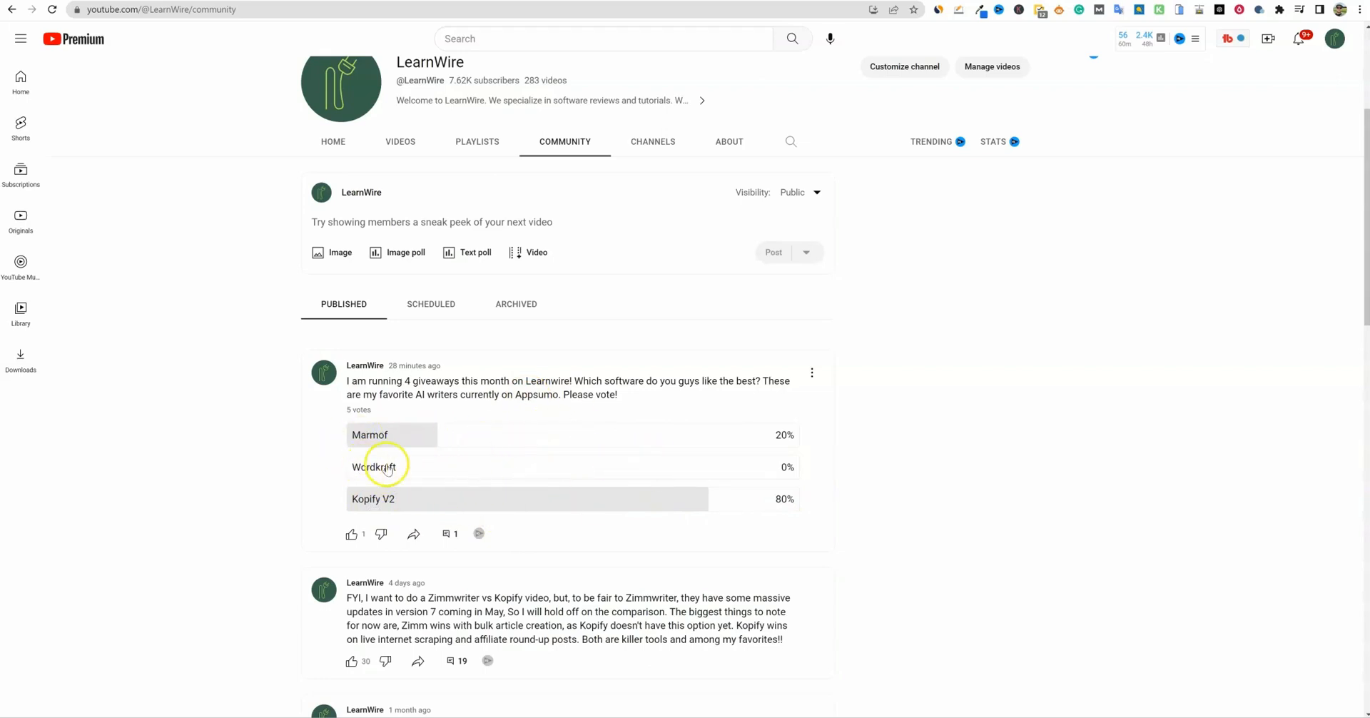
{"action": "mouse_move", "coordinate": [386, 452]}
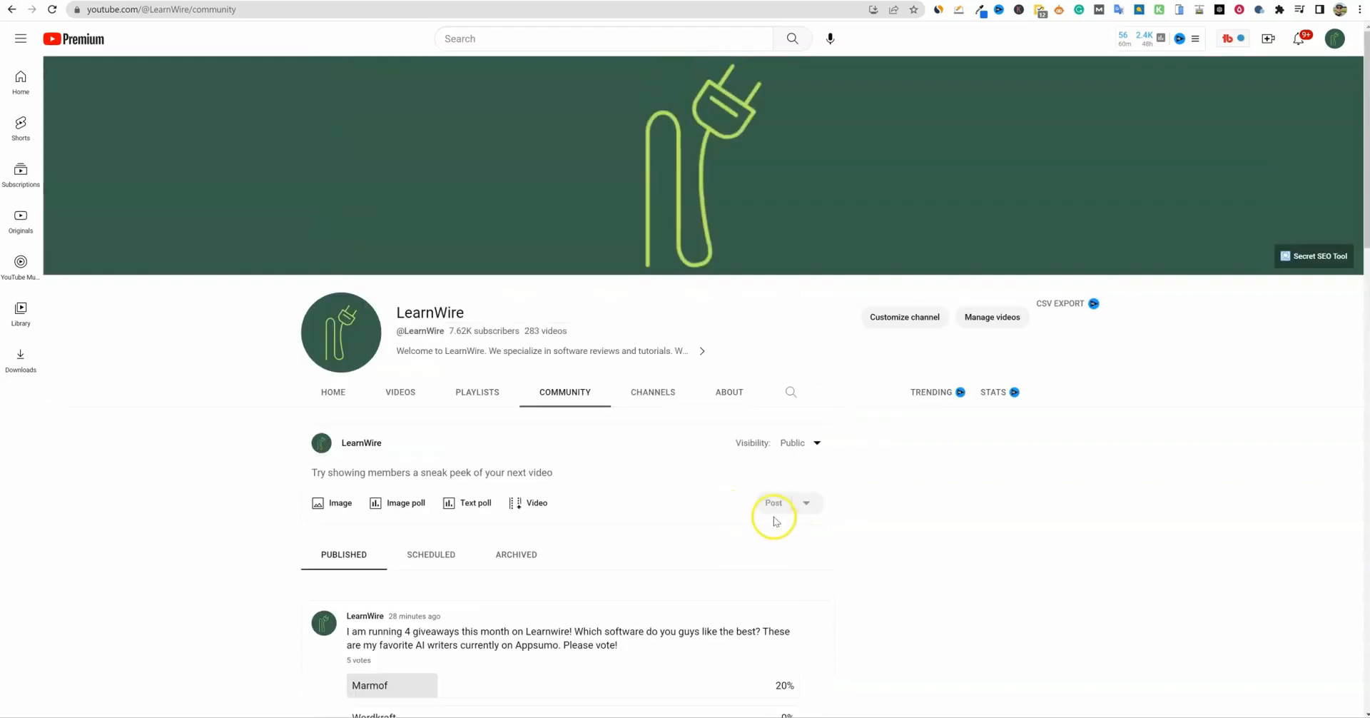
{"action": "mouse_move", "coordinate": [1054, 237]}
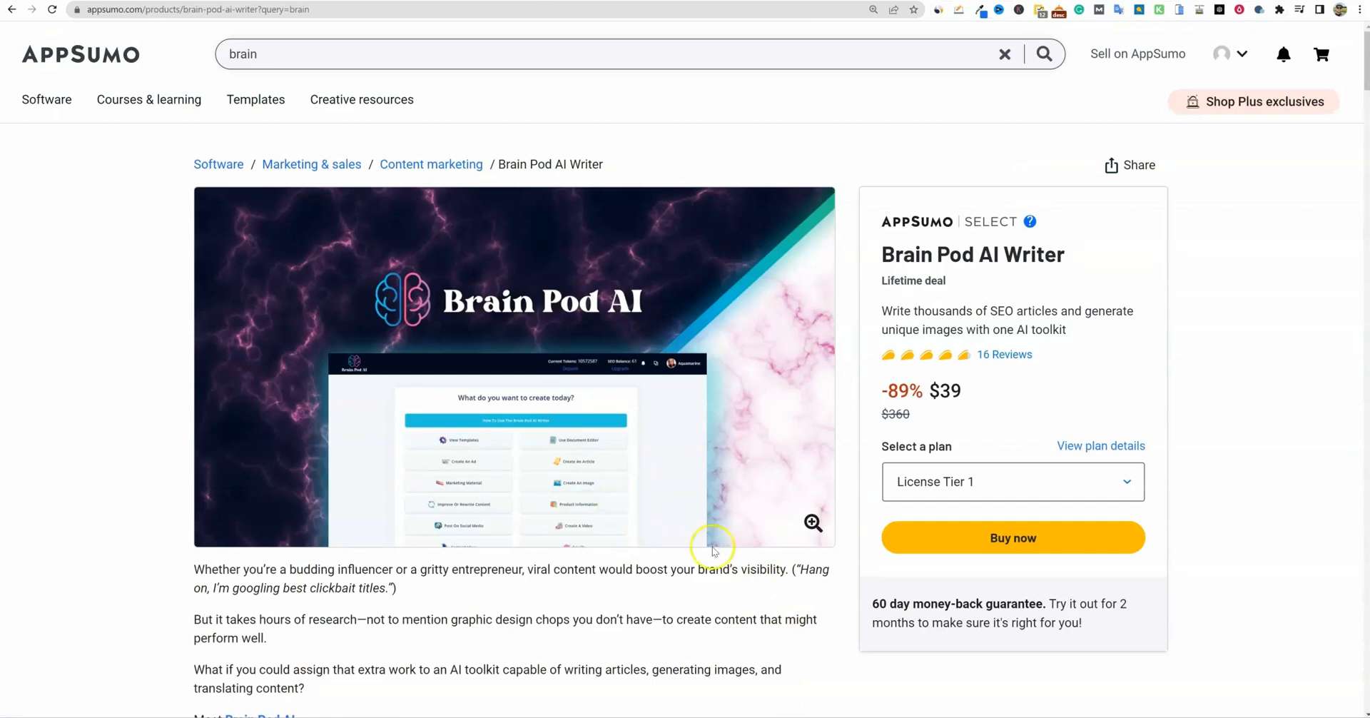
{"action": "mouse_move", "coordinate": [891, 468]}
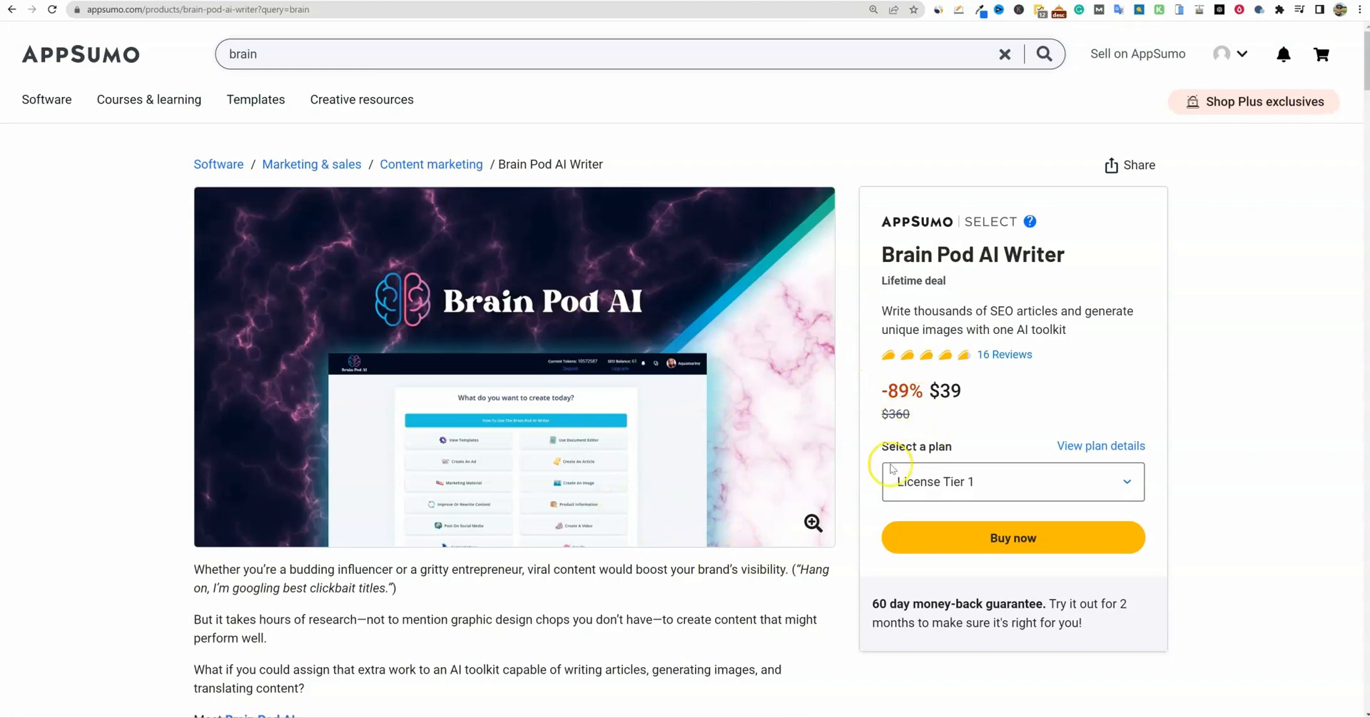
Scroll to Brain Pod's License Tiers 1–3 ($39, $99, $199), briefly marking Tier 3's monthly credits
{"action": "scroll", "scroll_direction": "down", "scroll_amount": 3}
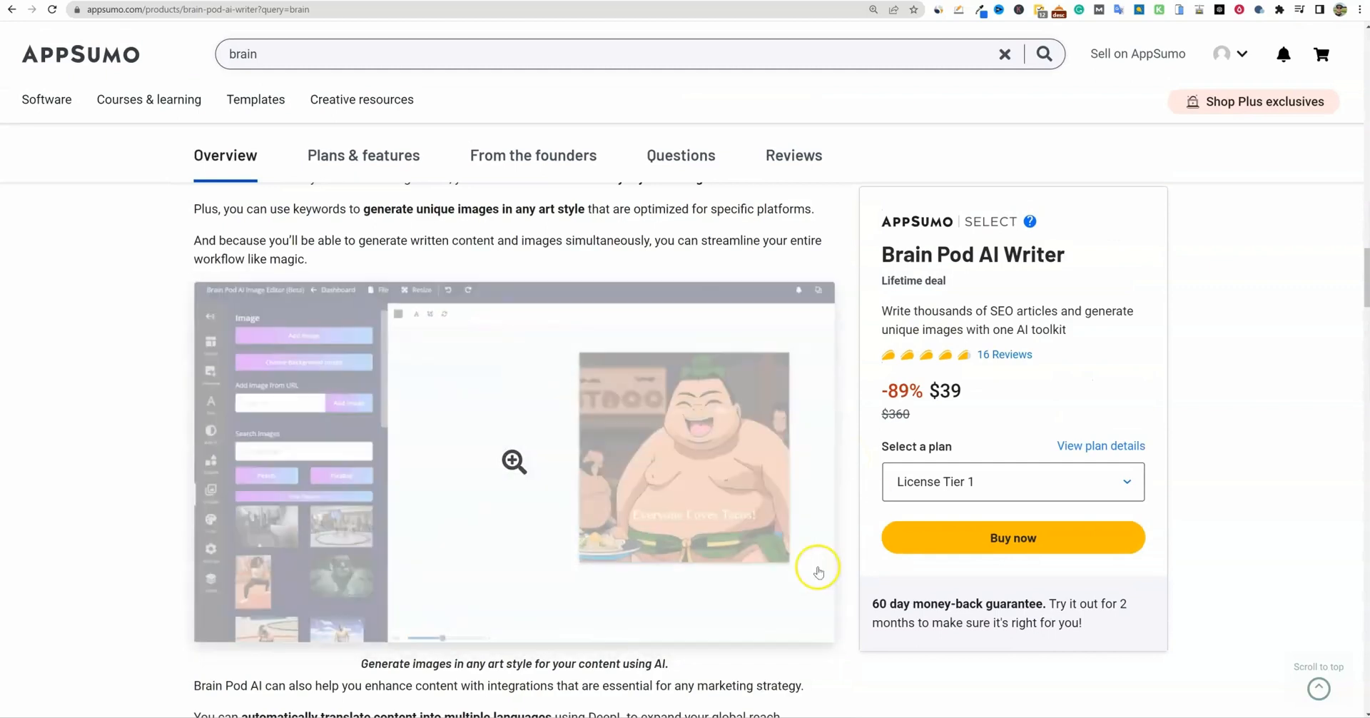
{"action": "scroll", "scroll_direction": "down", "scroll_amount": 3}
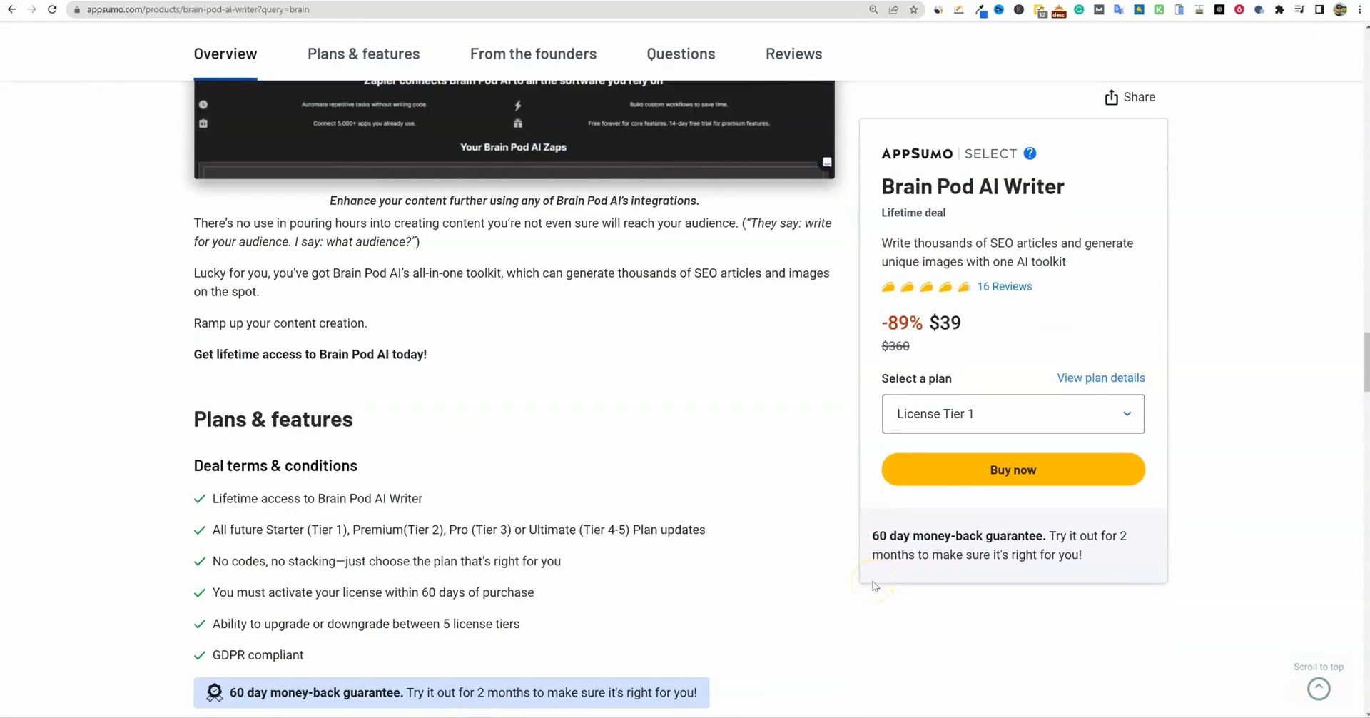
{"action": "scroll", "scroll_direction": "down", "scroll_amount": 3}
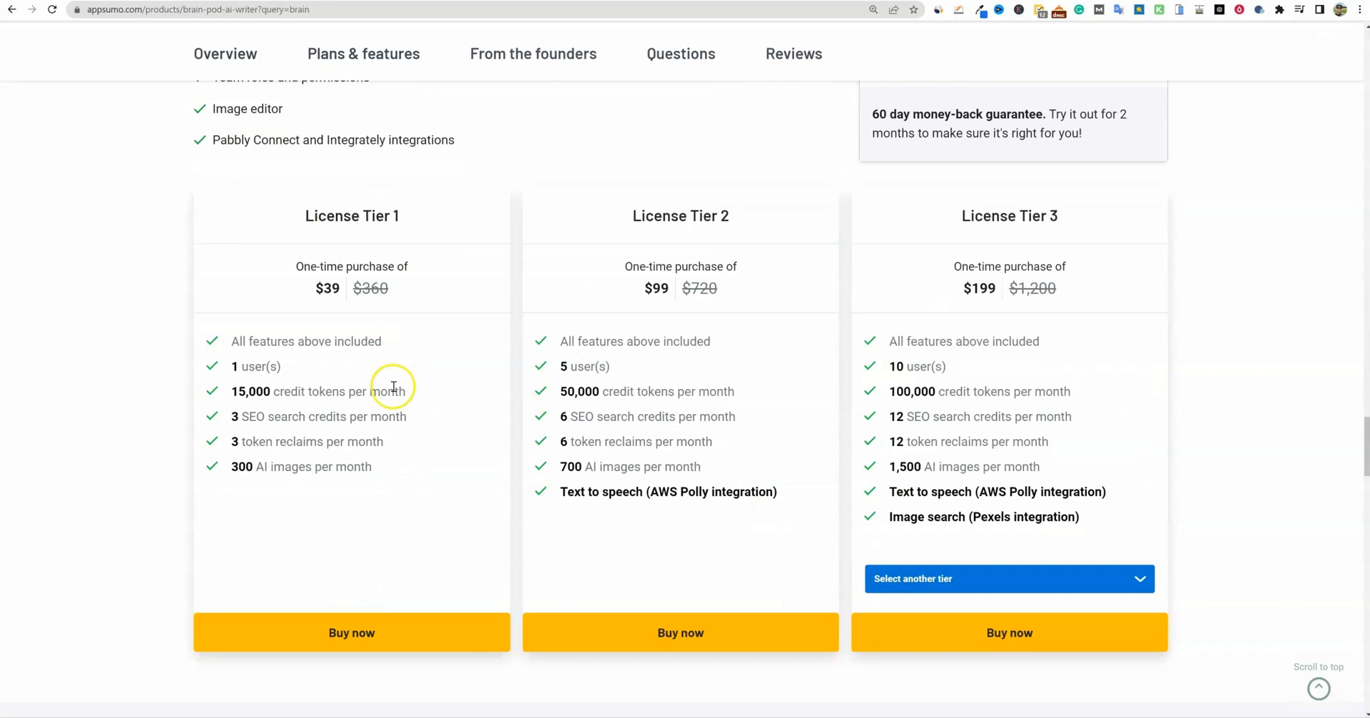
{"action": "mouse_move", "coordinate": [266, 317]}
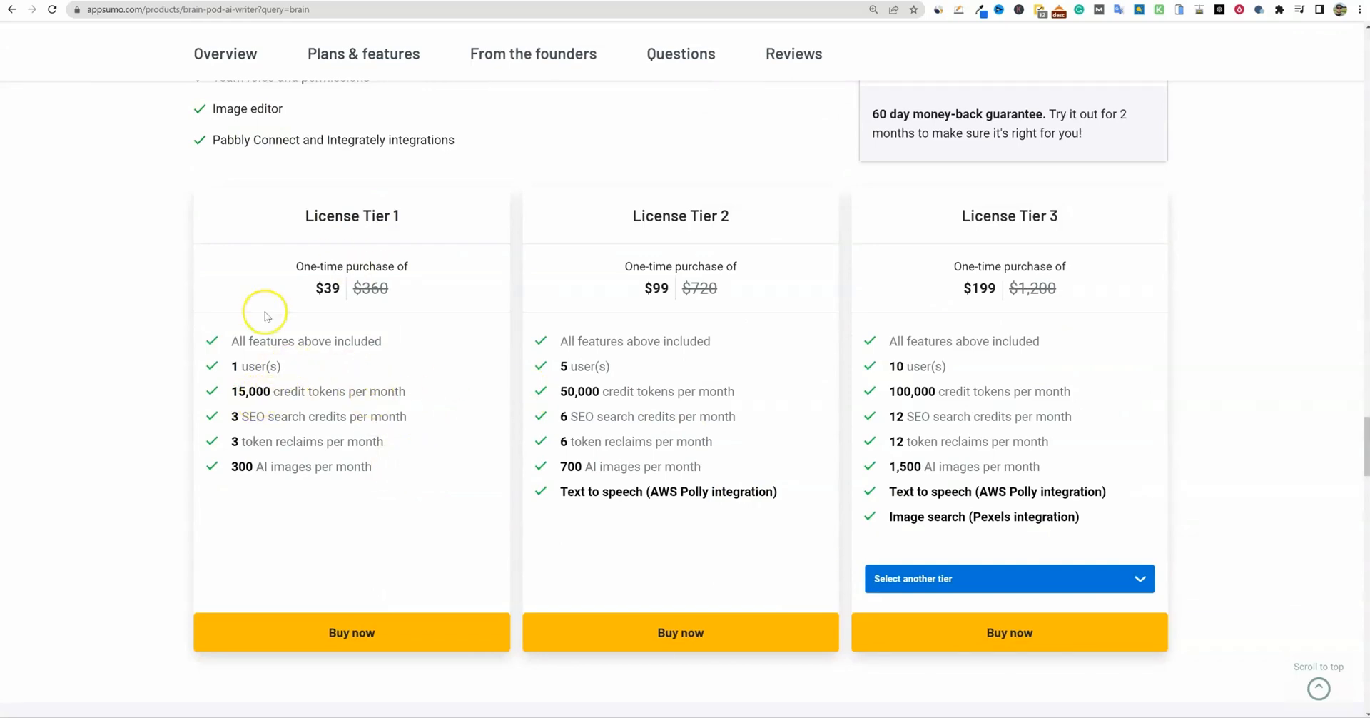
{"action": "mouse_move", "coordinate": [1062, 534]}
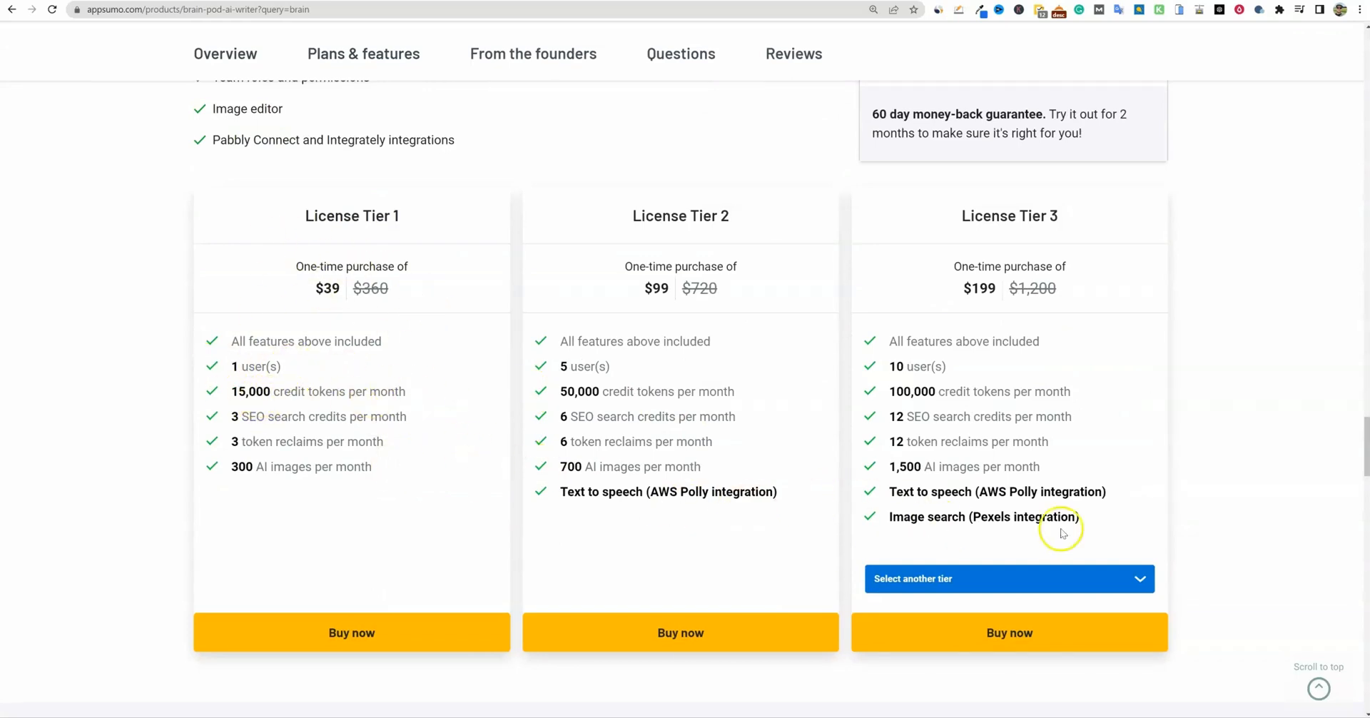
{"action": "mouse_move", "coordinate": [770, 471]}
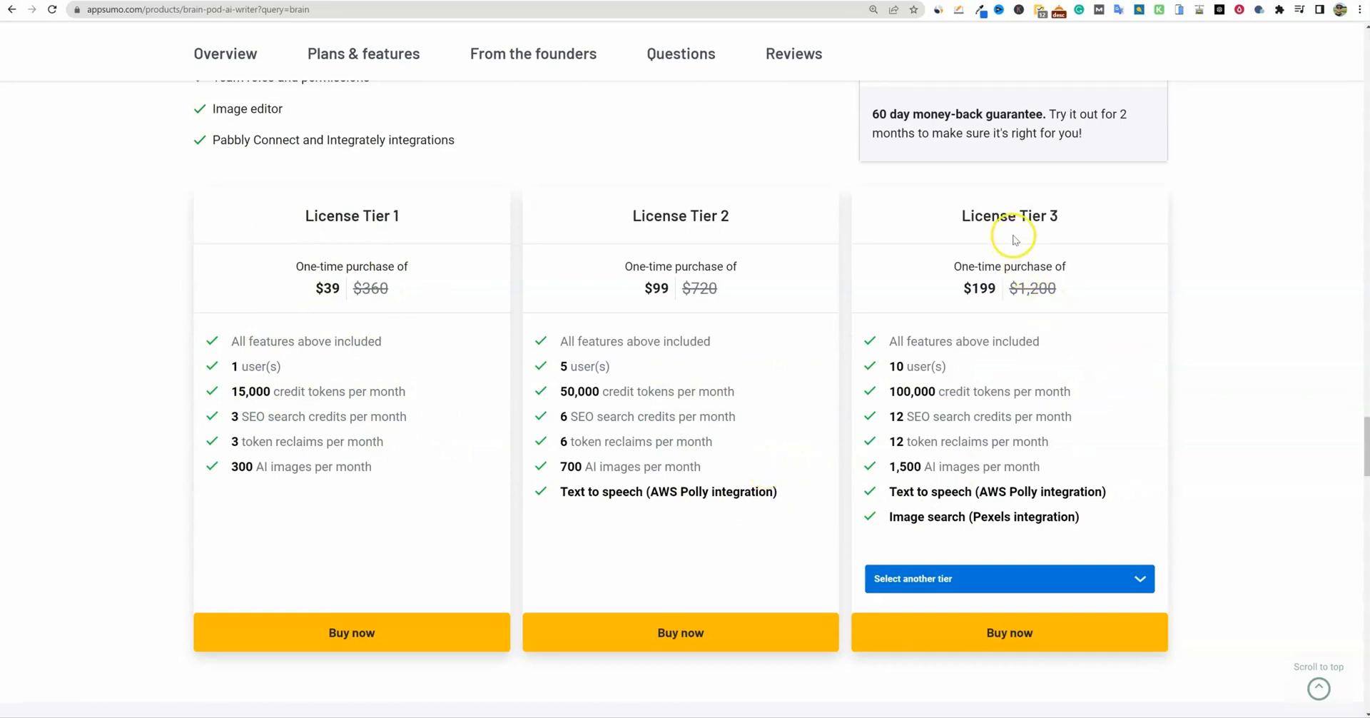
{"action": "double_click", "coordinate": [978, 391]}
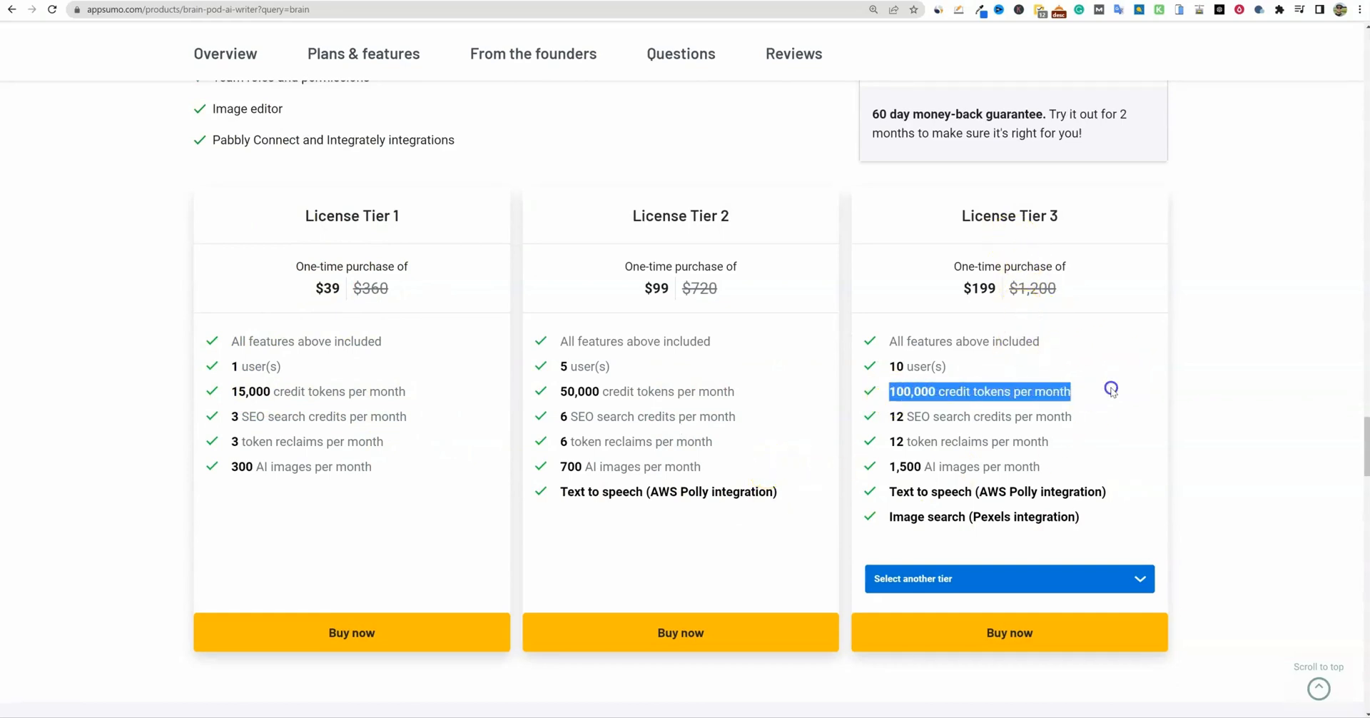
{"action": "left_click", "coordinate": [978, 391]}
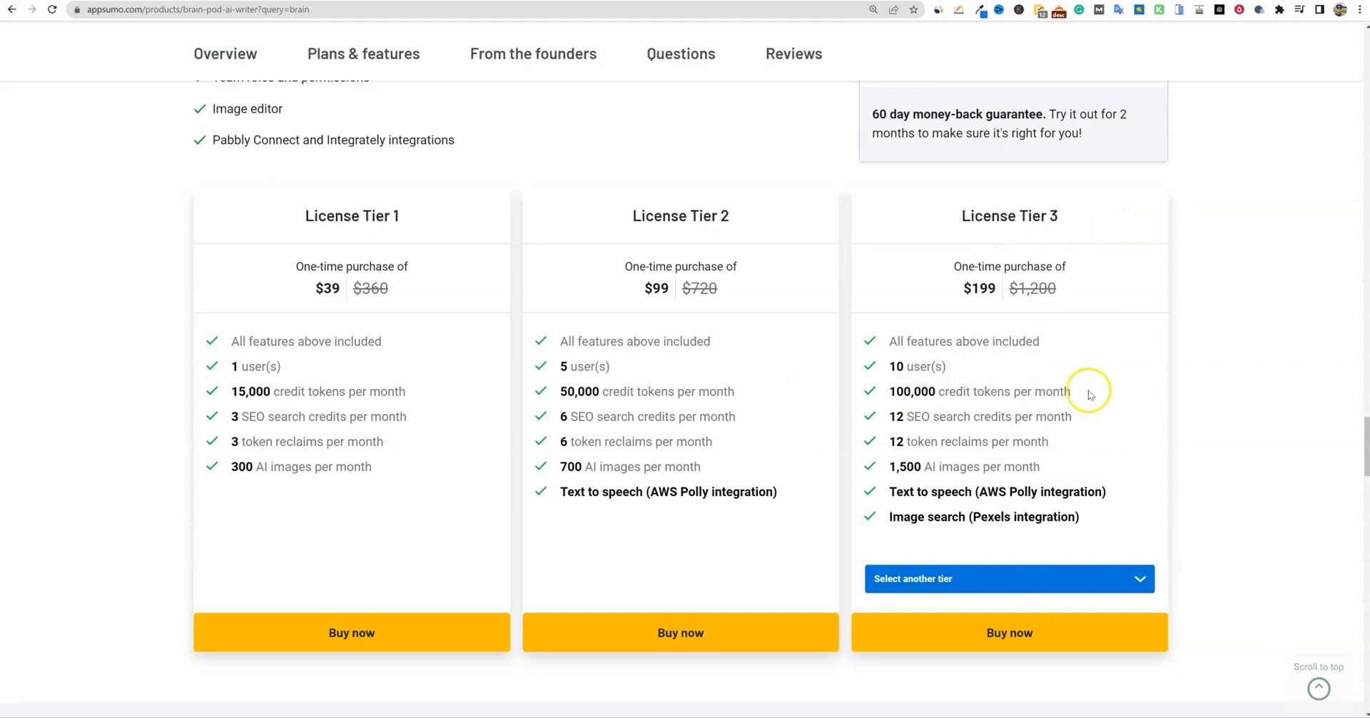
{"action": "mouse_move", "coordinate": [1120, 402]}
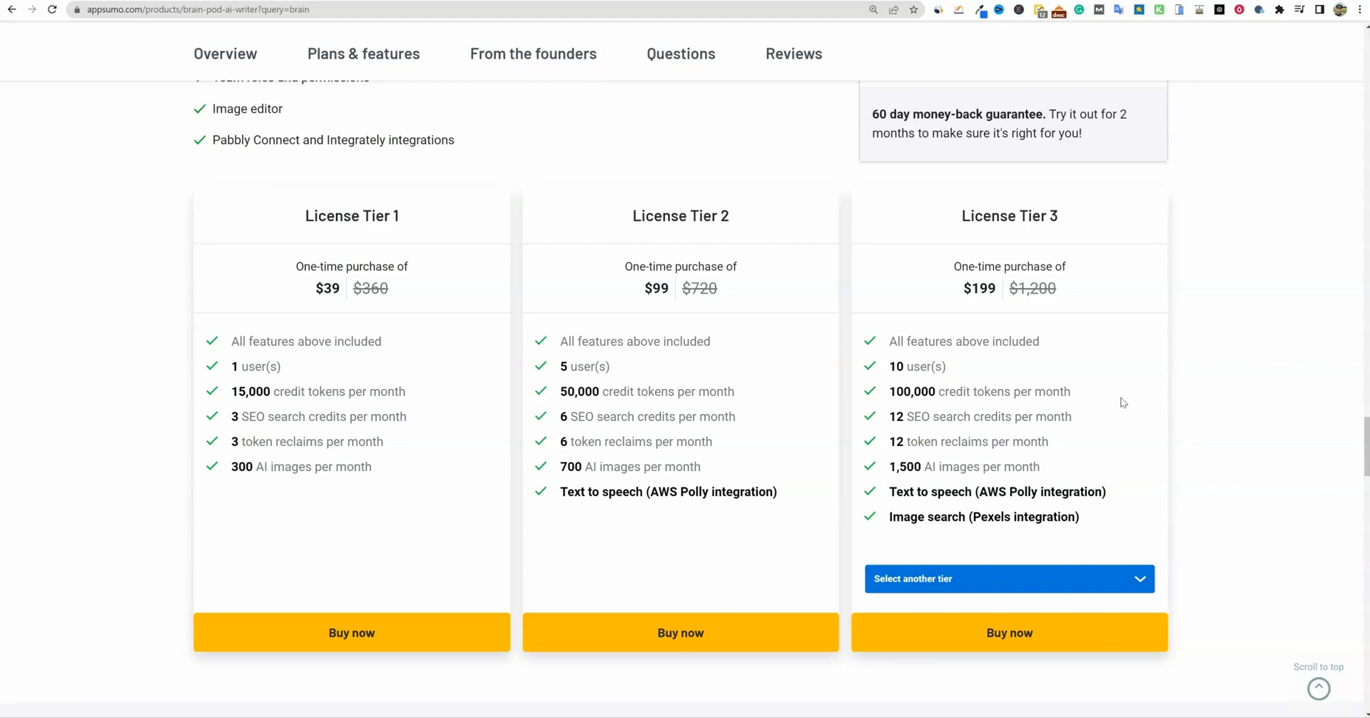
{"action": "mouse_move", "coordinate": [959, 534]}
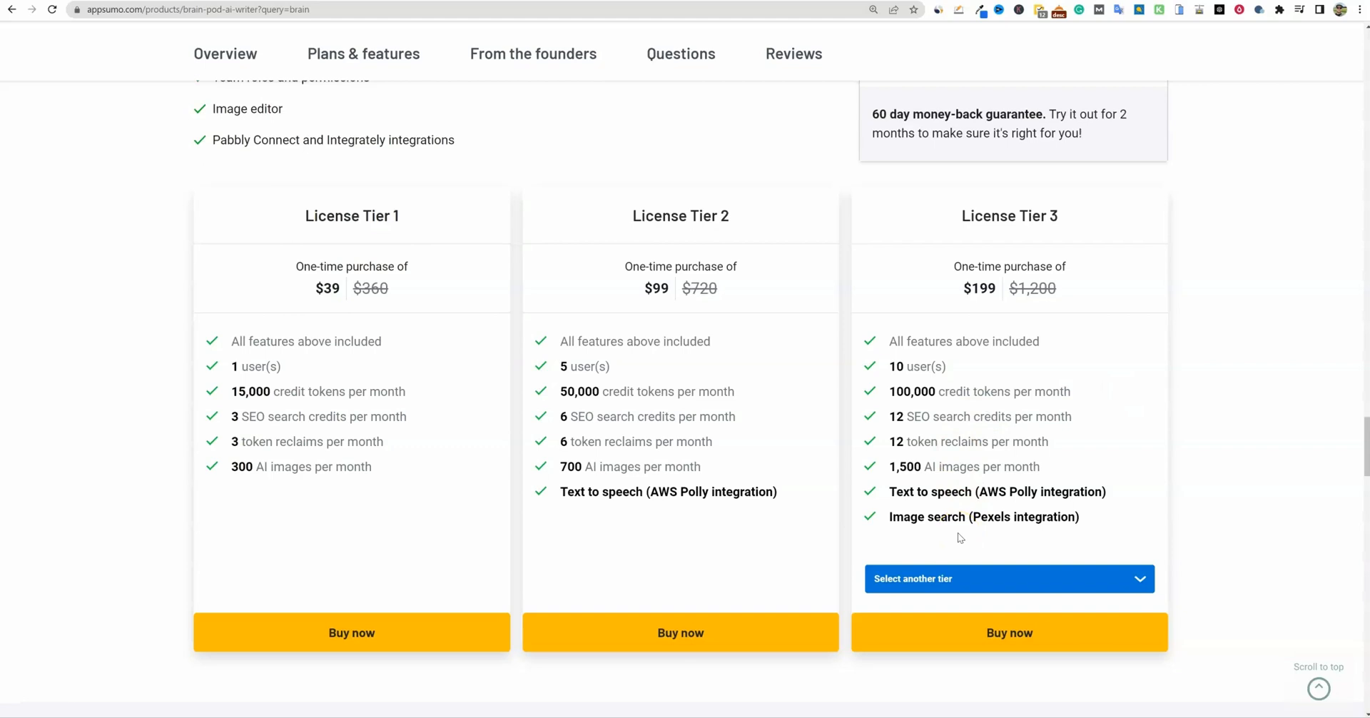
Switch Brain Pod's third tier column to License Tier 5 at $499 with unlimited users
{"action": "scroll", "scroll_direction": "down", "scroll_amount": 3}
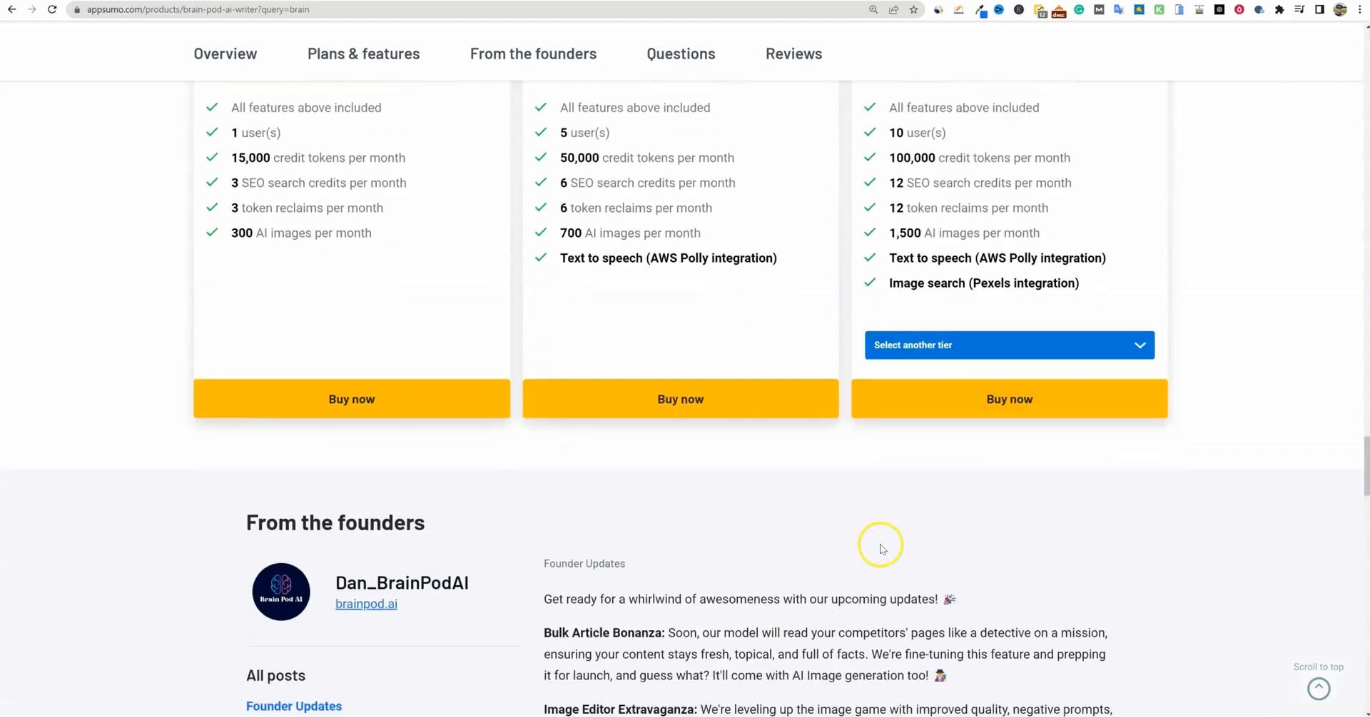
{"action": "left_click", "coordinate": [680, 53]}
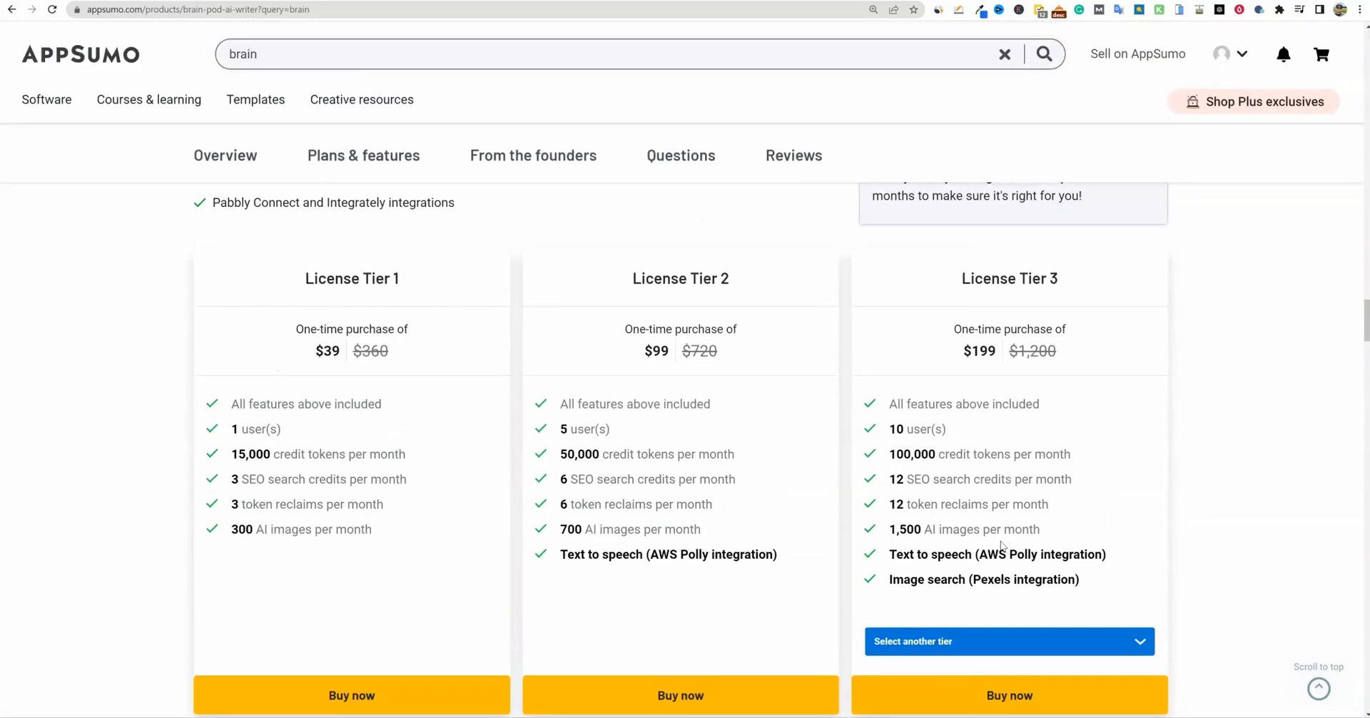
{"action": "mouse_move", "coordinate": [1118, 599]}
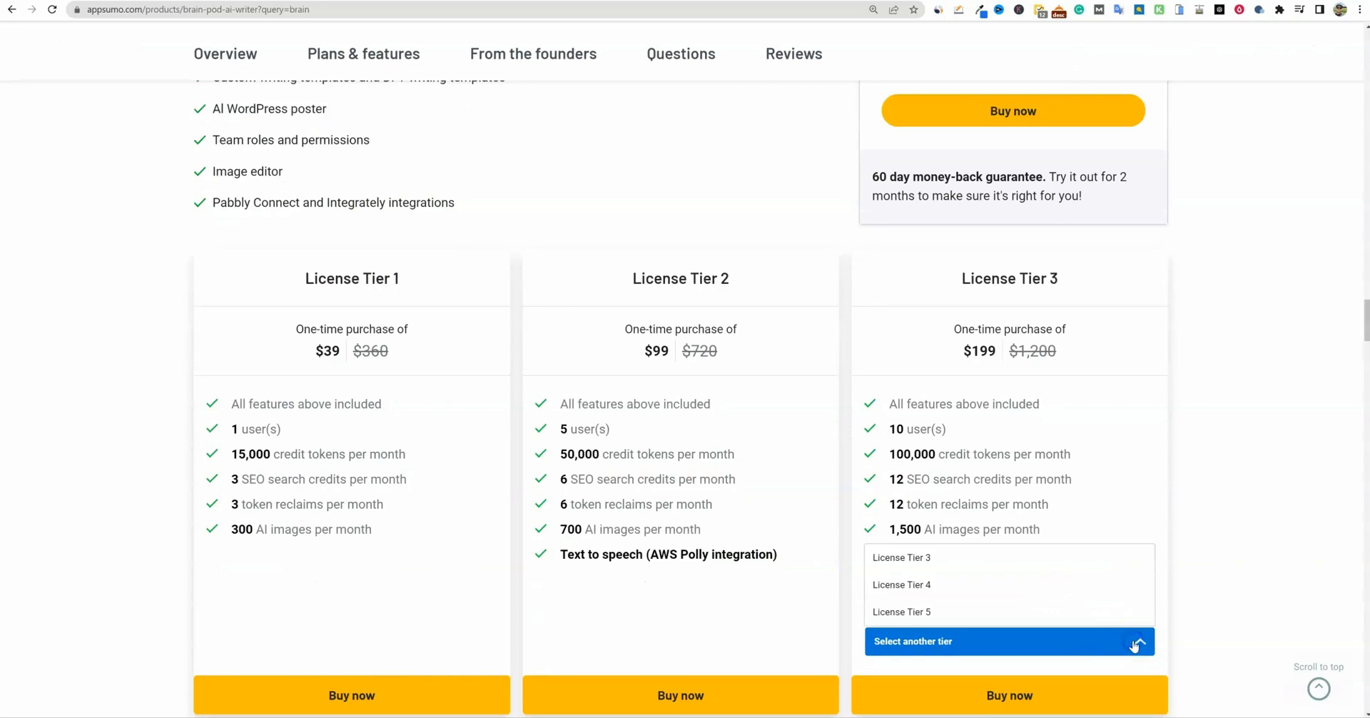
{"action": "left_click", "coordinate": [901, 611]}
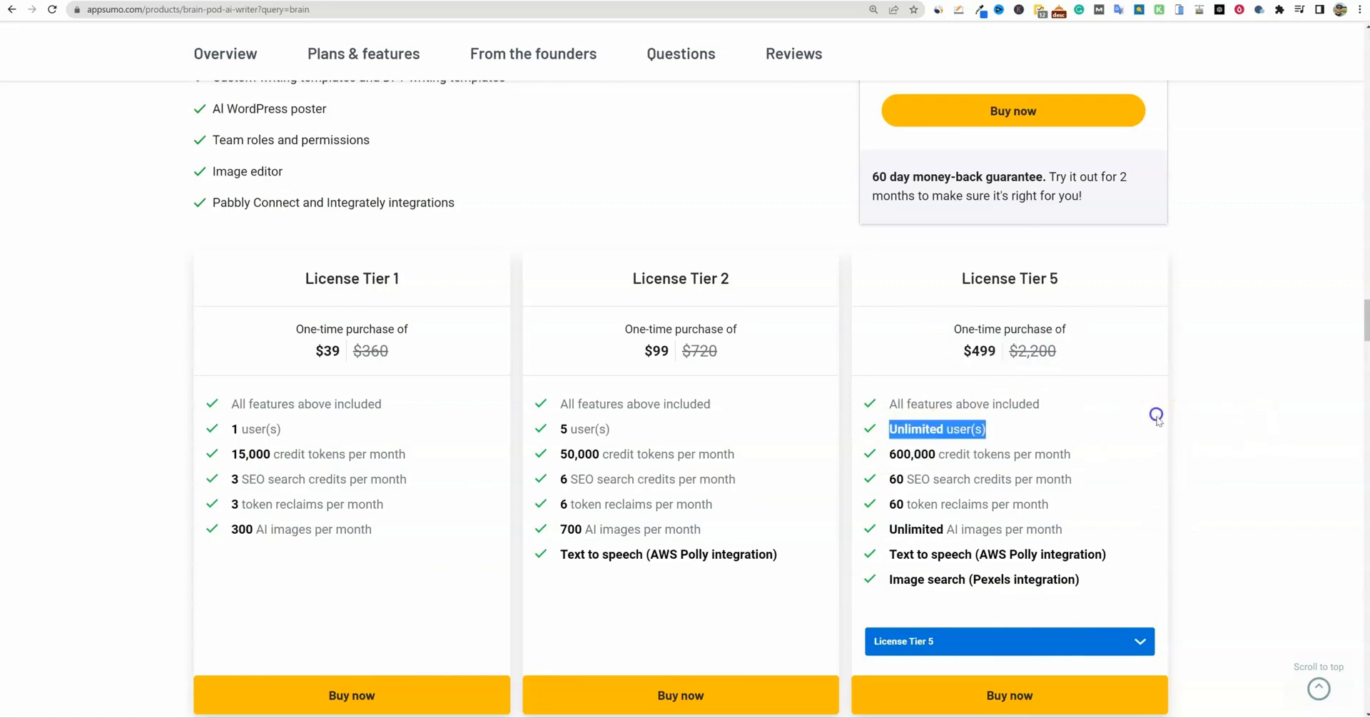
{"action": "mouse_move", "coordinate": [1136, 475]}
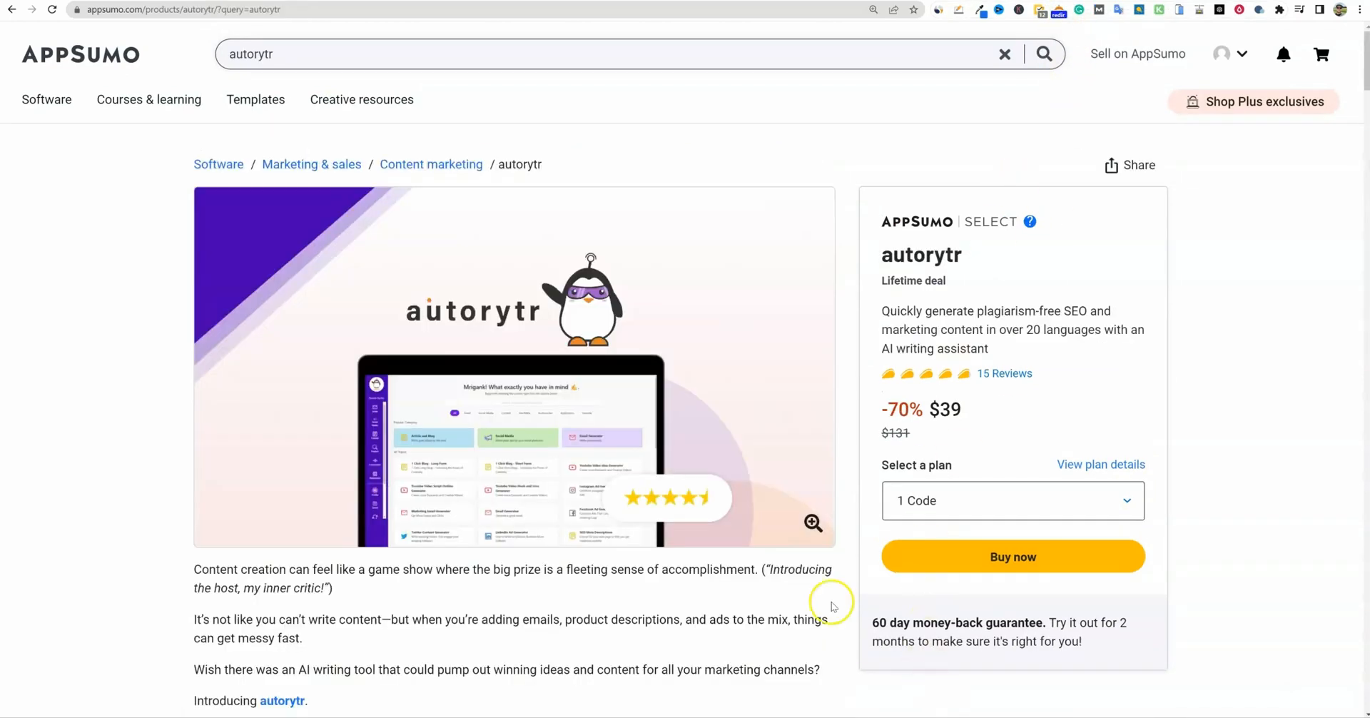
Scroll the autorytr deal page down to its Single, Double and Multiple plan tiers
{"action": "scroll", "scroll_direction": "down", "scroll_amount": 3}
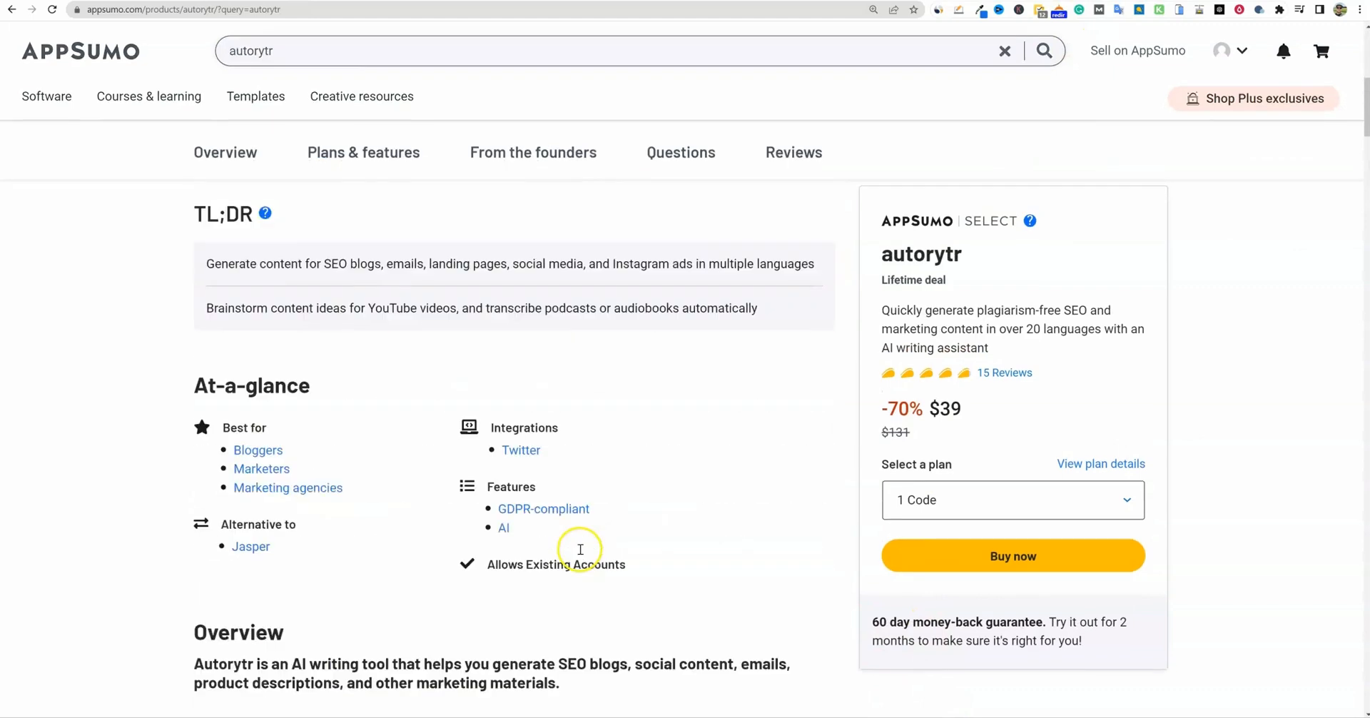
{"action": "scroll", "scroll_direction": "down", "scroll_amount": 3}
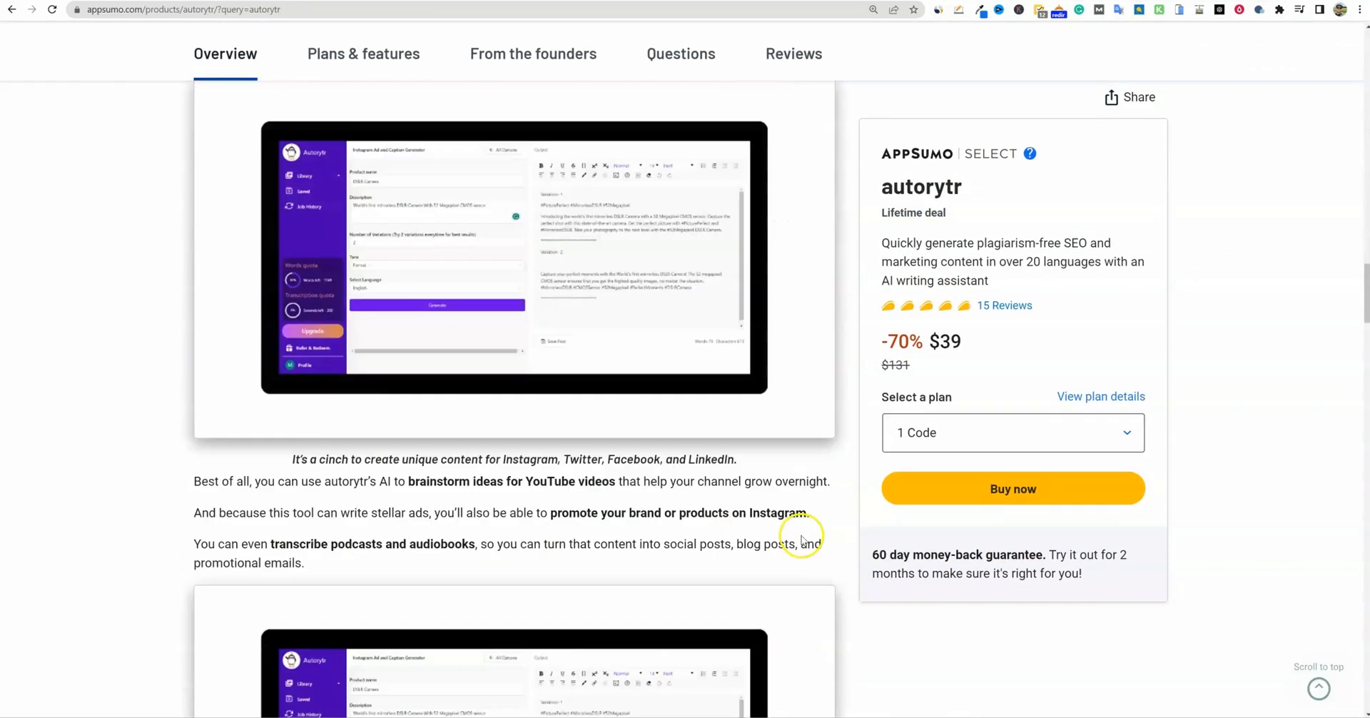
{"action": "scroll", "scroll_direction": "down", "scroll_amount": 3}
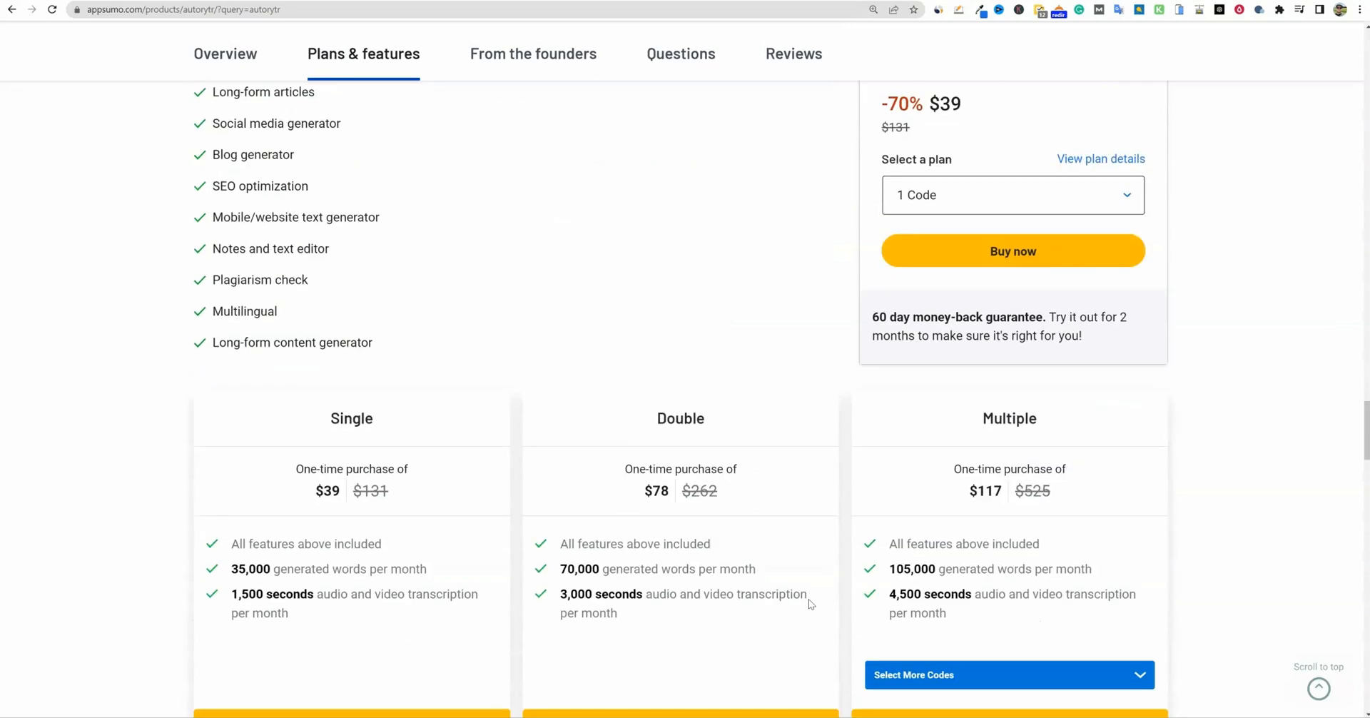
{"action": "scroll", "scroll_direction": "down", "scroll_amount": 3}
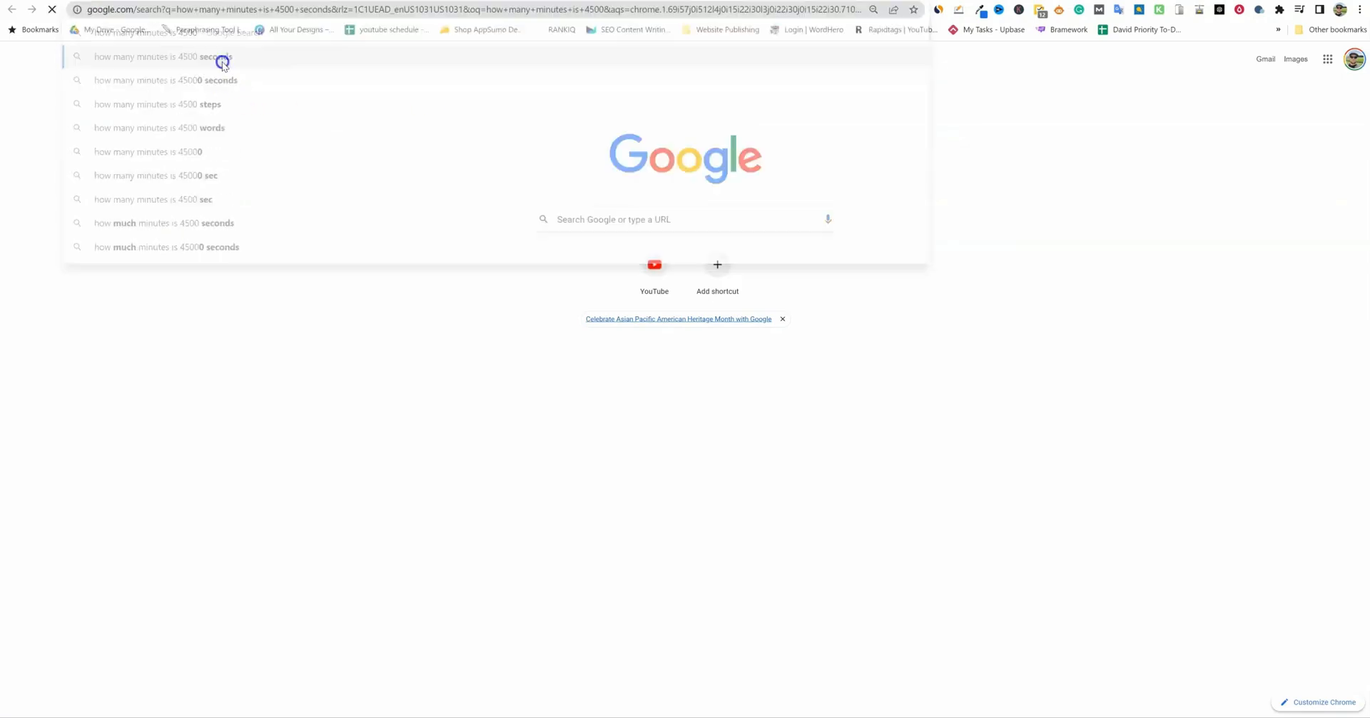
Start a Google search for how many minutes are in 4500 seconds
{"action": "left_click", "coordinate": [214, 57]}
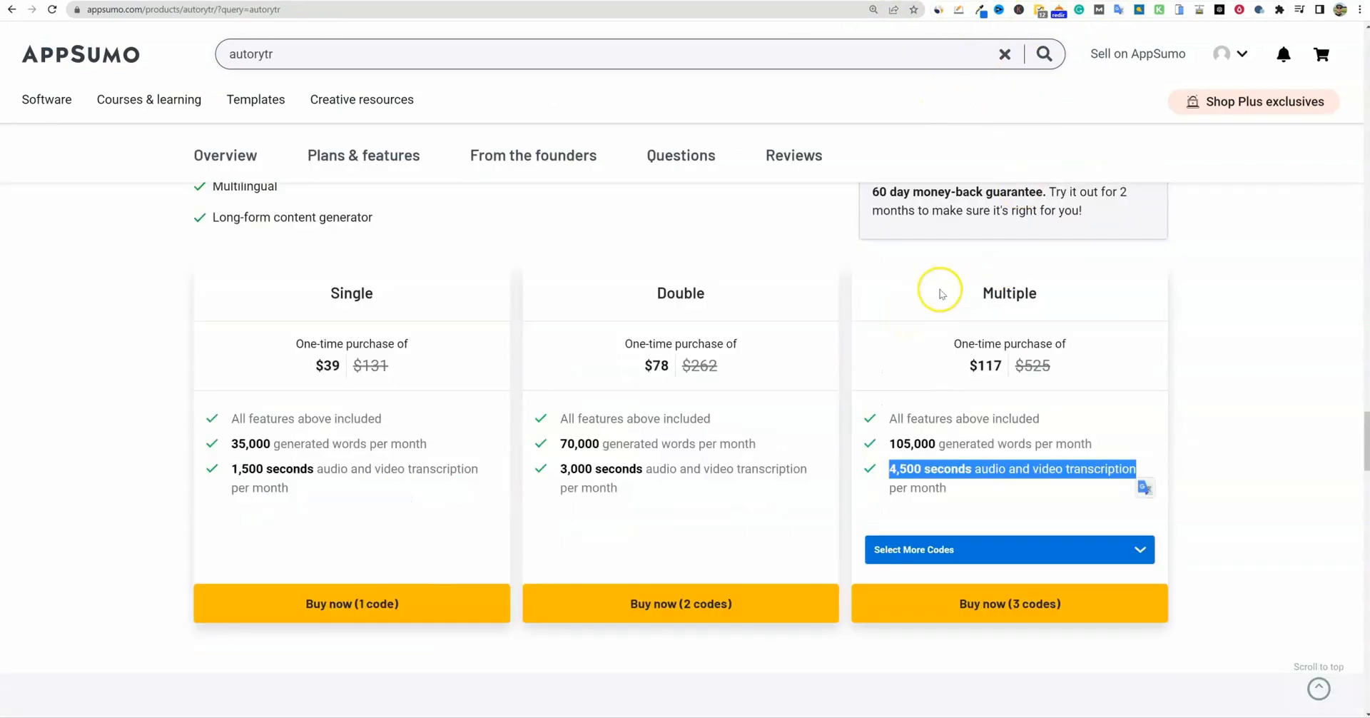
{"action": "mouse_move", "coordinate": [1055, 474]}
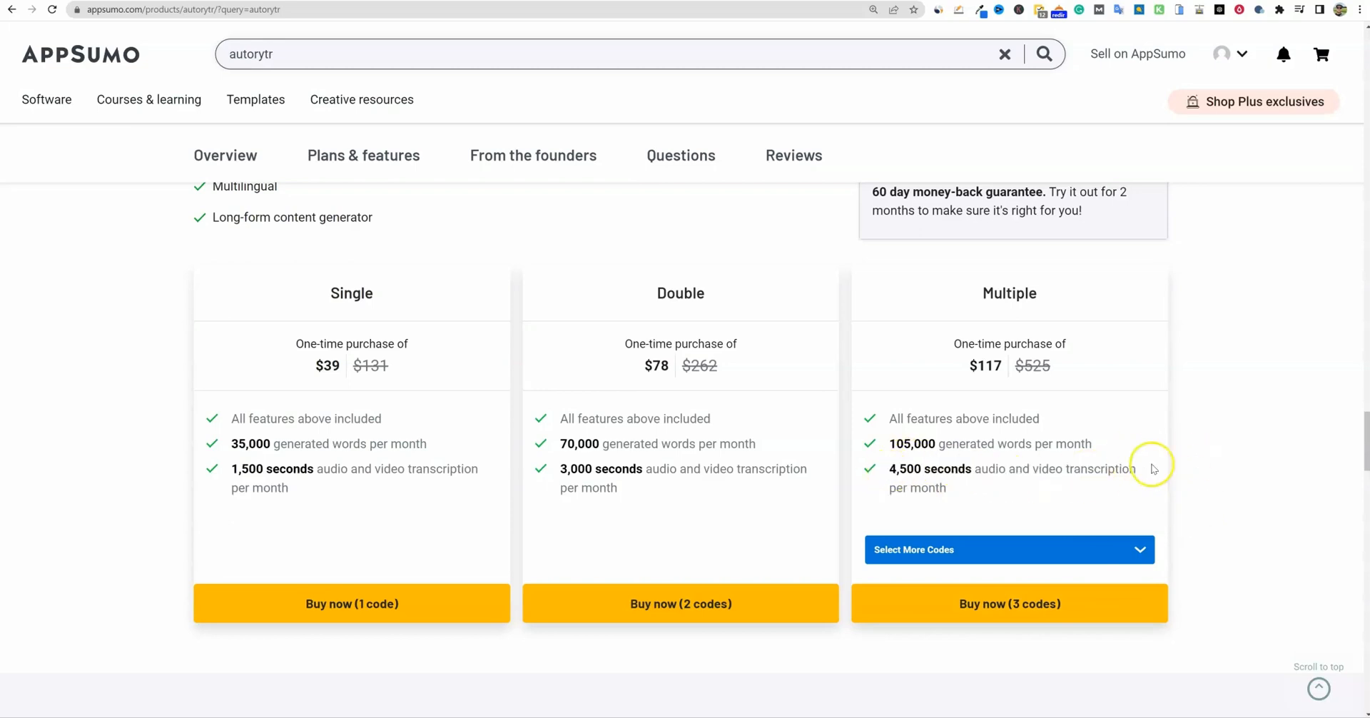
Deselect the 4,500 seconds transcription line on autorytr's Multiple plan
{"action": "left_click", "coordinate": [532, 156]}
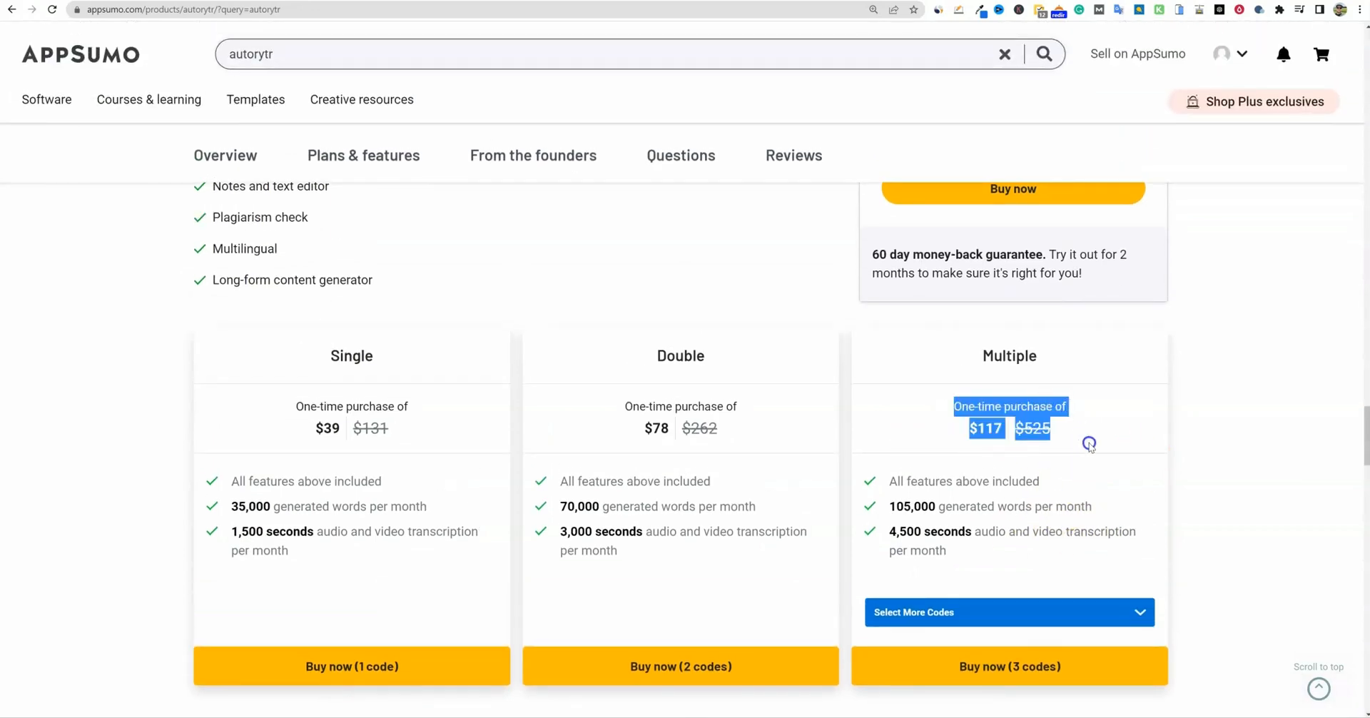
{"action": "mouse_move", "coordinate": [1128, 568]}
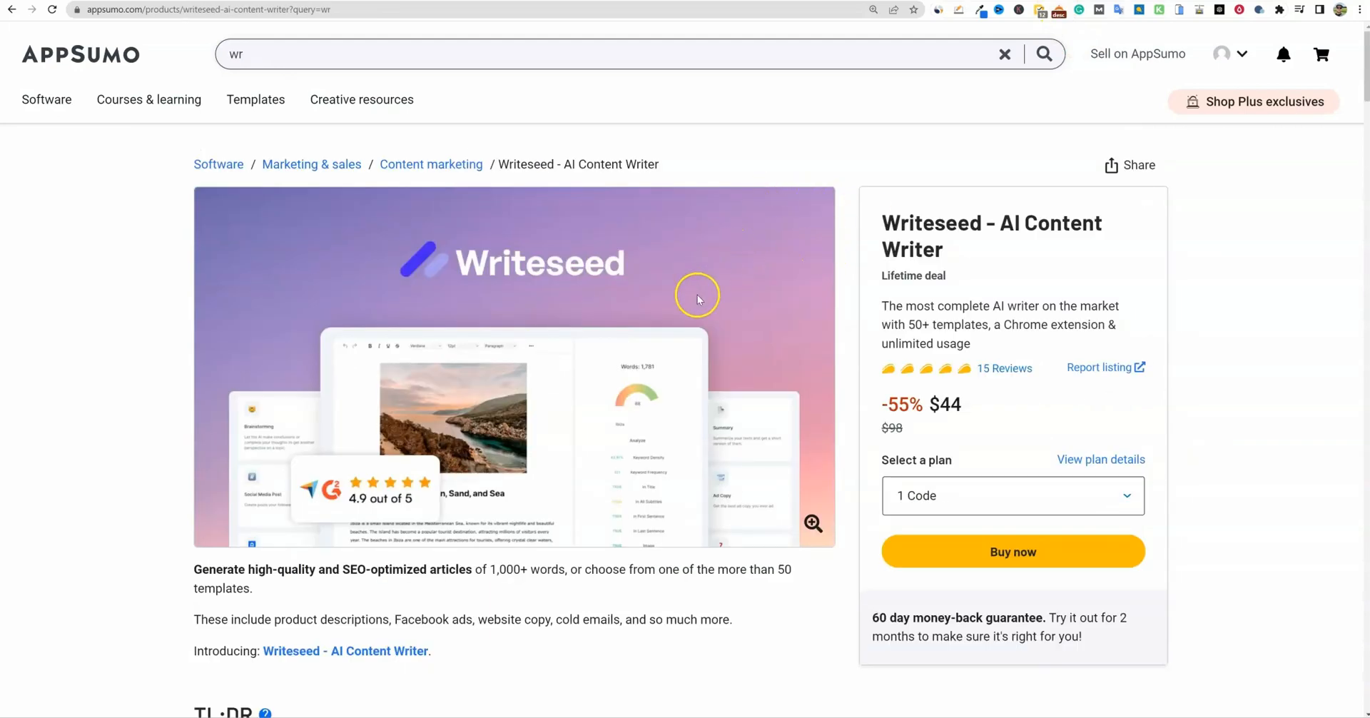
{"action": "mouse_move", "coordinate": [740, 426]}
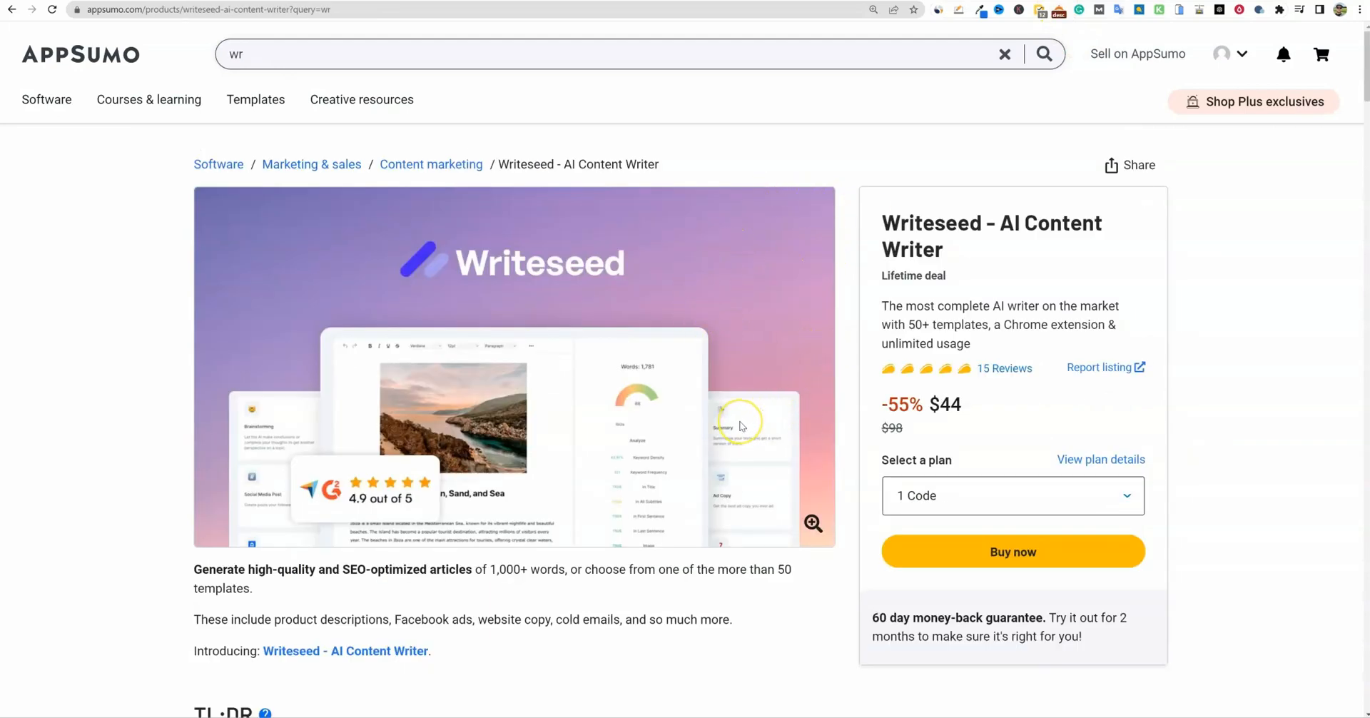
{"action": "mouse_move", "coordinate": [643, 447]}
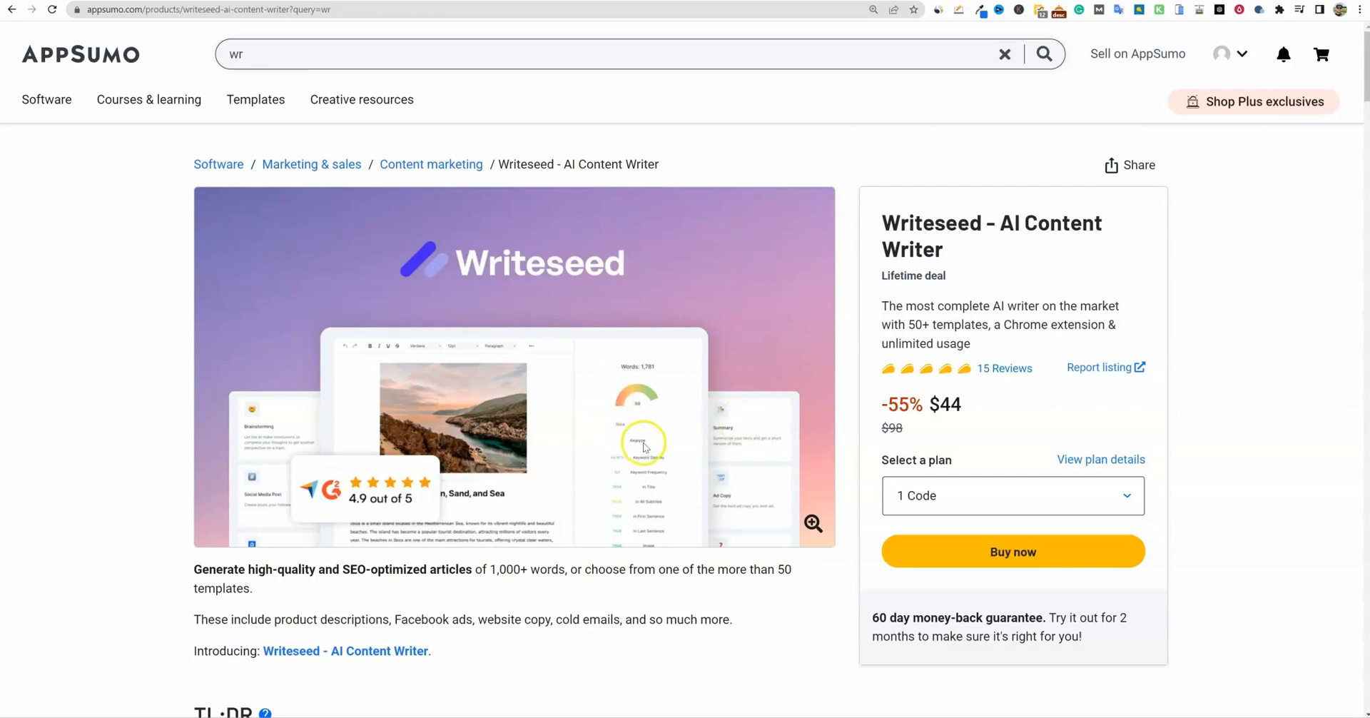
Scroll the Writeseed overview down to the Premium ($44) and Unlimited Words ($88) plan cards
{"action": "scroll", "scroll_direction": "down", "scroll_amount": 3}
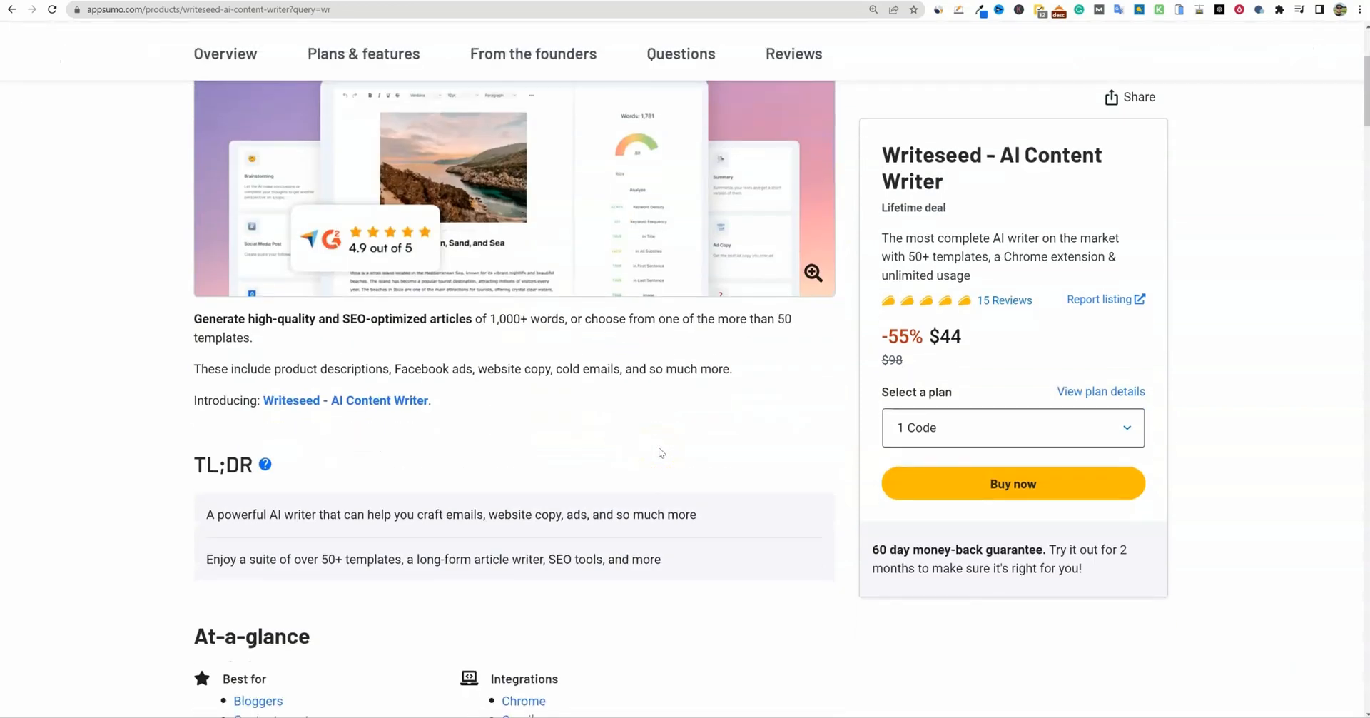
{"action": "mouse_move", "coordinate": [1012, 257]}
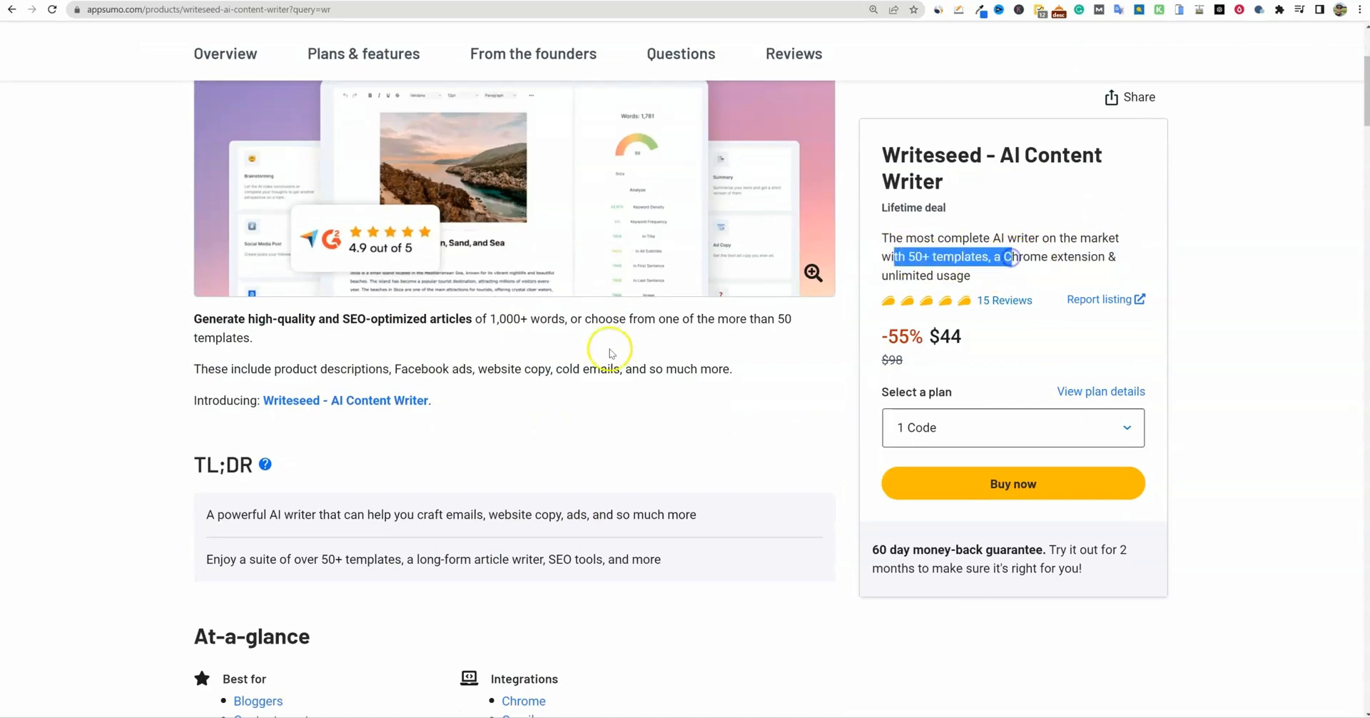
{"action": "scroll", "scroll_direction": "down", "scroll_amount": 3}
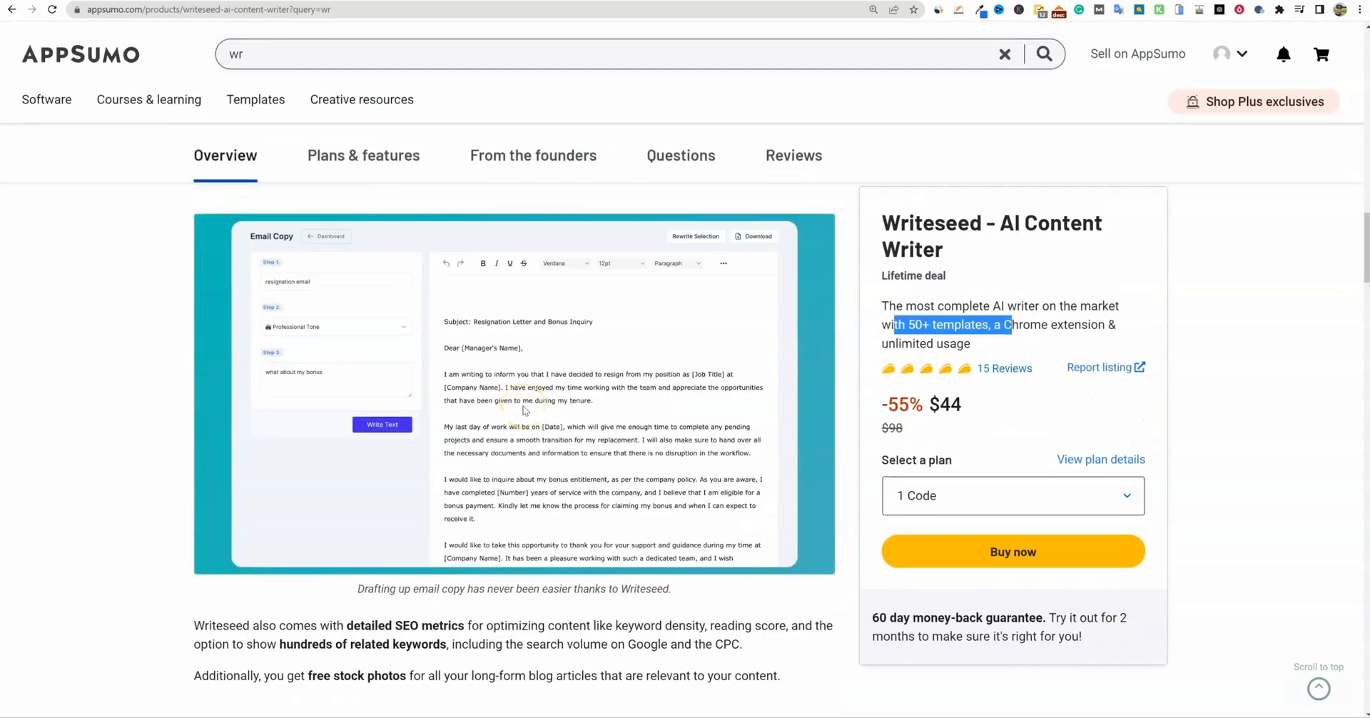
{"action": "scroll", "scroll_direction": "down", "scroll_amount": 3}
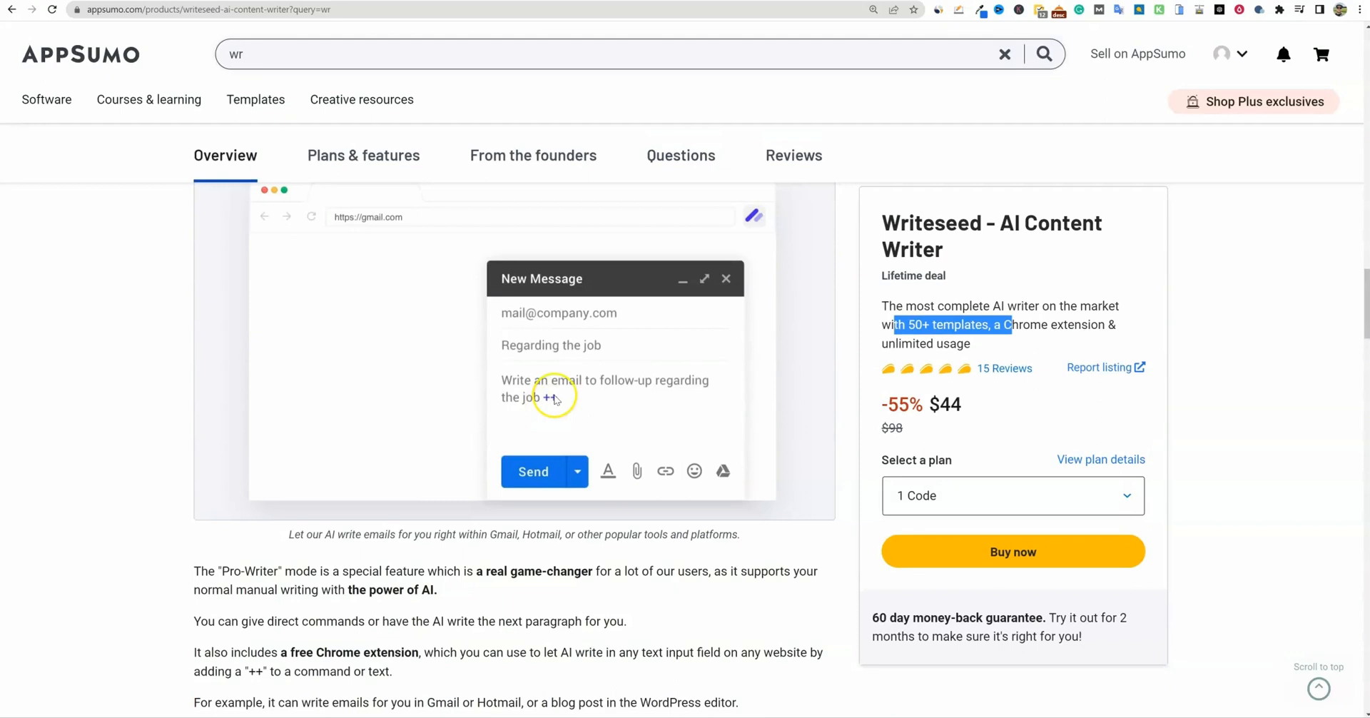
{"action": "scroll", "scroll_direction": "down", "scroll_amount": 3}
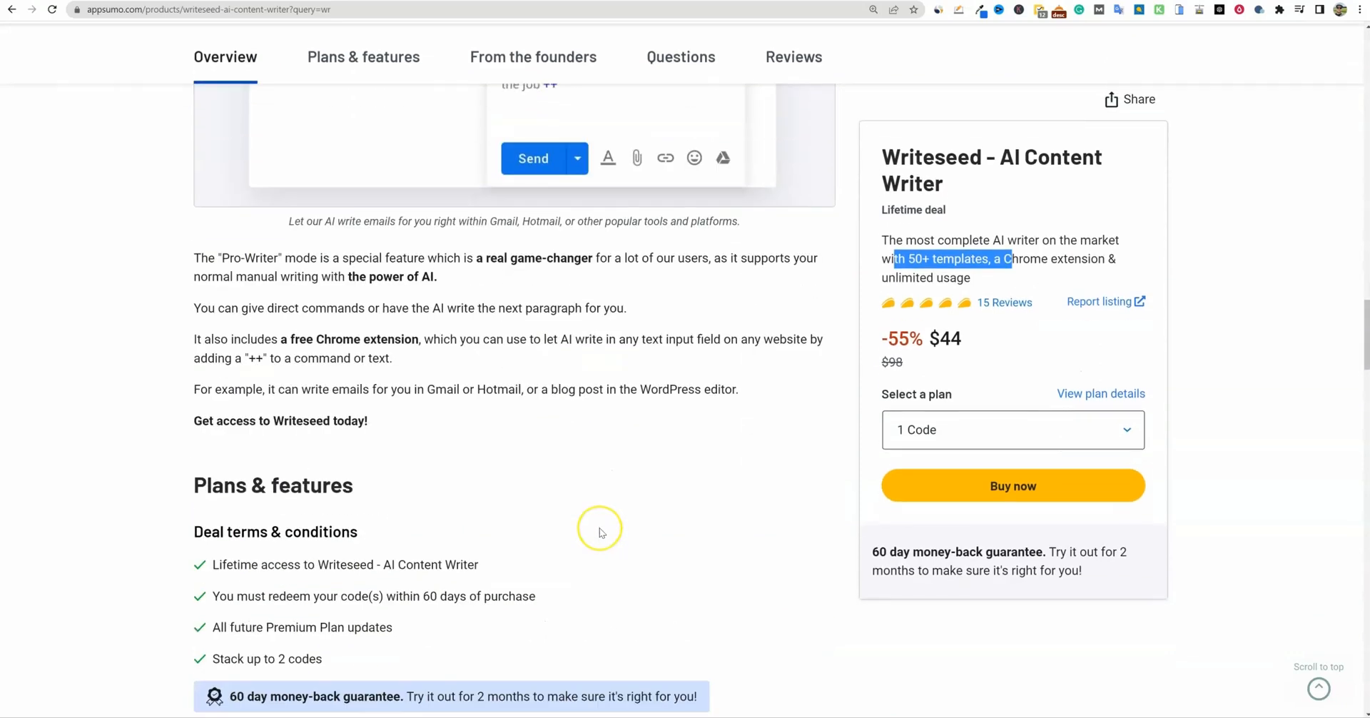
{"action": "scroll", "scroll_direction": "down", "scroll_amount": 3}
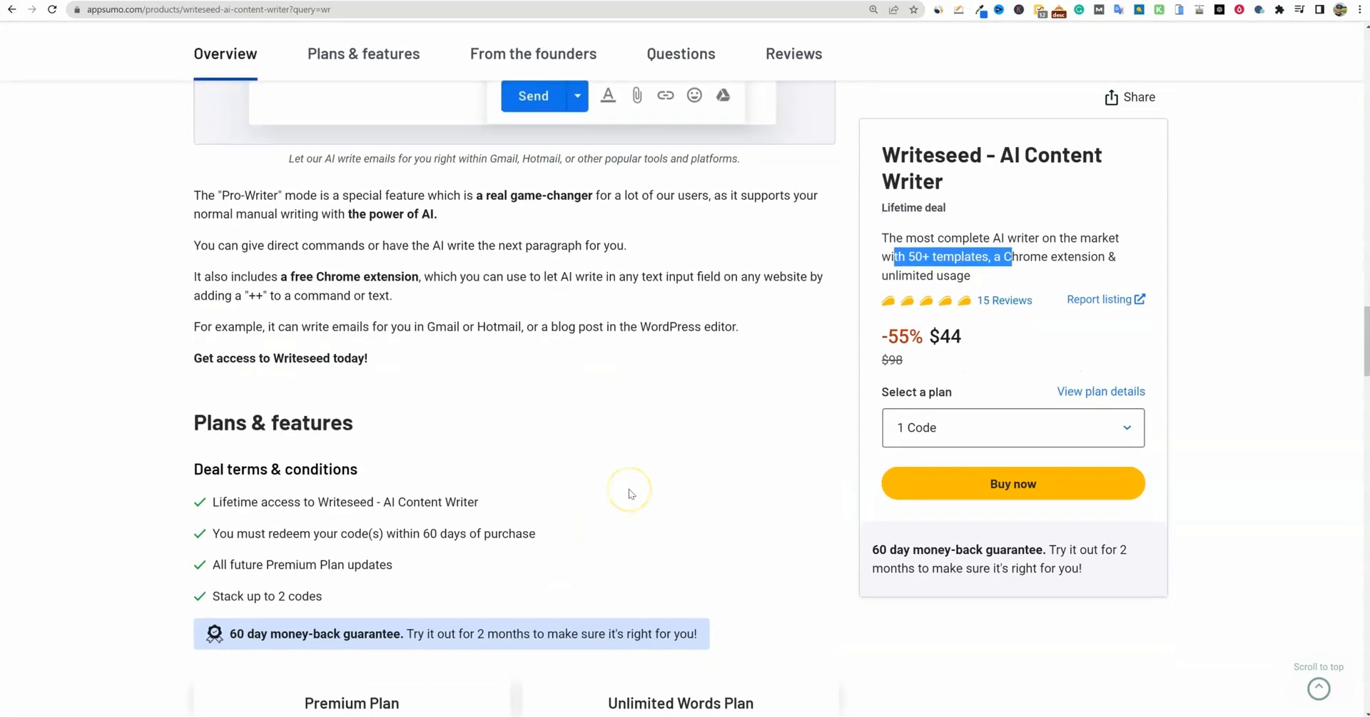
{"action": "scroll", "scroll_direction": "down", "scroll_amount": 3}
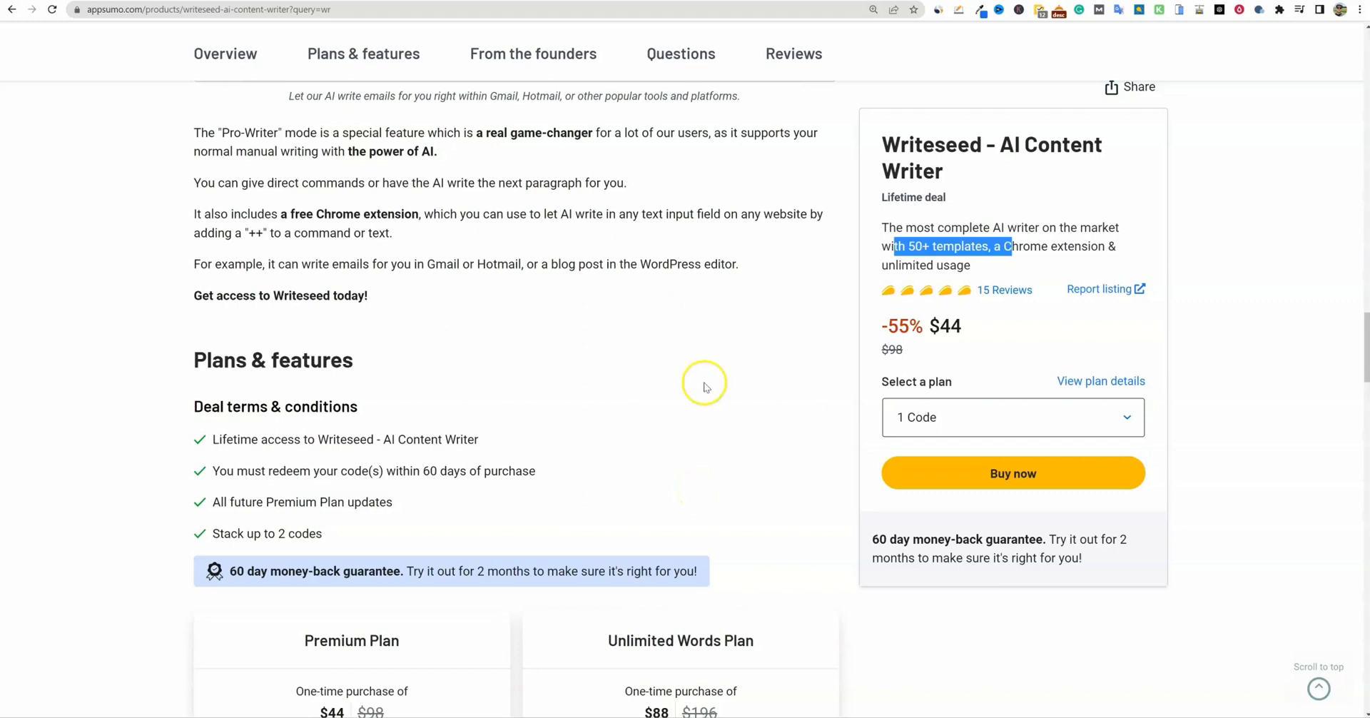
{"action": "scroll", "scroll_direction": "down", "scroll_amount": 3}
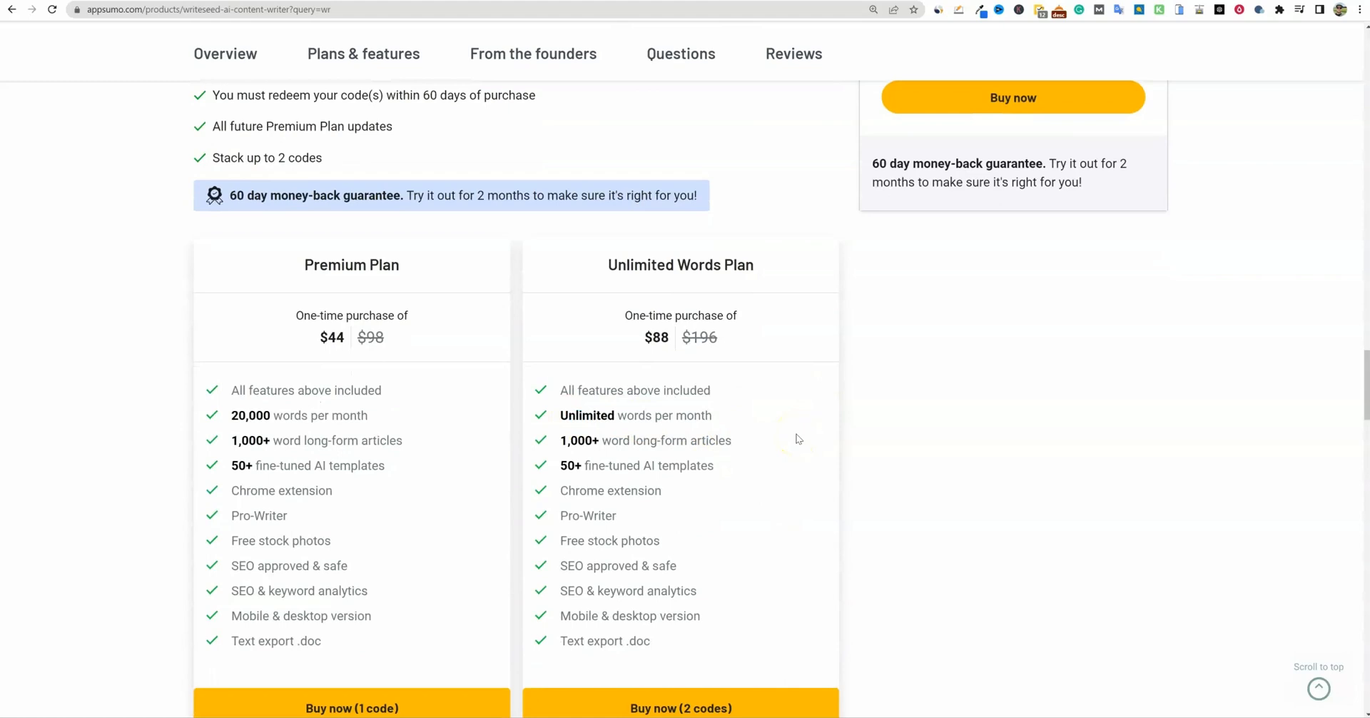
{"action": "left_click", "coordinate": [533, 54]}
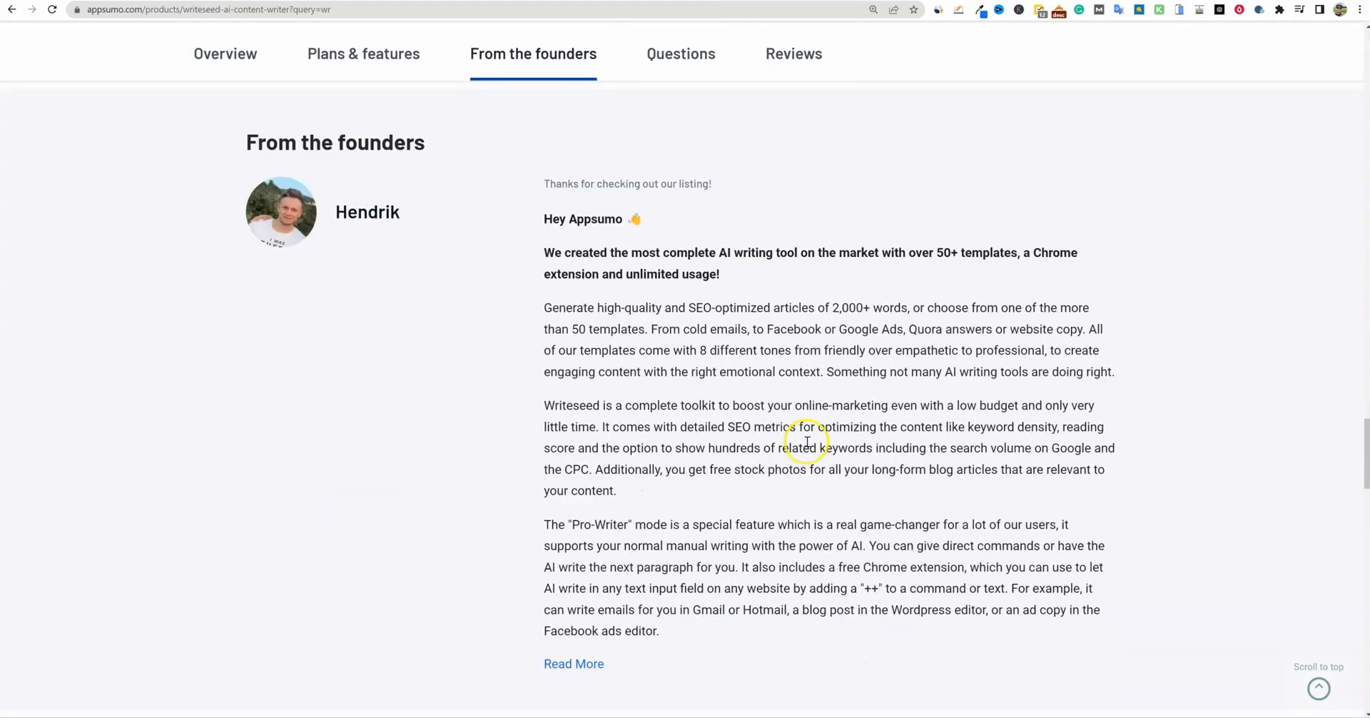
{"action": "scroll", "scroll_direction": "down", "scroll_amount": 3}
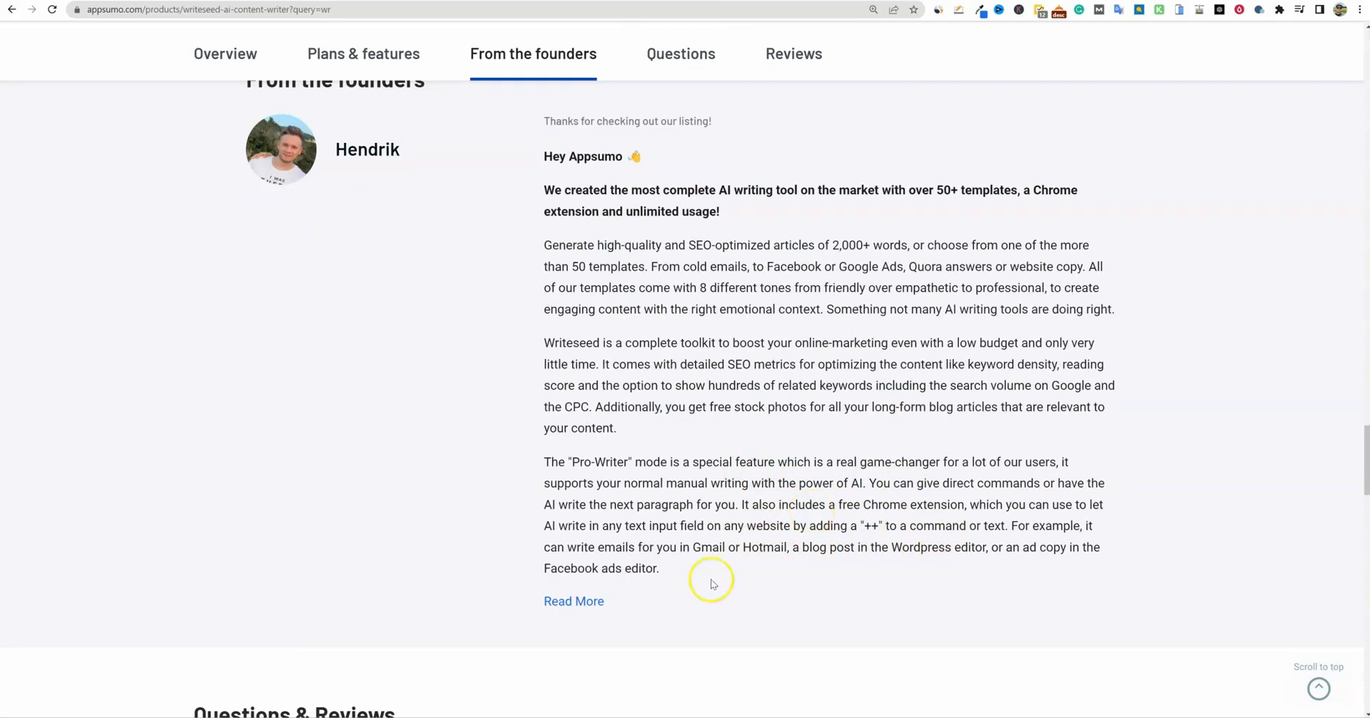
{"action": "left_click", "coordinate": [572, 601]}
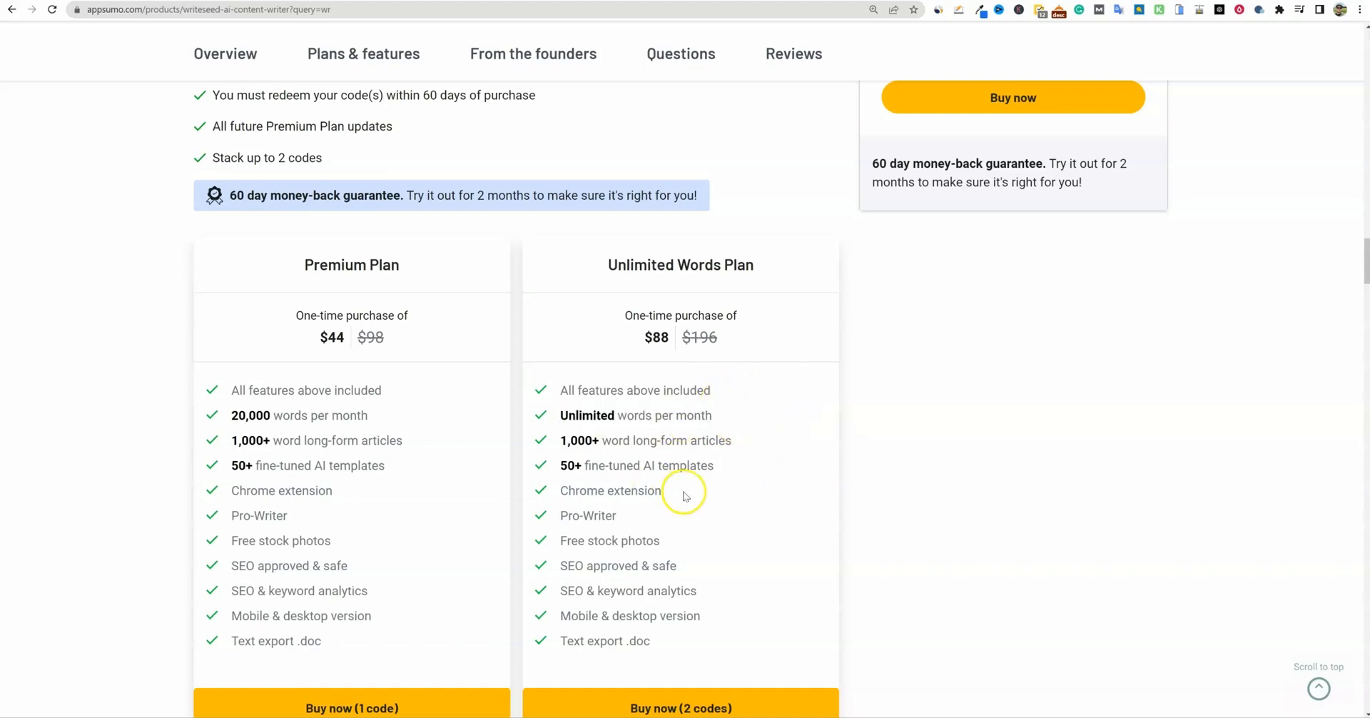
Mark Writeseed's Unlimited words per month allowance, then scroll around the plan cards
{"action": "double_click", "coordinate": [655, 336]}
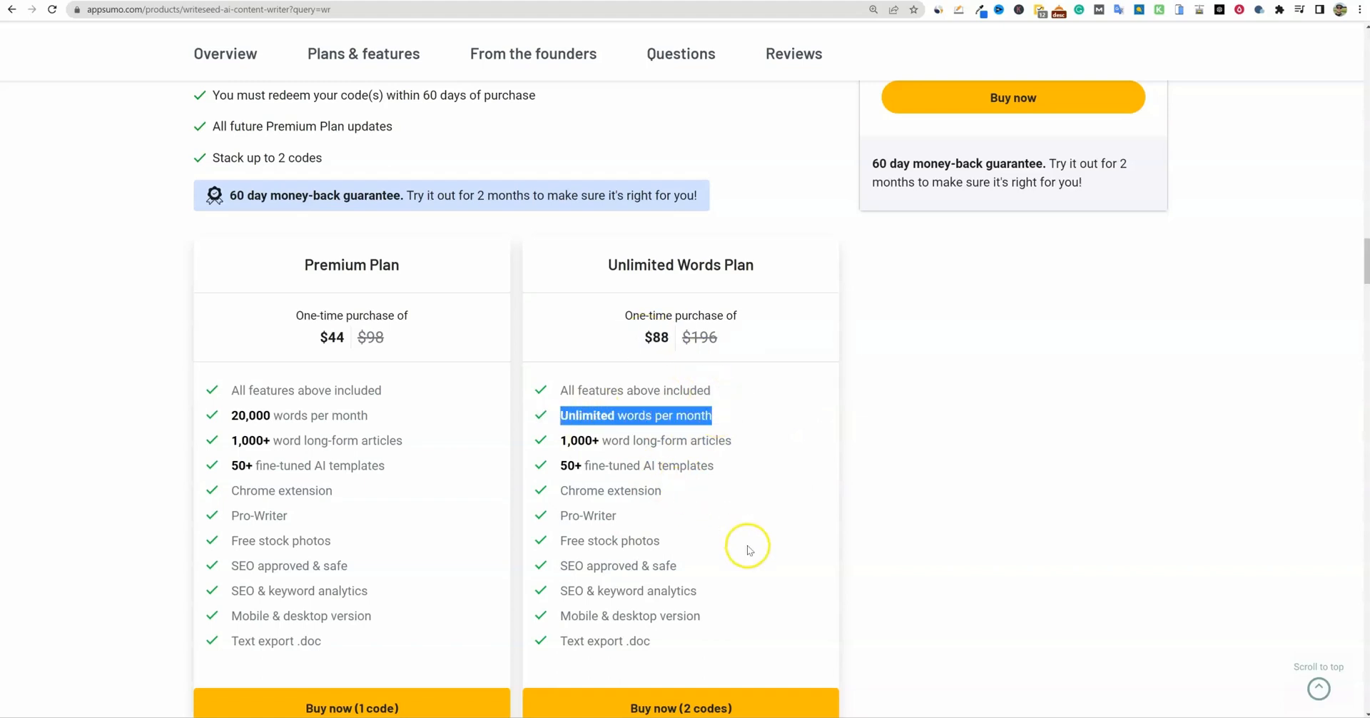
{"action": "scroll", "scroll_direction": "up", "scroll_amount": 3}
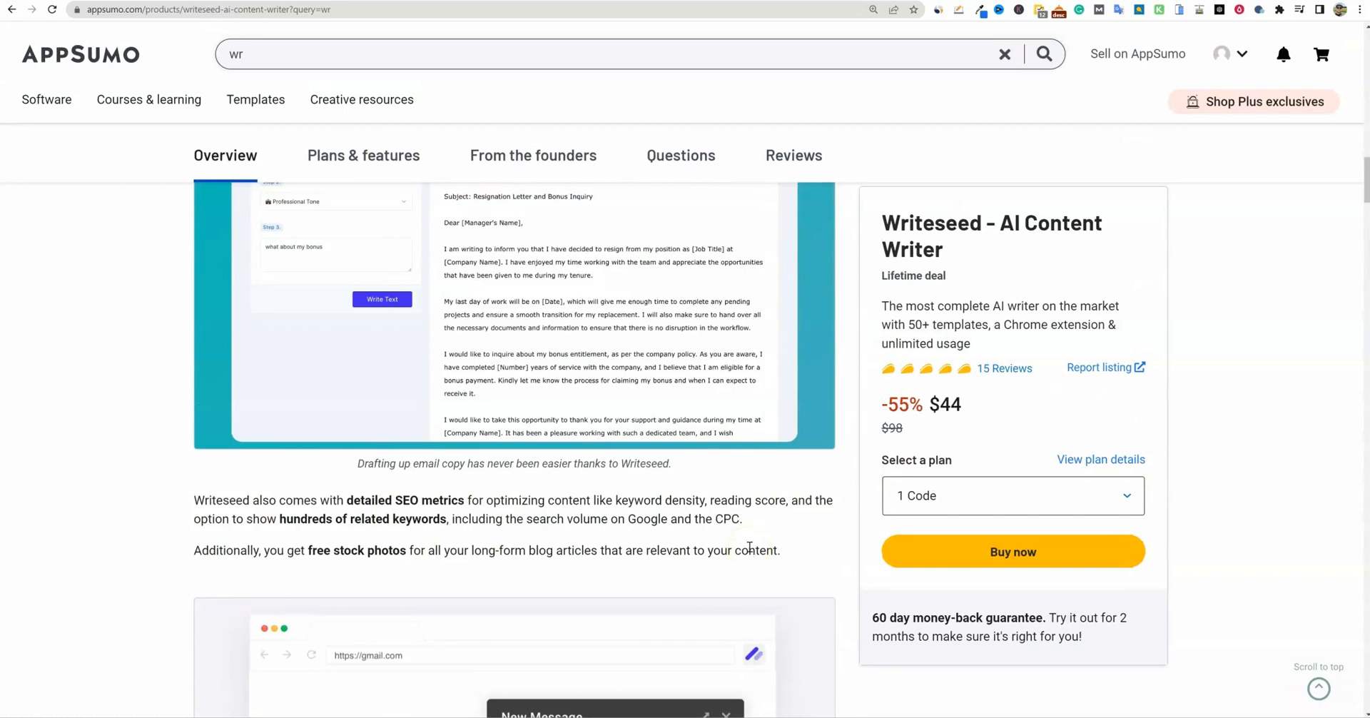
{"action": "scroll", "scroll_direction": "up", "scroll_amount": 3}
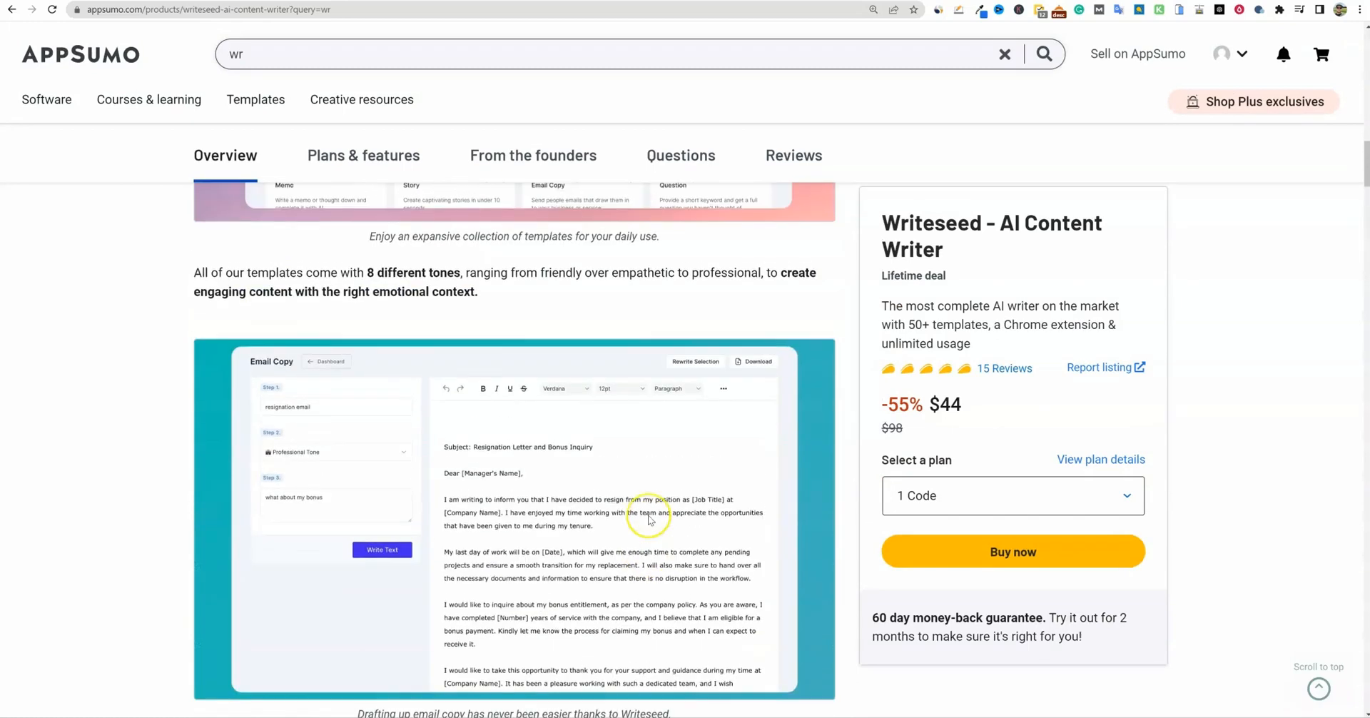
{"action": "scroll", "scroll_direction": "down", "scroll_amount": 3}
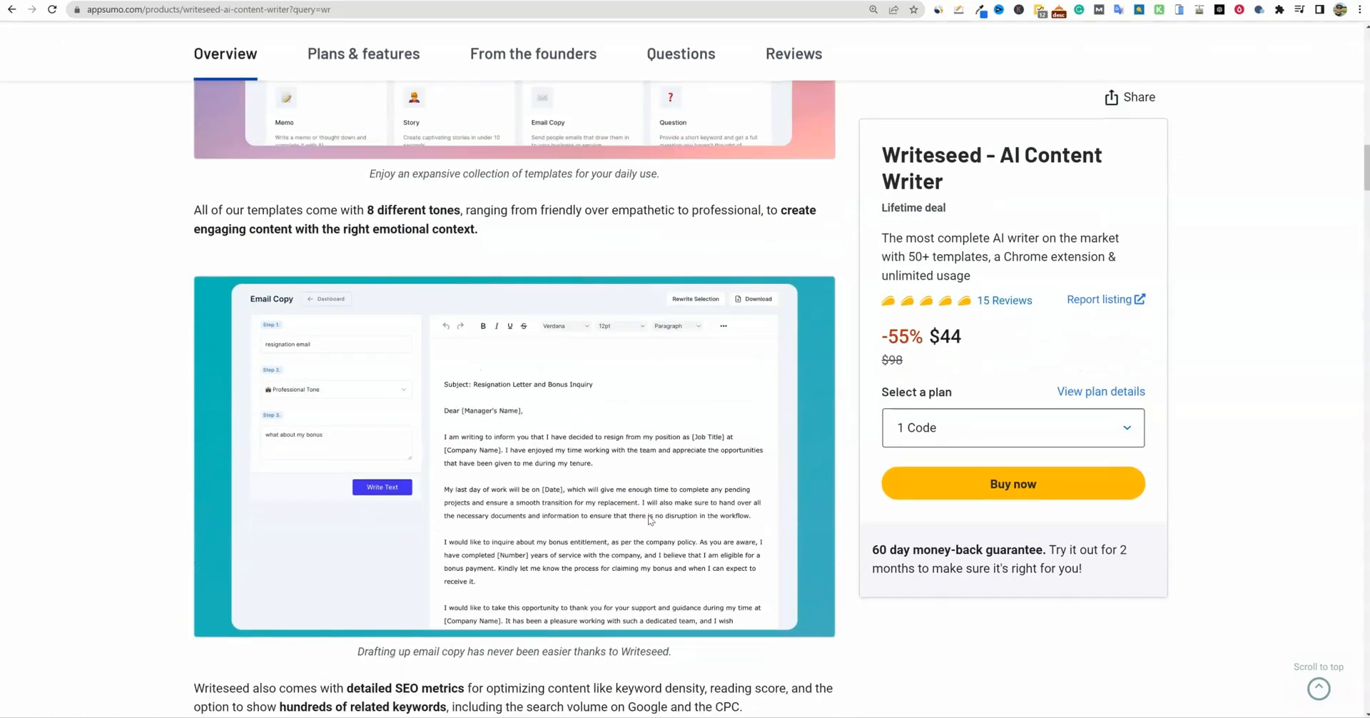
{"action": "scroll", "scroll_direction": "down", "scroll_amount": 3}
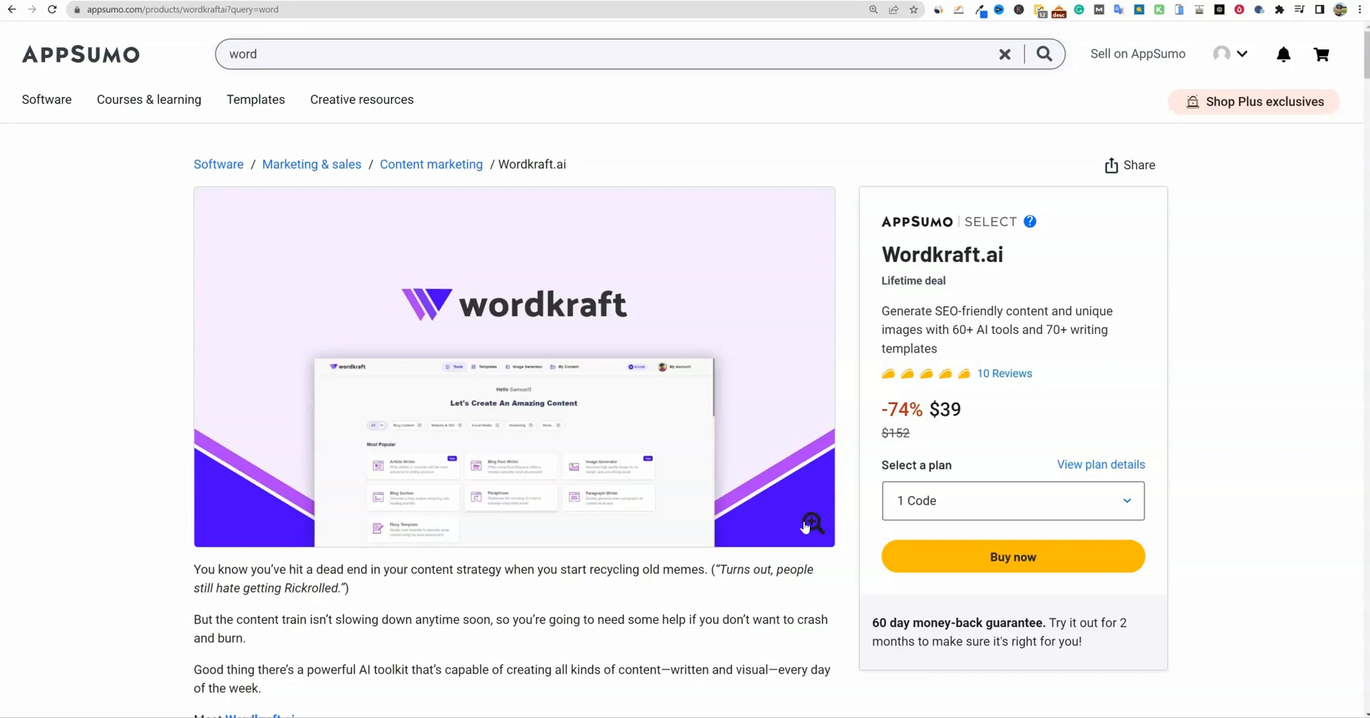
{"action": "scroll", "scroll_direction": "down", "scroll_amount": 3}
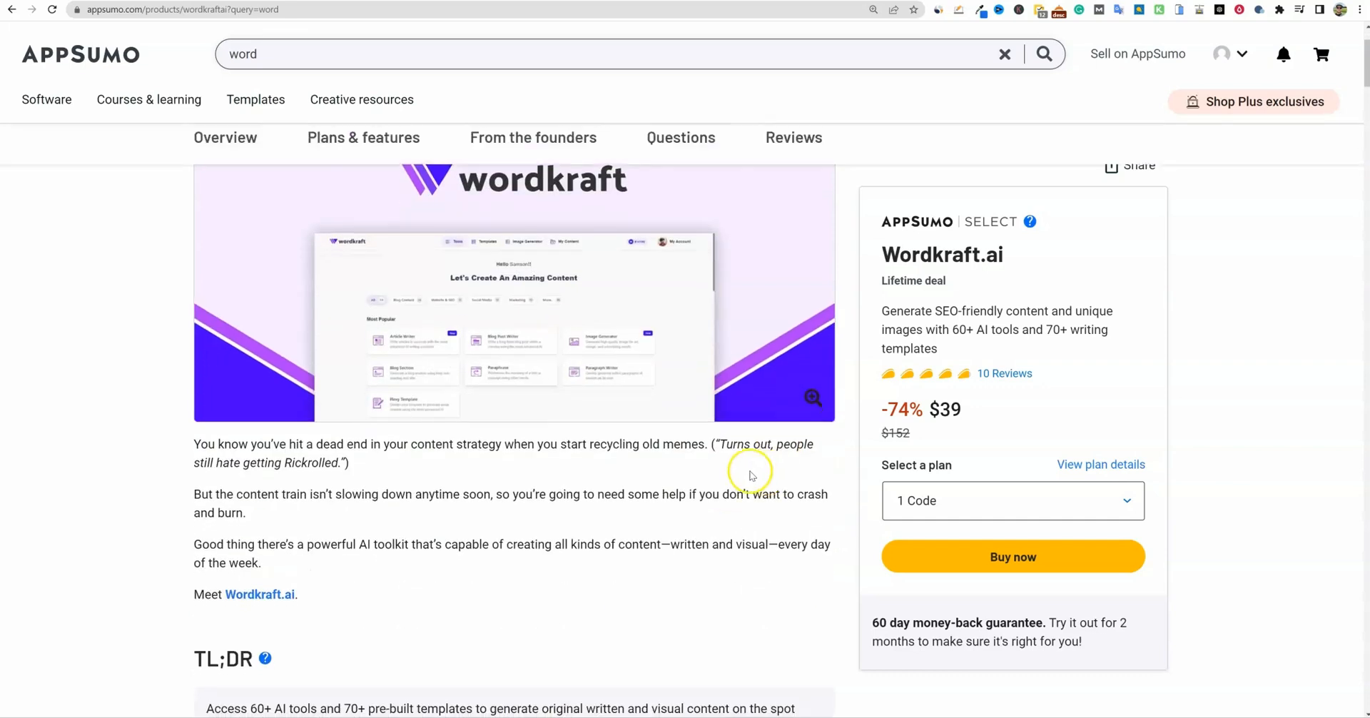
{"action": "scroll", "scroll_direction": "down", "scroll_amount": 3}
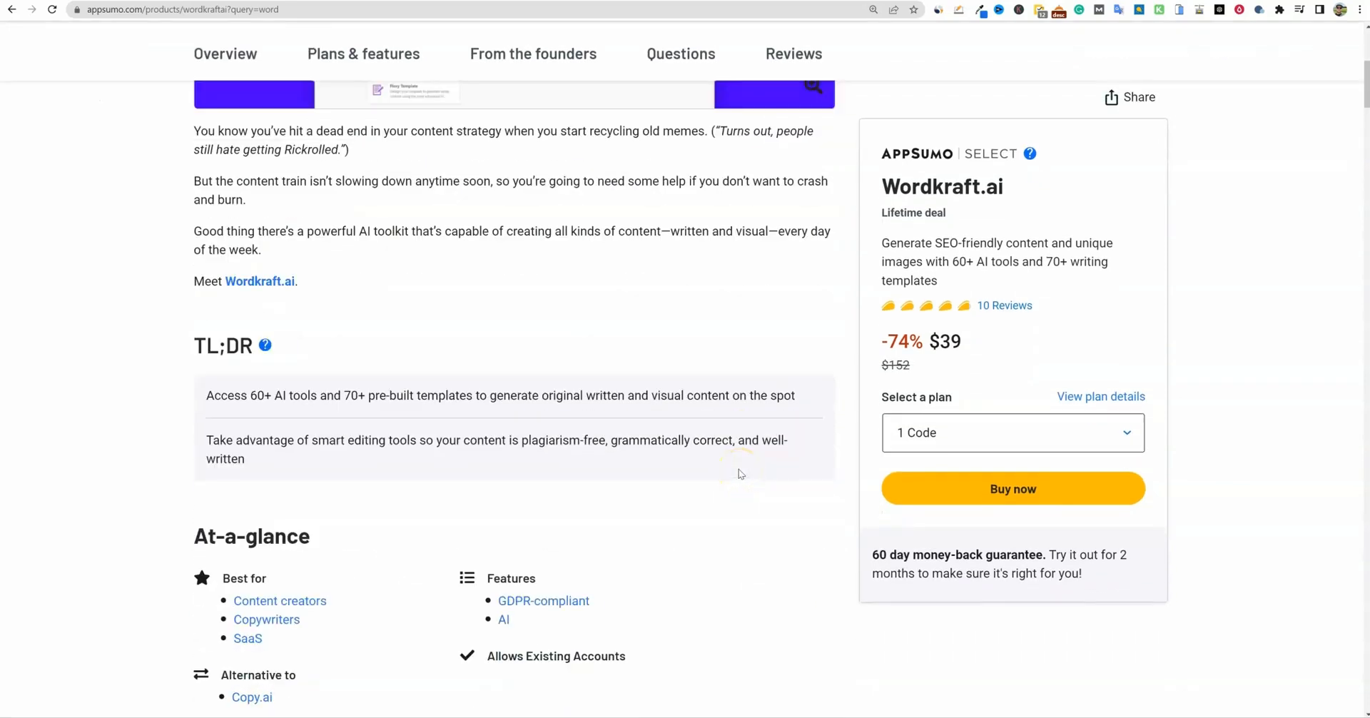
{"action": "scroll", "scroll_direction": "down", "scroll_amount": 3}
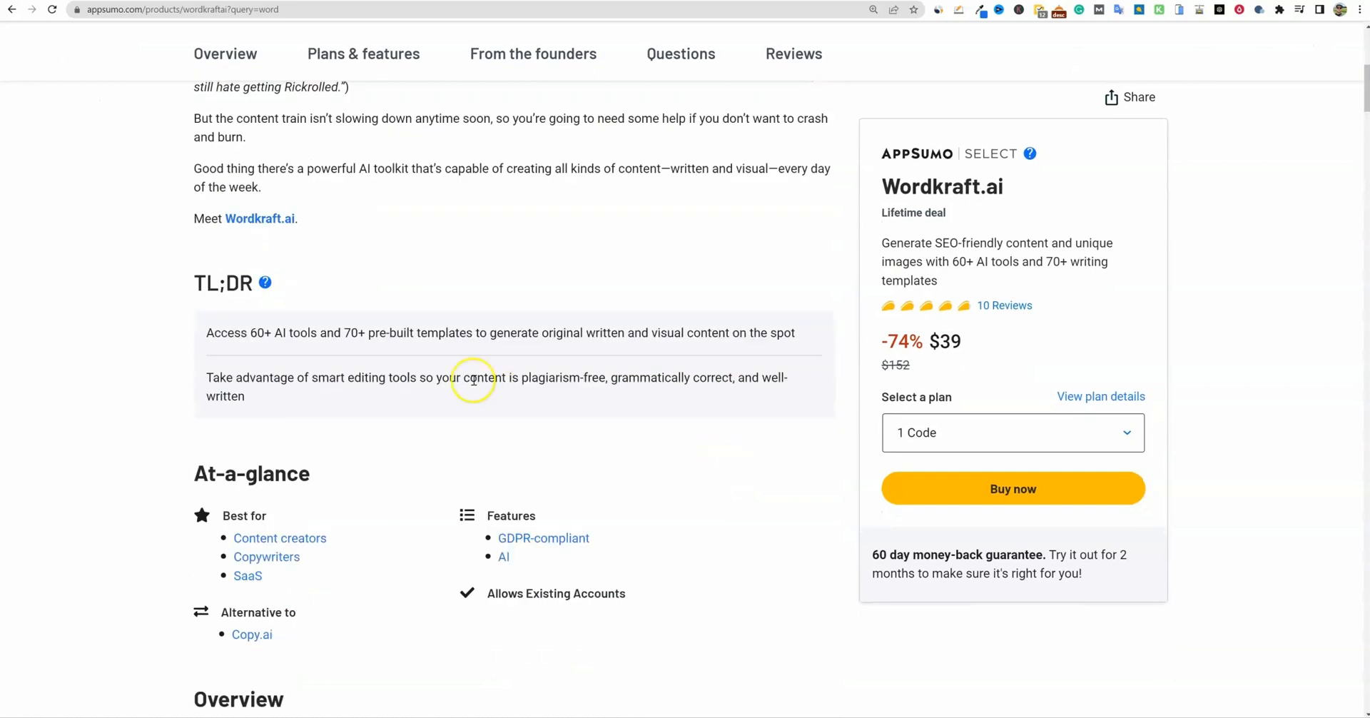
{"action": "left_click_drag", "start_coordinate": [343, 332], "coordinate": [428, 335]}
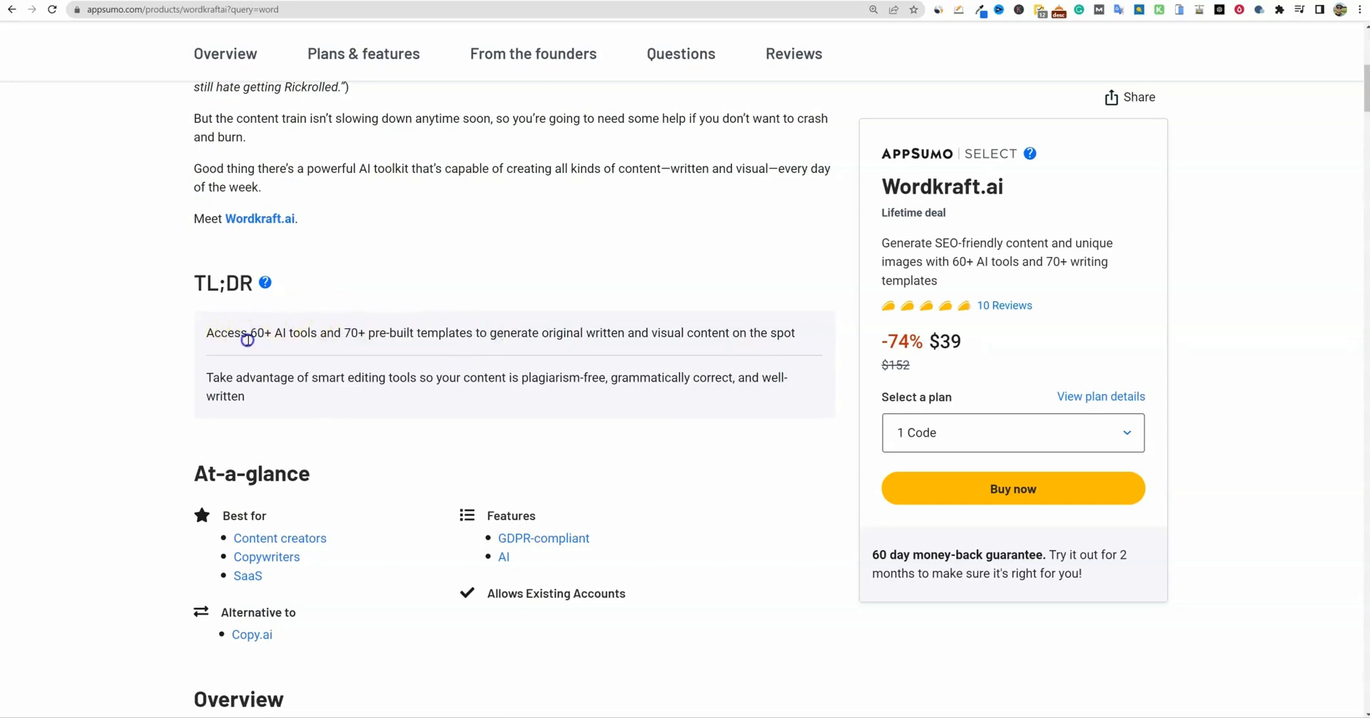
{"action": "left_click_drag", "start_coordinate": [249, 332], "coordinate": [341, 332]}
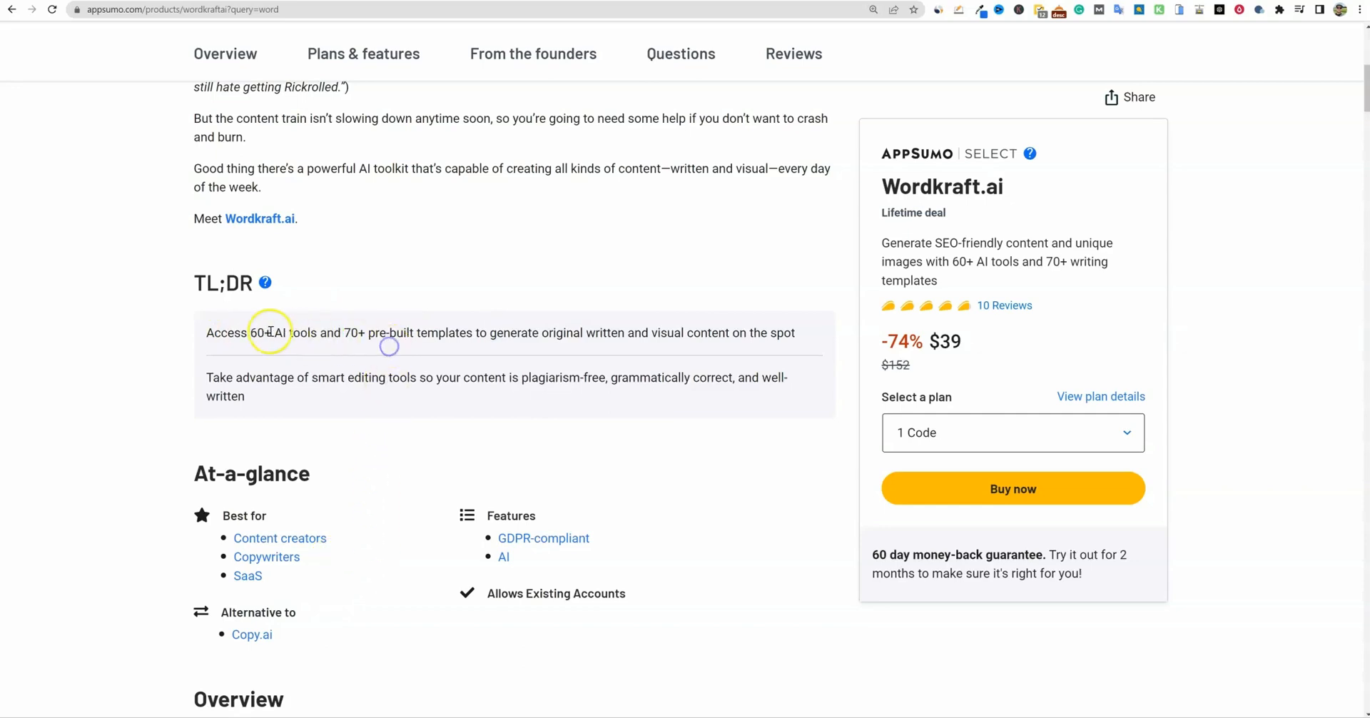
{"action": "scroll", "scroll_direction": "down", "scroll_amount": 3}
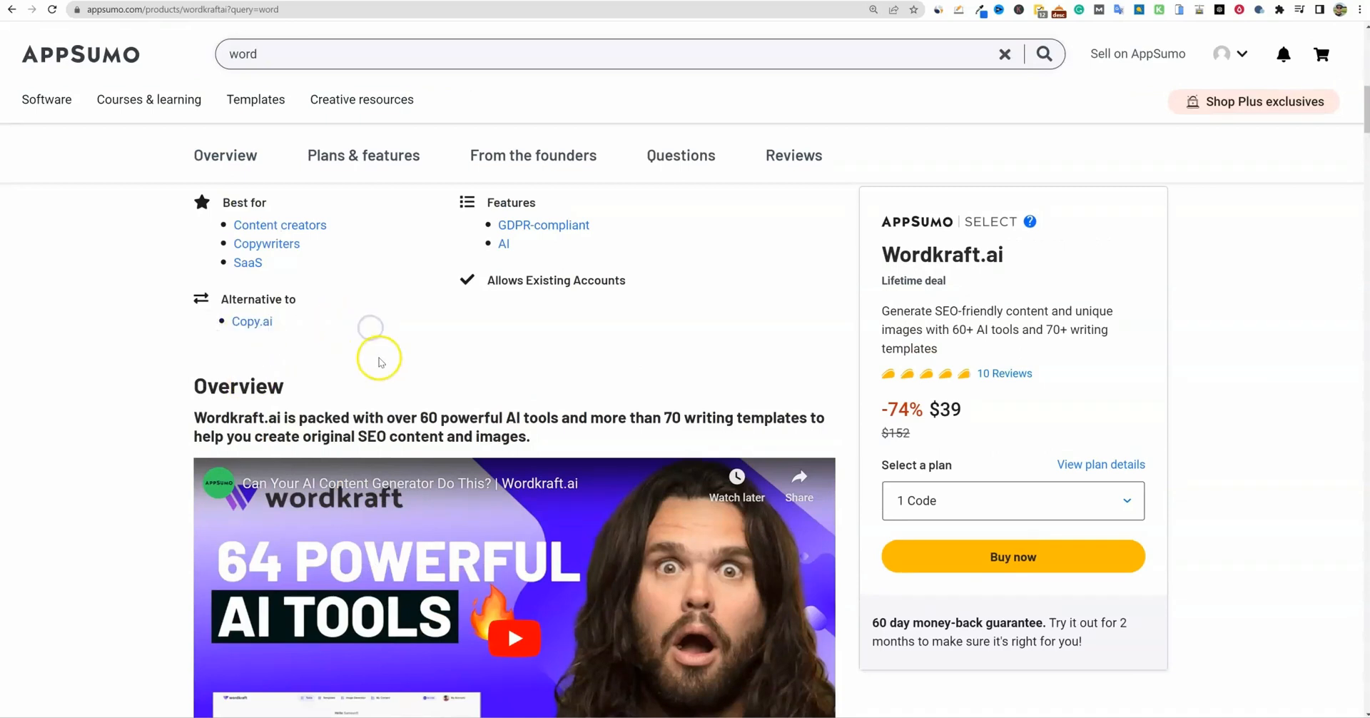
Scroll past Wordkraft.ai's article writer, grammar-checker and image generator sections to the lifetime-access pitch
{"action": "scroll", "scroll_direction": "down", "scroll_amount": 3}
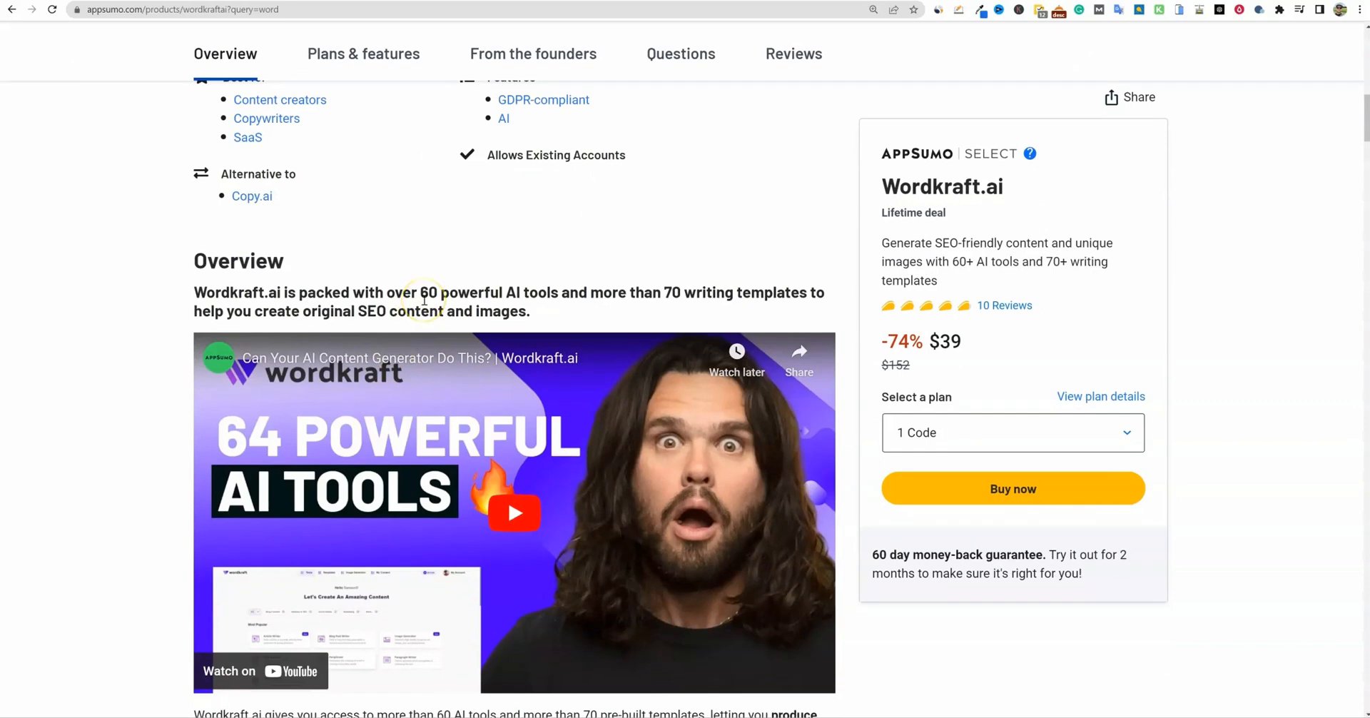
{"action": "scroll", "scroll_direction": "down", "scroll_amount": 3}
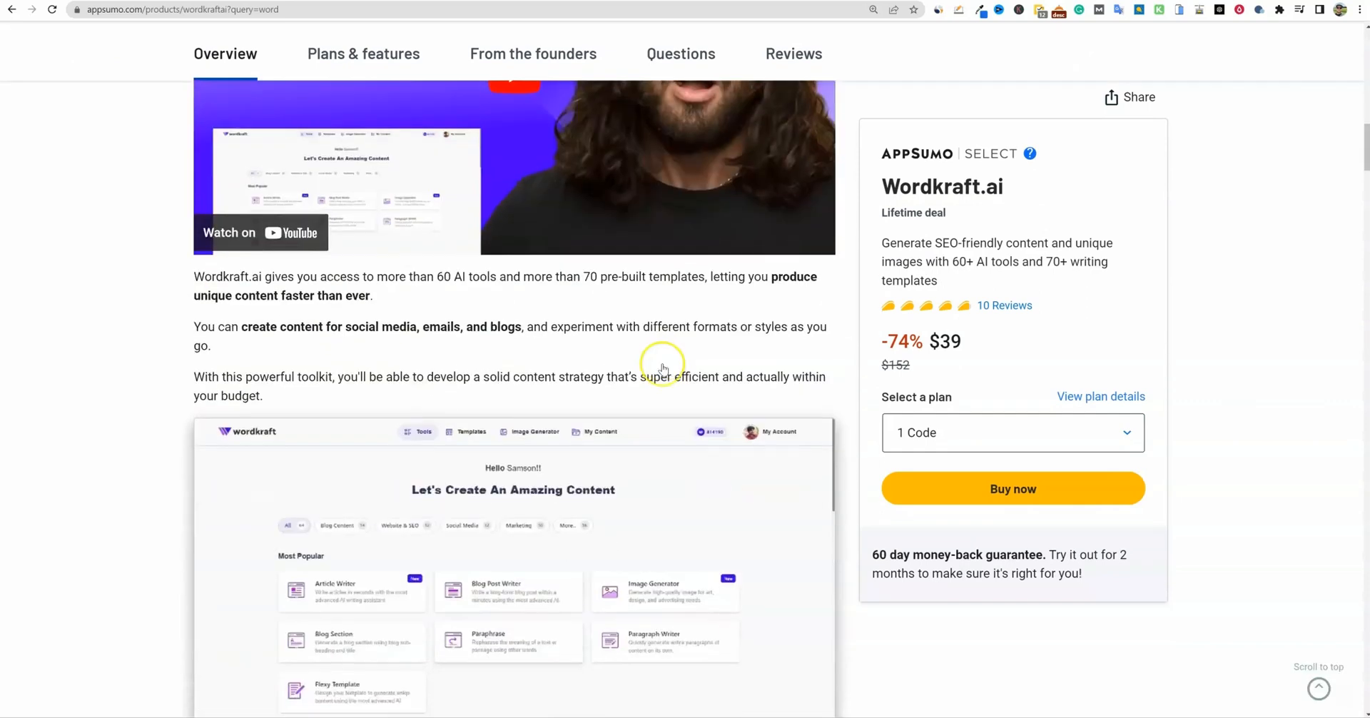
{"action": "scroll", "scroll_direction": "down", "scroll_amount": 3}
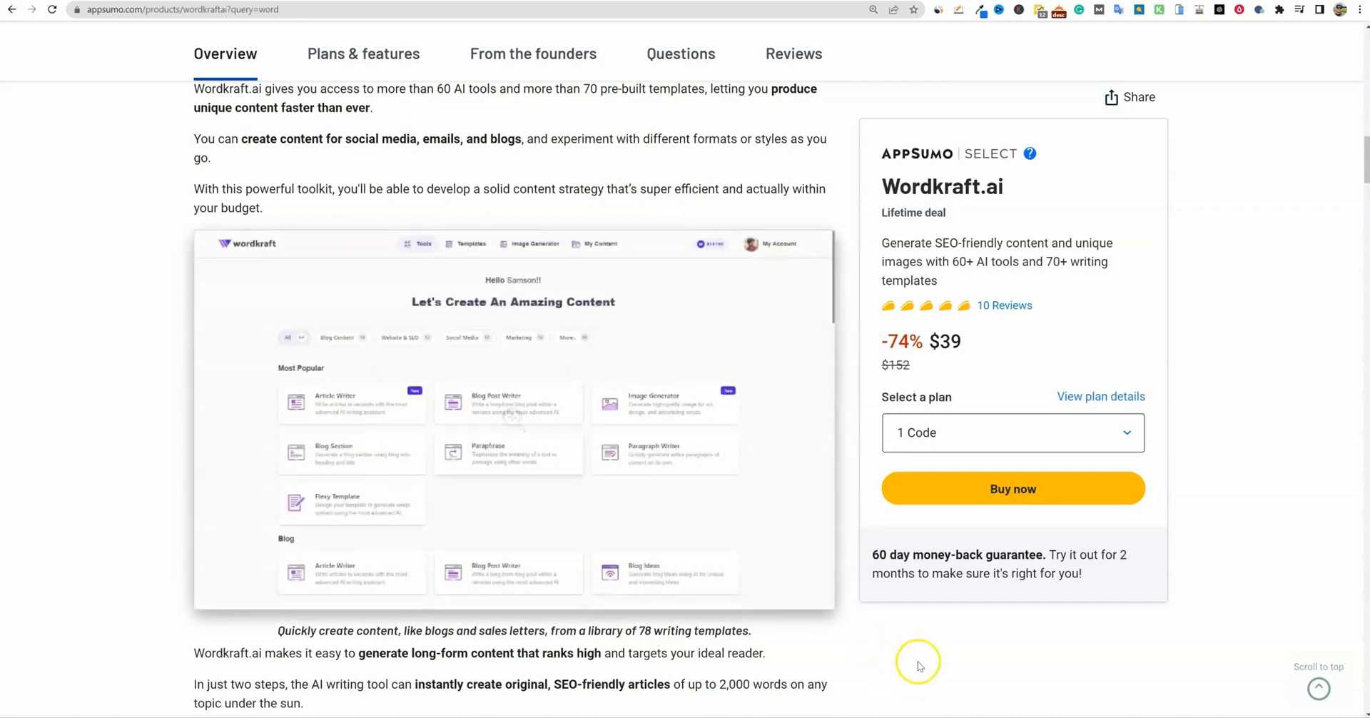
{"action": "scroll", "scroll_direction": "down", "scroll_amount": 3}
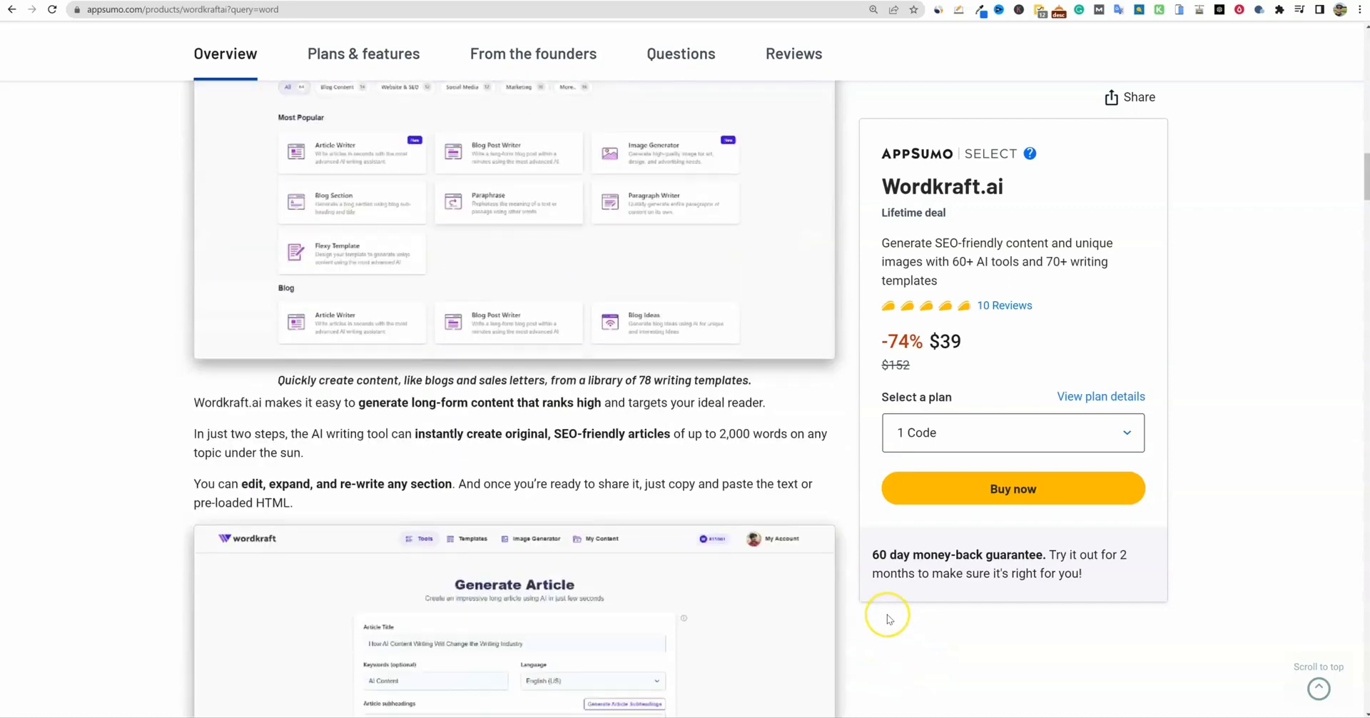
{"action": "scroll", "scroll_direction": "down", "scroll_amount": 3}
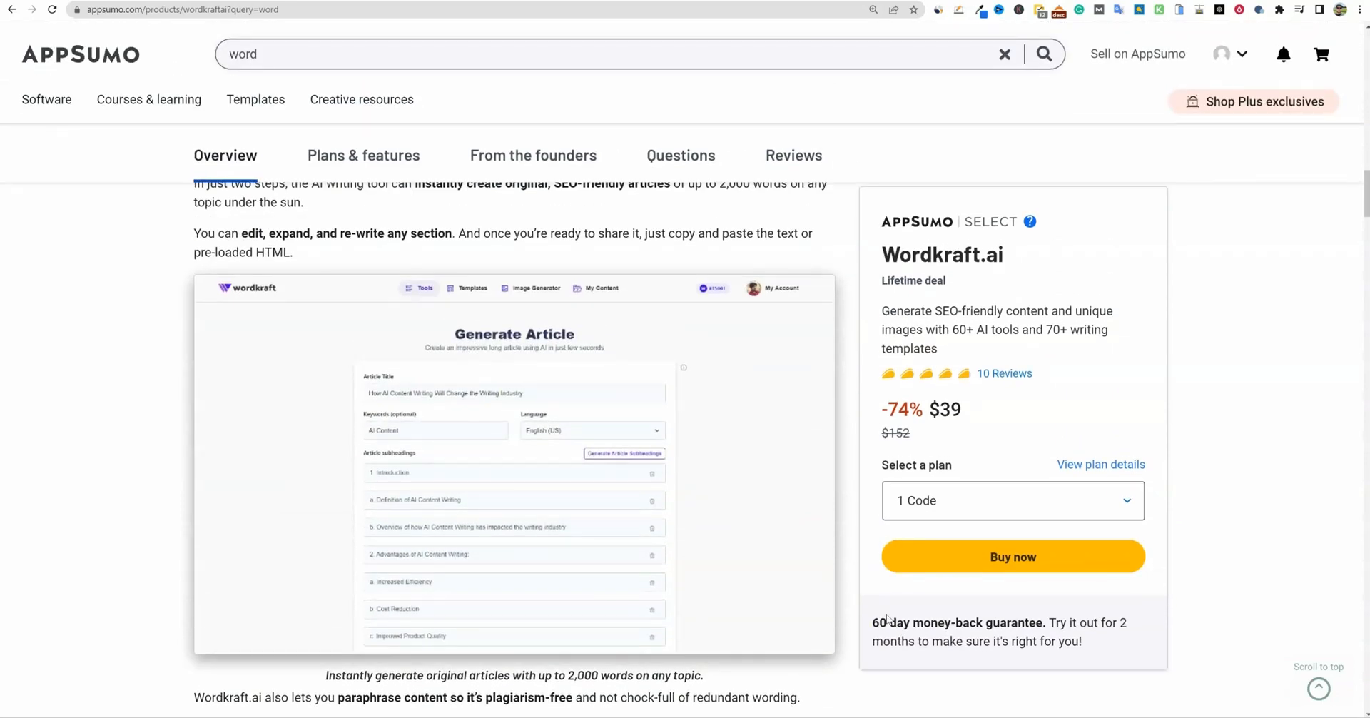
{"action": "mouse_move", "coordinate": [868, 633]}
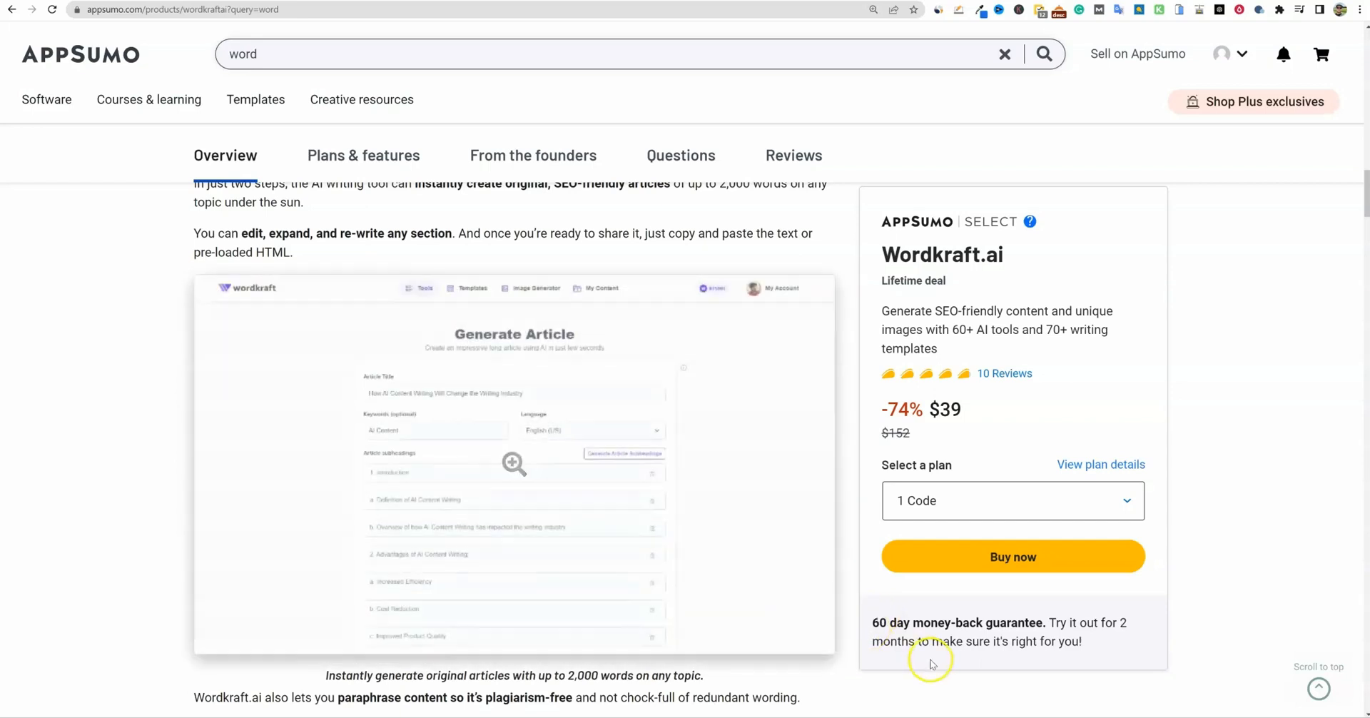
{"action": "scroll", "scroll_direction": "down", "scroll_amount": 3}
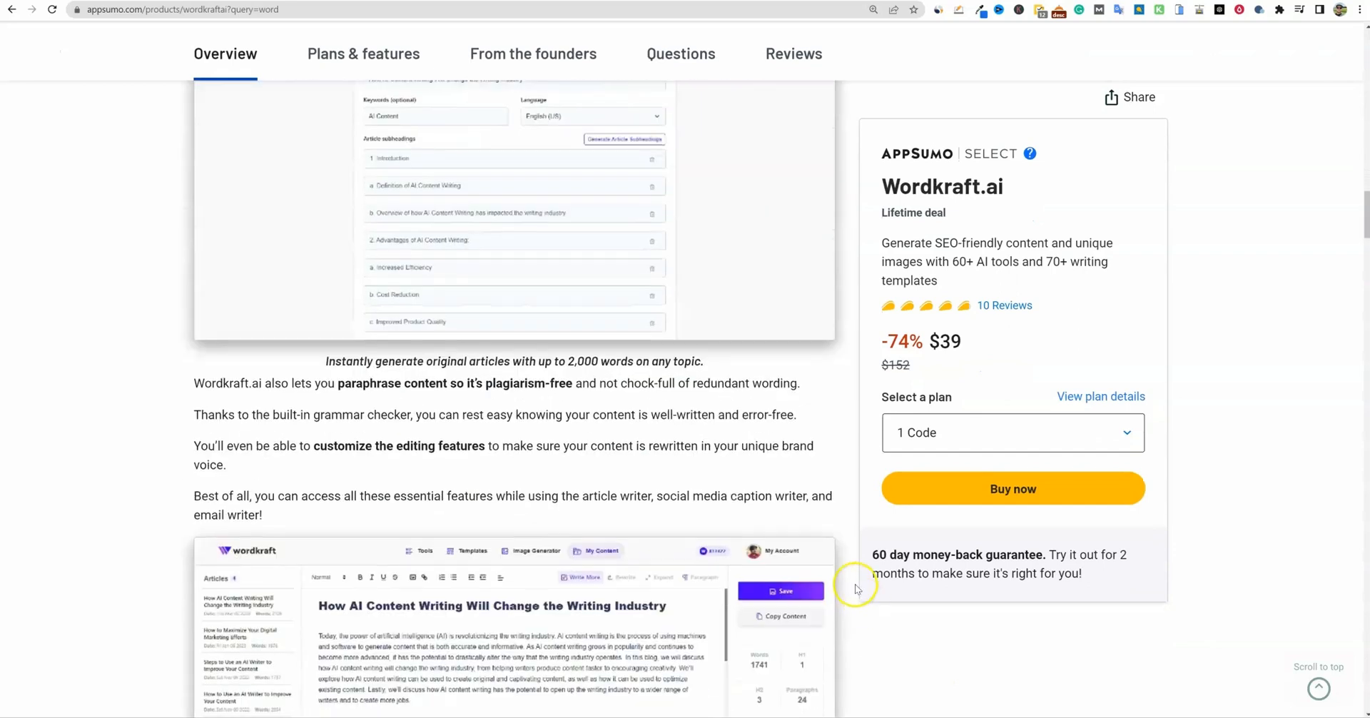
{"action": "scroll", "scroll_direction": "down", "scroll_amount": 3}
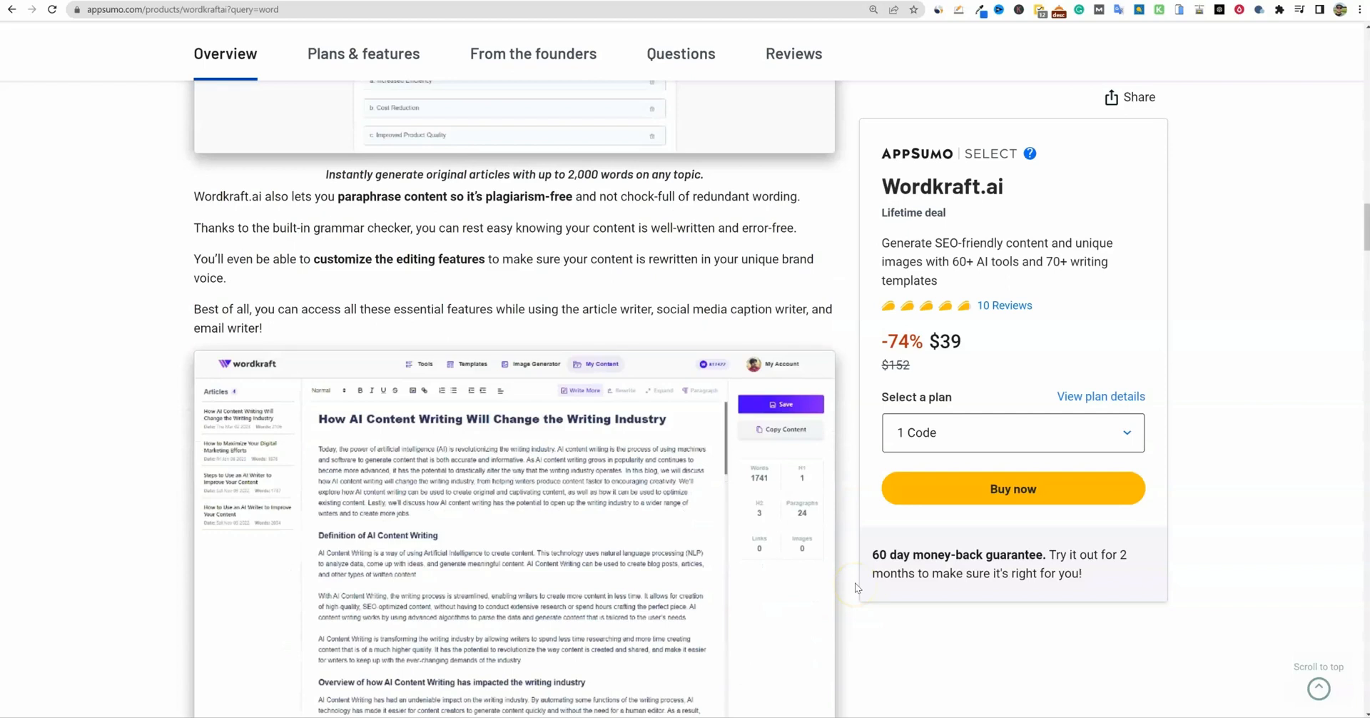
{"action": "scroll", "scroll_direction": "down", "scroll_amount": 3}
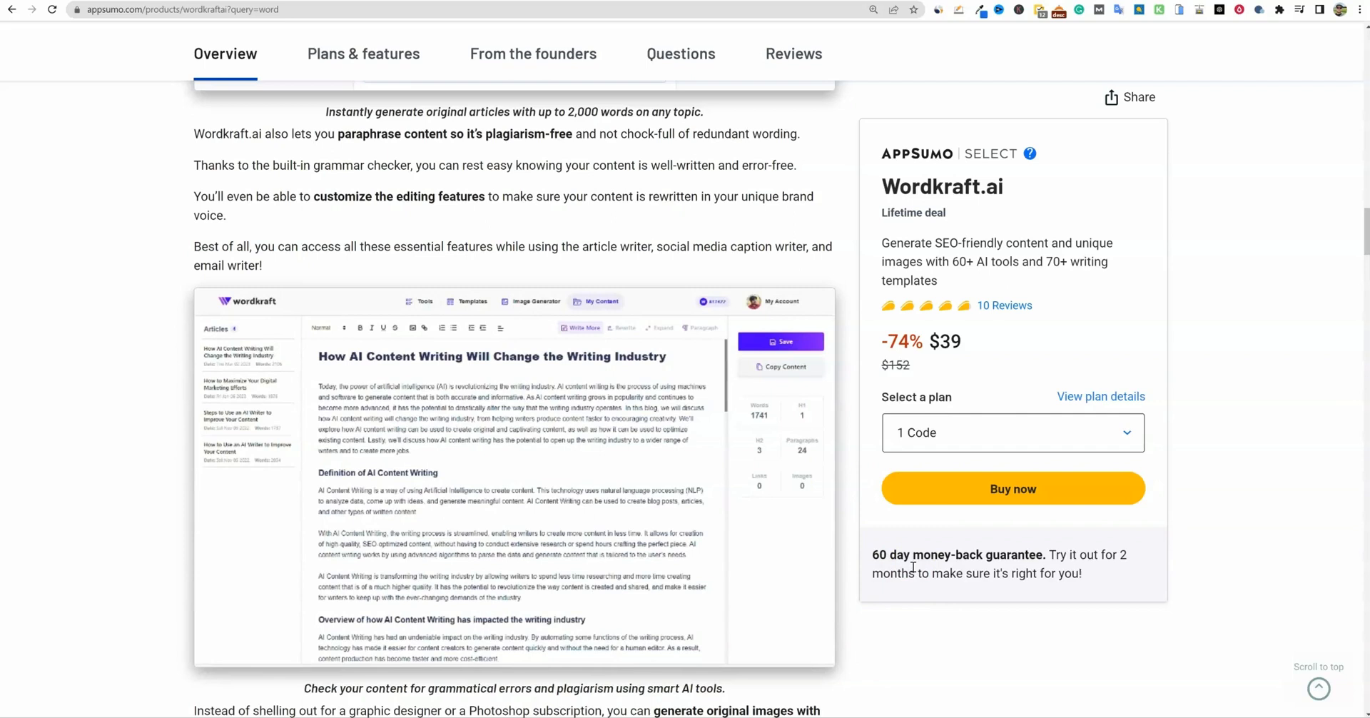
{"action": "left_click", "coordinate": [363, 53]}
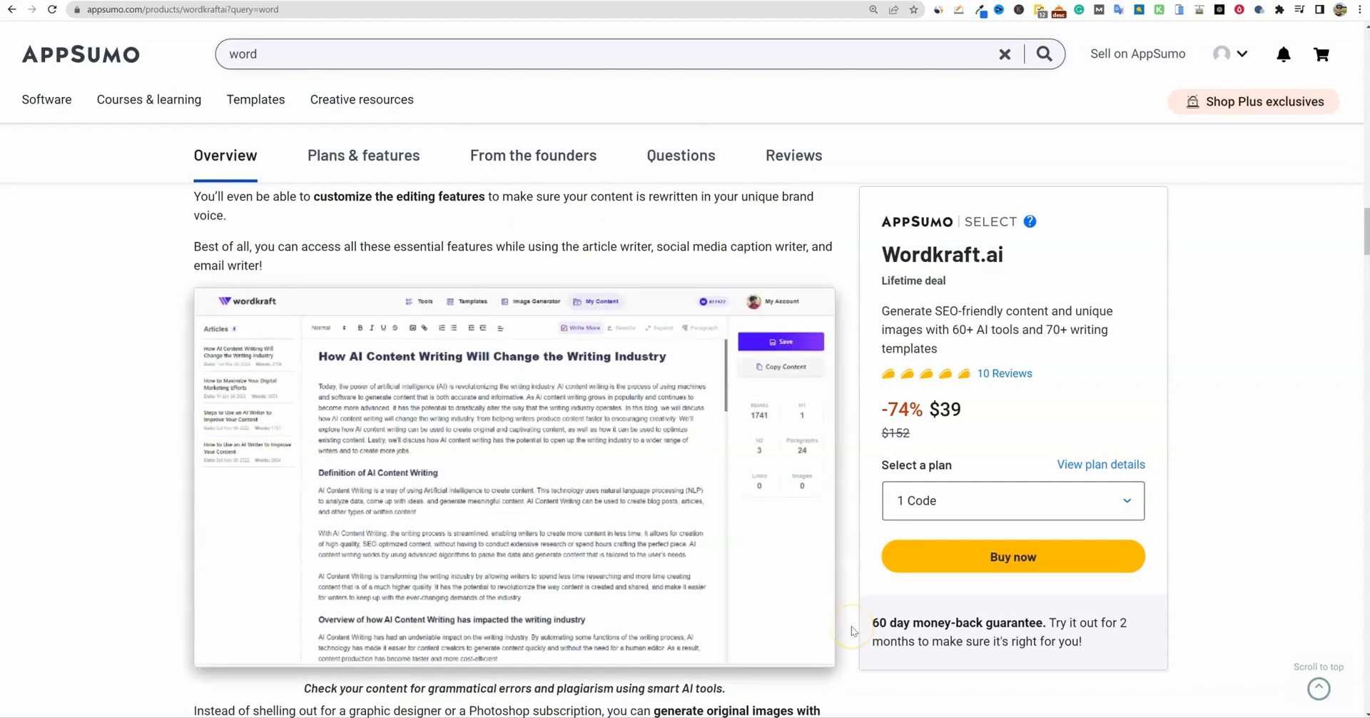
{"action": "mouse_move", "coordinate": [890, 640]}
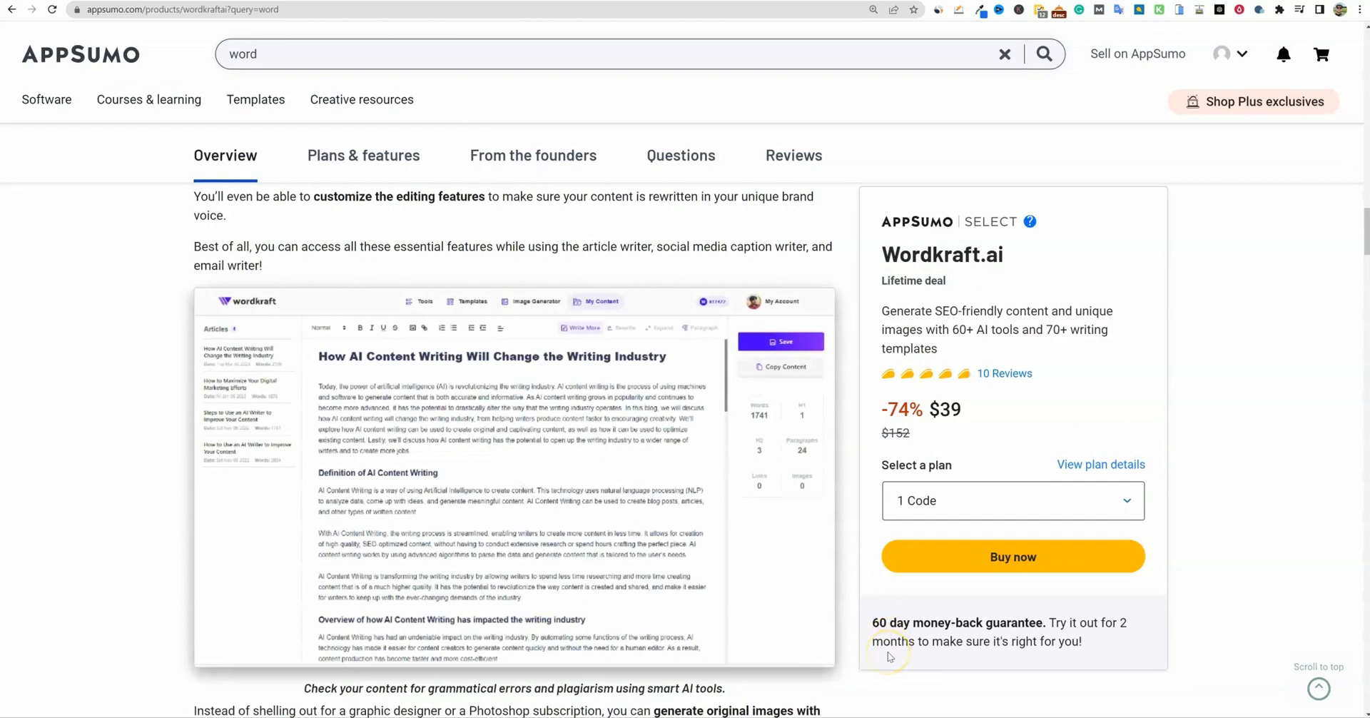
{"action": "mouse_move", "coordinate": [192, 484]}
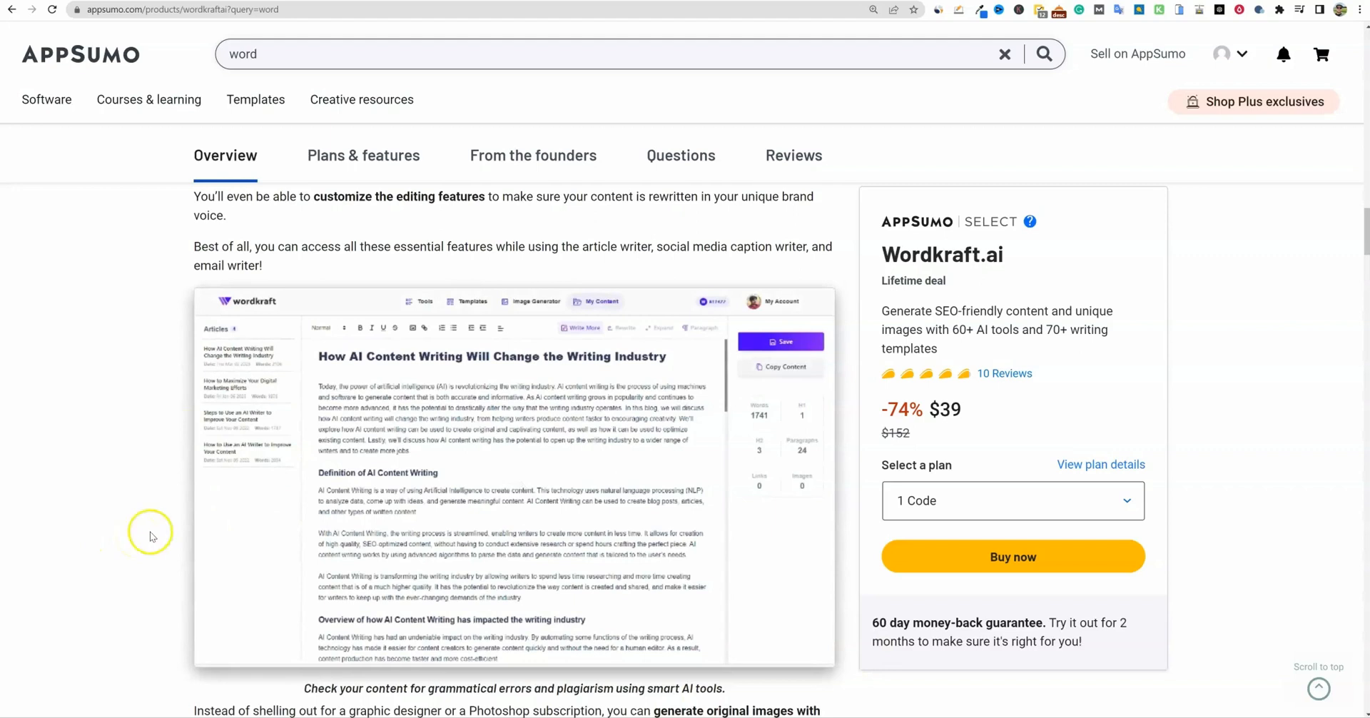
{"action": "mouse_move", "coordinate": [874, 635]}
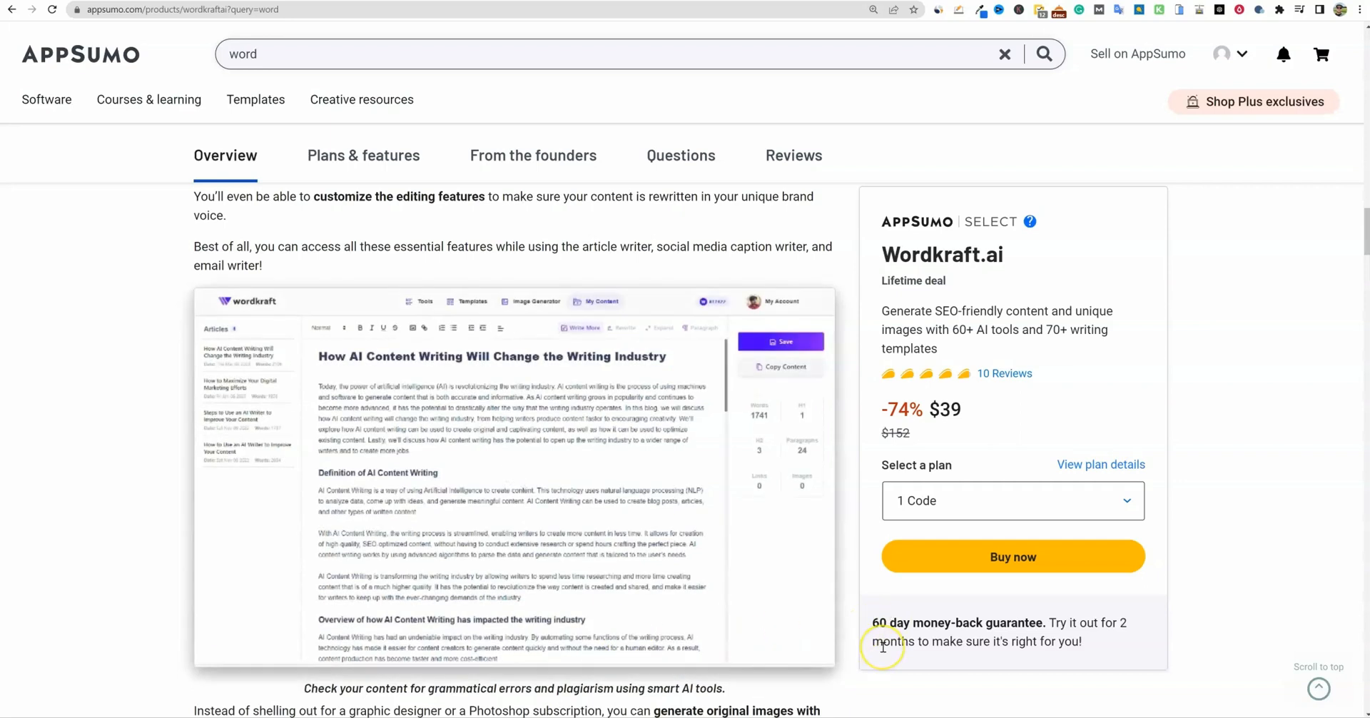
{"action": "scroll", "scroll_direction": "down", "scroll_amount": 3}
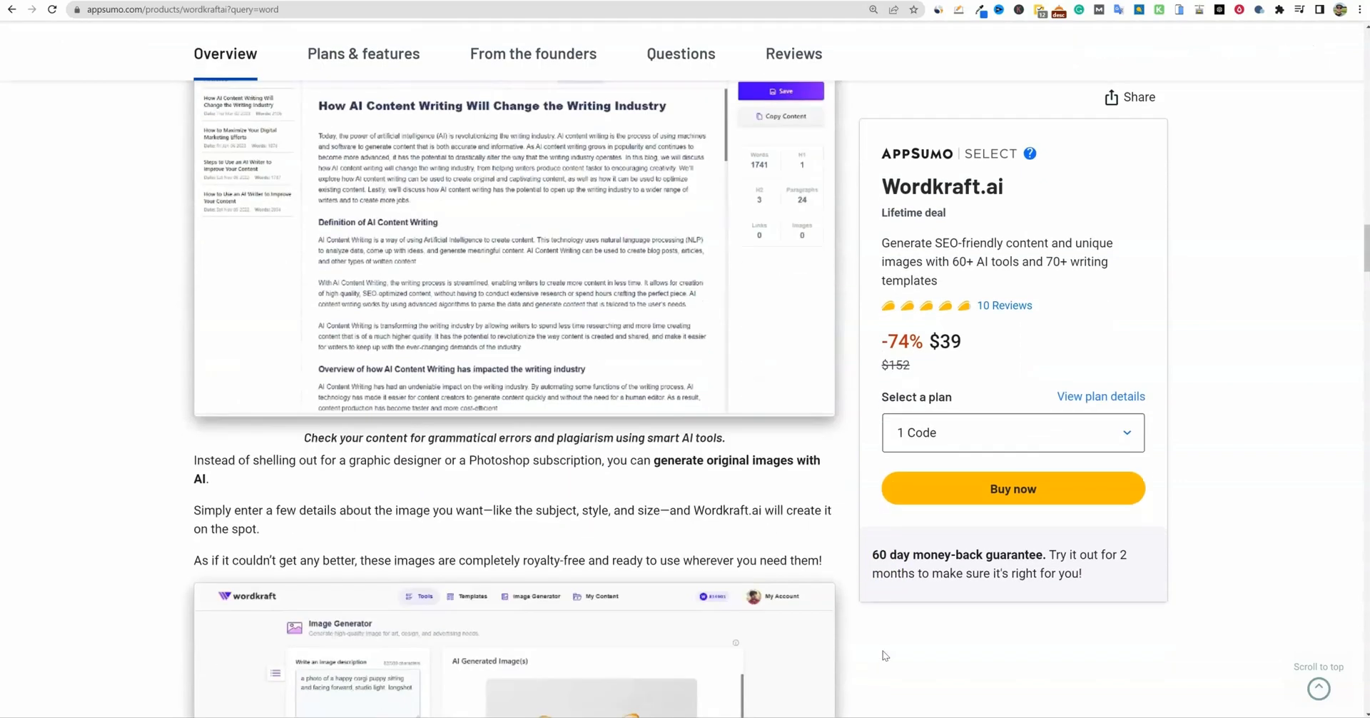
{"action": "scroll", "scroll_direction": "down", "scroll_amount": 3}
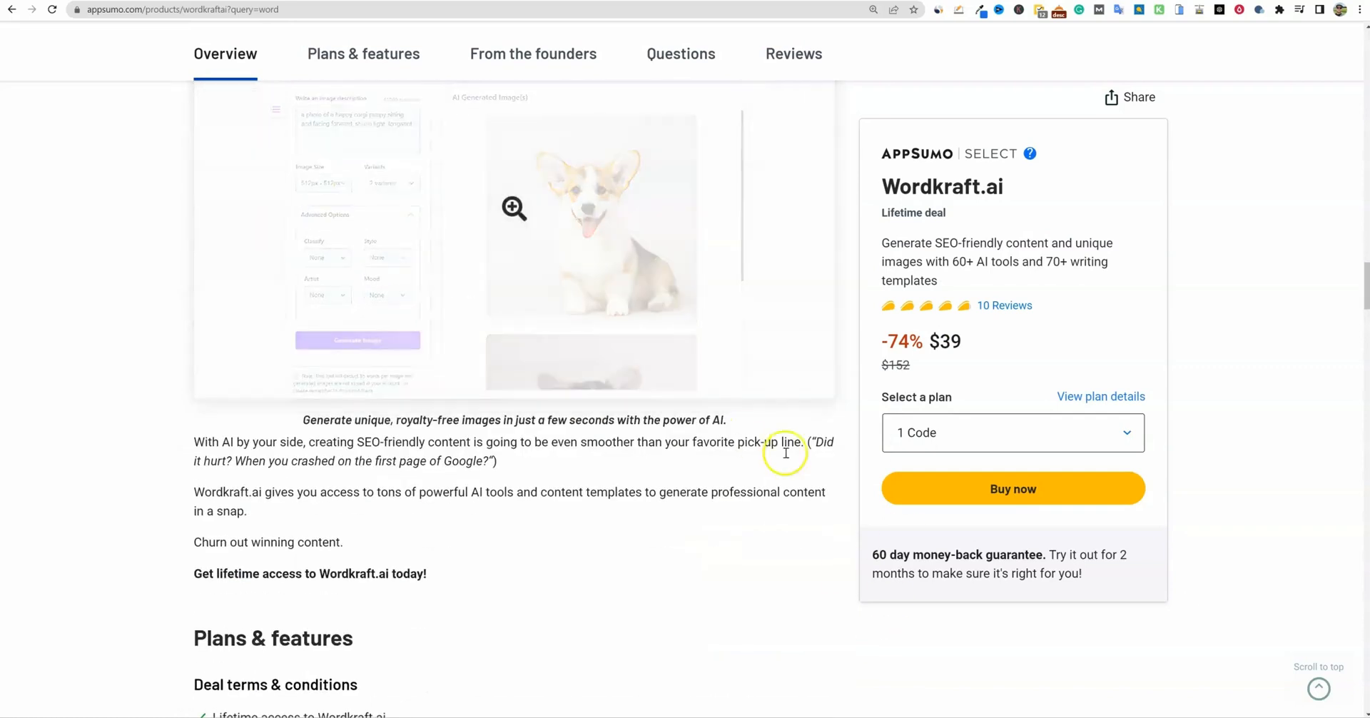
Show Wordkraft.ai's all-plan features: 64+ tools, 78+ templates, 27+ languages, keyword research
{"action": "left_click", "coordinate": [362, 53]}
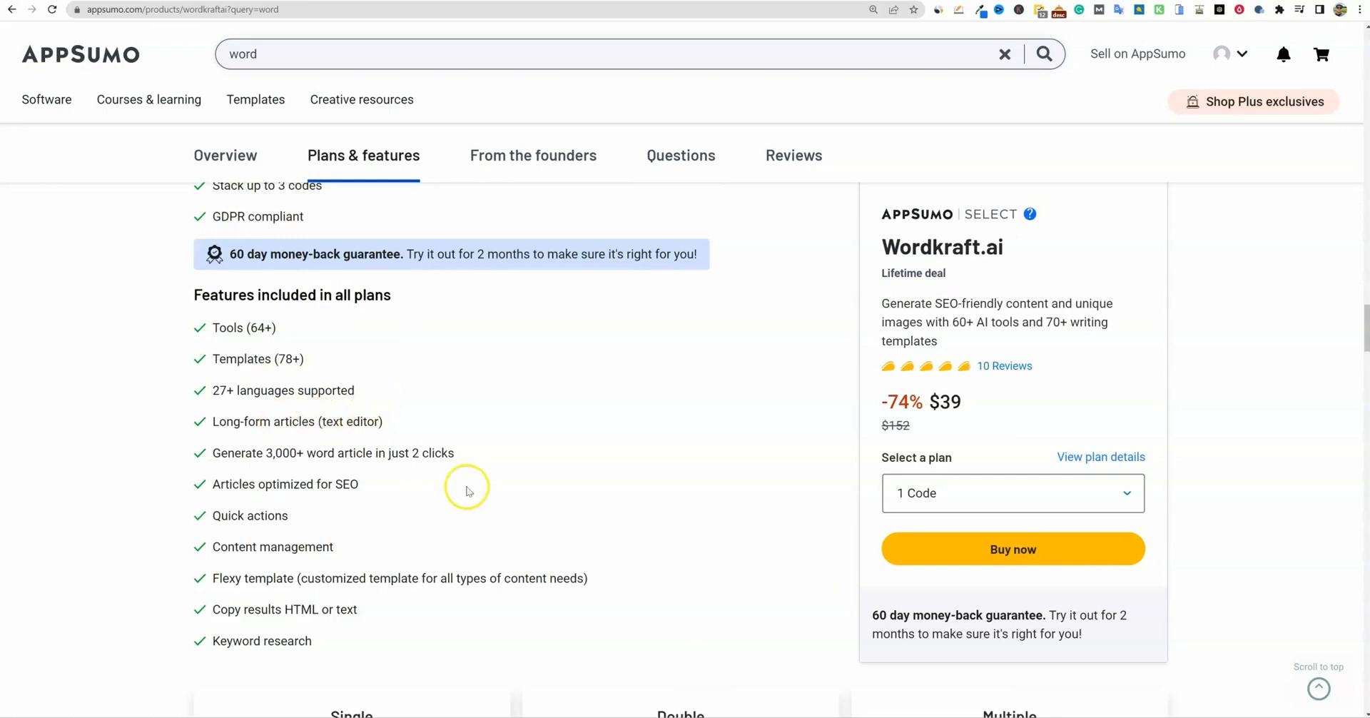
{"action": "scroll", "scroll_direction": "down", "scroll_amount": 3}
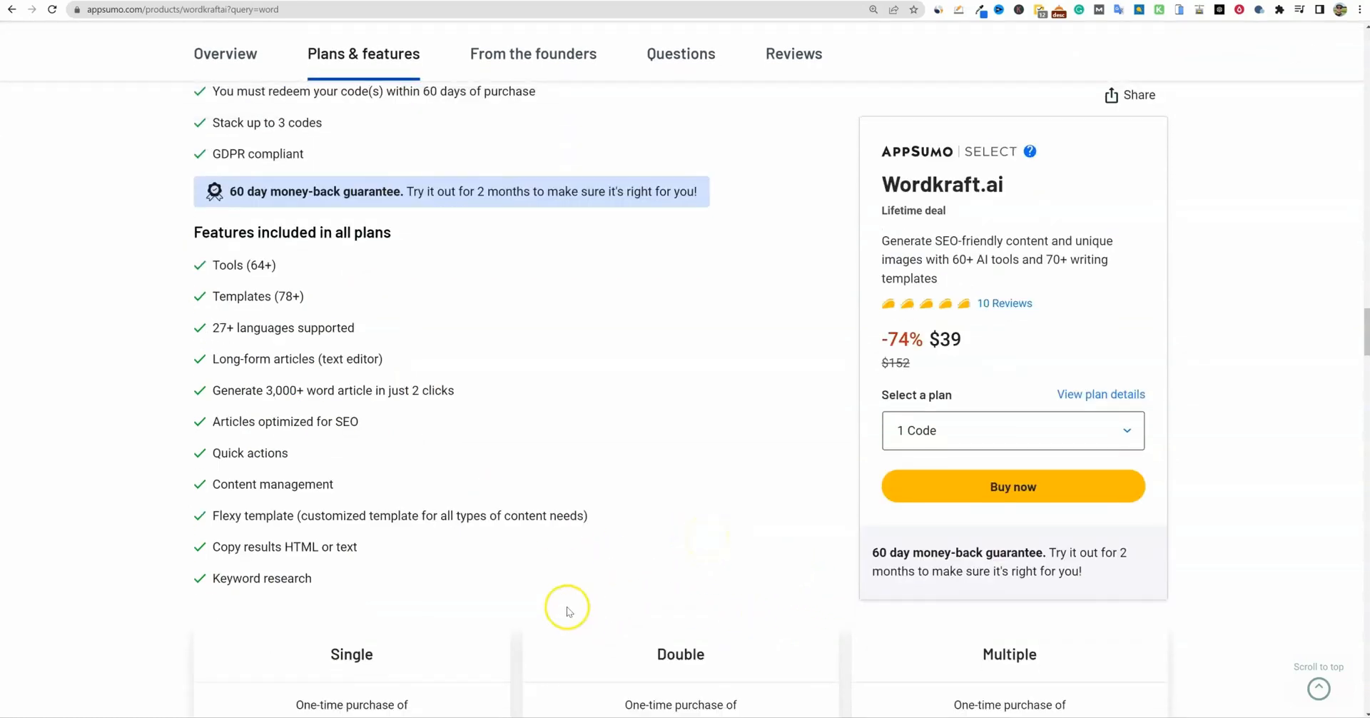
{"action": "double_click", "coordinate": [261, 578]}
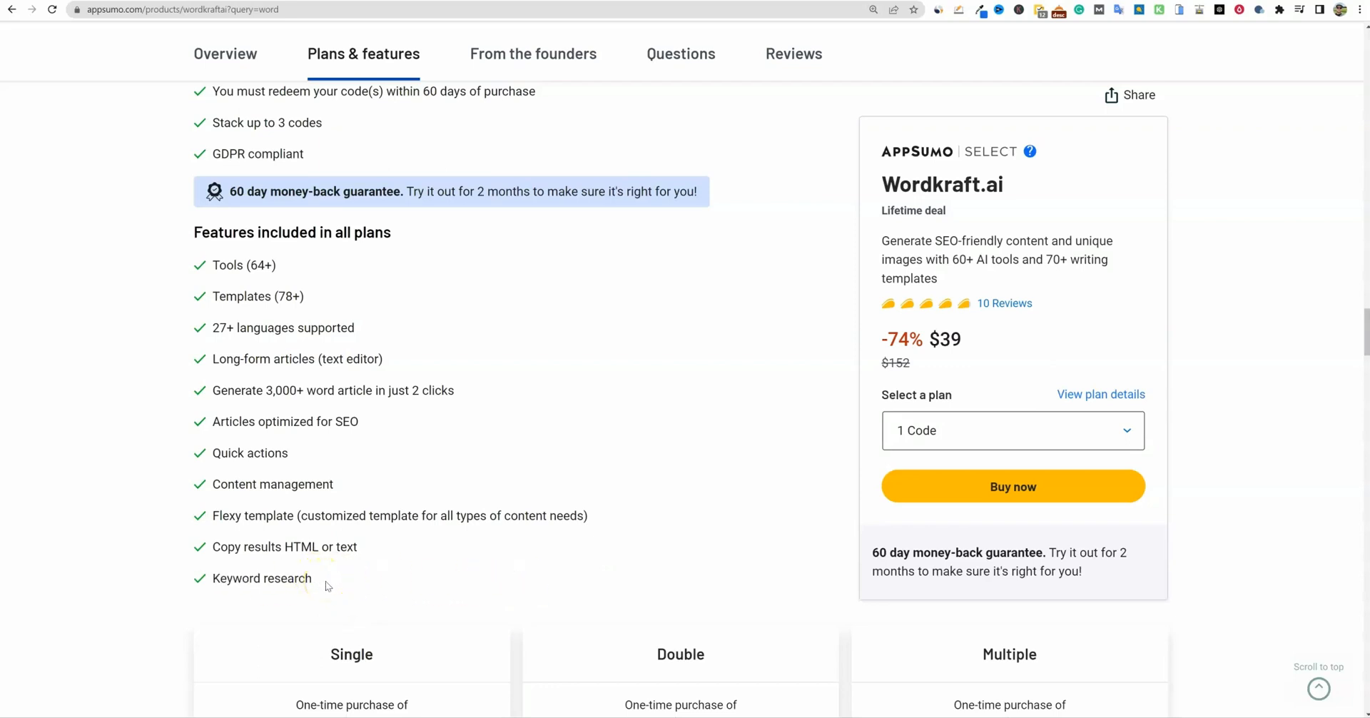
Bring Wordkraft.ai's Single $39, Double $78 and Multiple $117 tiers into view, highlighting $117
{"action": "scroll", "scroll_direction": "down", "scroll_amount": 3}
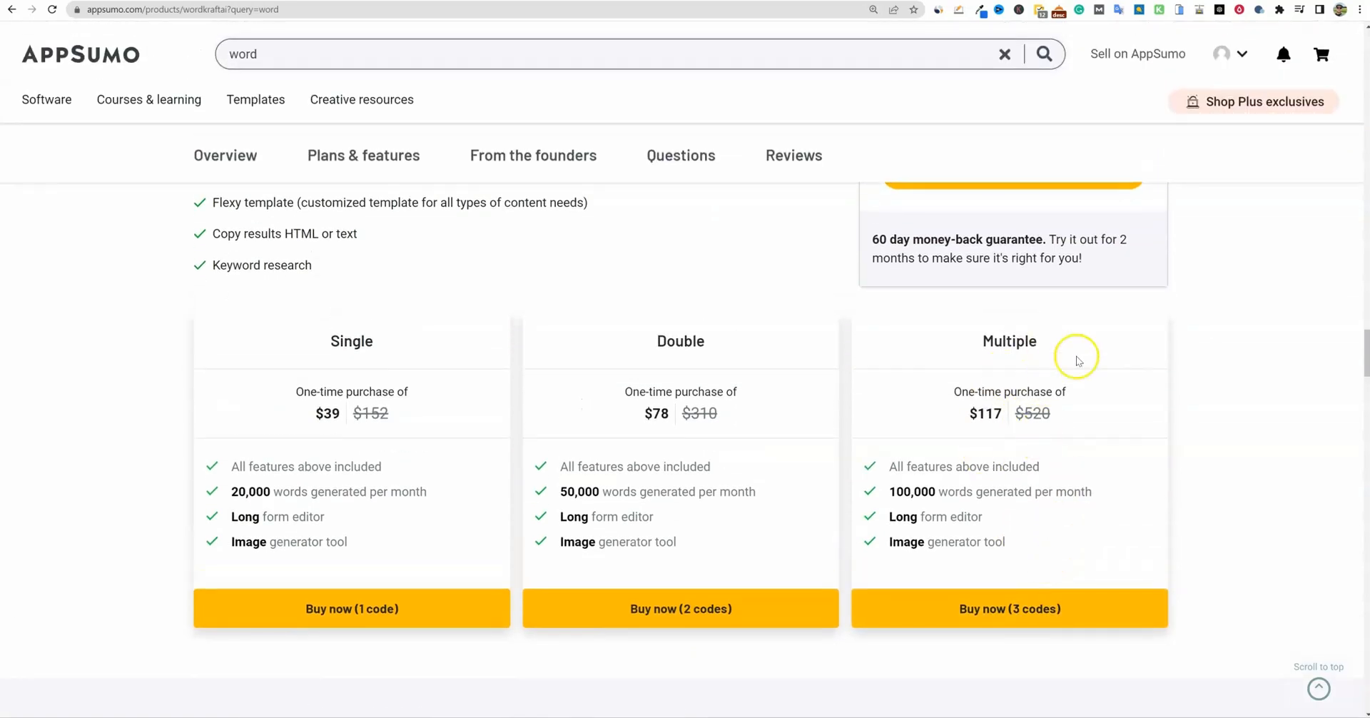
{"action": "mouse_move", "coordinate": [1032, 465]}
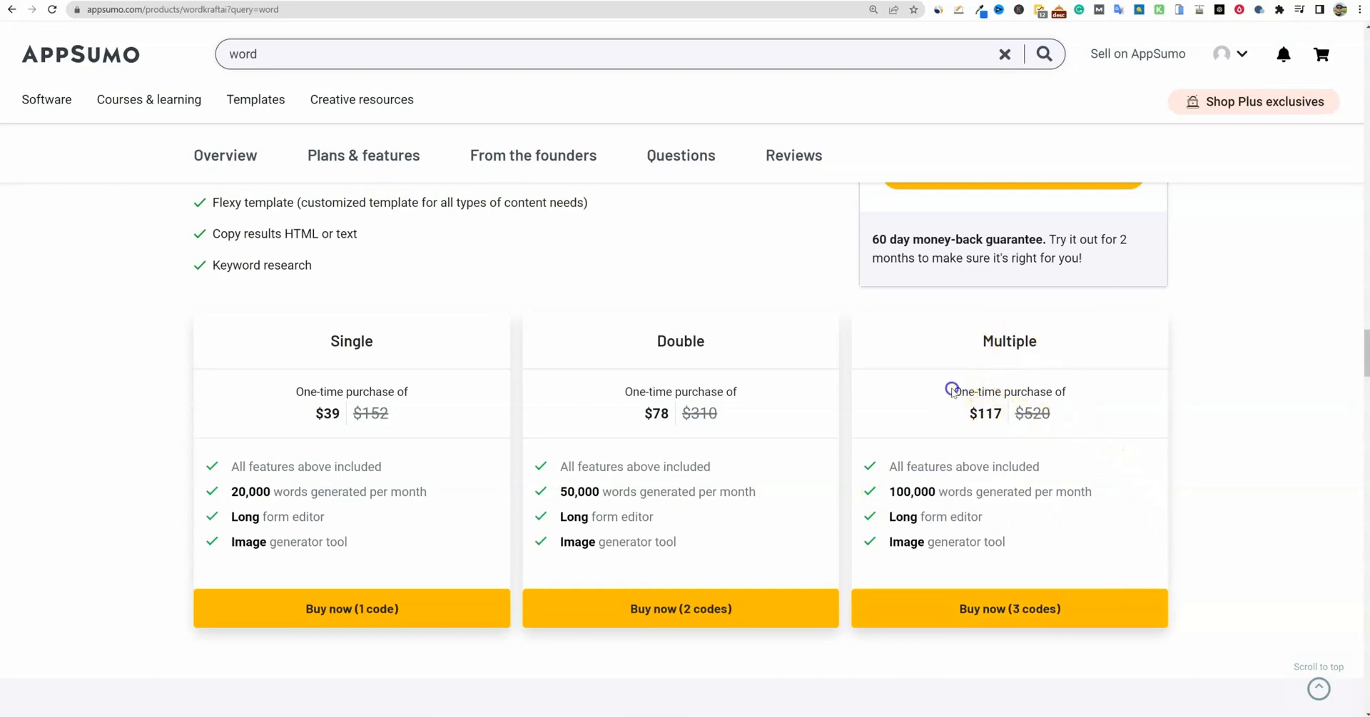
{"action": "left_click_drag", "start_coordinate": [951, 391], "coordinate": [1057, 415]}
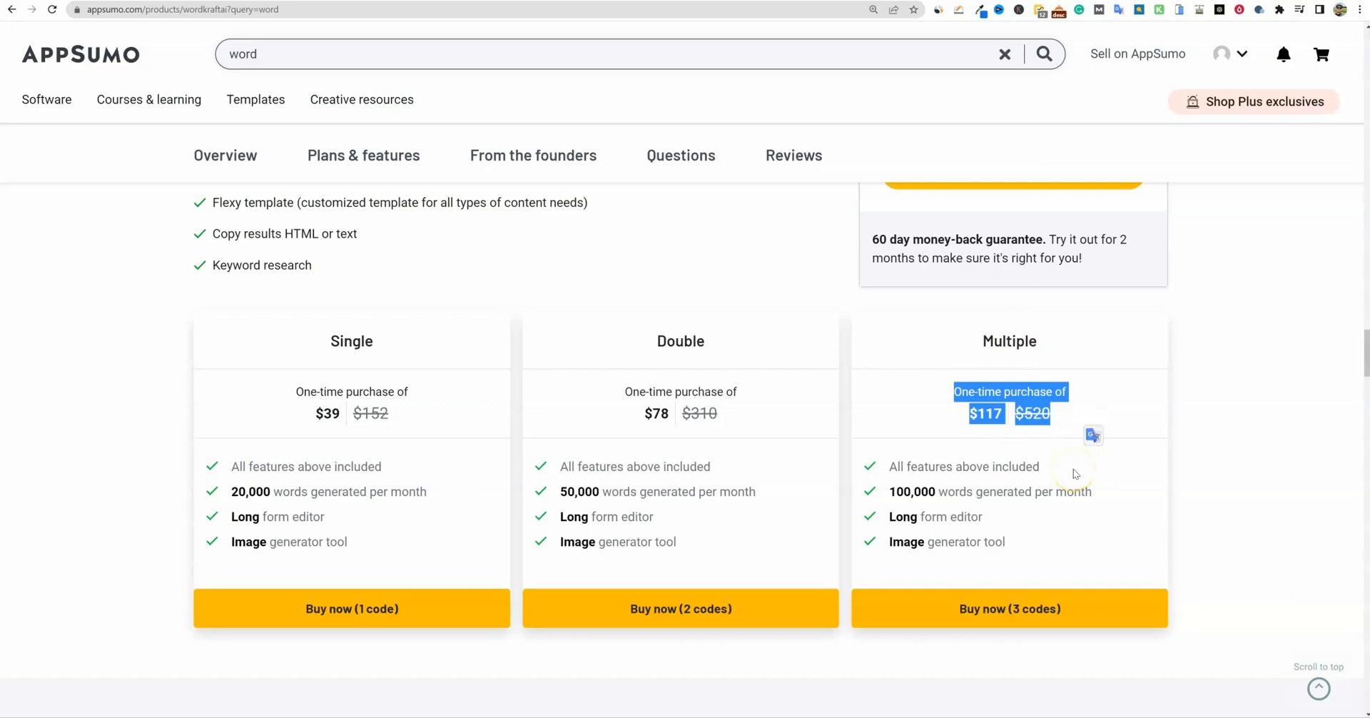
{"action": "mouse_move", "coordinate": [1104, 464]}
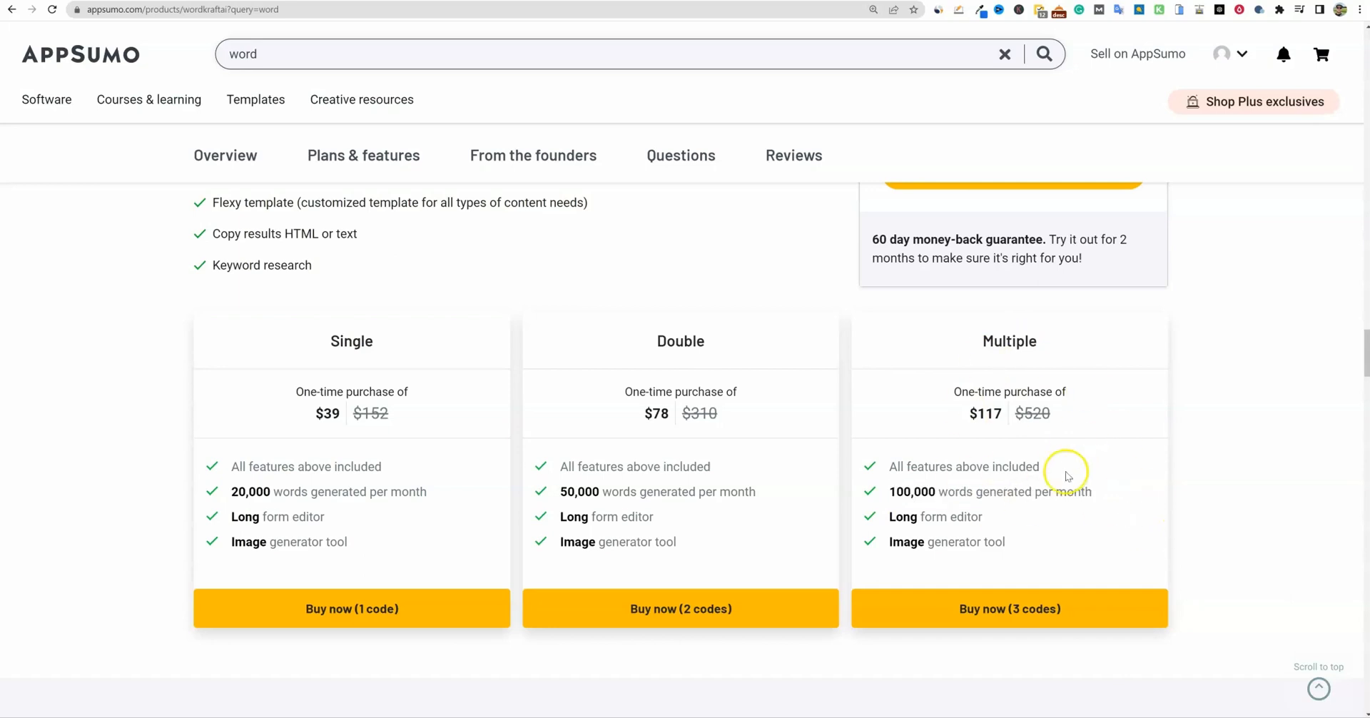
{"action": "double_click", "coordinate": [988, 491]}
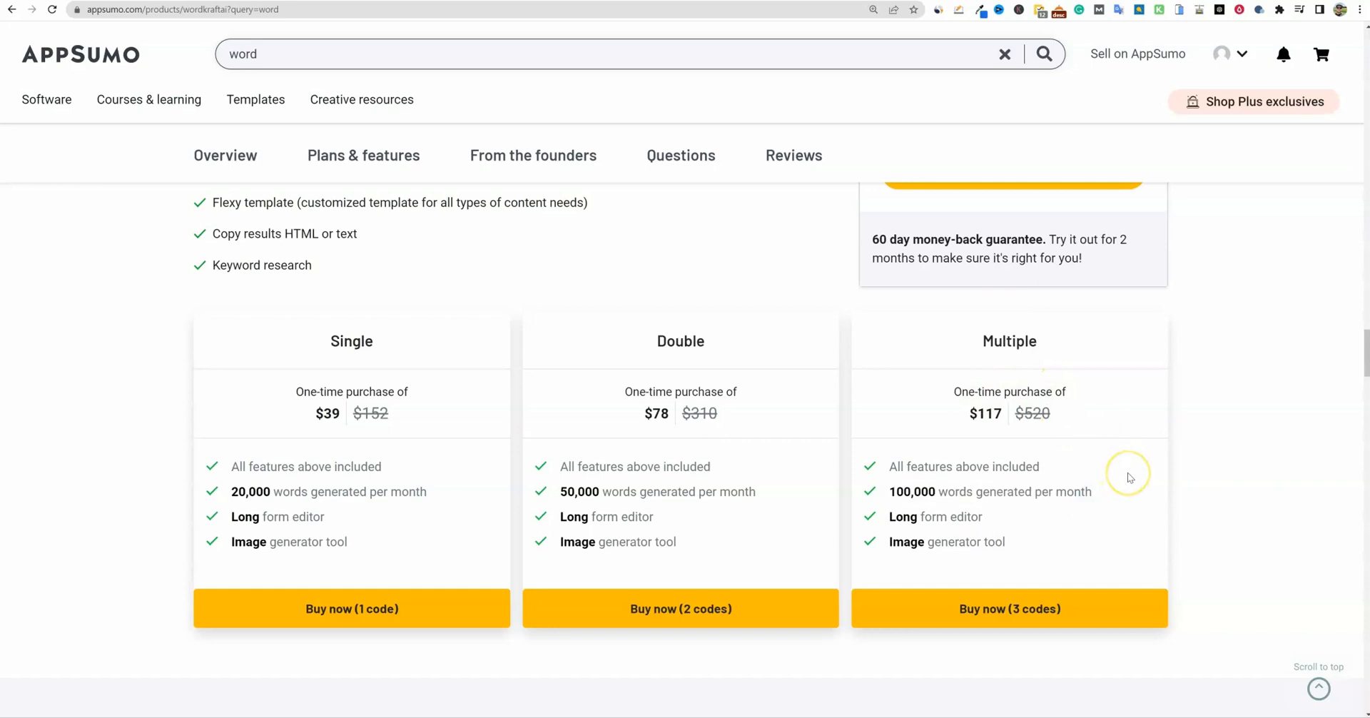
{"action": "left_click", "coordinate": [533, 156]}
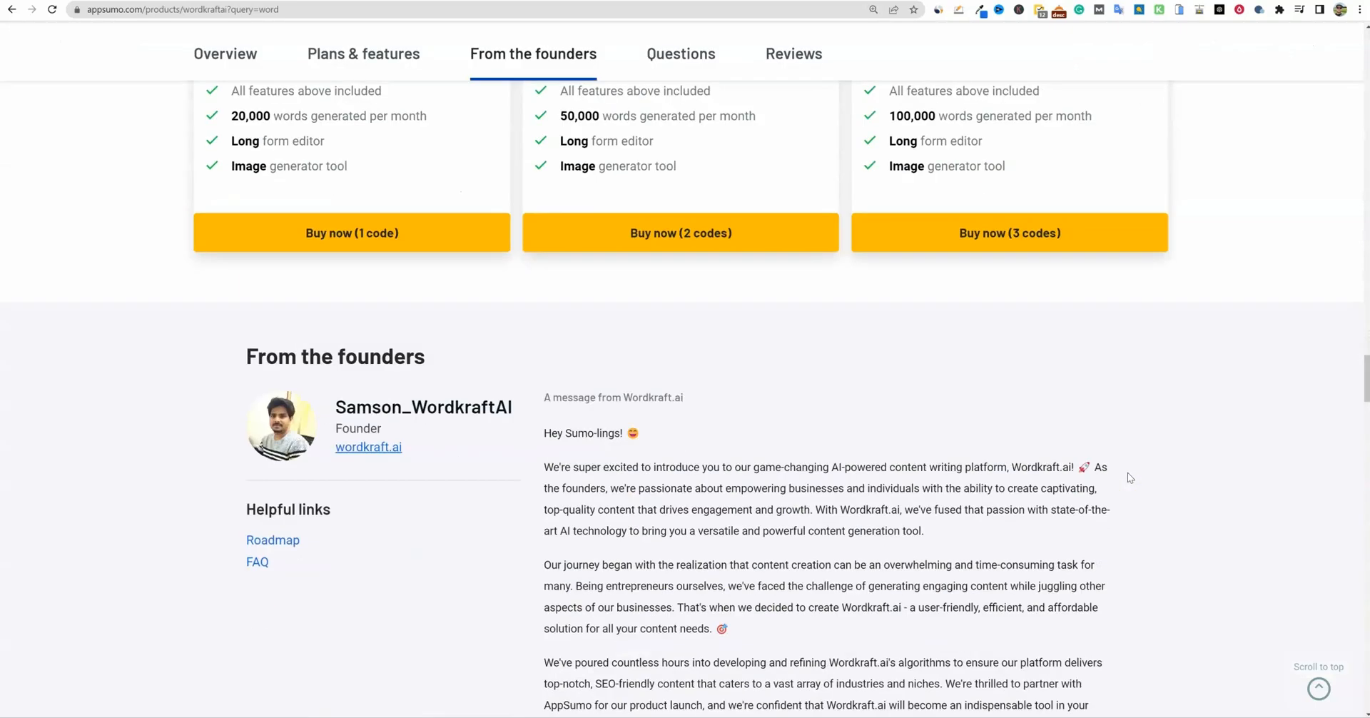
{"action": "left_click", "coordinate": [681, 53]}
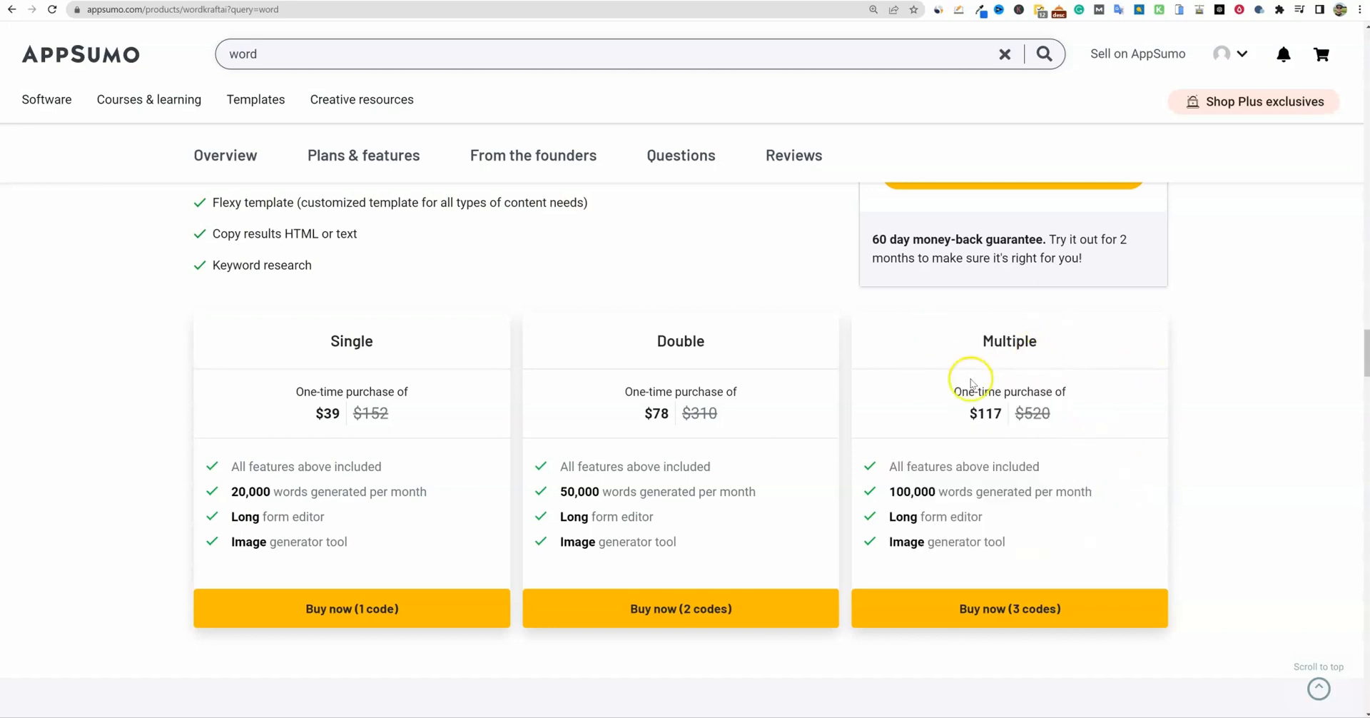
{"action": "double_click", "coordinate": [911, 492]}
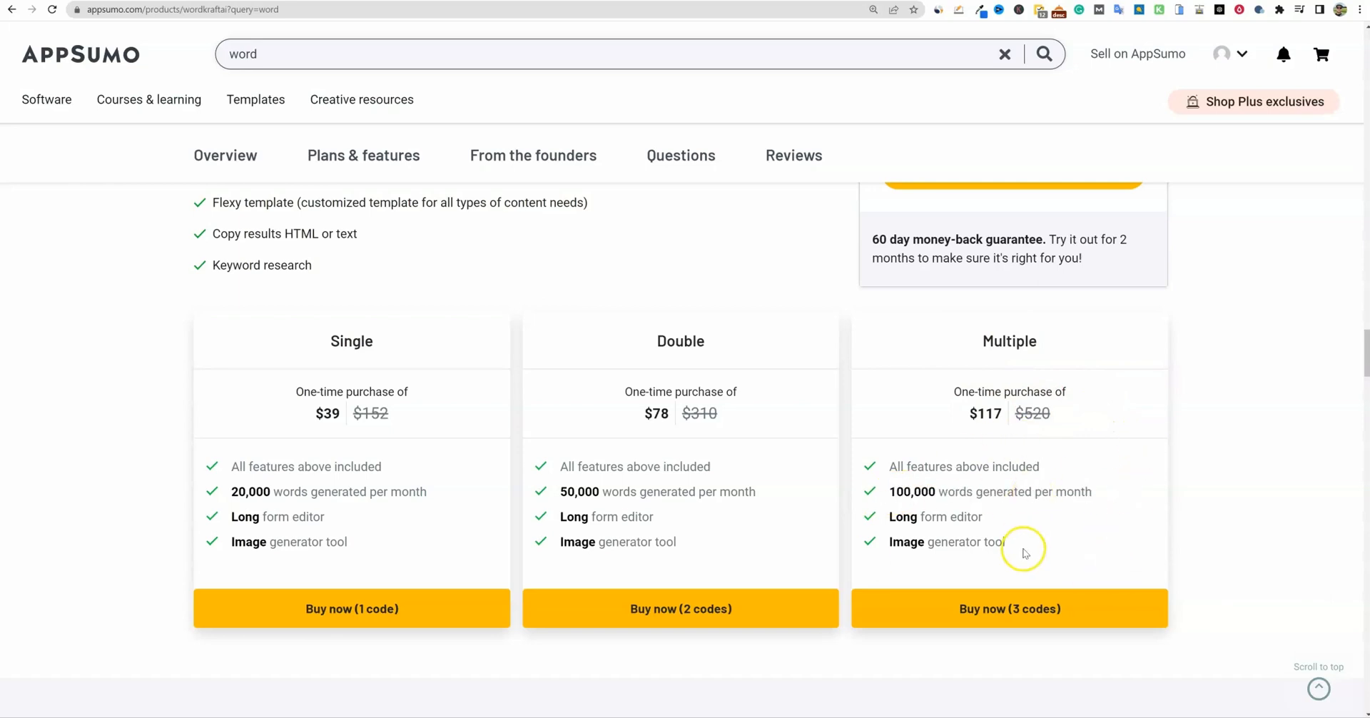
{"action": "mouse_move", "coordinate": [1075, 511]}
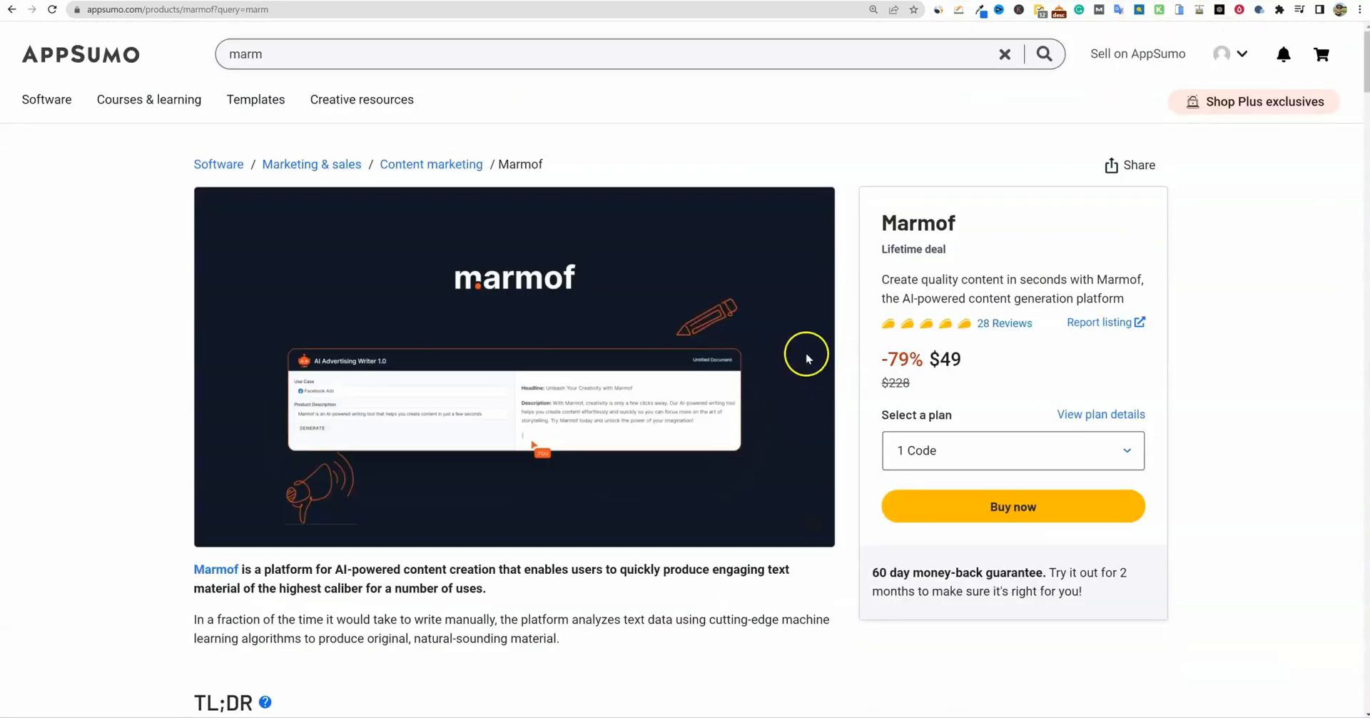
{"action": "mouse_move", "coordinate": [728, 339]}
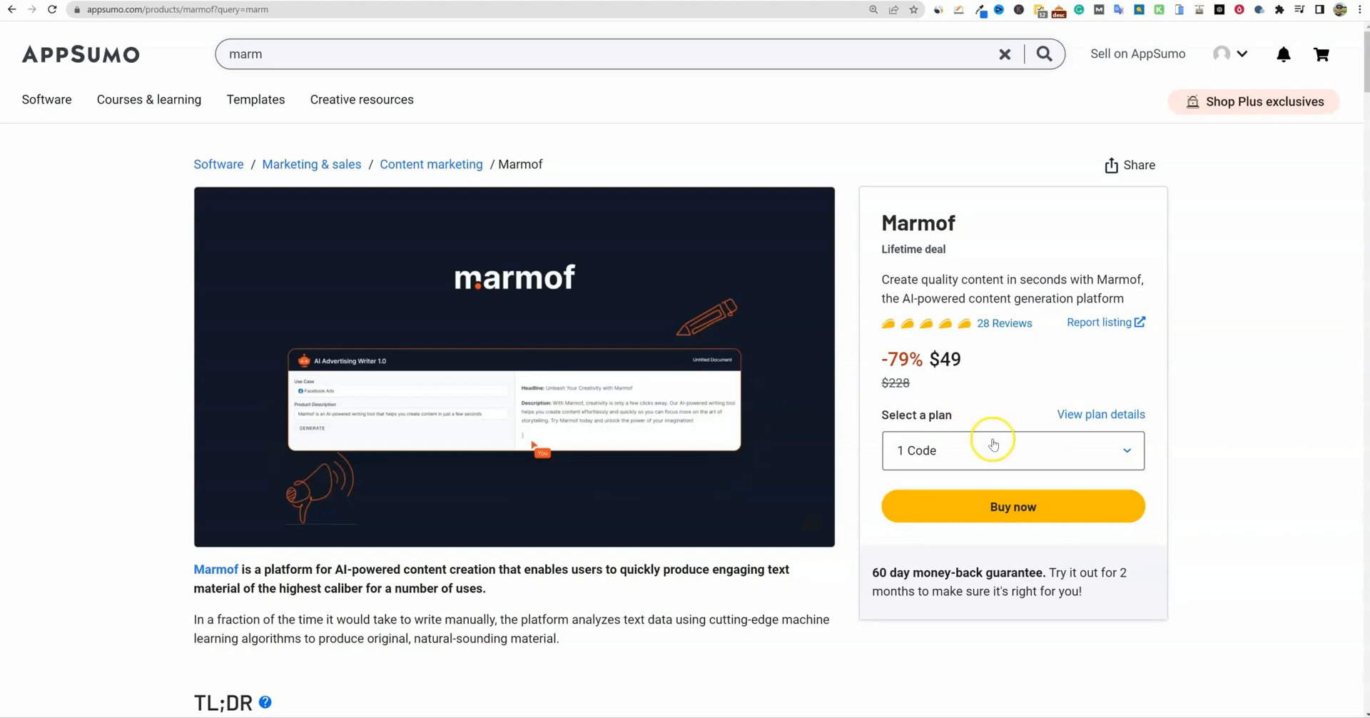
{"action": "left_click", "coordinate": [1011, 450]}
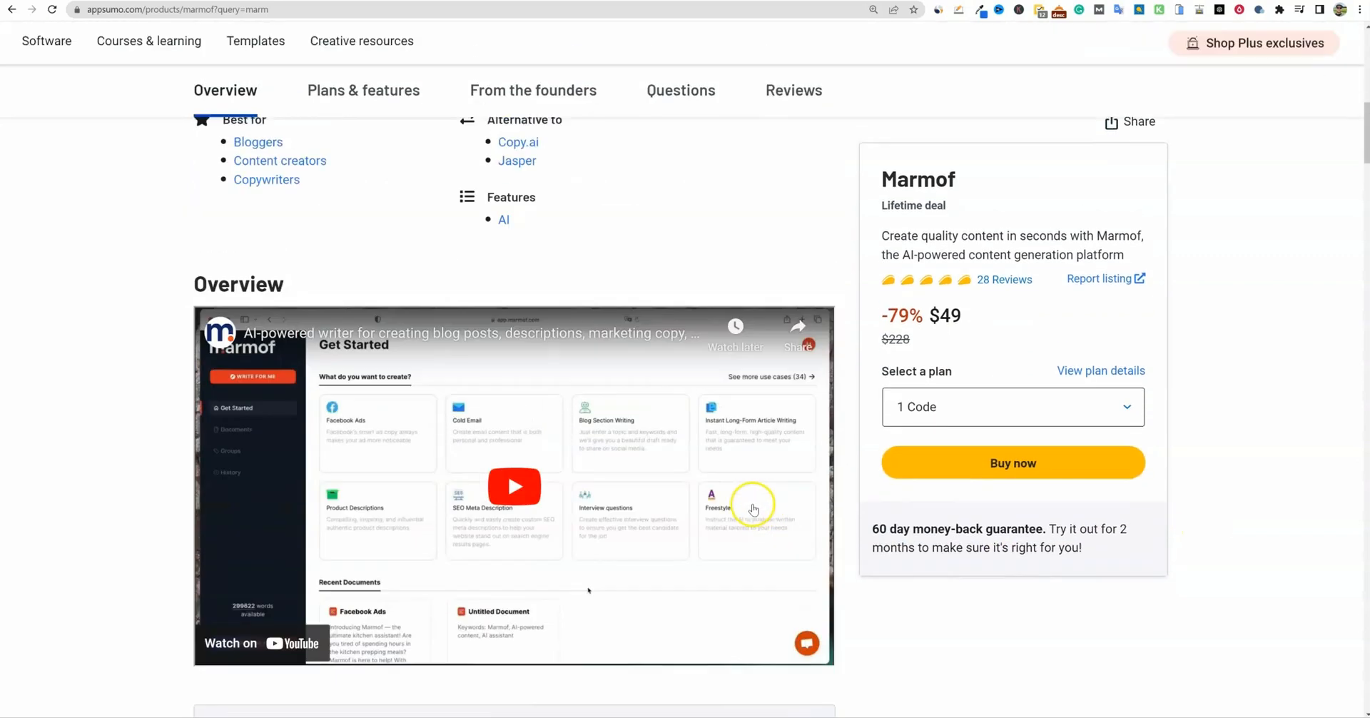
{"action": "scroll", "scroll_direction": "down", "scroll_amount": 3}
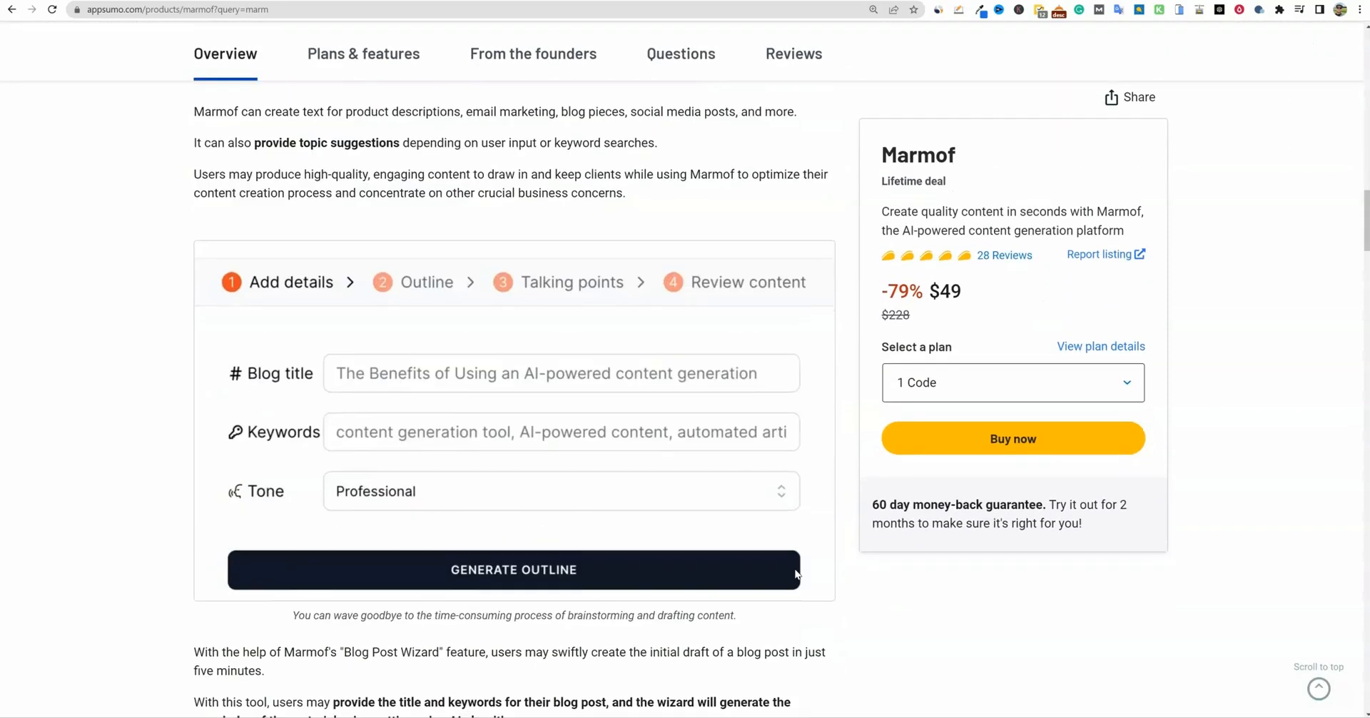
{"action": "left_click", "coordinate": [363, 54]}
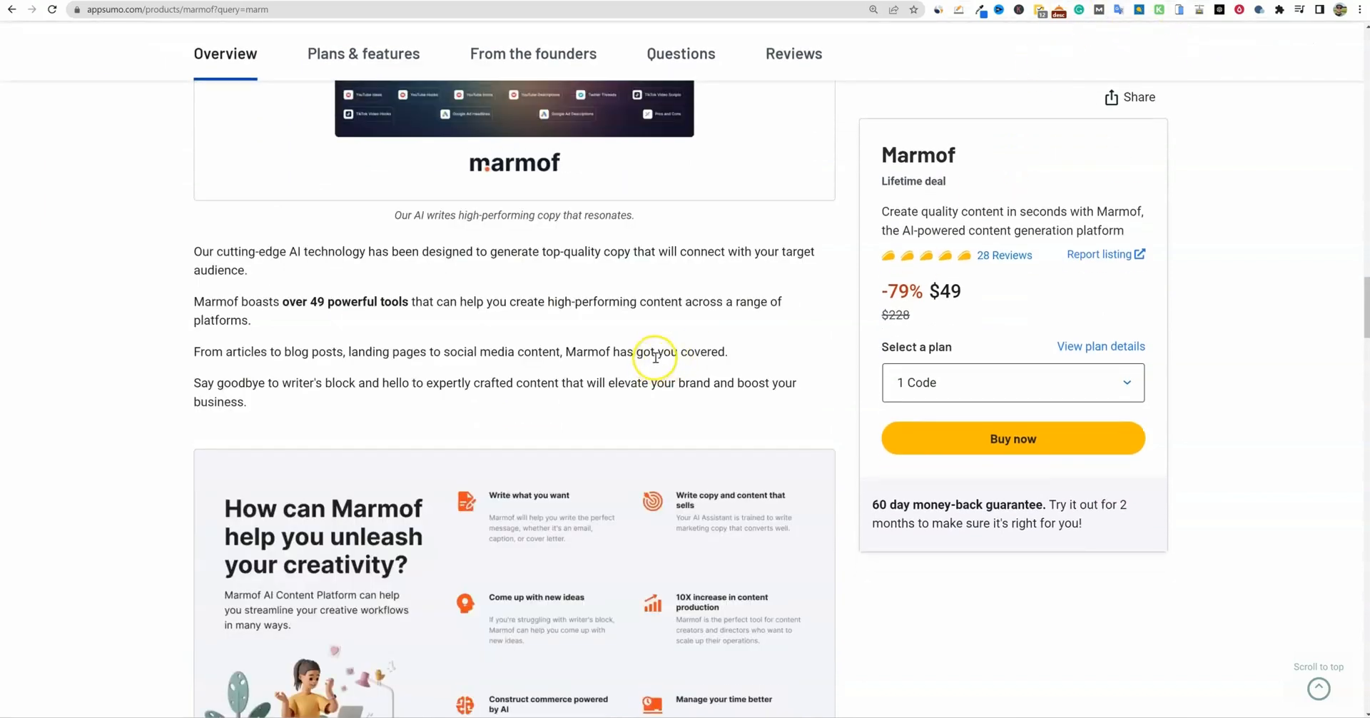
{"action": "scroll", "scroll_direction": "down", "scroll_amount": 3}
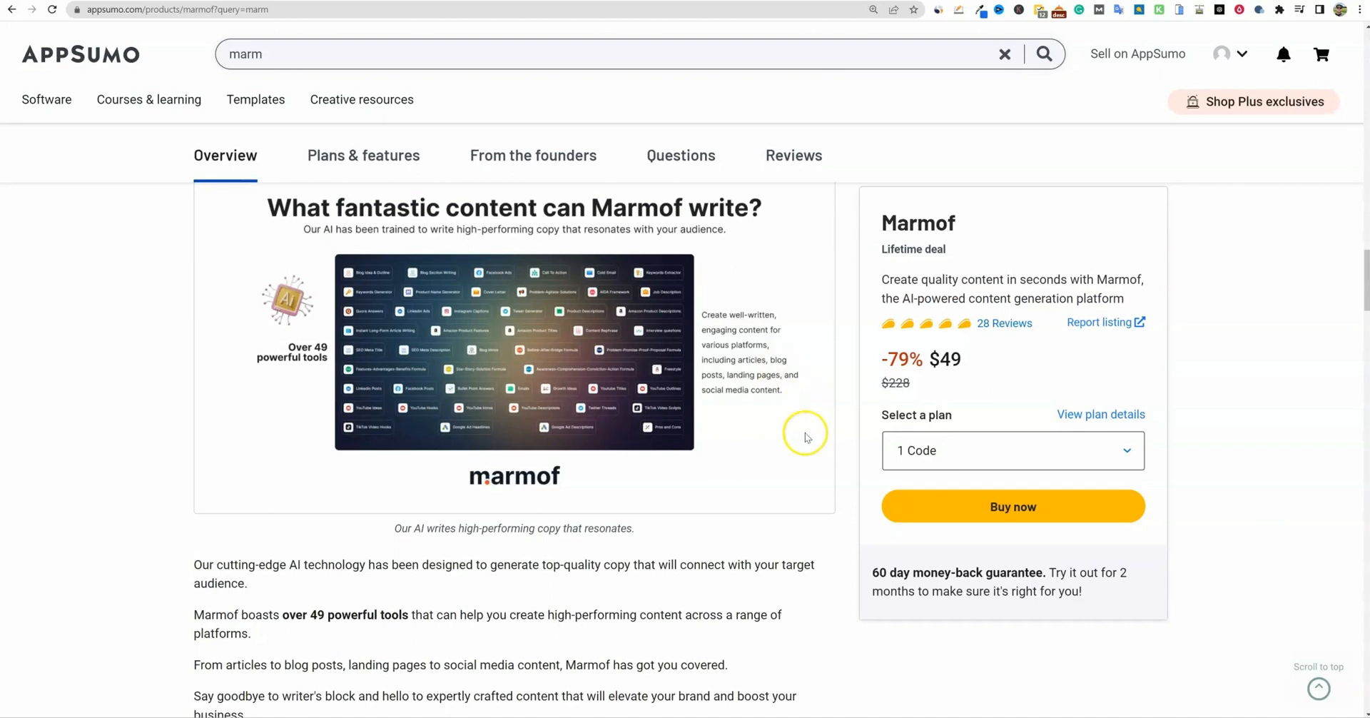
{"action": "scroll", "scroll_direction": "down", "scroll_amount": 3}
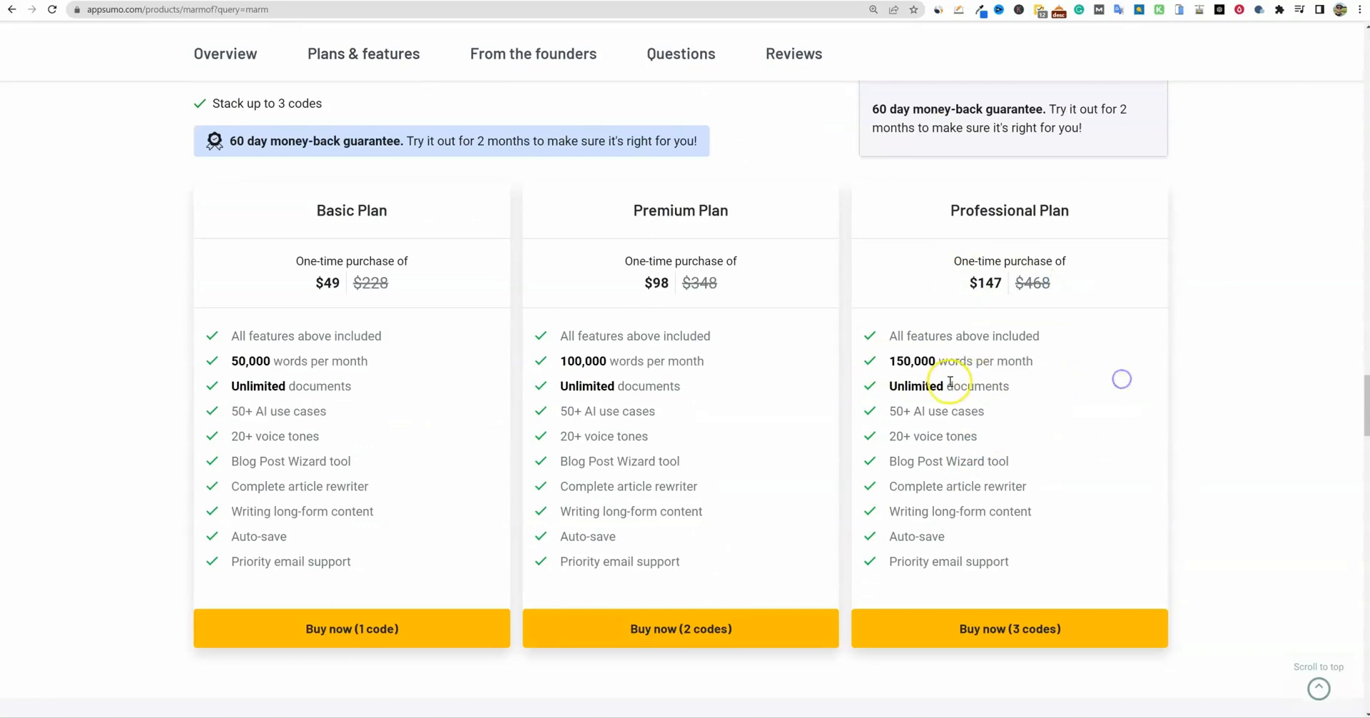
{"action": "mouse_move", "coordinate": [1055, 577]}
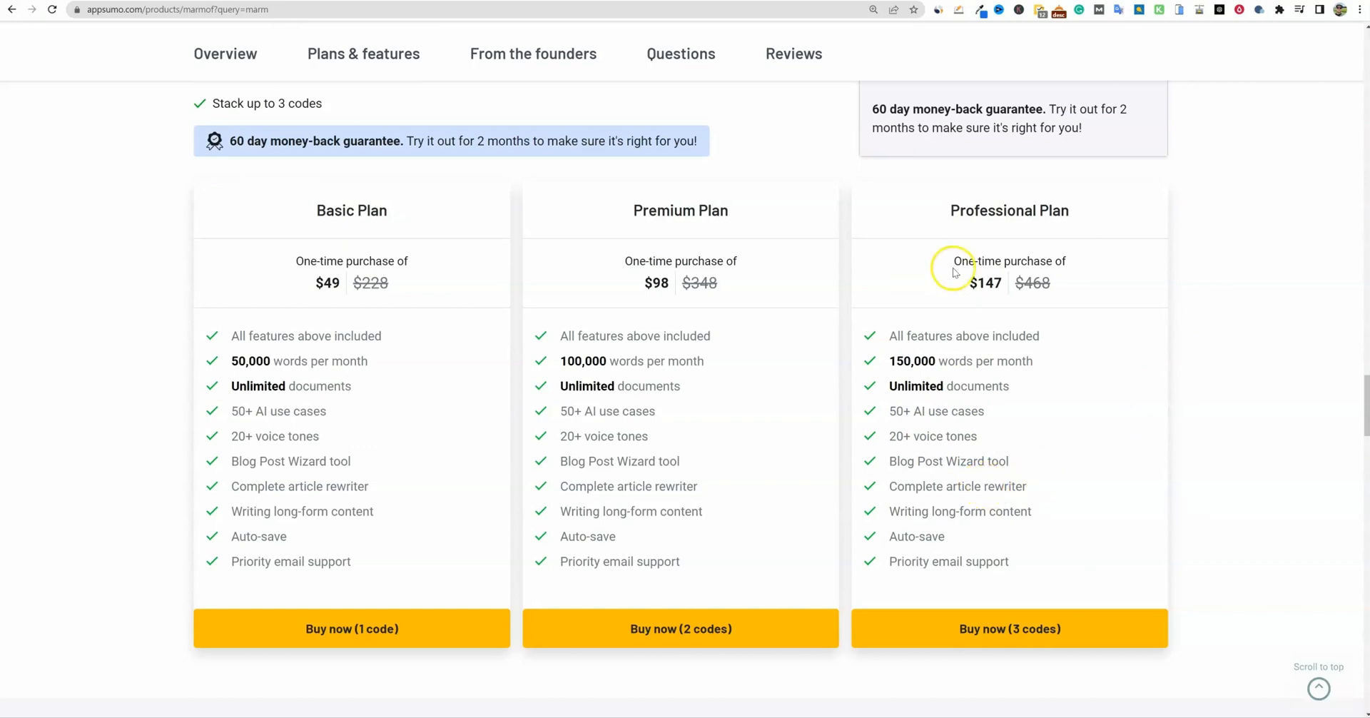
Highlight Marmof's Premium limit of 100,000 words per month and scroll further down
{"action": "double_click", "coordinate": [959, 360]}
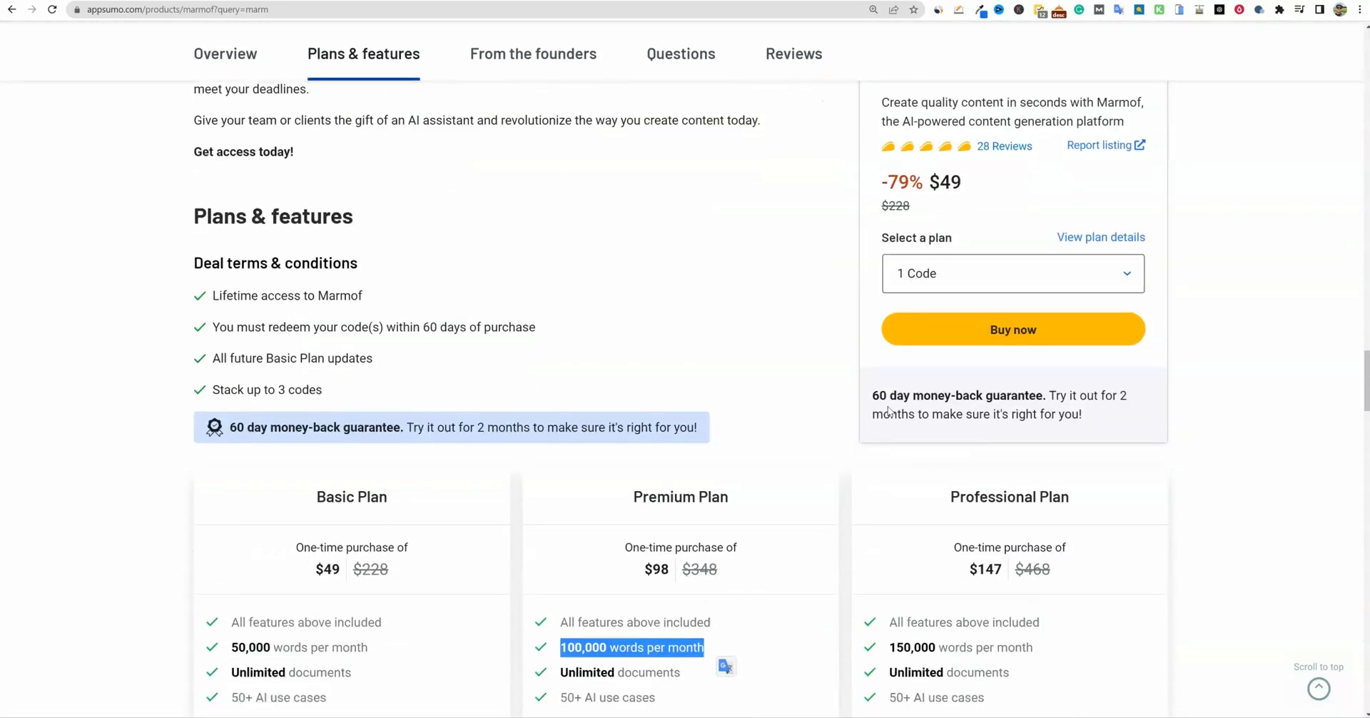
{"action": "scroll", "scroll_direction": "down", "scroll_amount": 3}
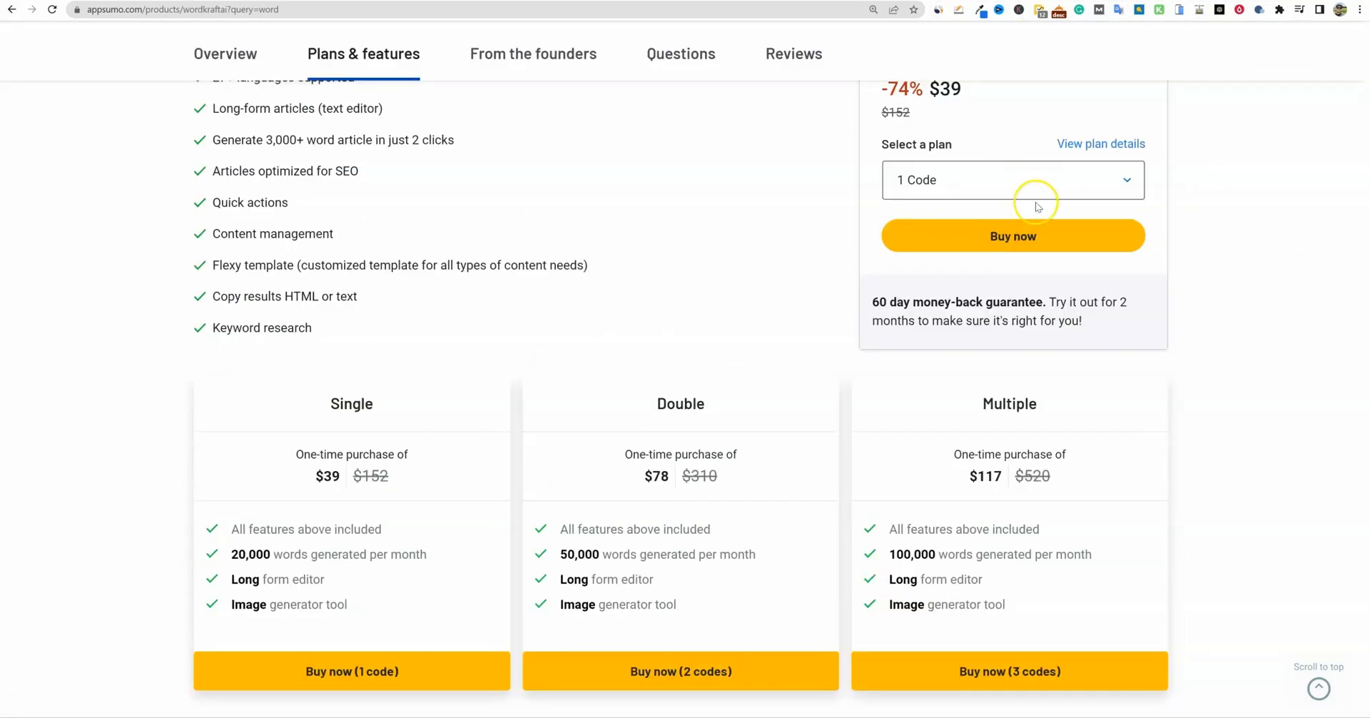
{"action": "scroll", "scroll_direction": "down", "scroll_amount": 3}
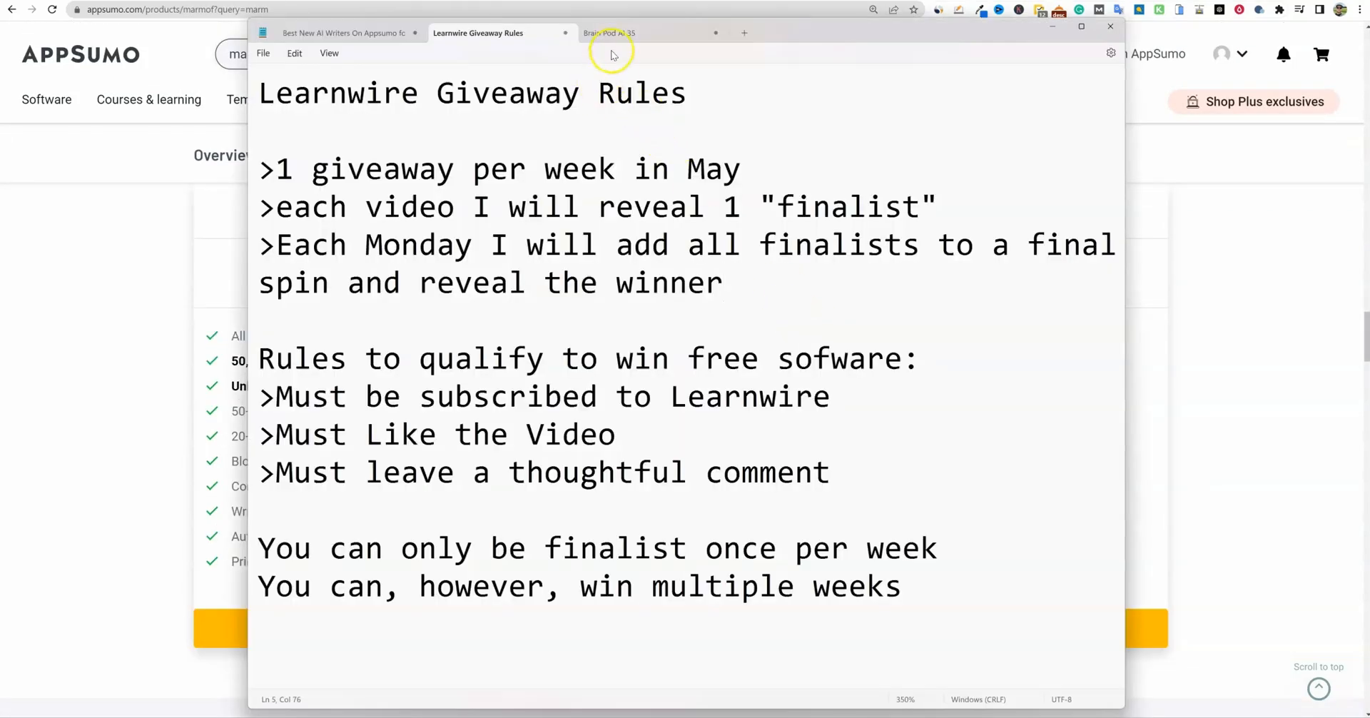
Switch to the Brain Pod AI 35 note and highlight the Brain Pod AI, Writeseed and Marmof ratings
{"action": "left_click", "coordinate": [344, 32]}
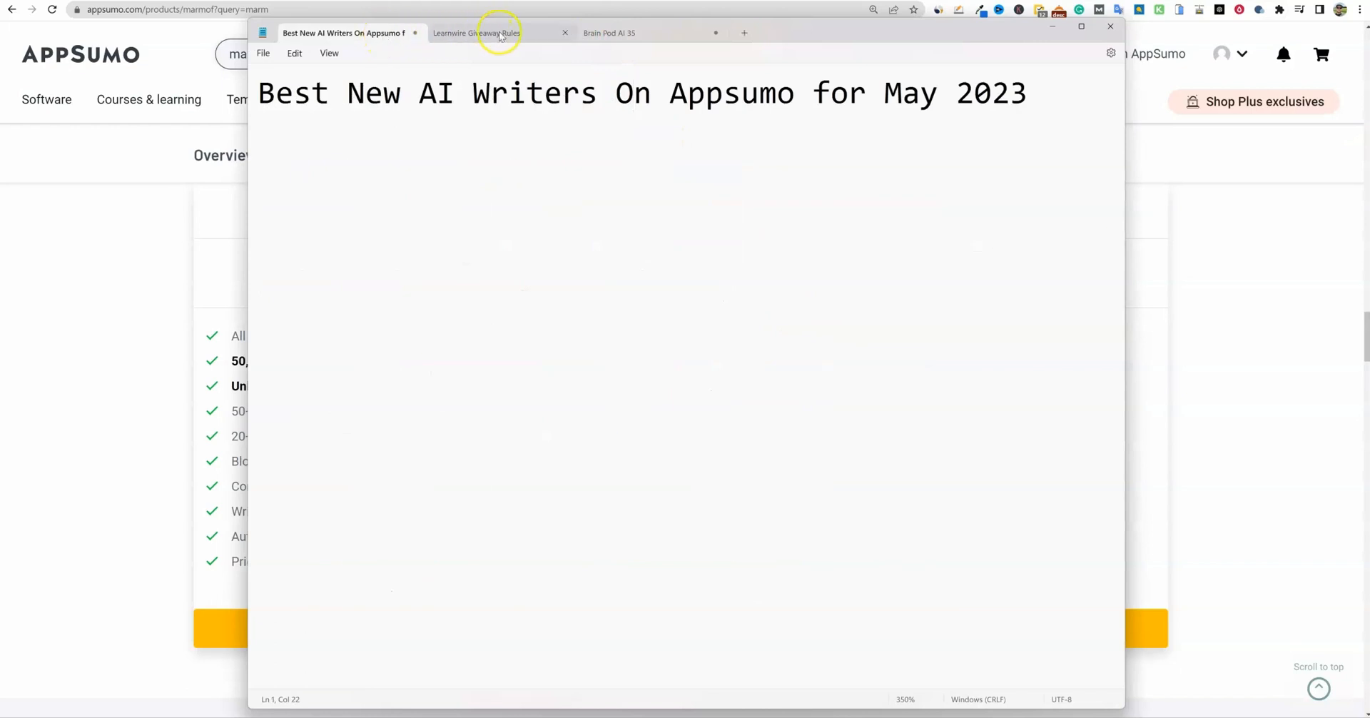
{"action": "left_click", "coordinate": [609, 32]}
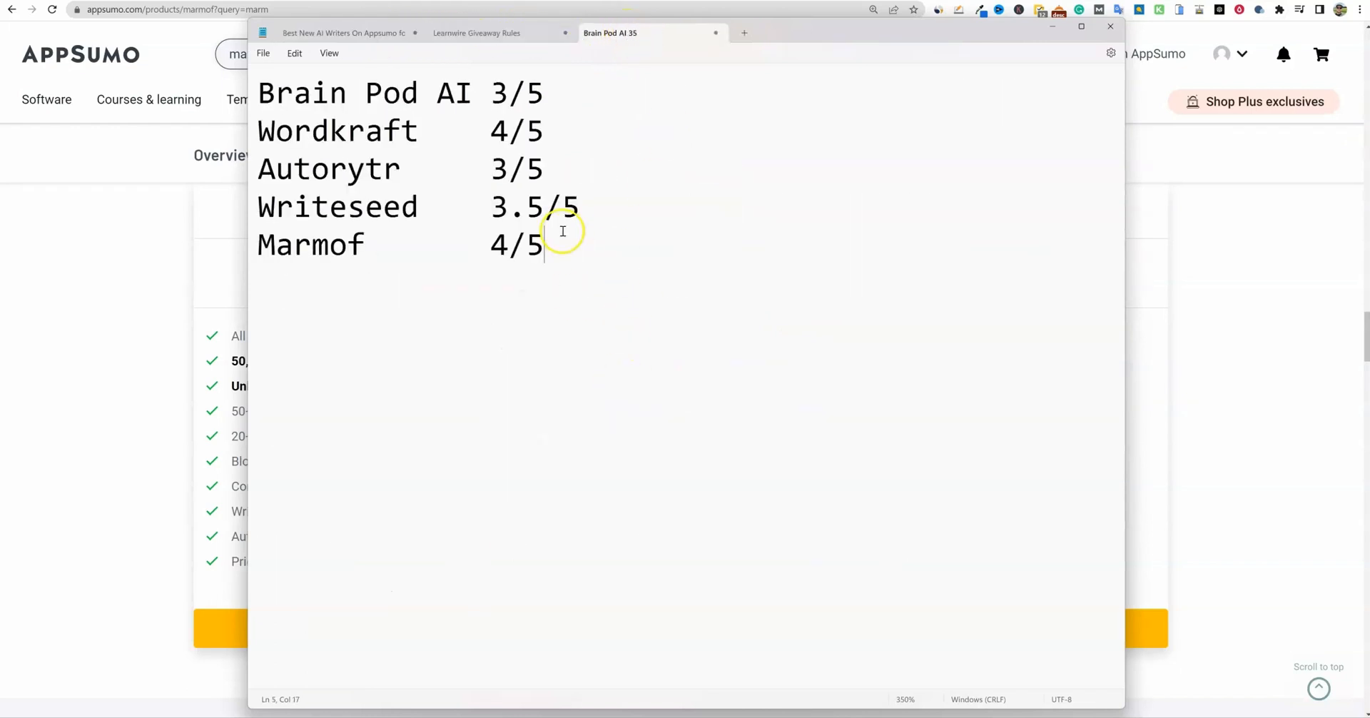
{"action": "mouse_move", "coordinate": [266, 94]}
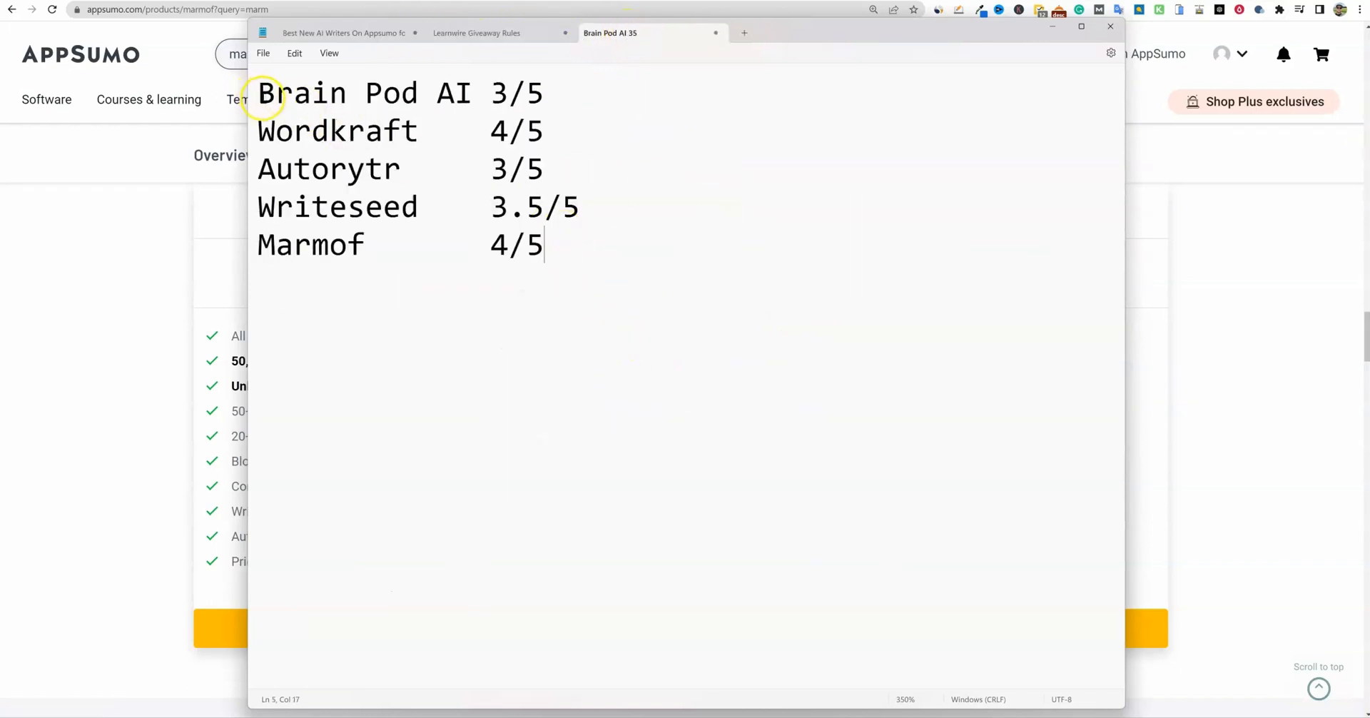
{"action": "triple_click", "coordinate": [393, 93]}
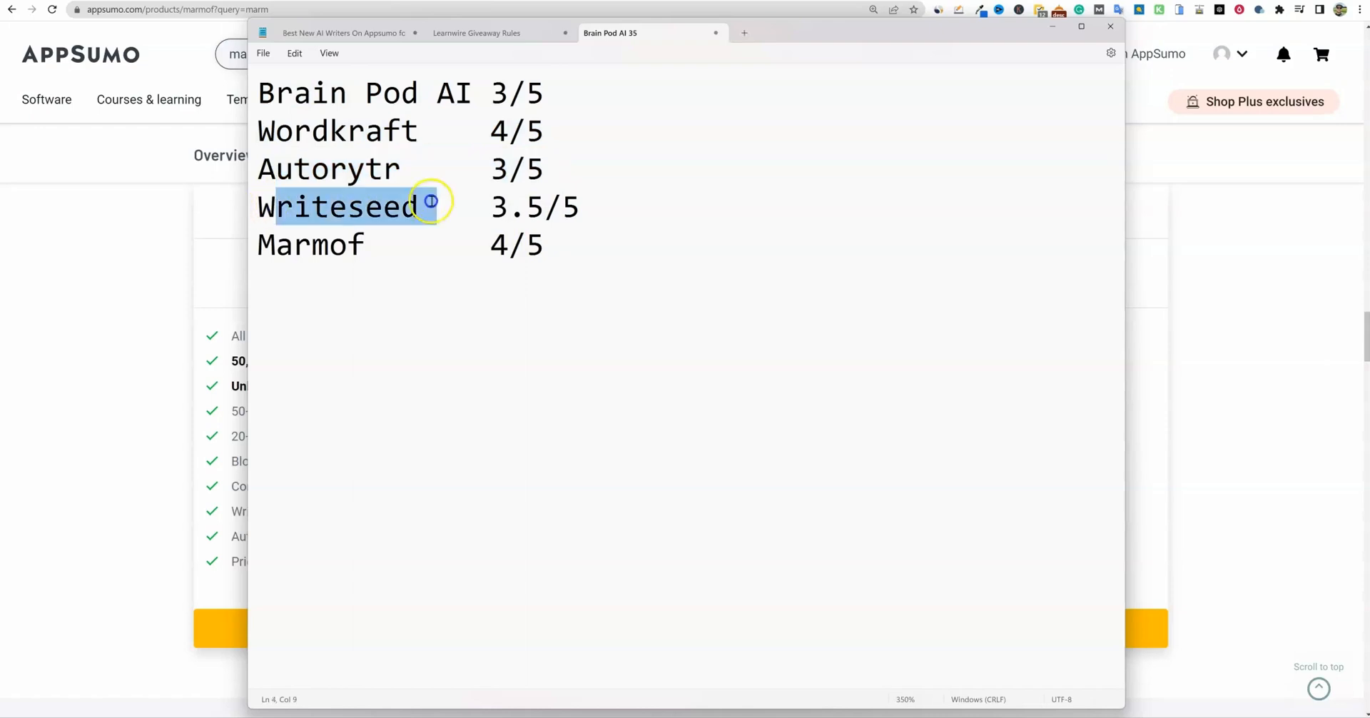
{"action": "left_click", "coordinate": [266, 245]}
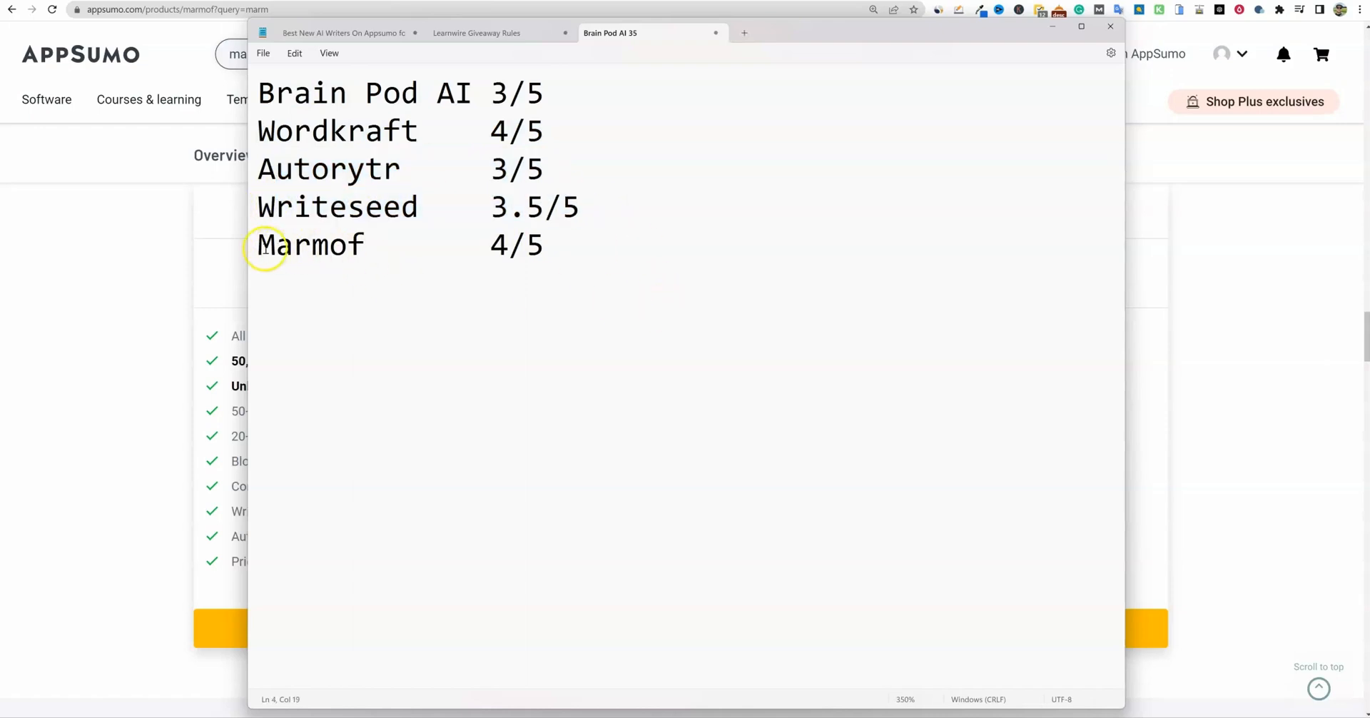
{"action": "triple_click", "coordinate": [310, 244]}
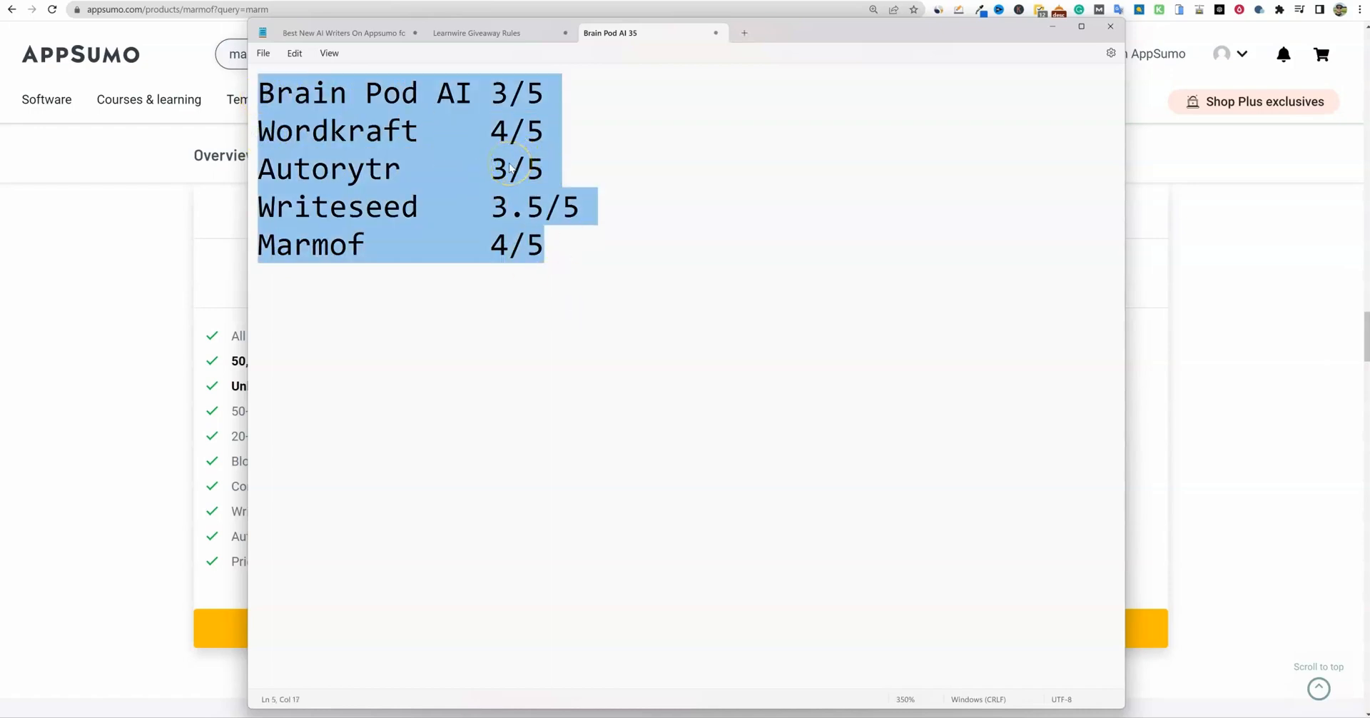
{"action": "left_click", "coordinate": [390, 183]}
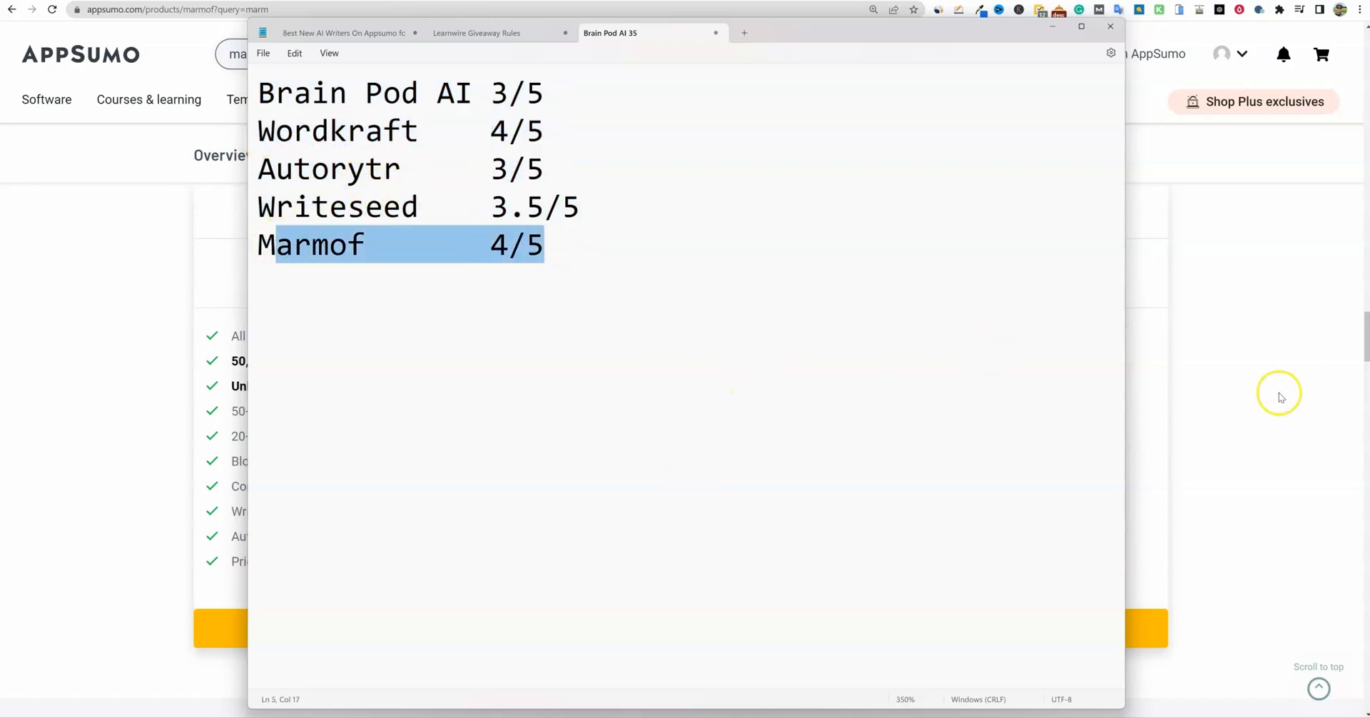
{"action": "mouse_move", "coordinate": [1210, 365]}
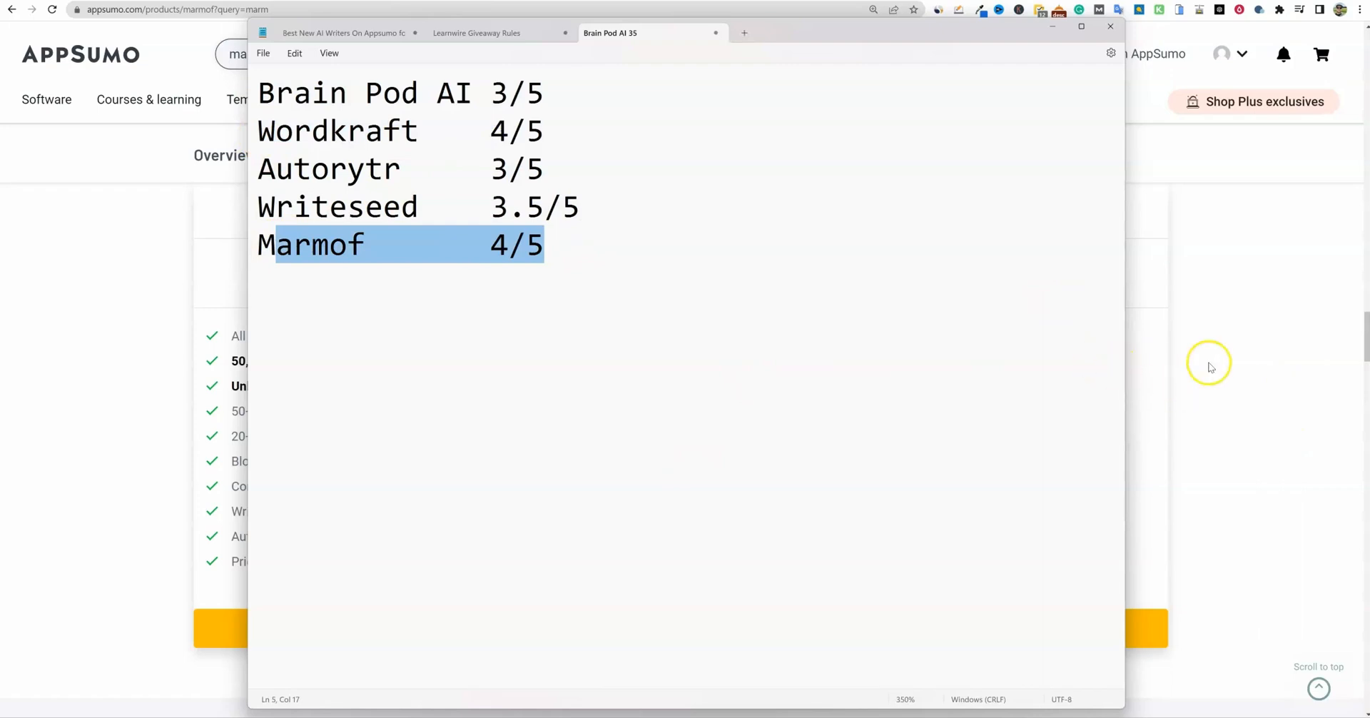
{"action": "mouse_move", "coordinate": [1237, 243]}
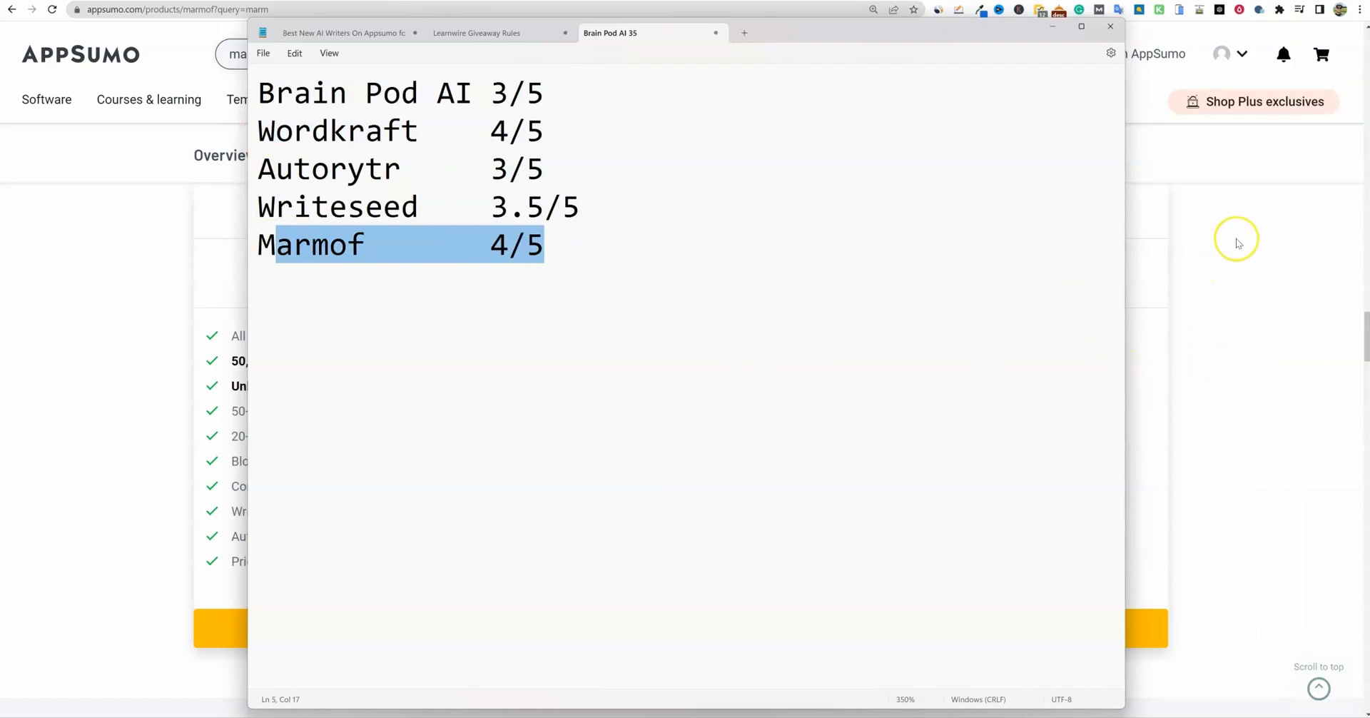
{"action": "mouse_move", "coordinate": [563, 376]}
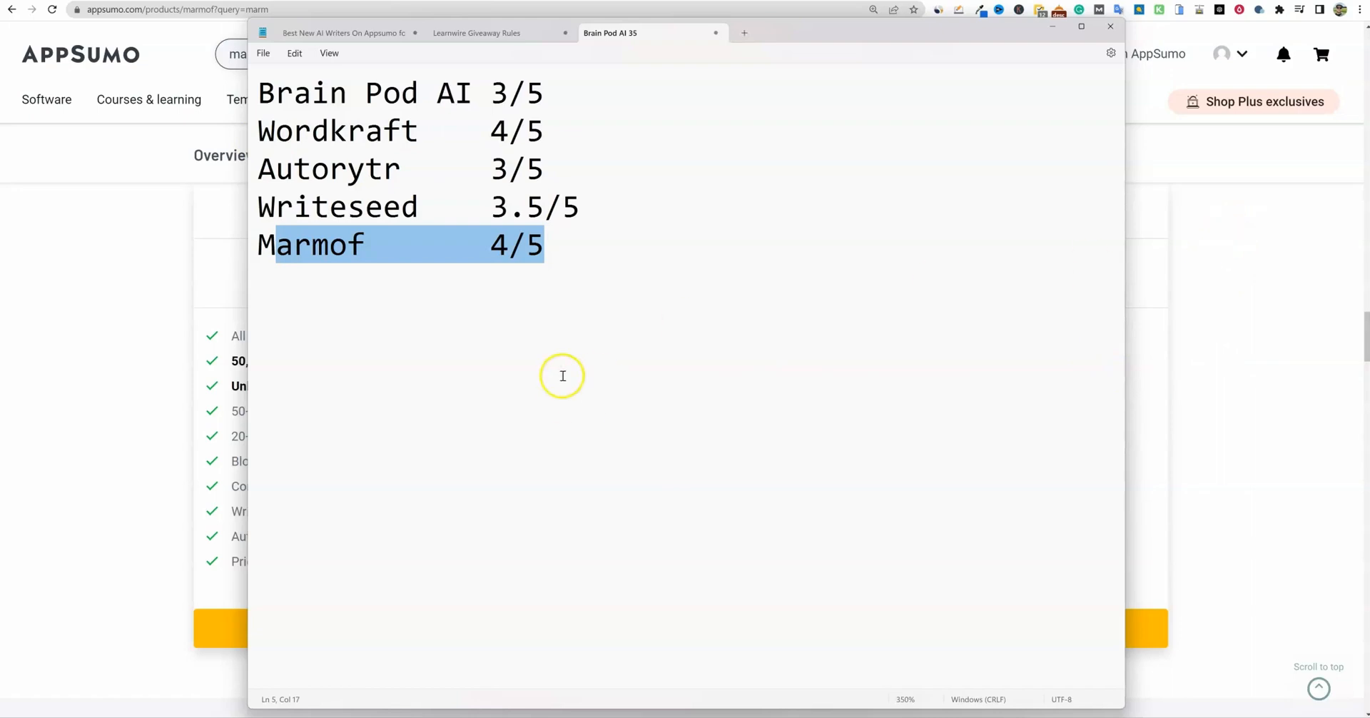
{"action": "mouse_move", "coordinate": [464, 382]}
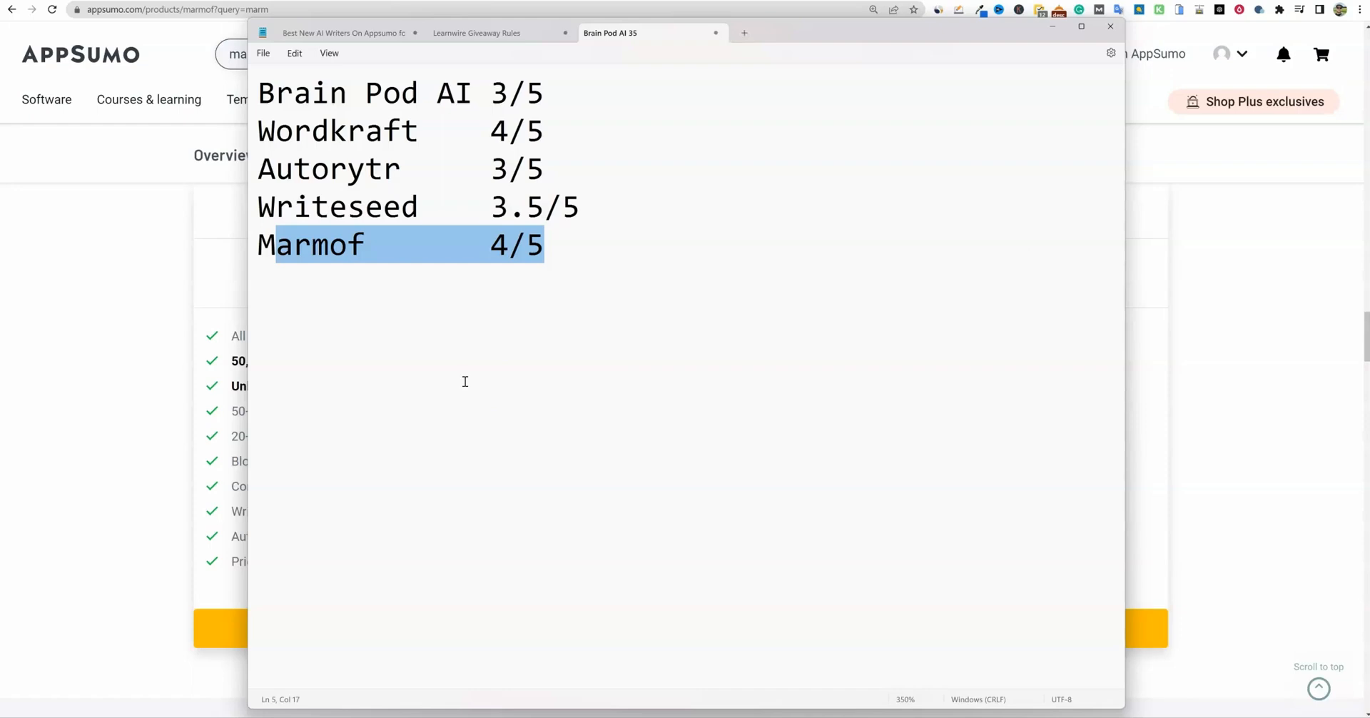
{"action": "left_click", "coordinate": [545, 245]}
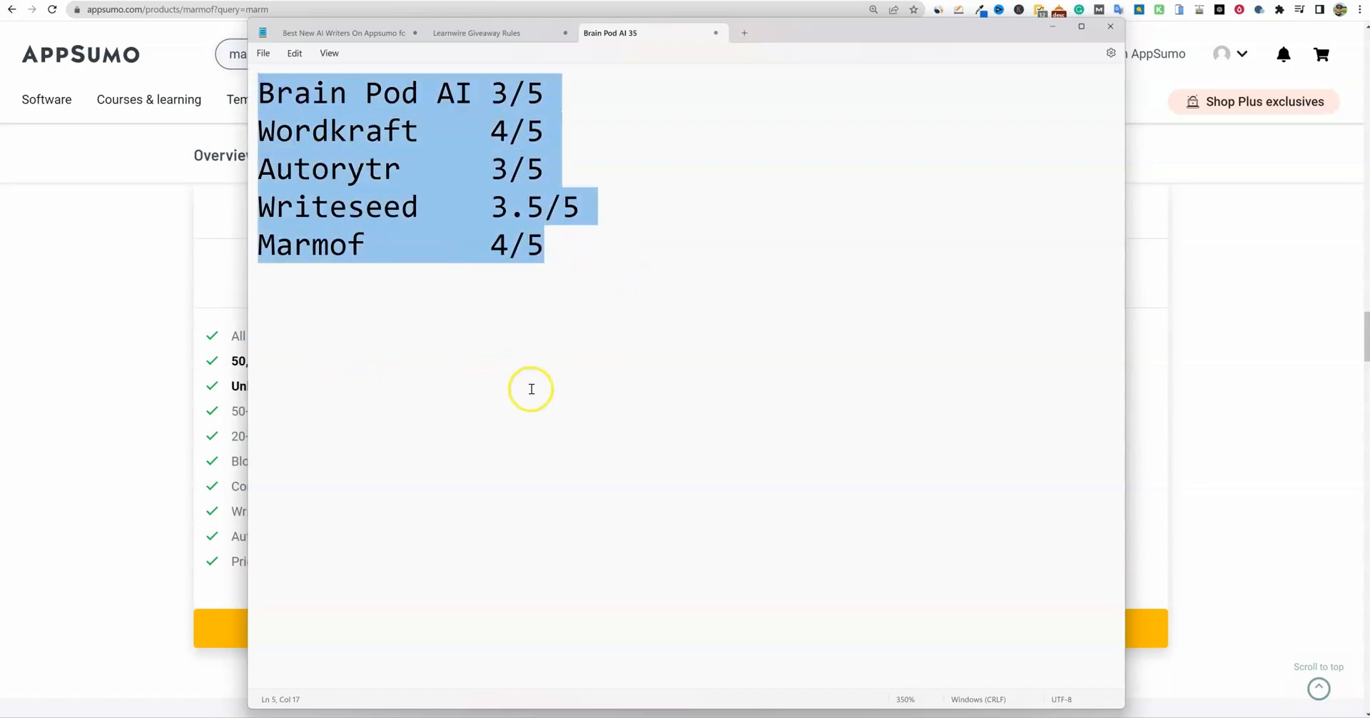
{"action": "mouse_move", "coordinate": [582, 429]}
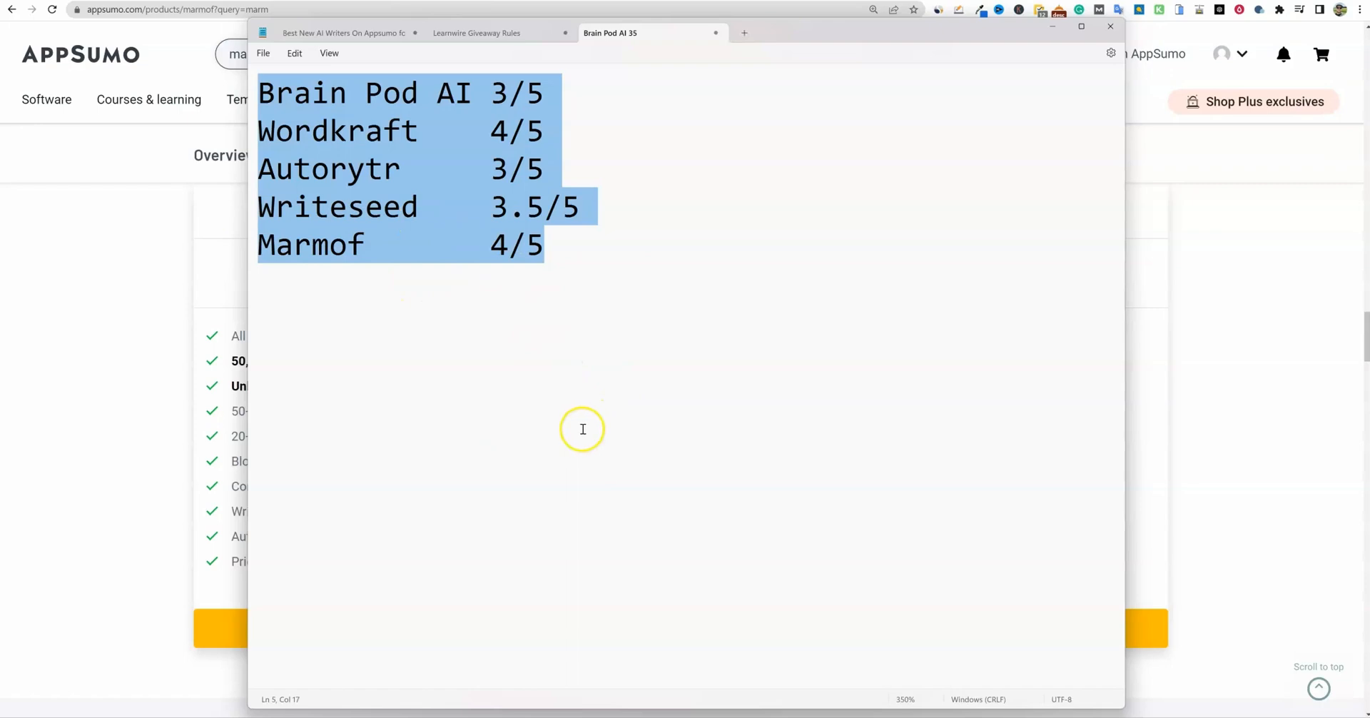
{"action": "mouse_move", "coordinate": [624, 408]}
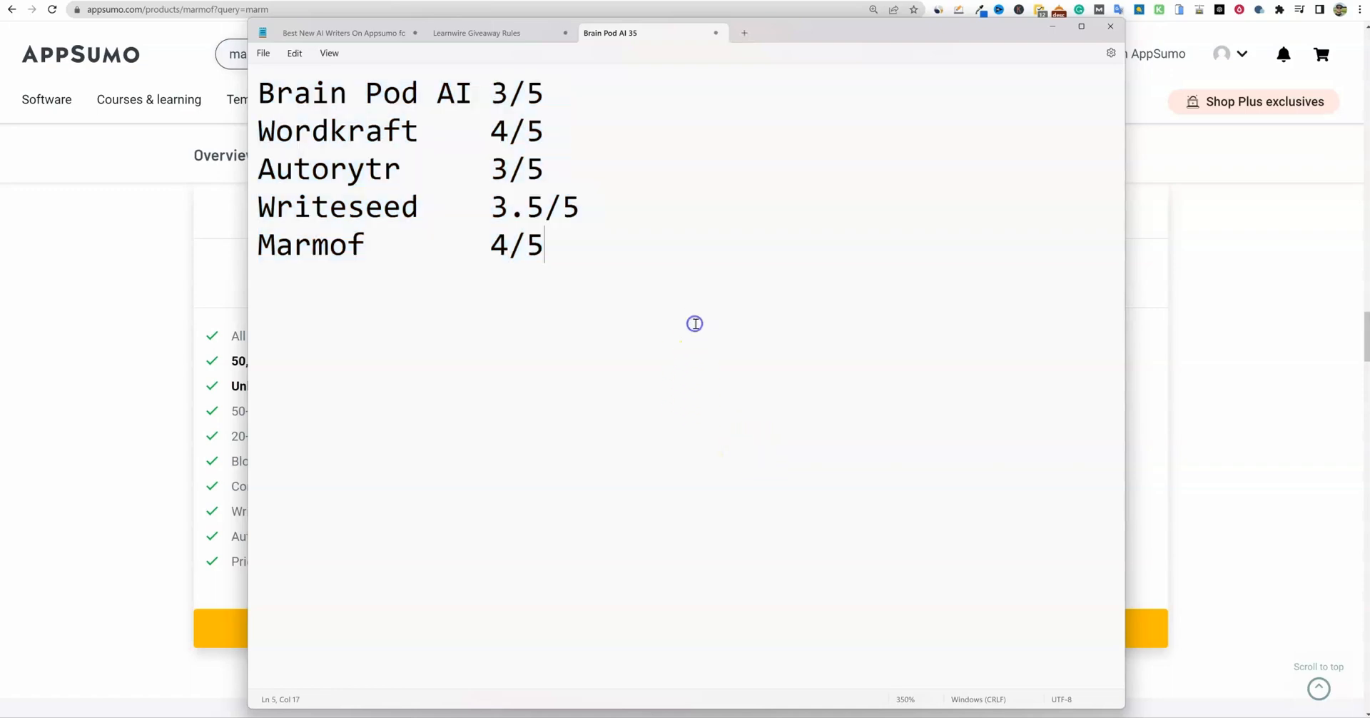
{"action": "double_click", "coordinate": [336, 207]}
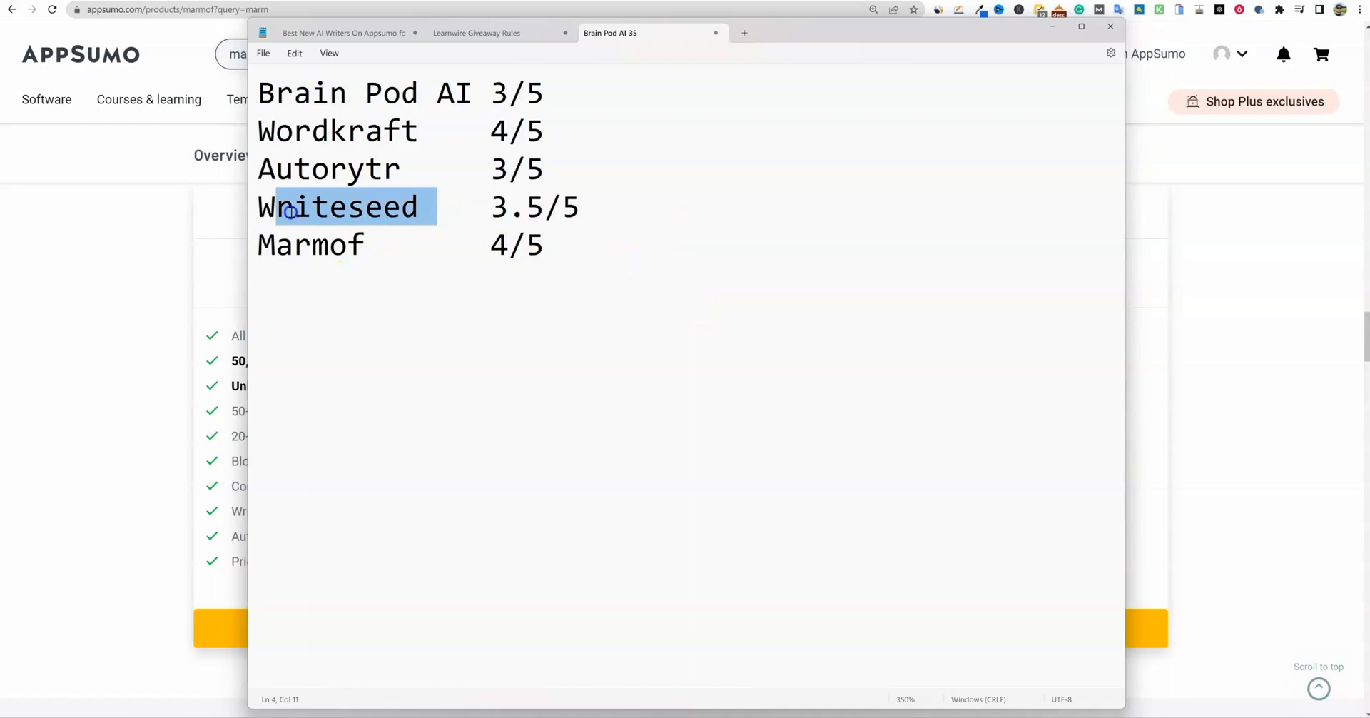
{"action": "left_click", "coordinate": [428, 129]}
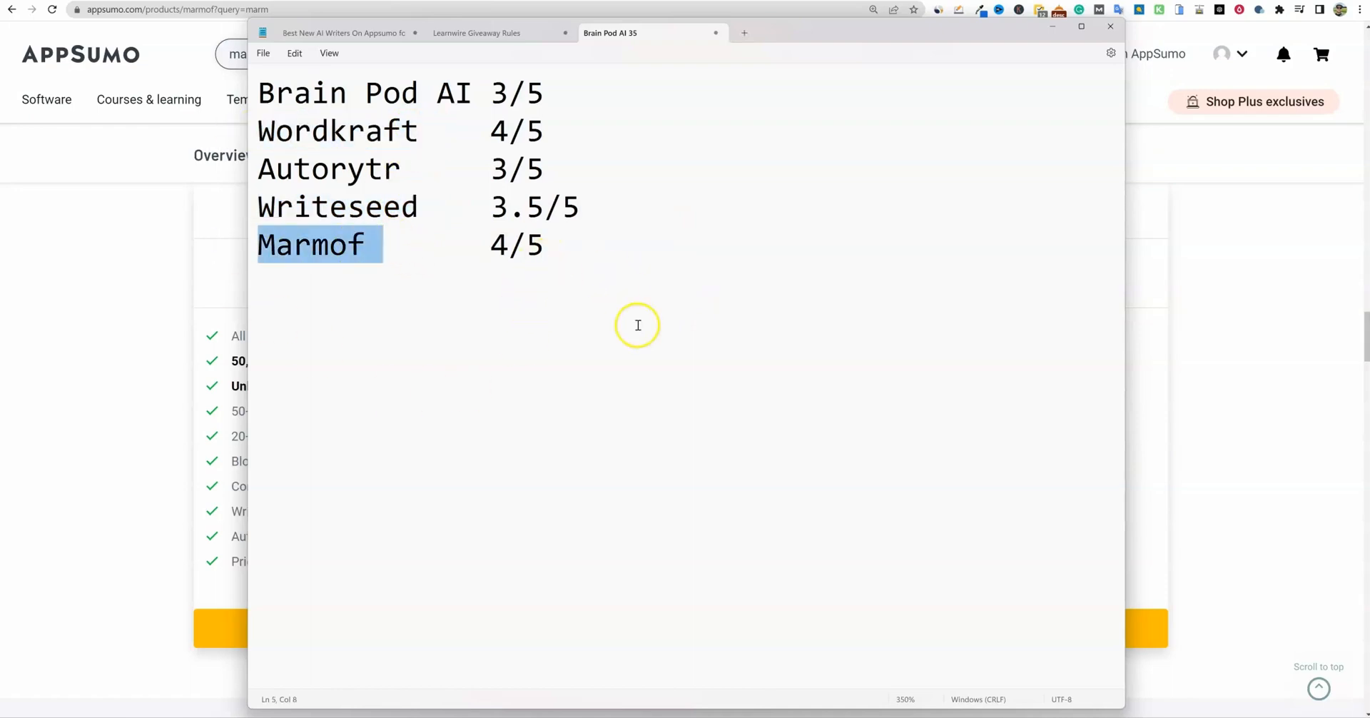
{"action": "mouse_move", "coordinate": [678, 304]}
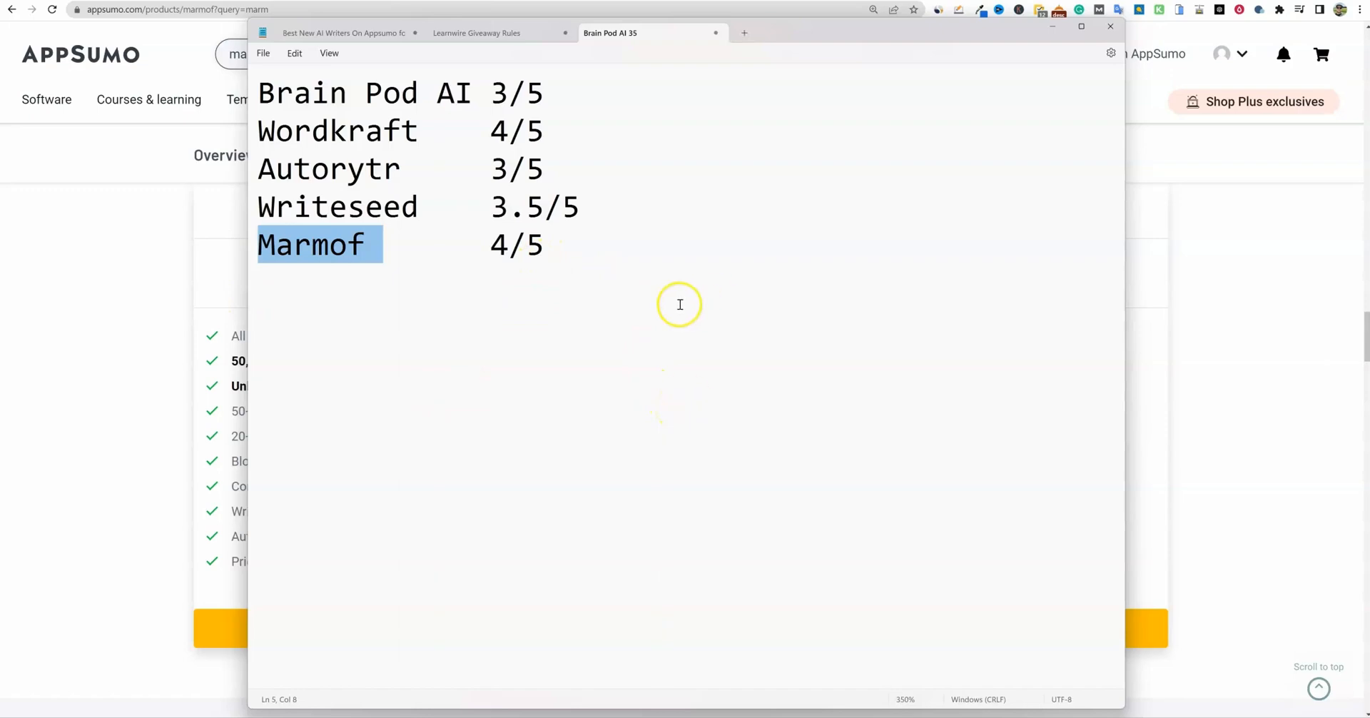
{"action": "mouse_move", "coordinate": [666, 277]}
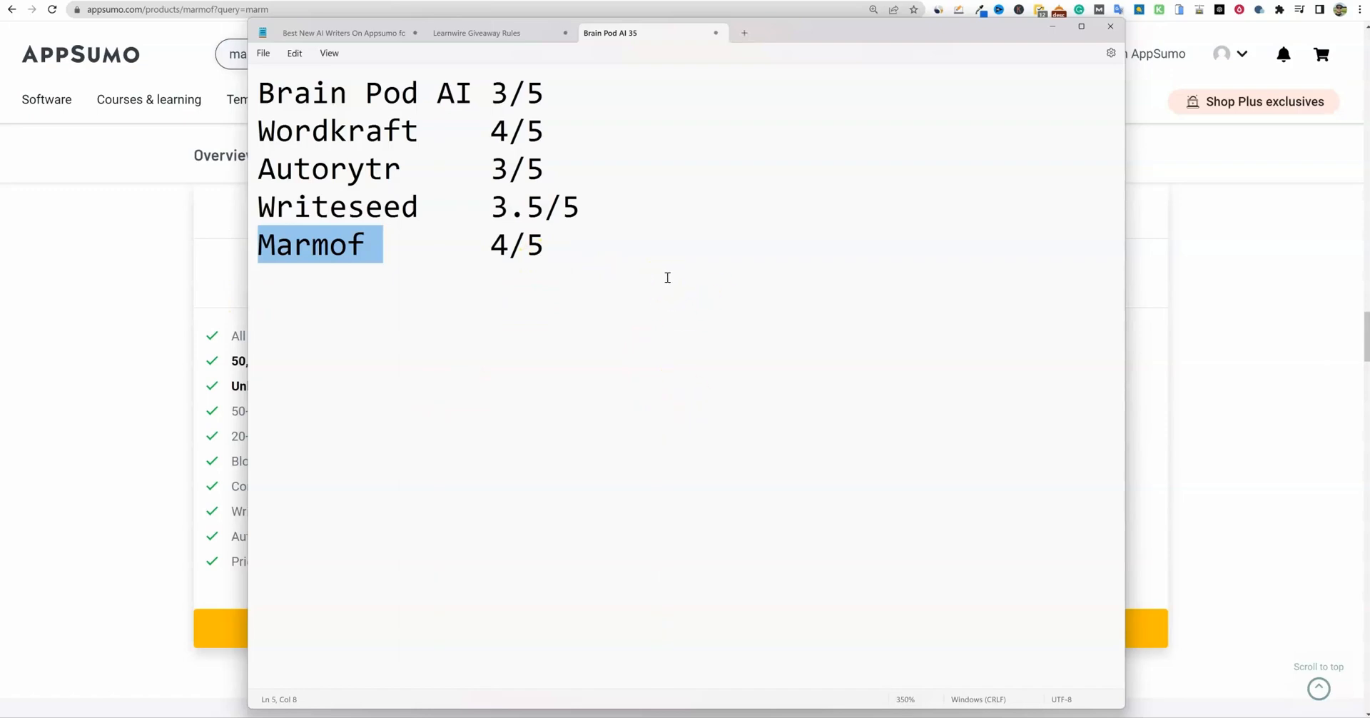